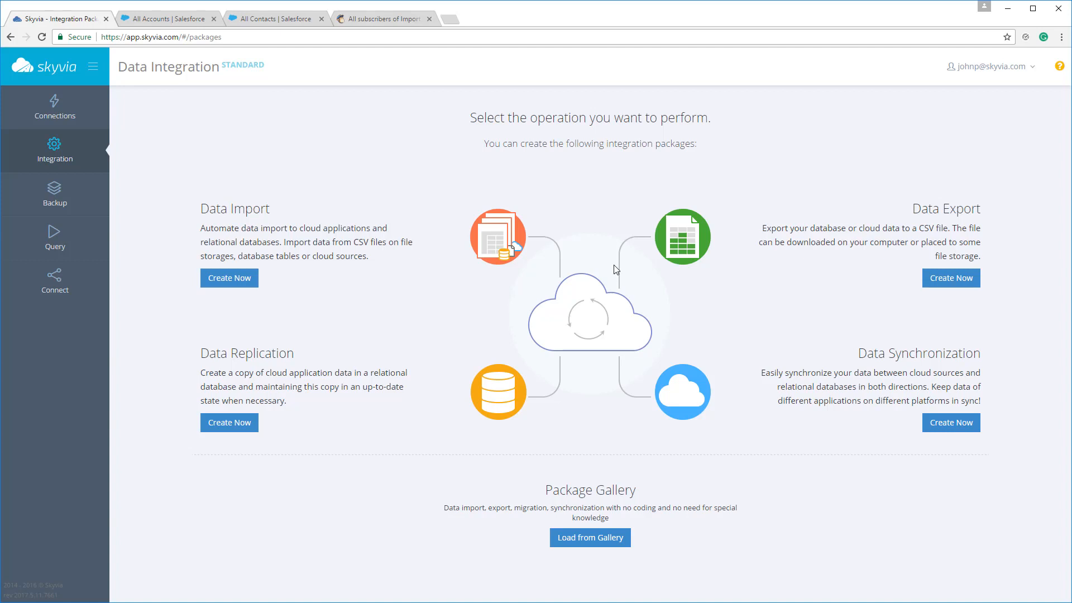
mouse_move(387, 255)
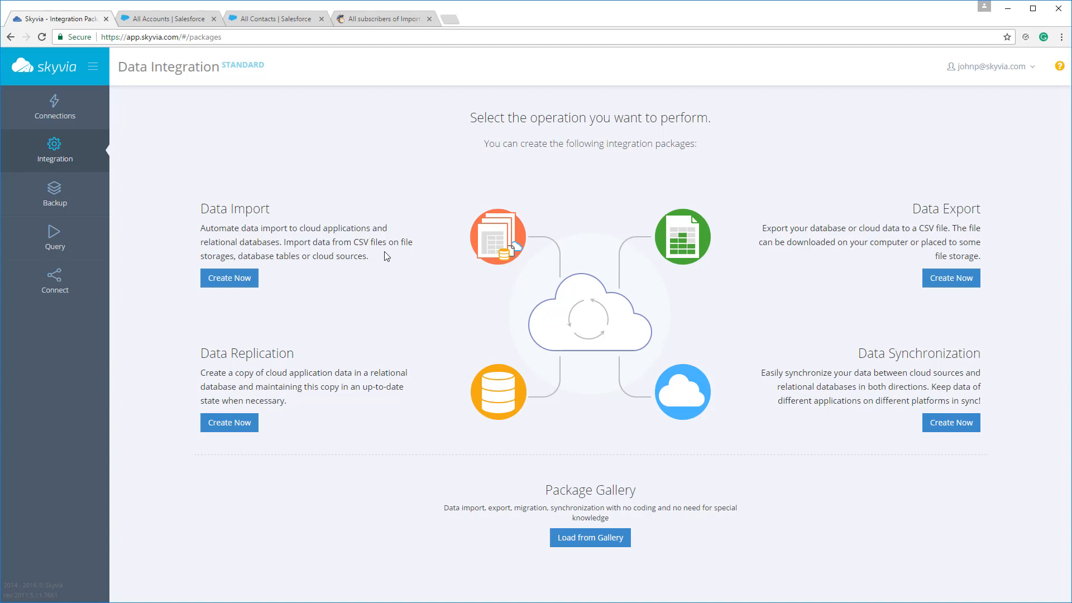
mouse_move(846, 240)
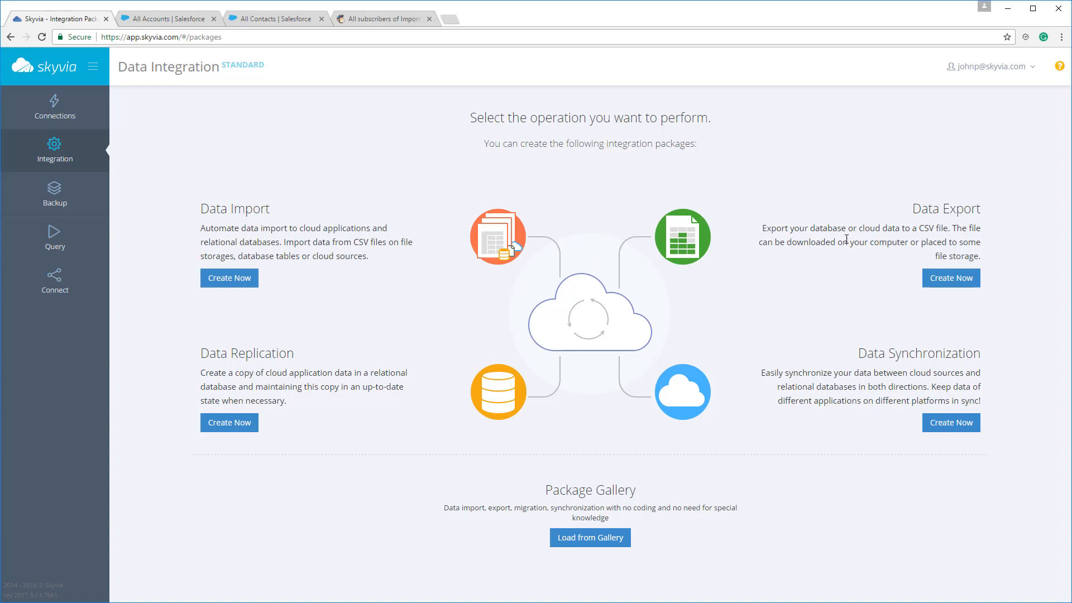
mouse_move(855, 239)
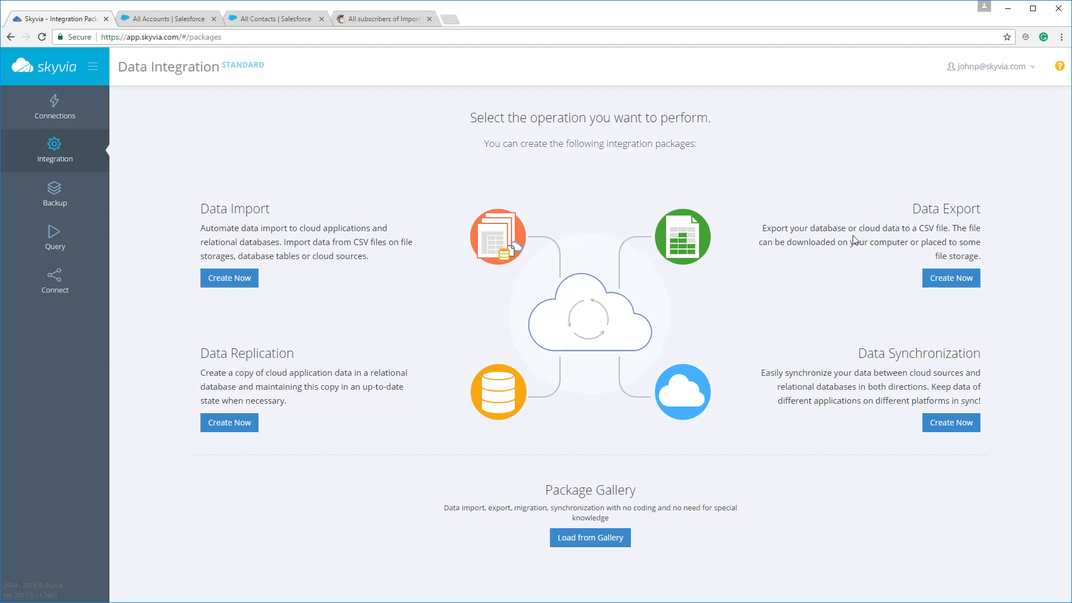
mouse_move(831, 379)
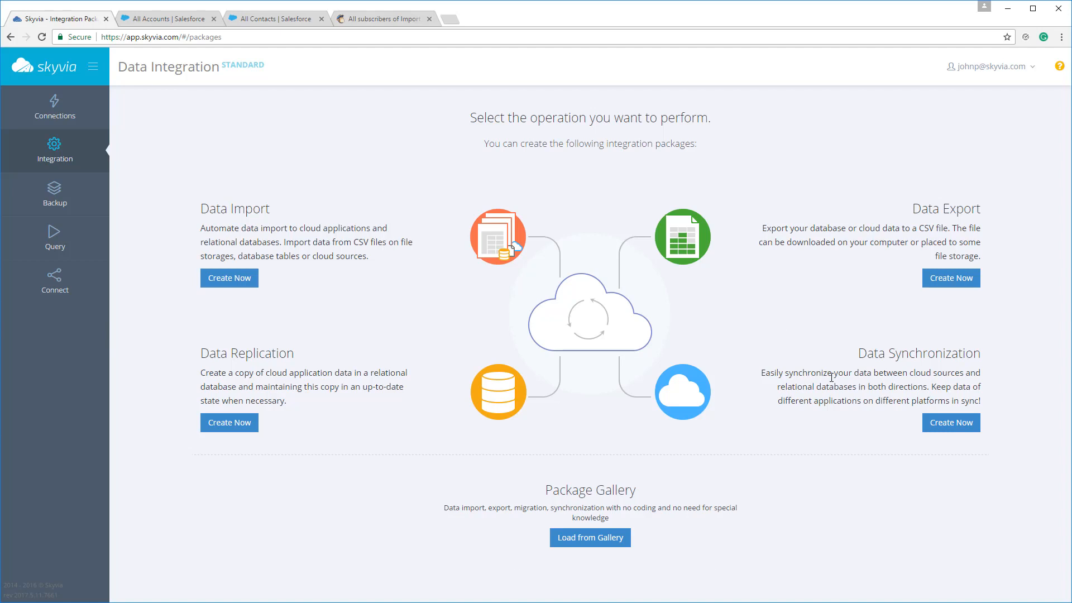
mouse_move(831, 379)
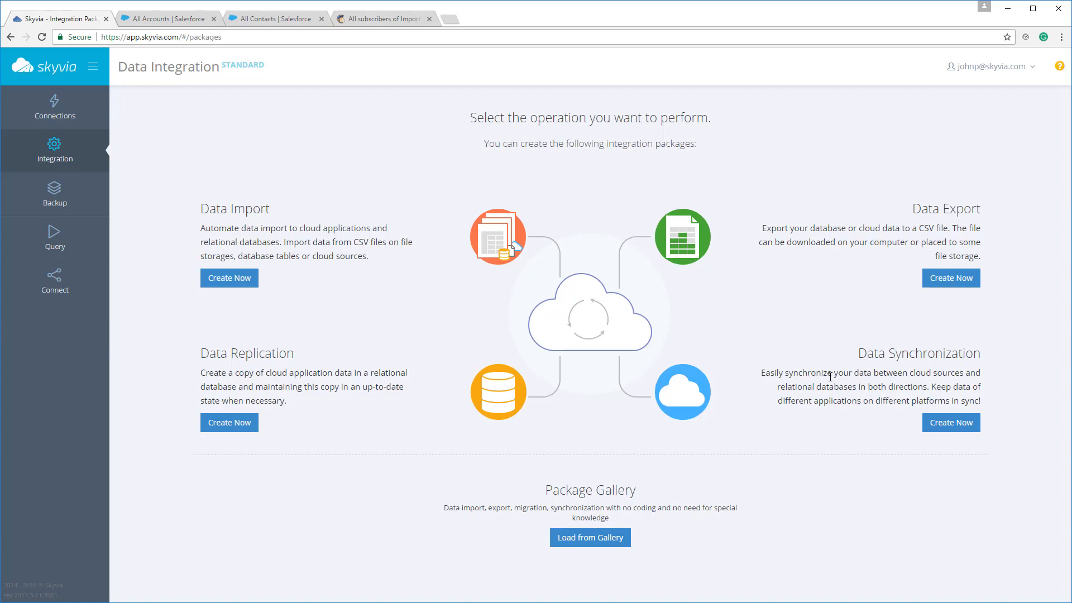
mouse_move(306, 370)
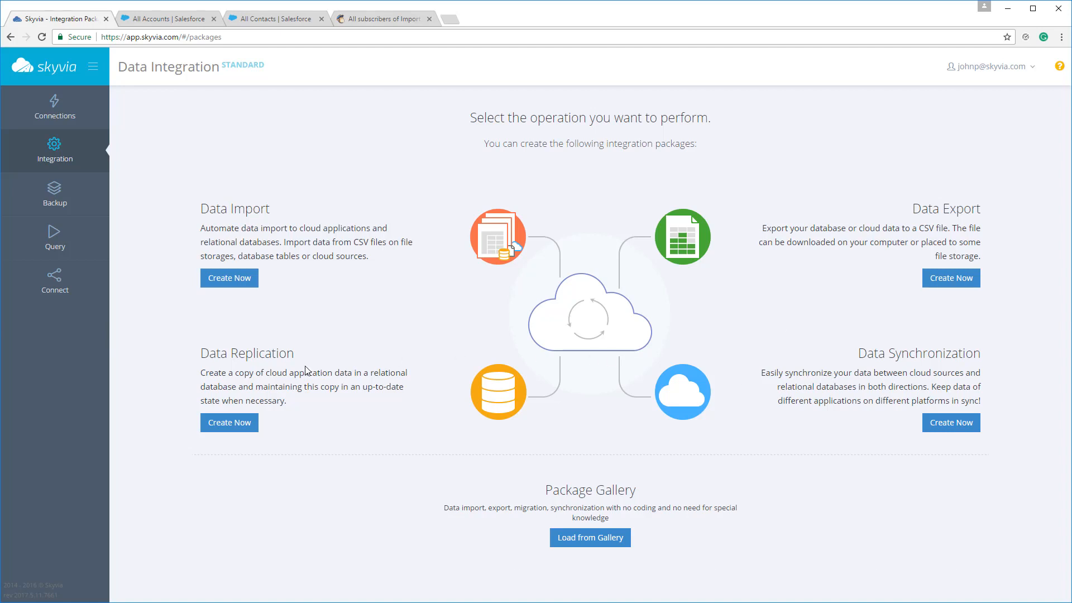
mouse_move(239, 377)
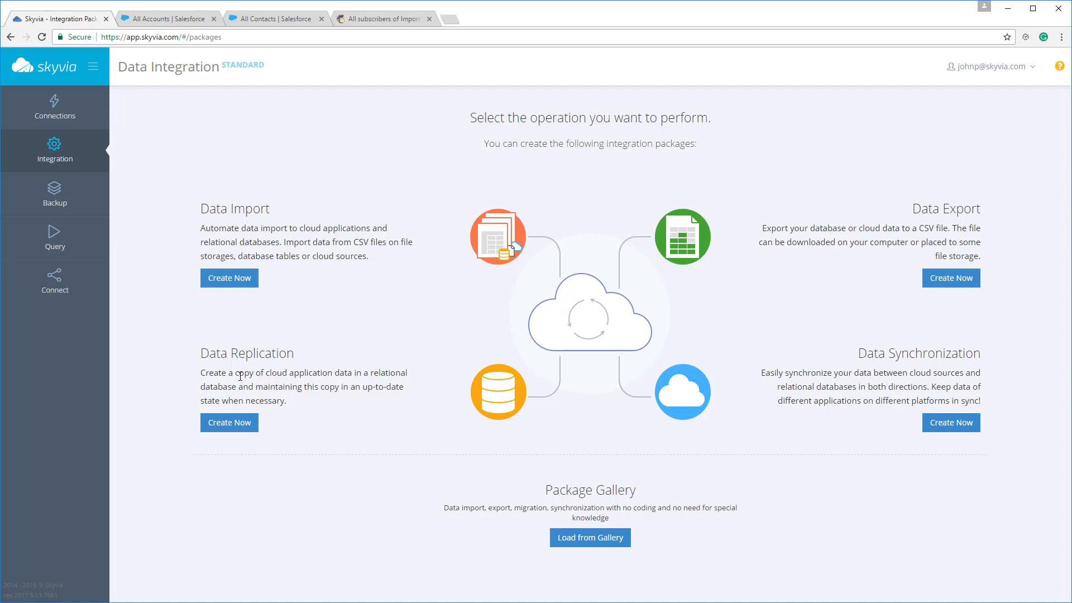
mouse_move(250, 294)
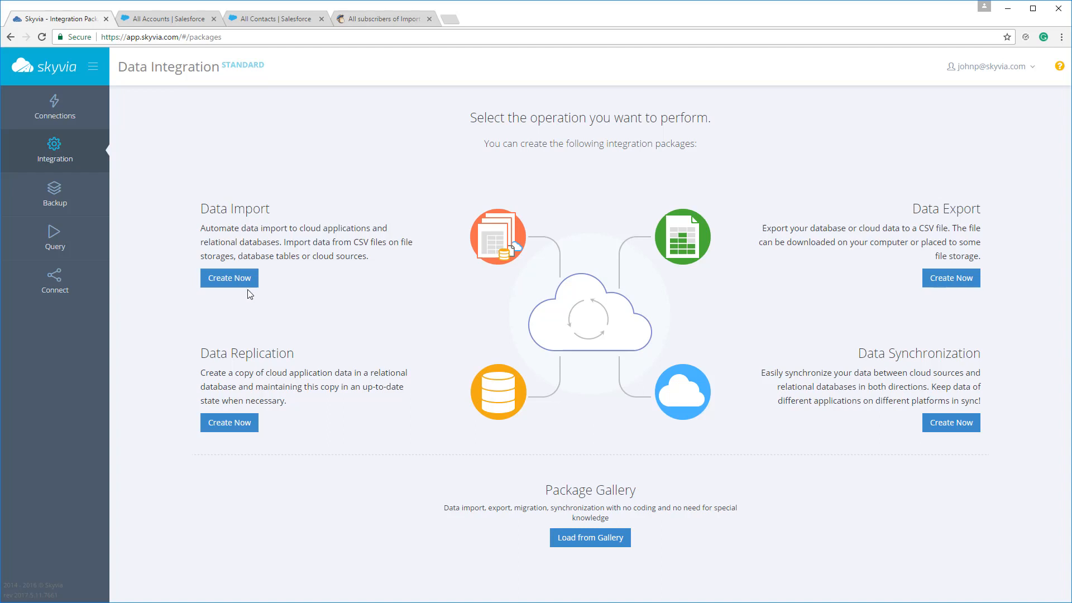
mouse_move(243, 288)
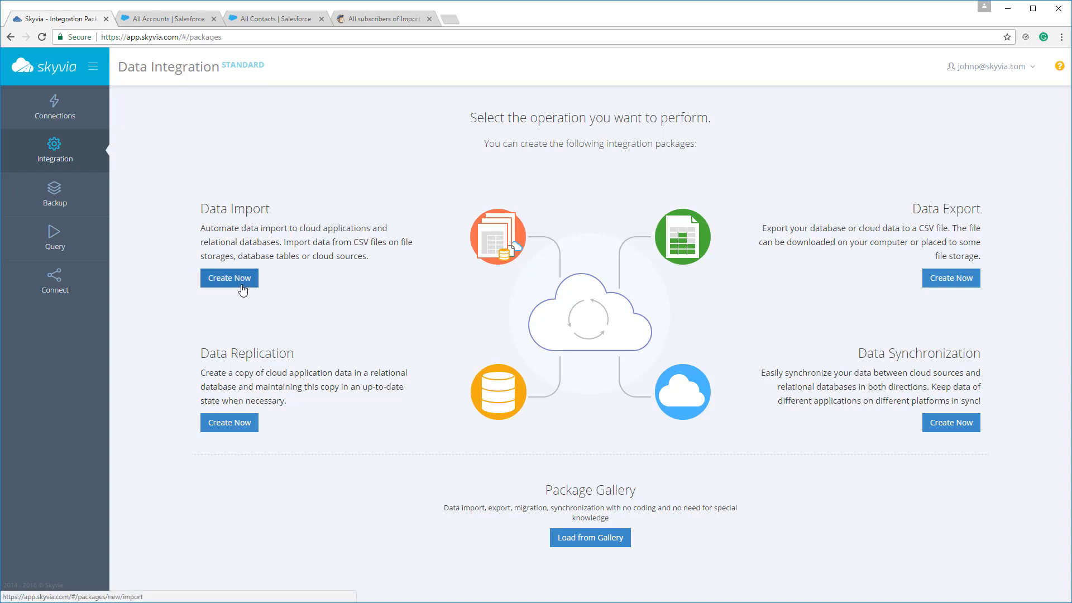
Step: Start a new Data Import package, then view the fifteen-row Accounts.csv in Excel
click(229, 278)
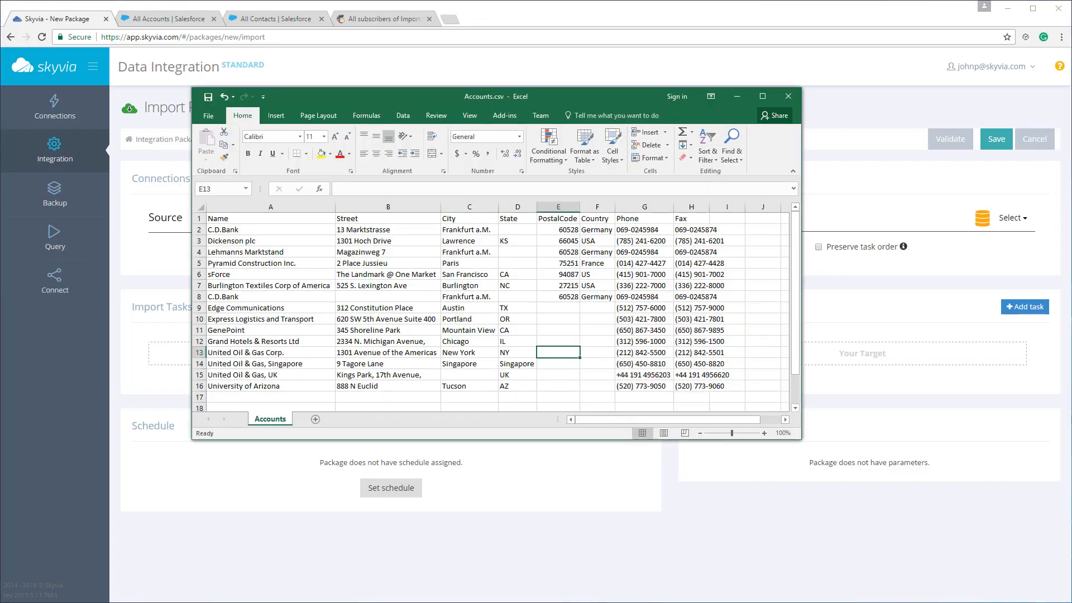
mouse_move(499, 274)
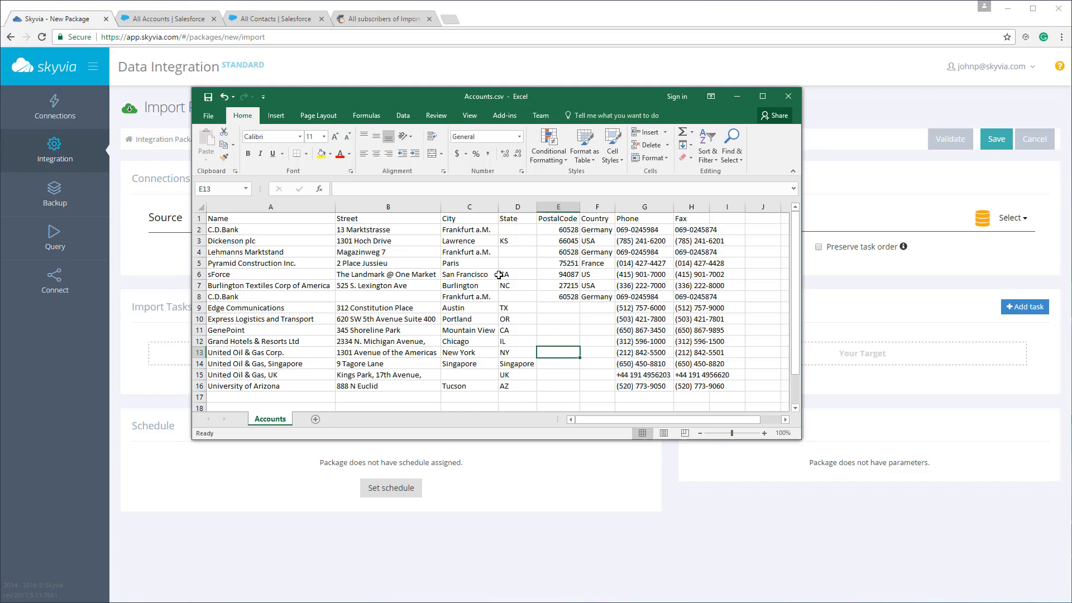
mouse_move(392, 230)
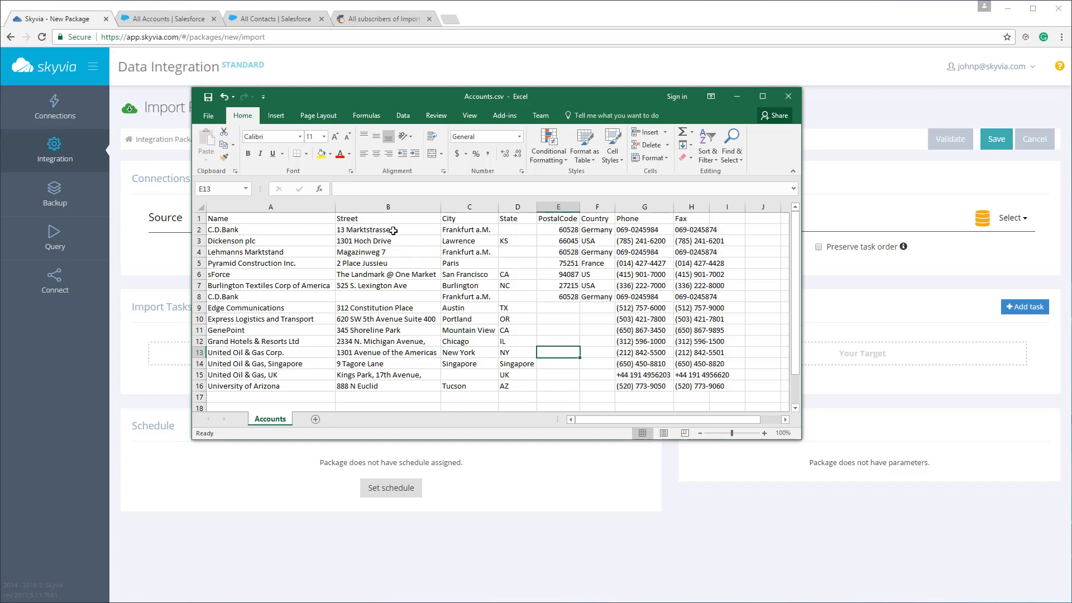
Step: Make Salesforce the import target, using the existing SalesforceSK connection
click(788, 96)
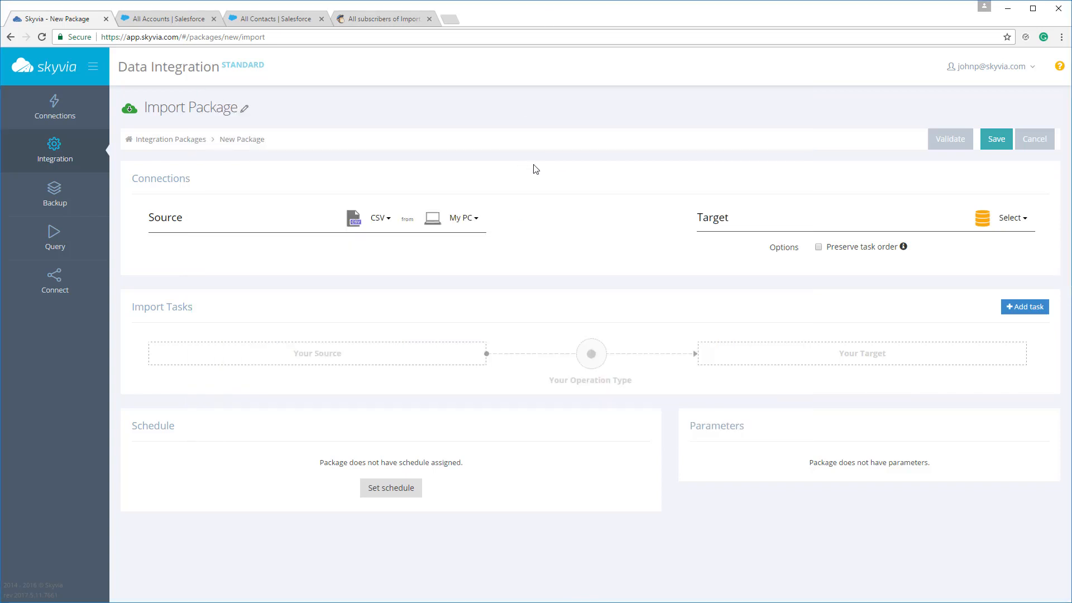
mouse_move(511, 187)
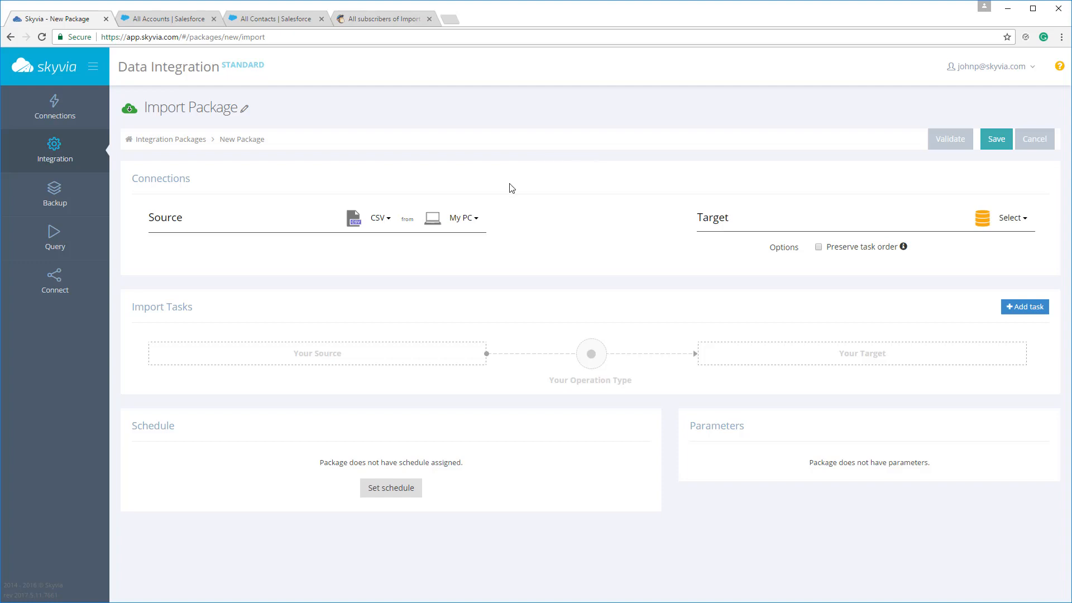
click(1010, 218)
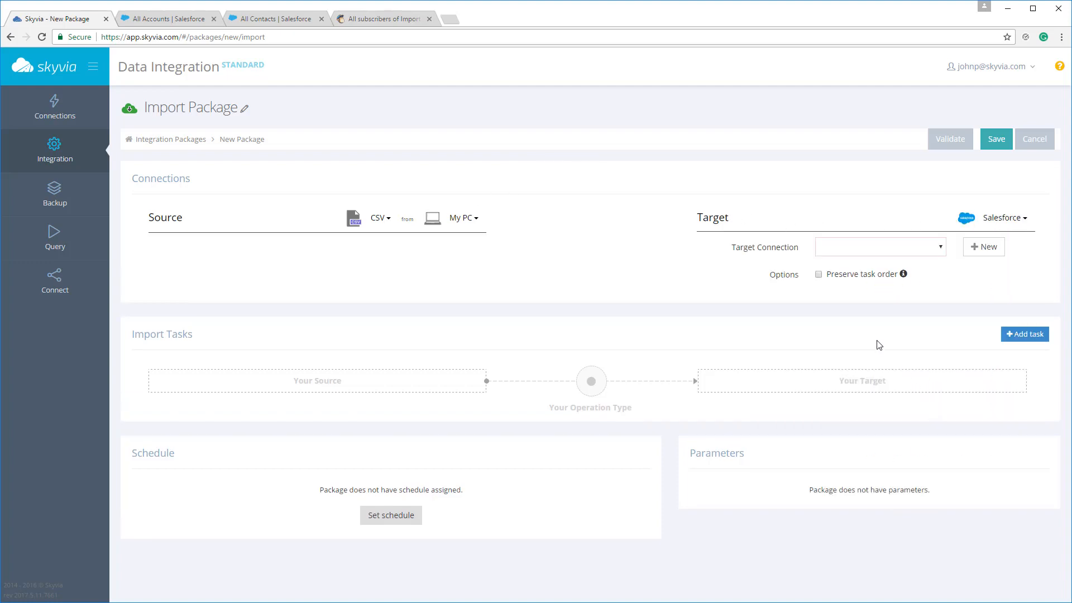
click(984, 247)
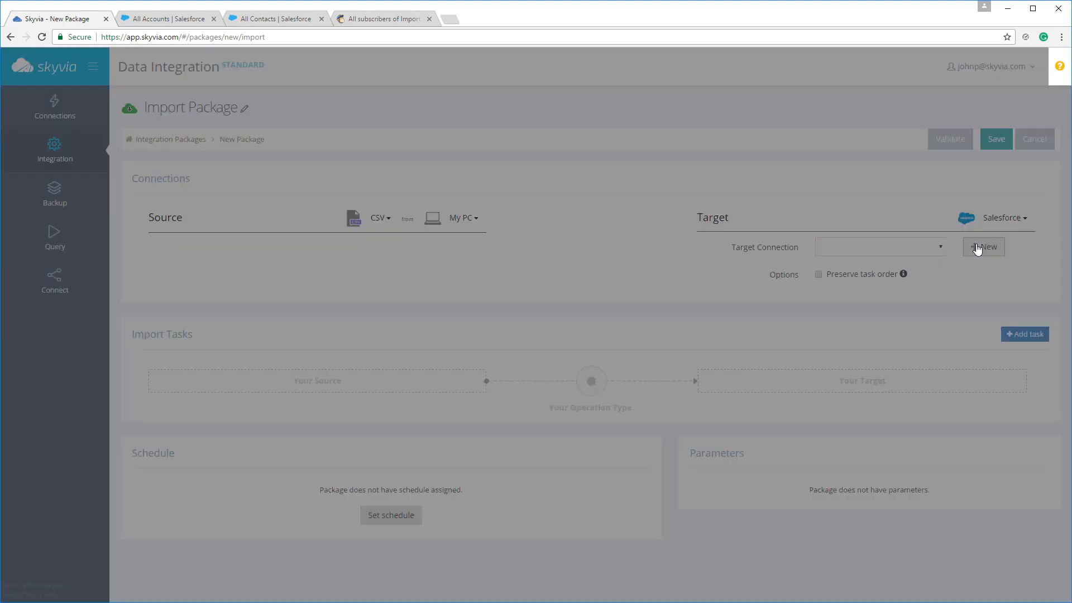
click(984, 247)
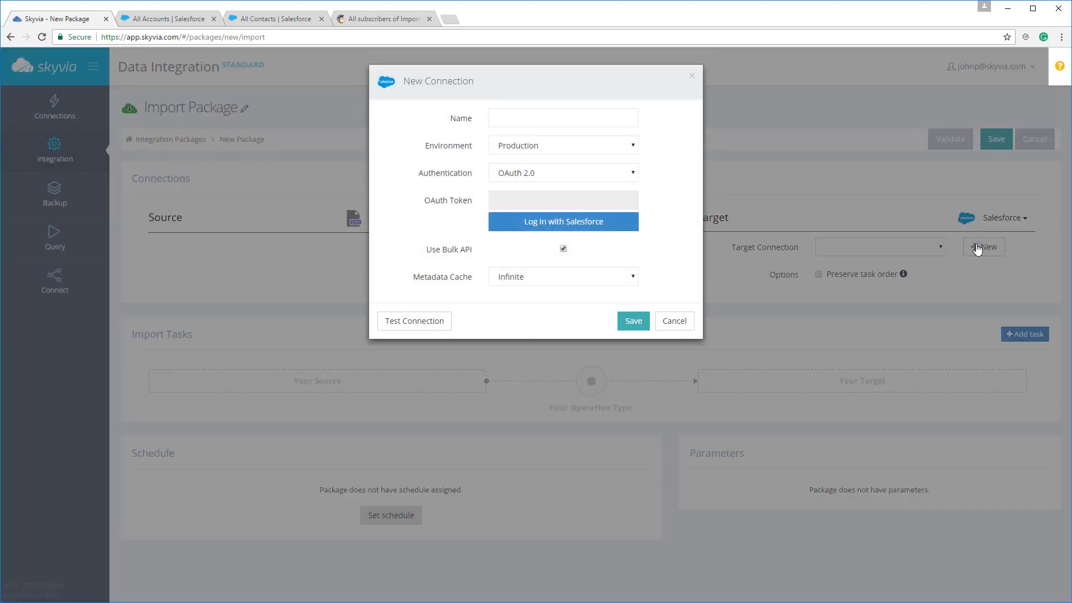
mouse_move(679, 207)
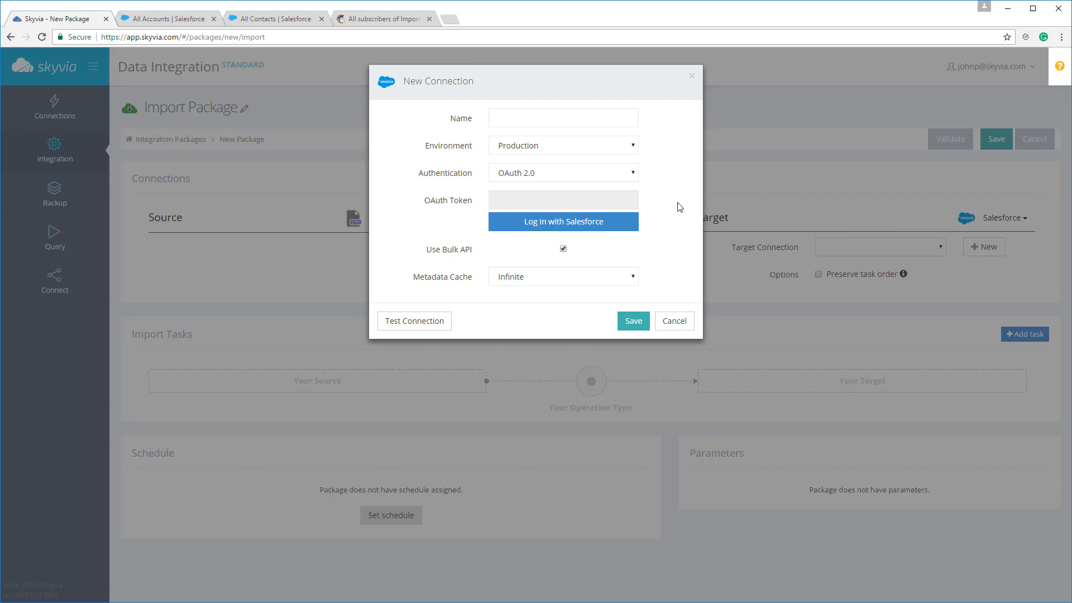
click(562, 172)
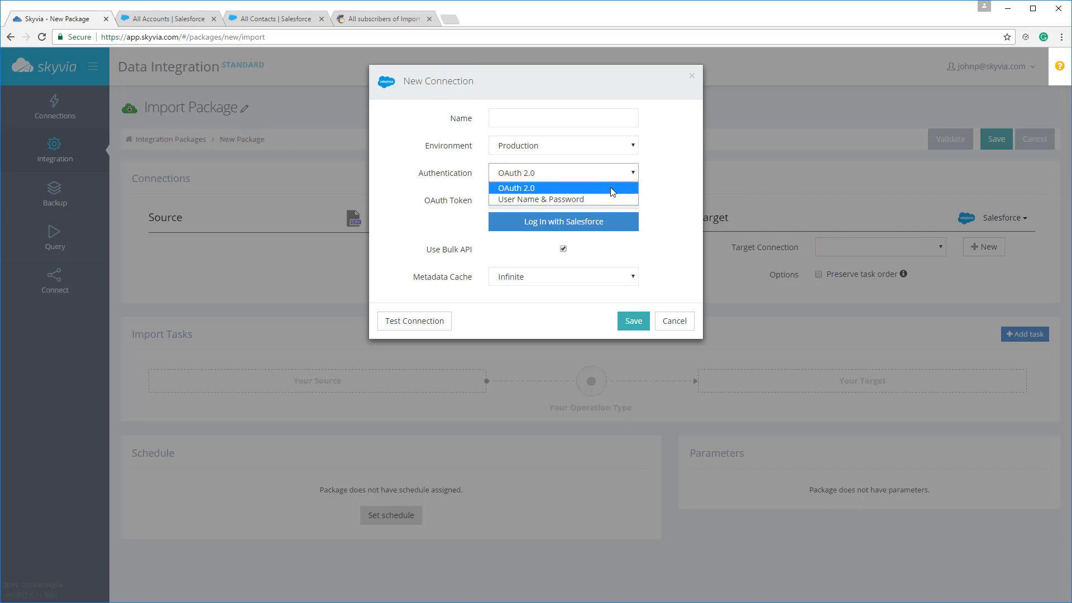
click(532, 187)
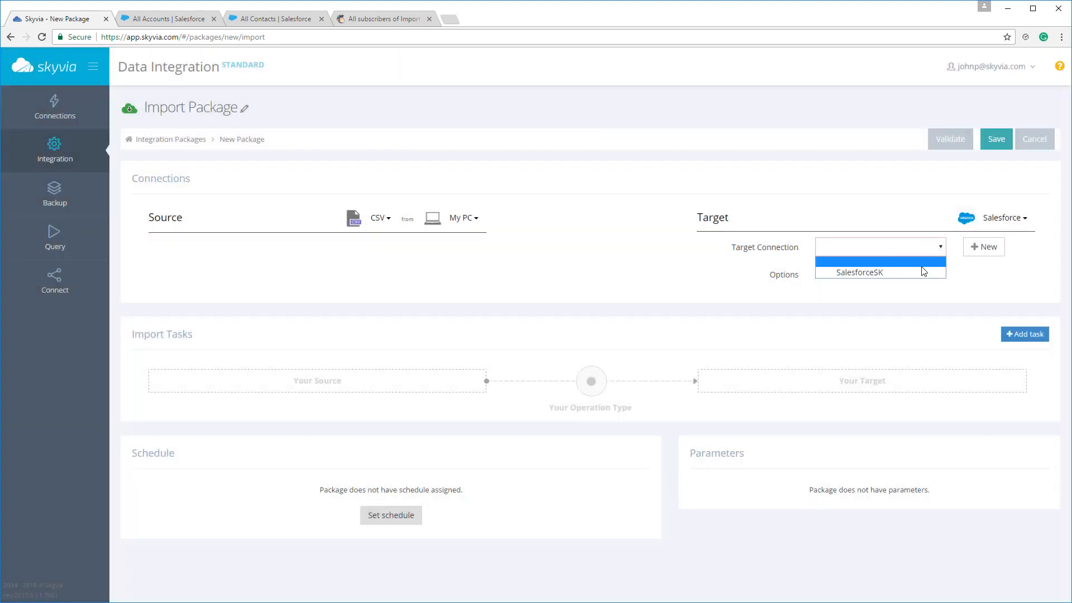
click(859, 272)
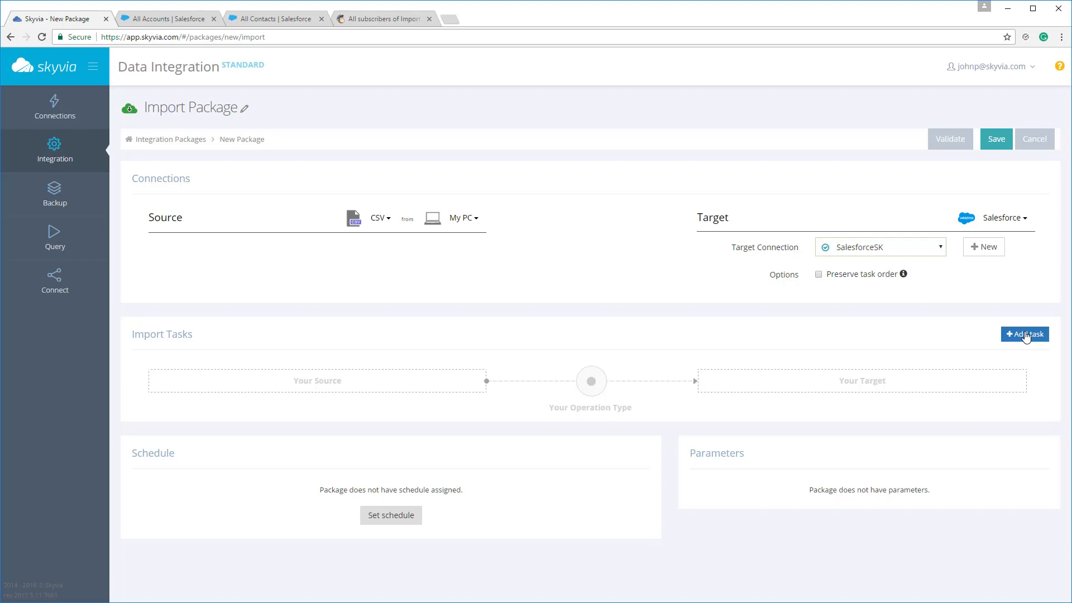
Step: Add an import task reading Accounts.csv and targeting the Salesforce Account object
click(1024, 334)
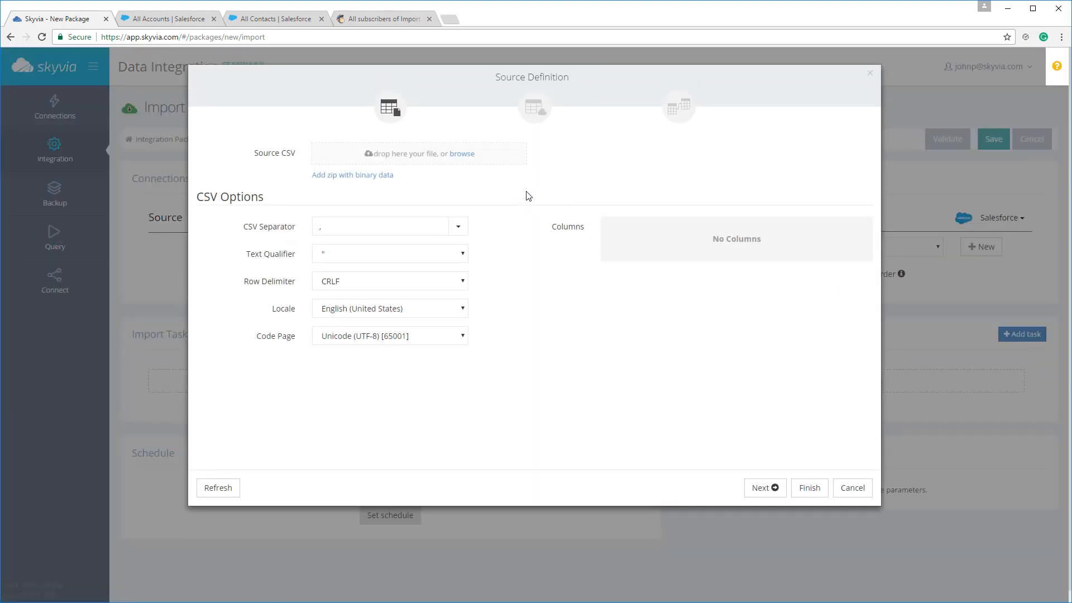
mouse_move(456, 141)
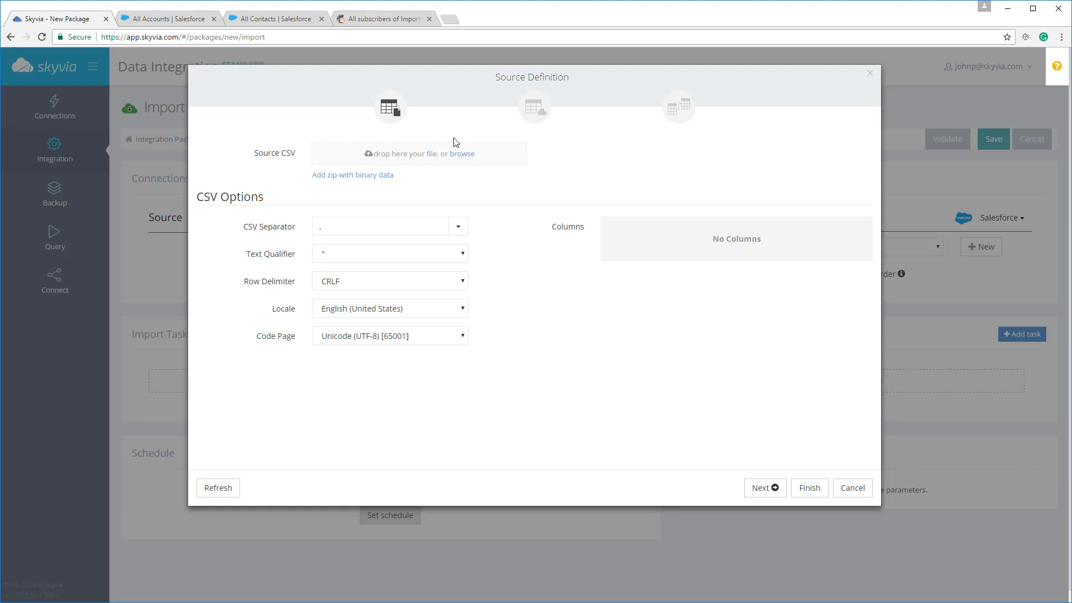
mouse_move(463, 158)
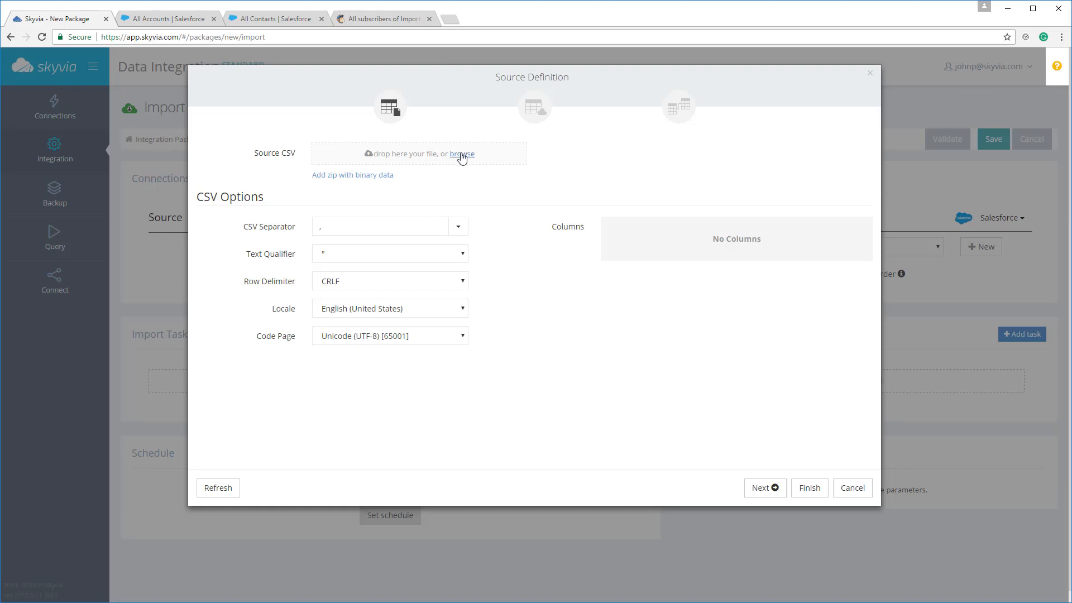
click(461, 154)
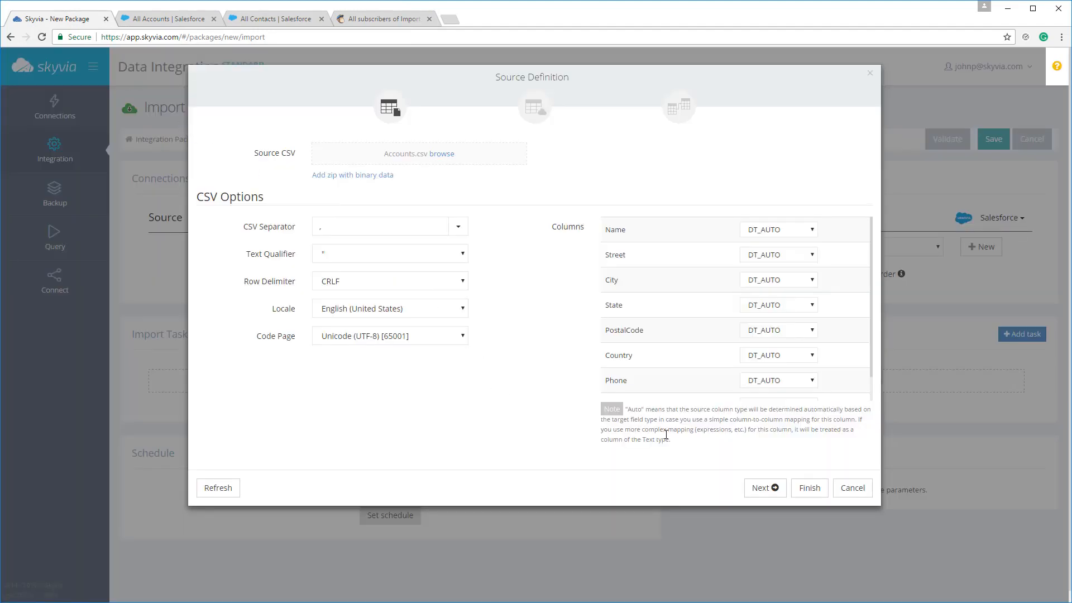
click(765, 488)
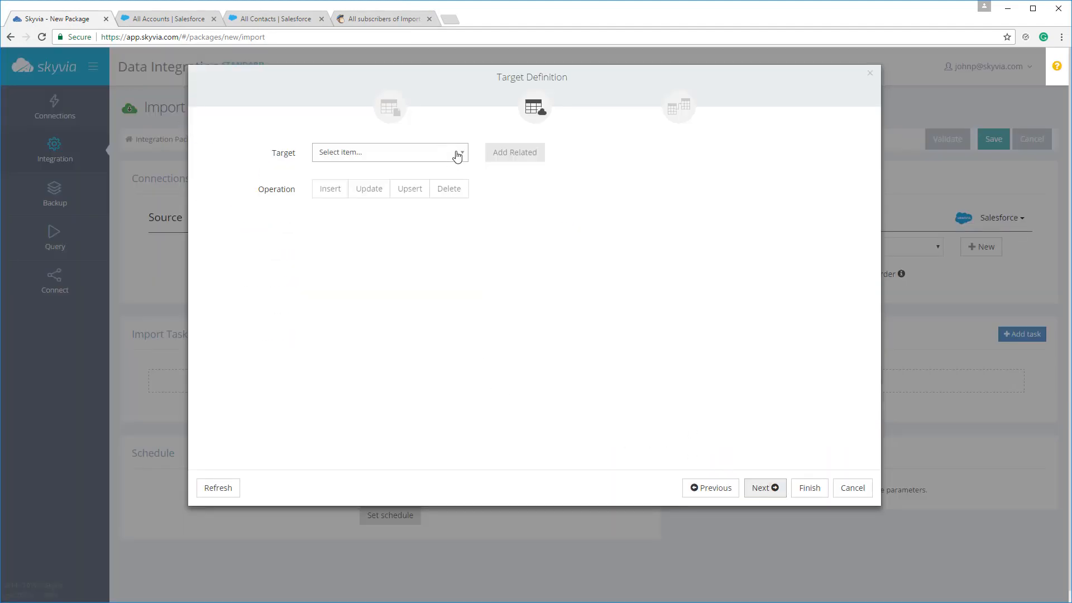
click(391, 152)
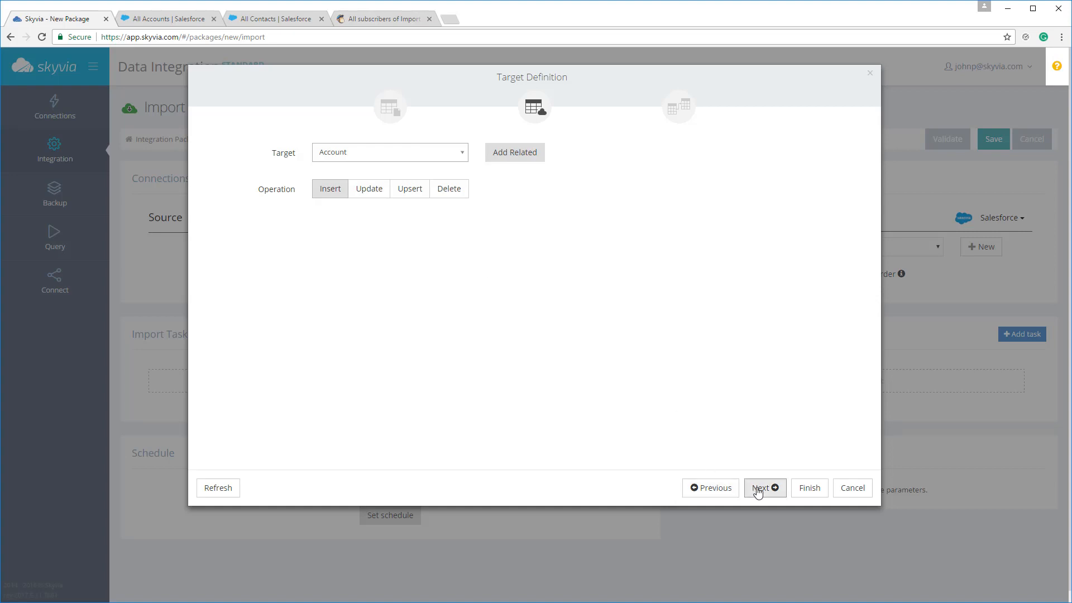
Step: Map the Street, City and State columns to BillingStreet, BillingCity and BillingState
click(762, 488)
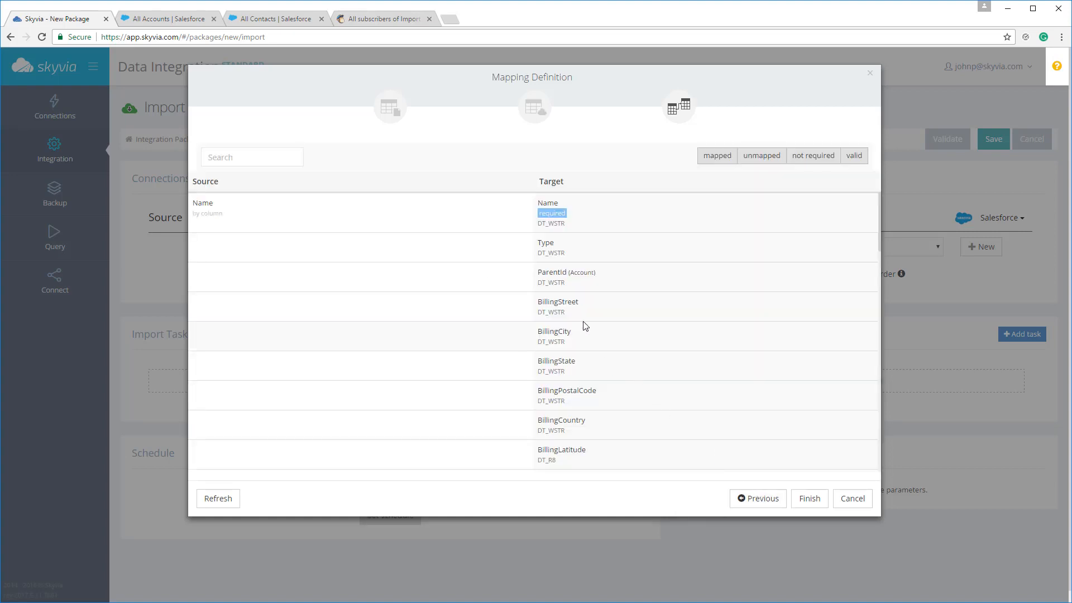
mouse_move(581, 320)
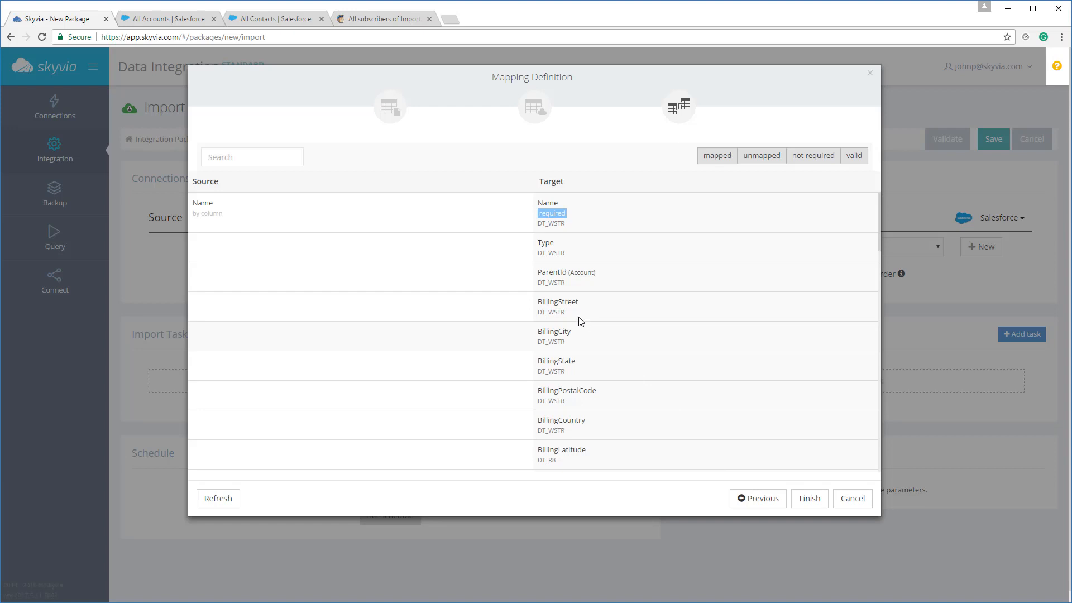
scroll(down, 3)
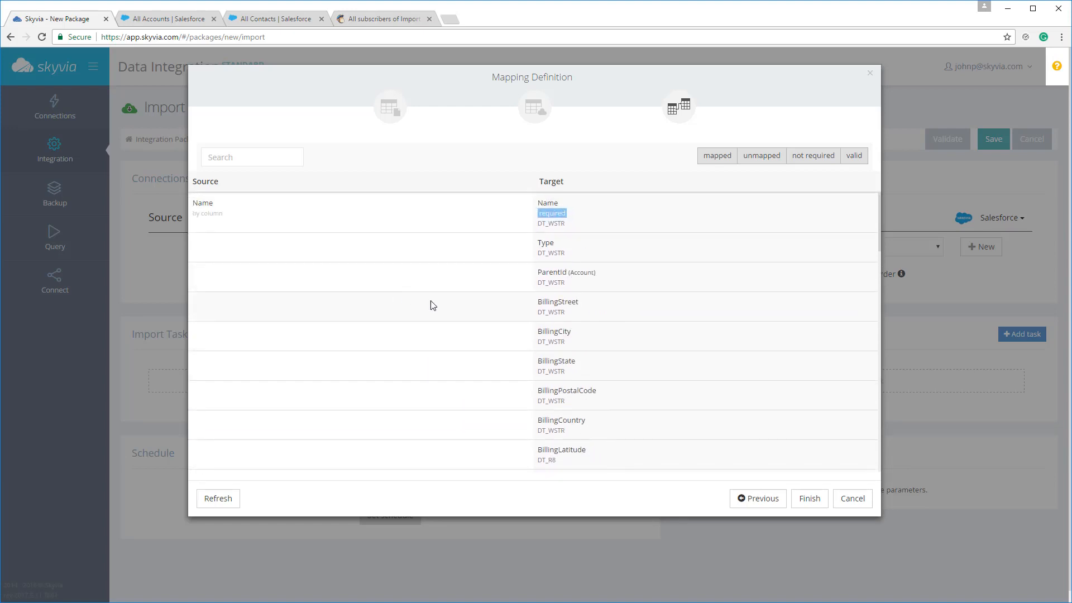
mouse_move(349, 264)
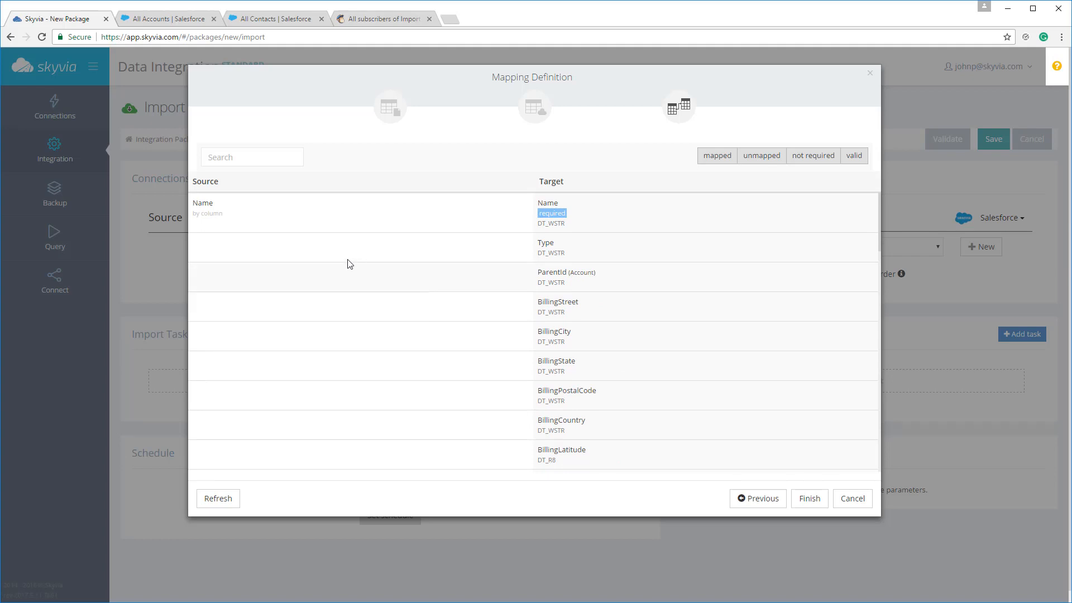
mouse_move(296, 321)
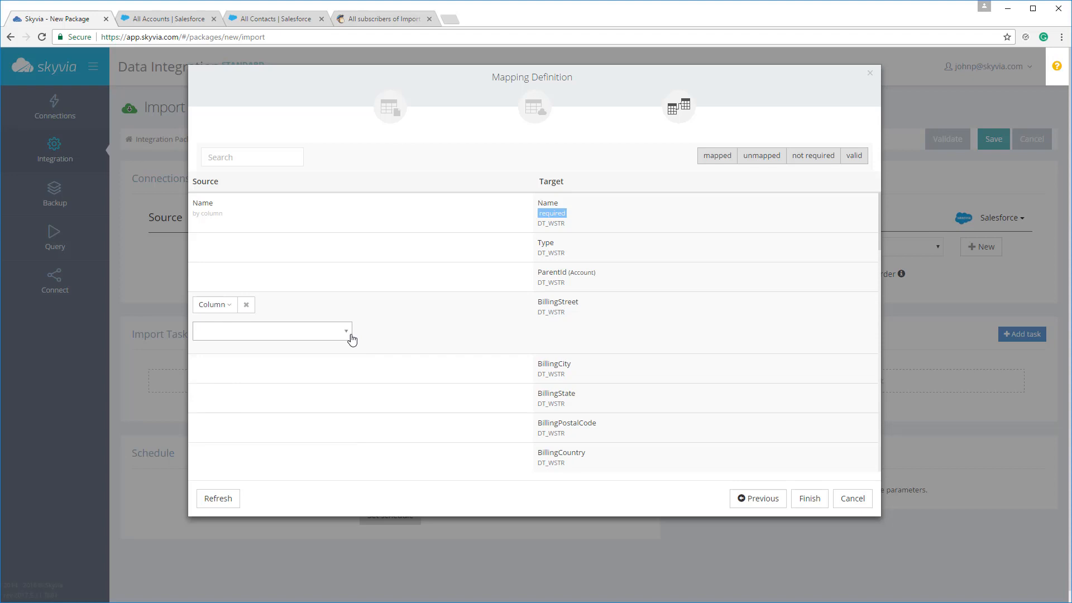
click(344, 331)
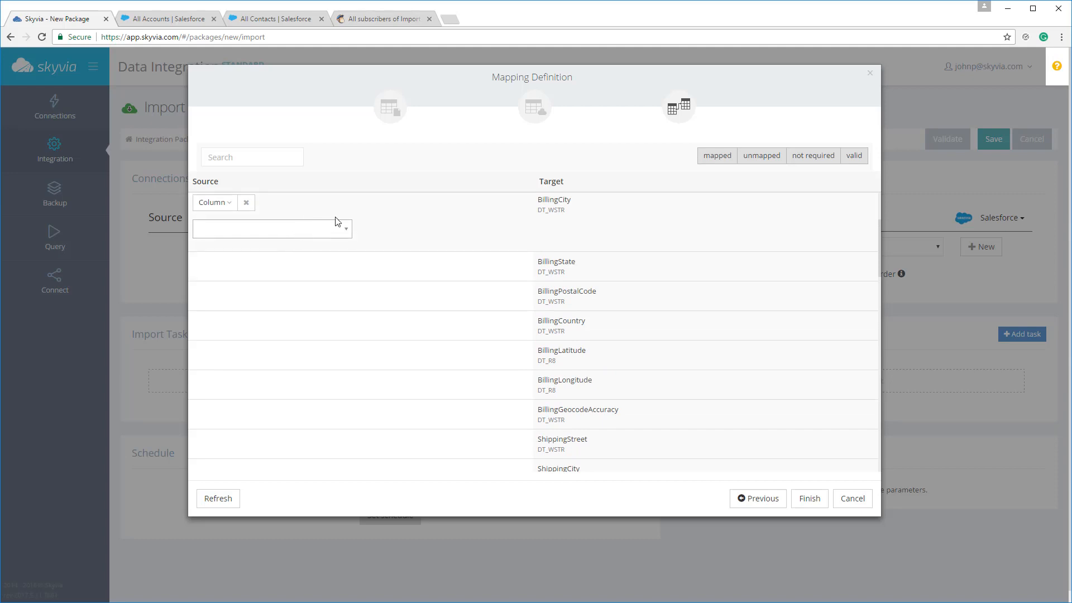
click(272, 229)
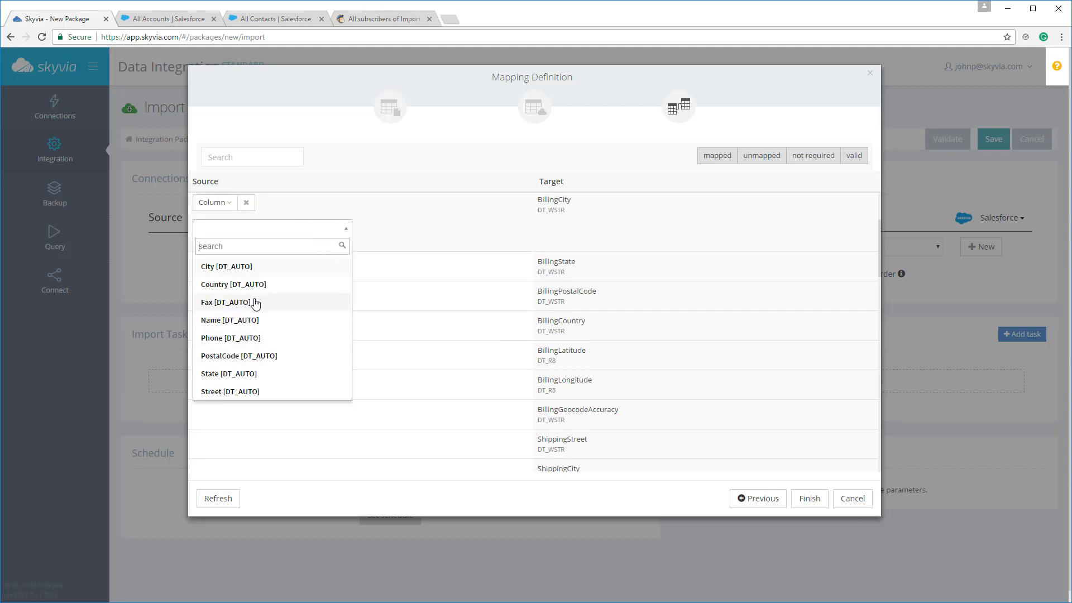
click(226, 267)
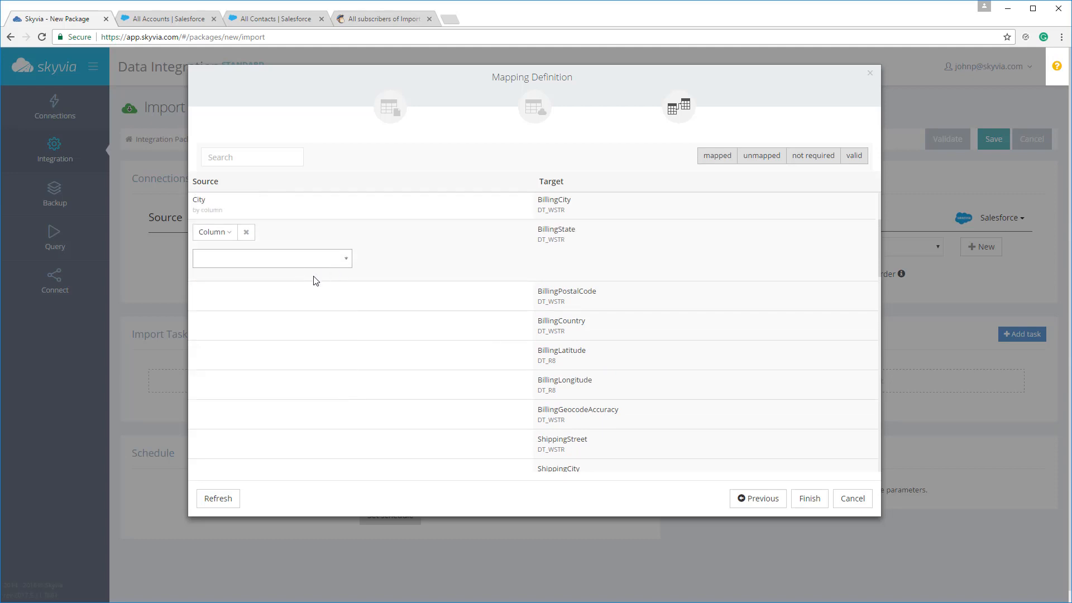
click(272, 258)
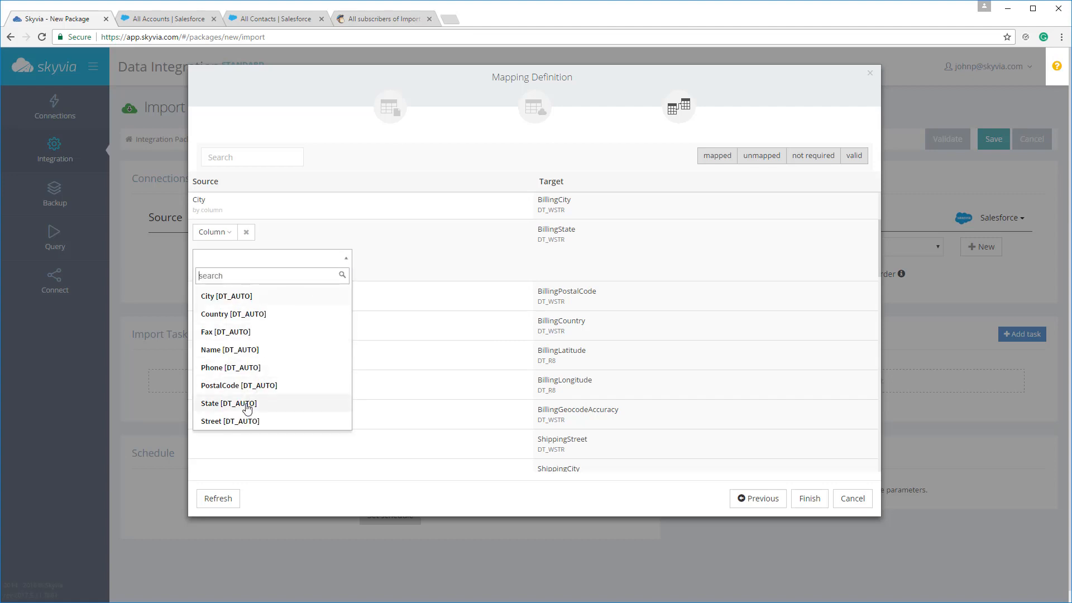
click(228, 403)
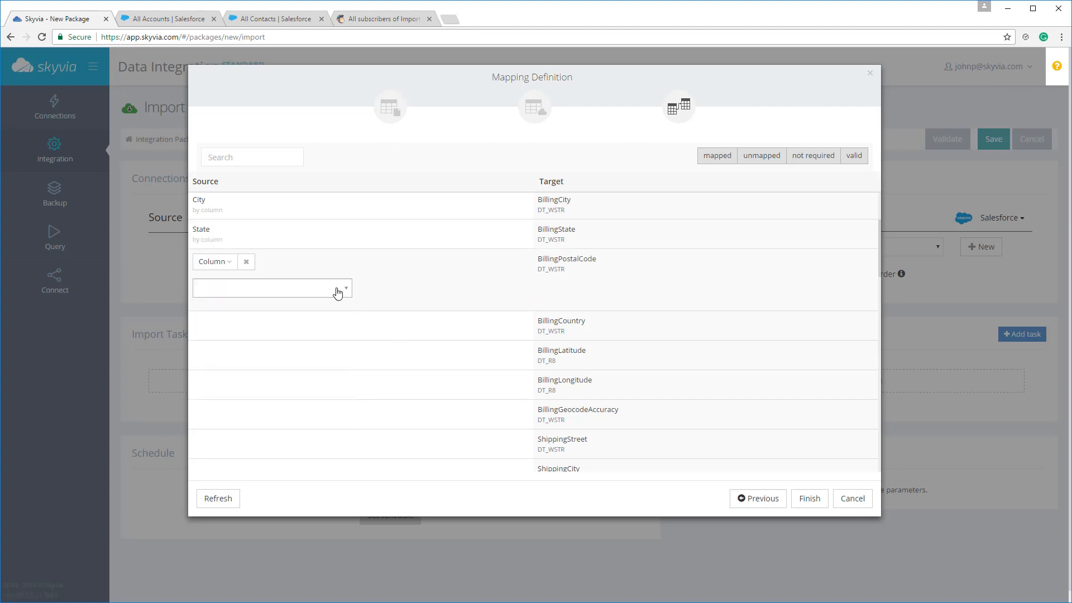
Step: Map PostalCode and Country to their billing fields, finish, and save as Insert Account
click(272, 288)
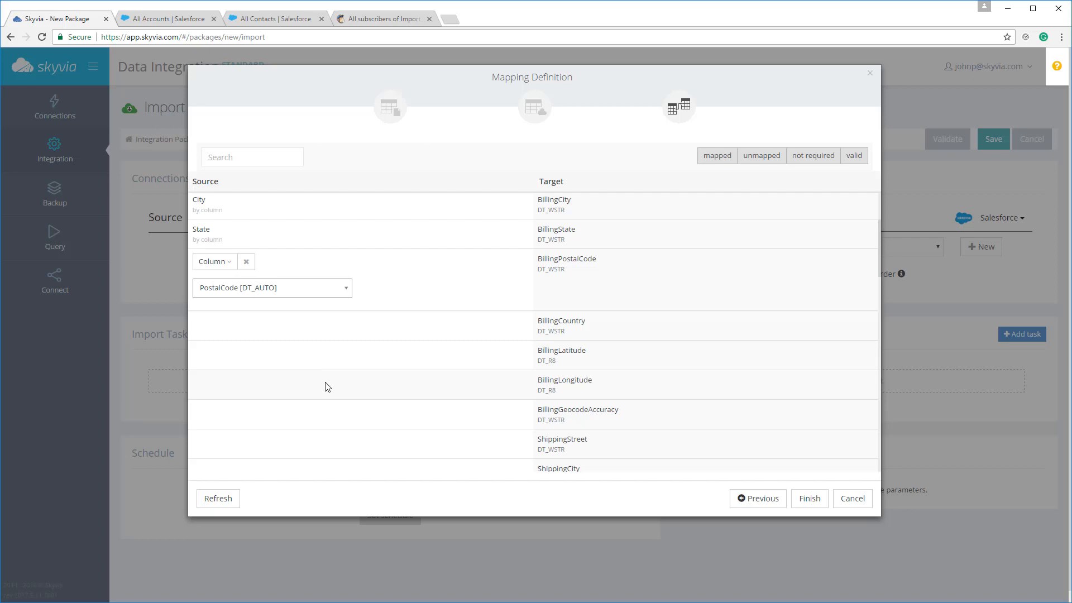
click(272, 288)
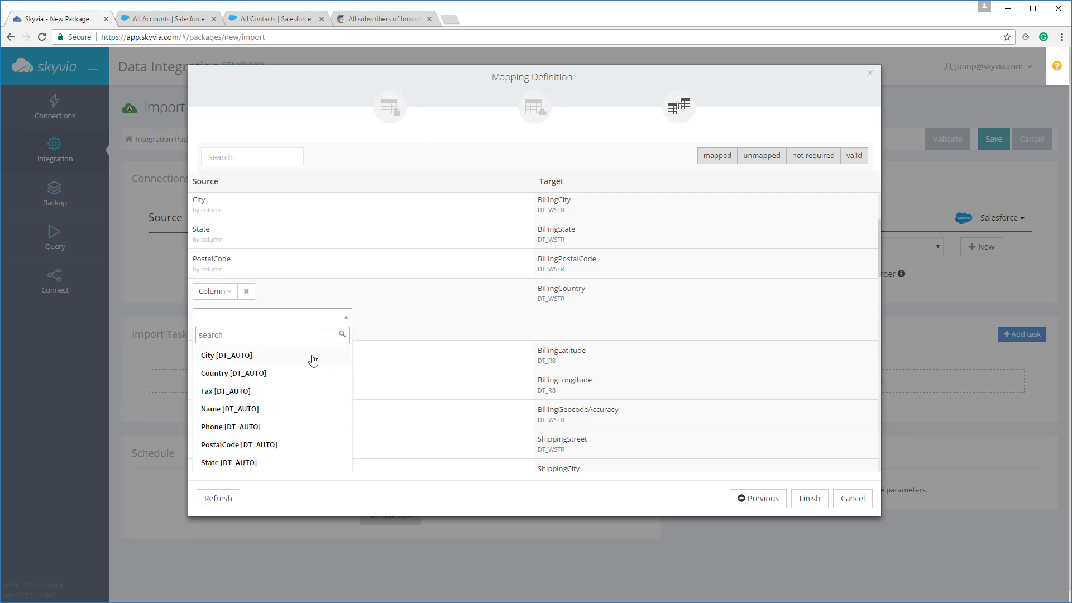
click(234, 373)
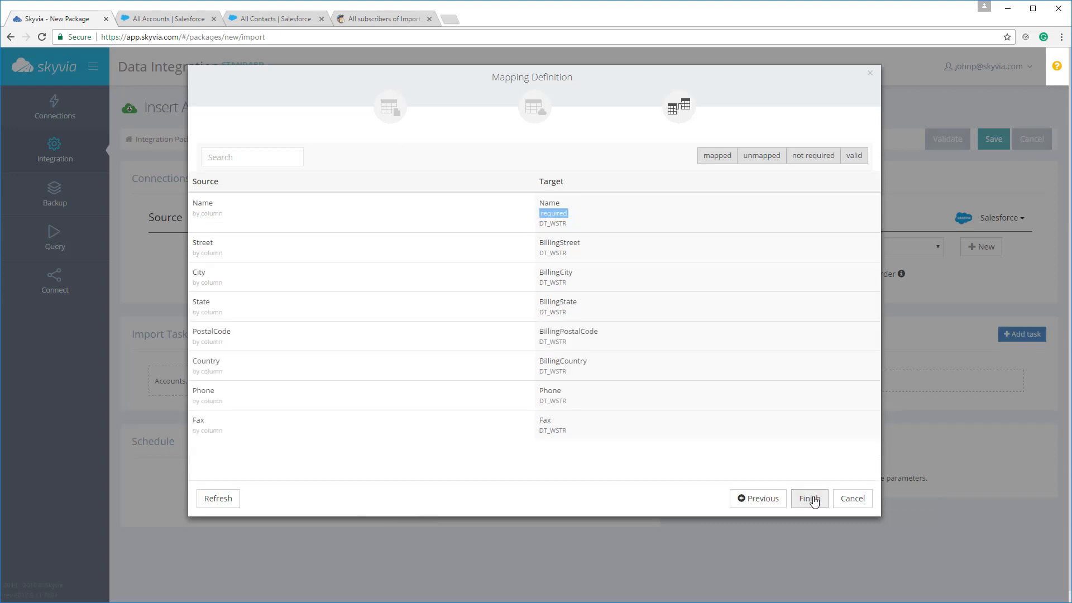
click(809, 498)
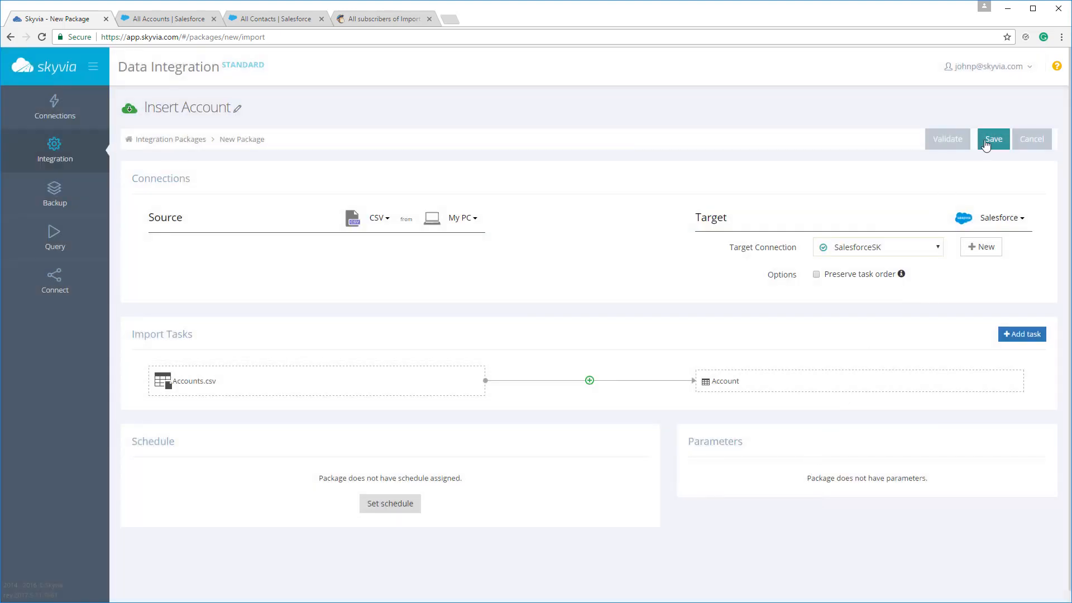
click(994, 139)
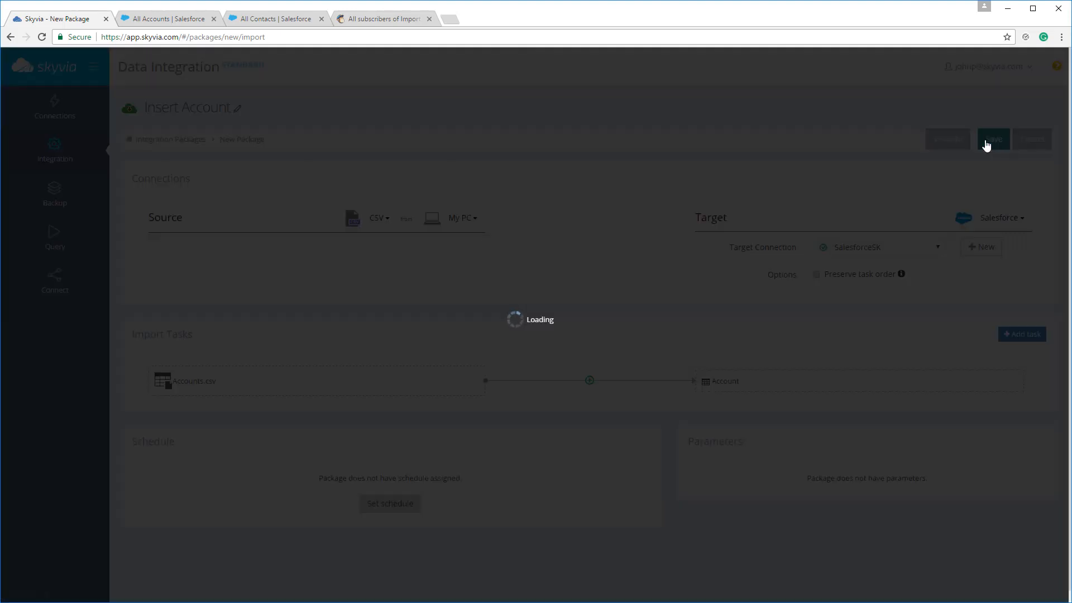
click(994, 139)
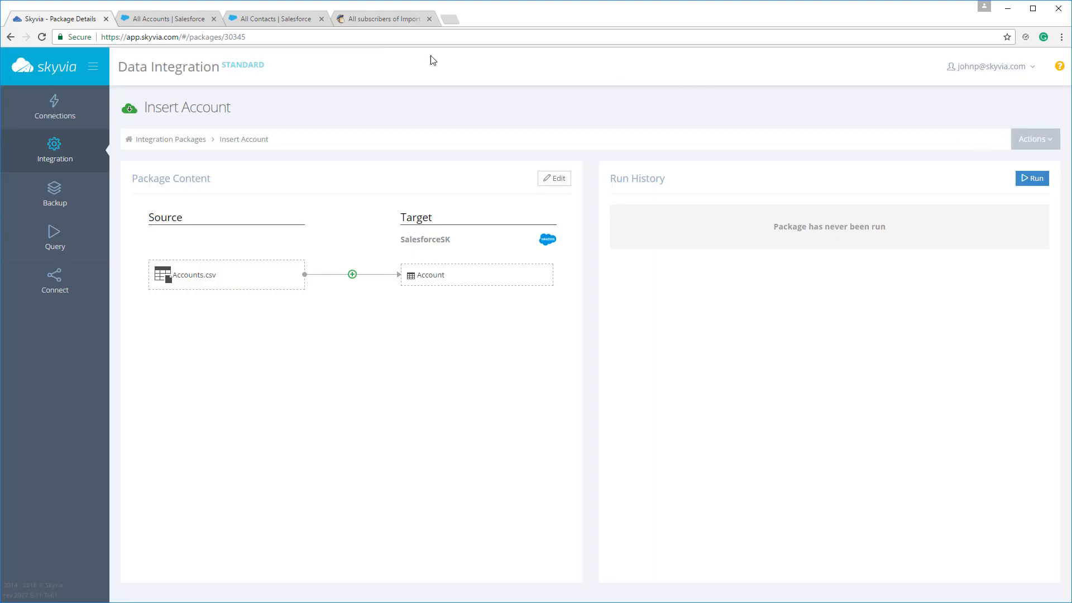
Step: Refresh Salesforce's All Accounts list to confirm no accounts exist yet
click(162, 18)
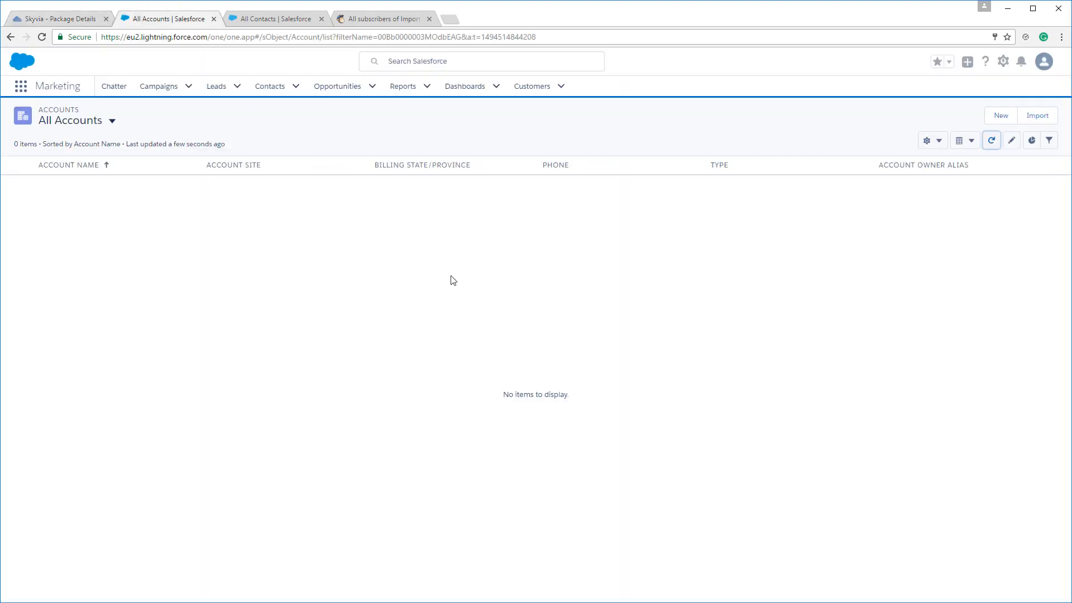
click(992, 141)
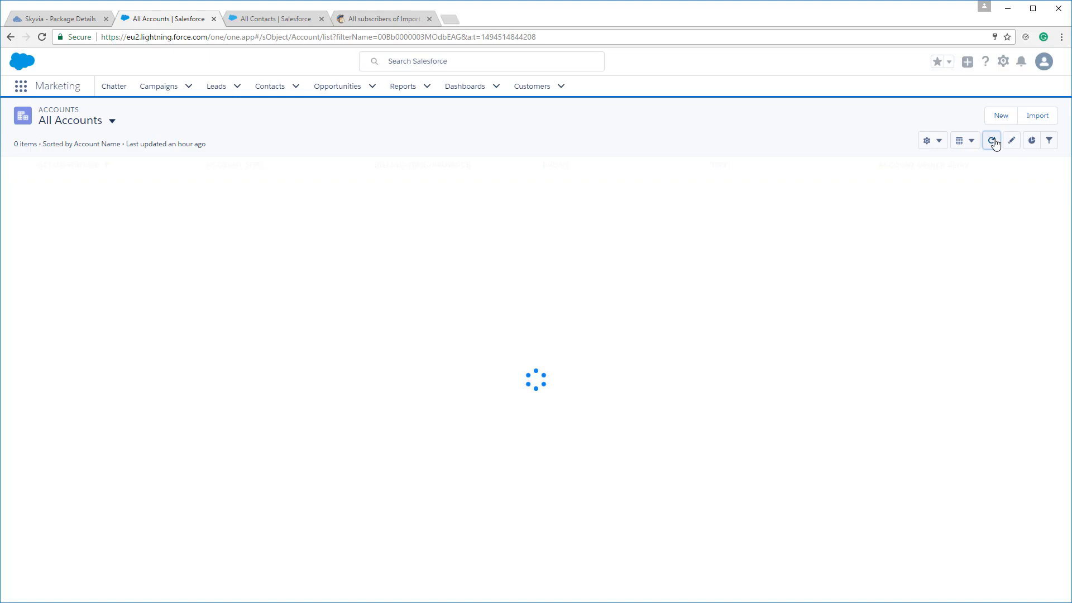
click(991, 140)
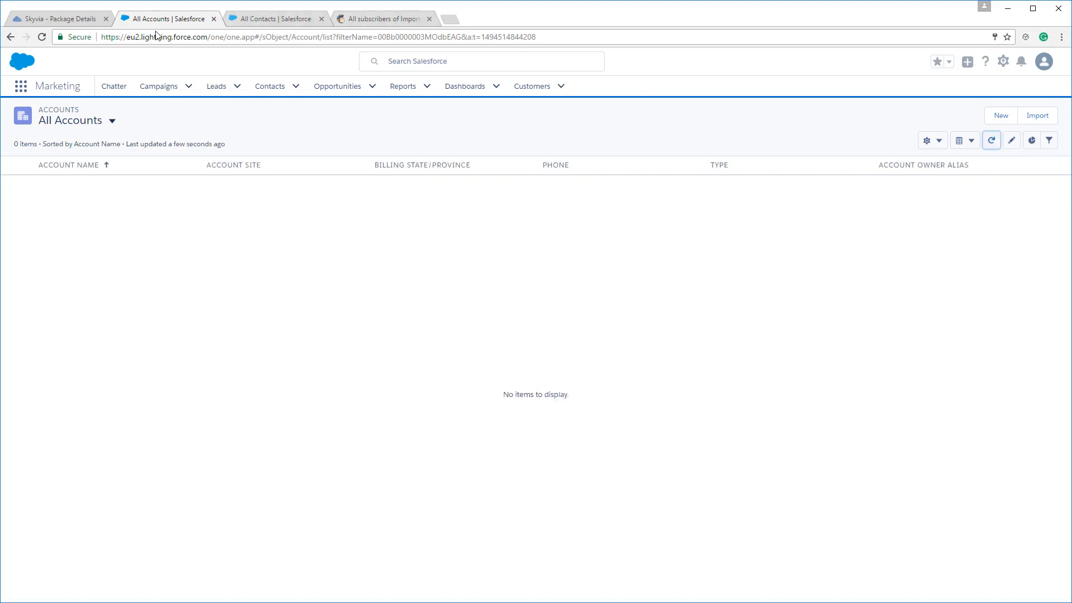
Step: Run the Insert Account package in Skyvia and confirm
click(56, 19)
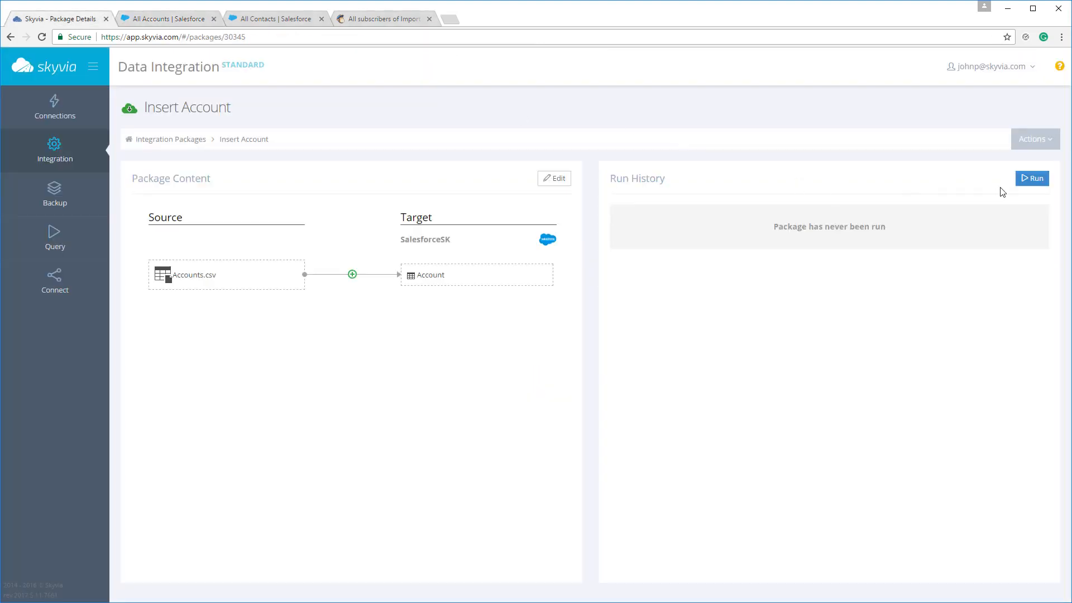
click(1032, 178)
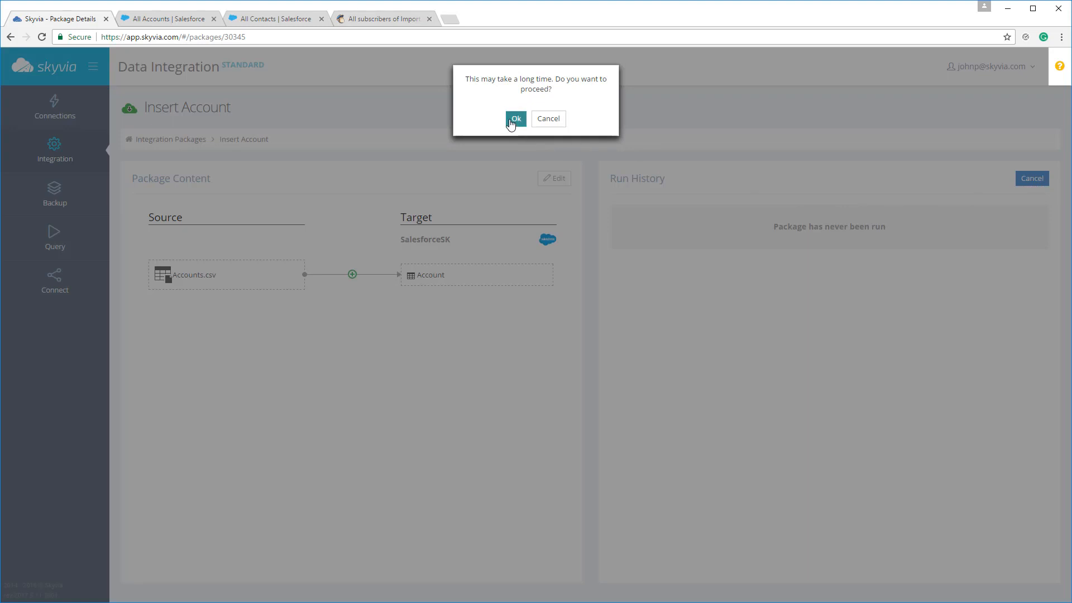
click(516, 118)
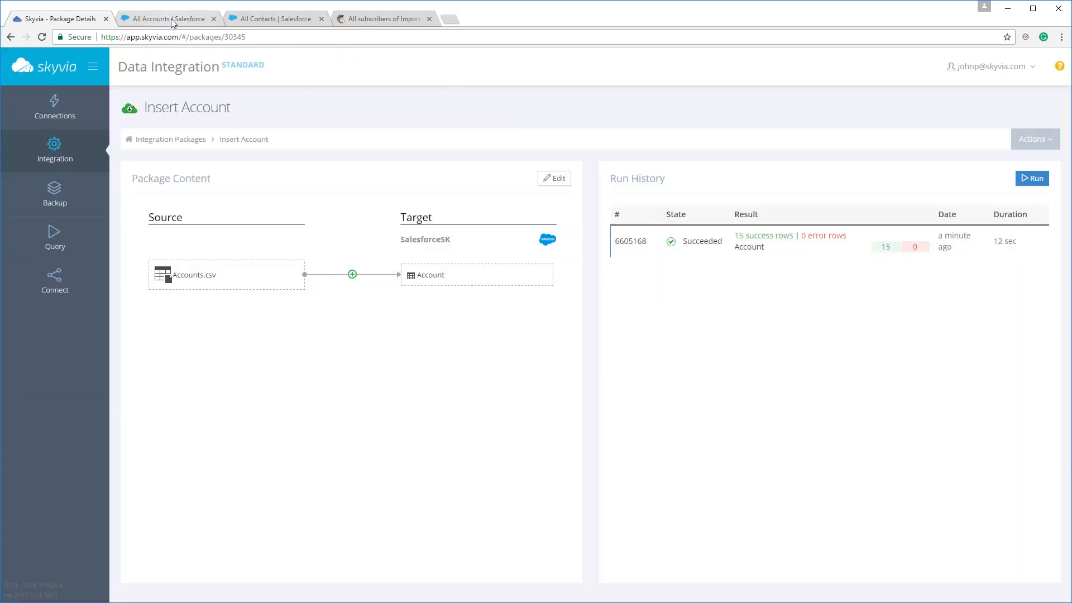
Step: Refresh All Accounts to show the 15 imported accounts, then return to the package
click(167, 18)
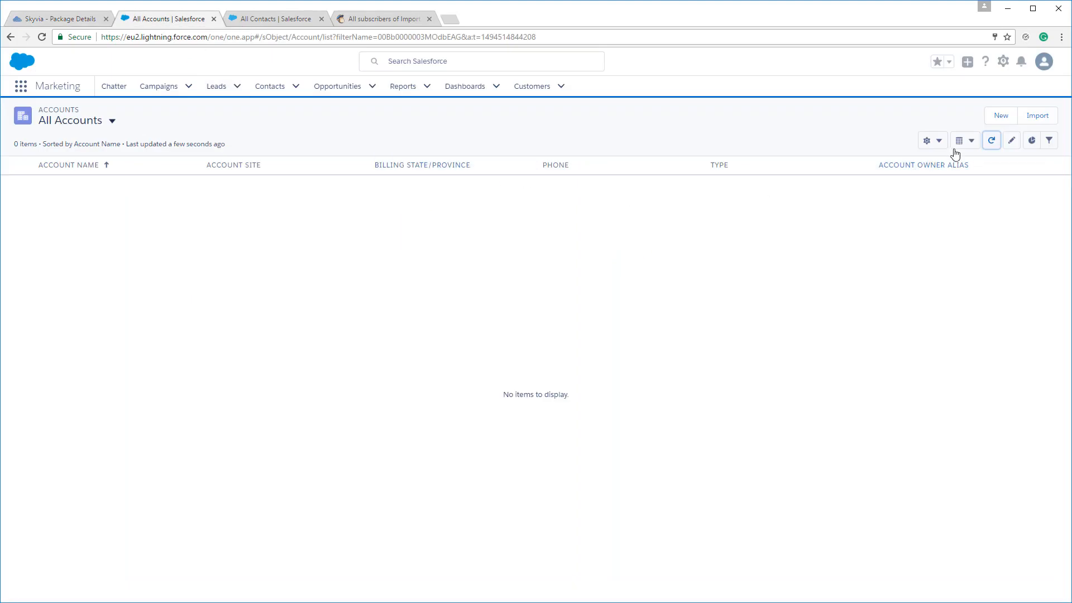
click(992, 140)
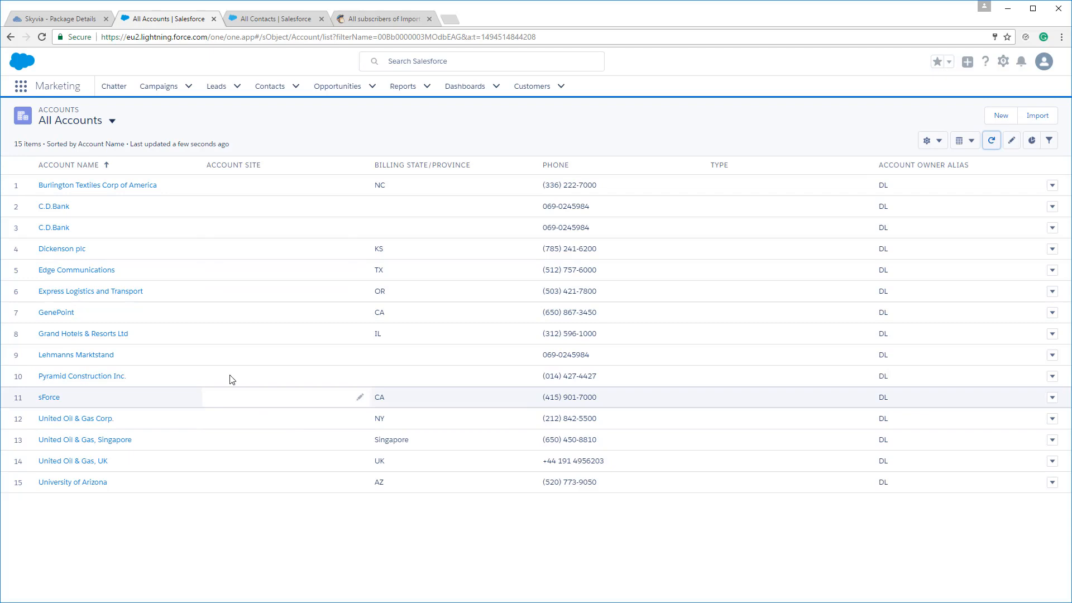
click(55, 18)
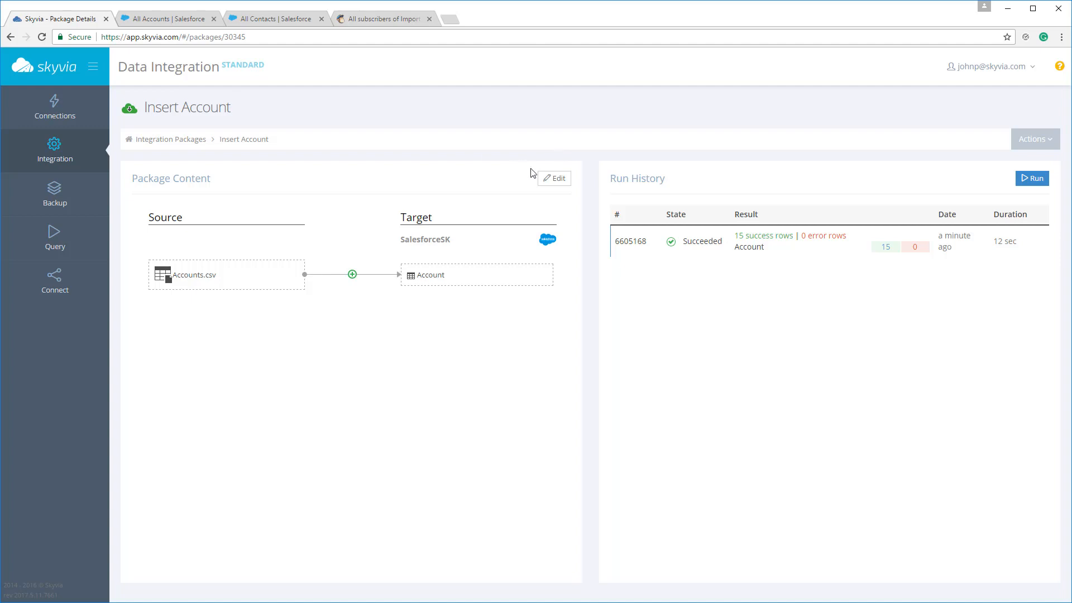
mouse_move(823, 261)
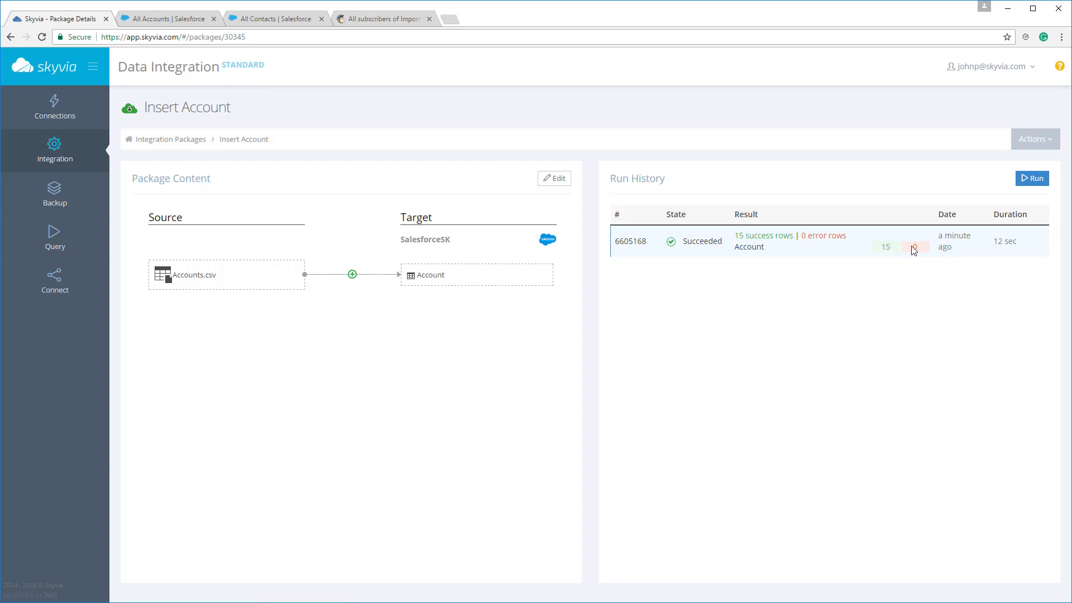
mouse_move(947, 249)
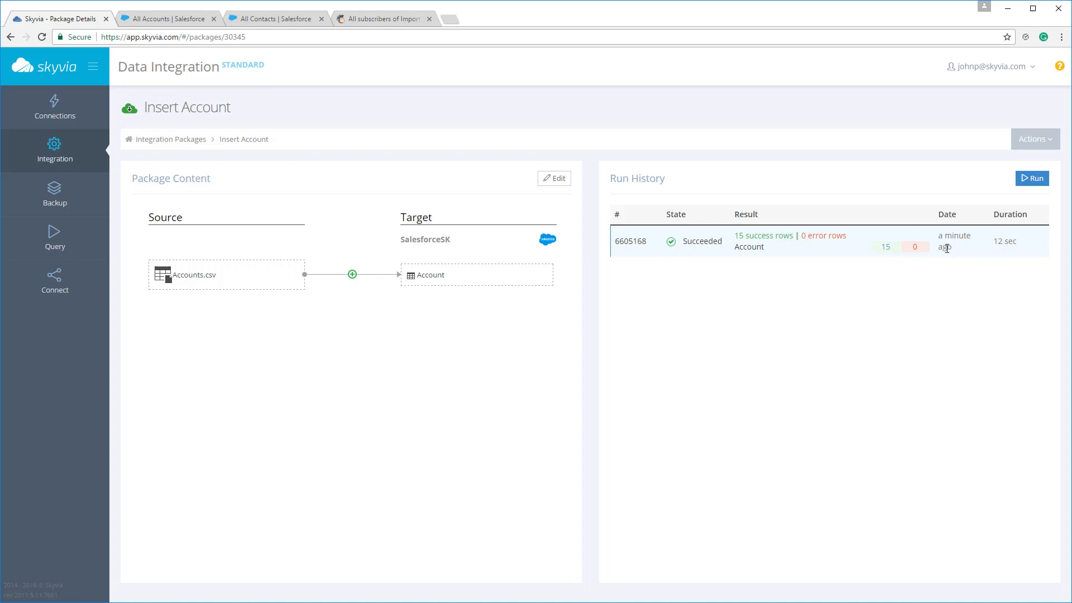
mouse_move(917, 250)
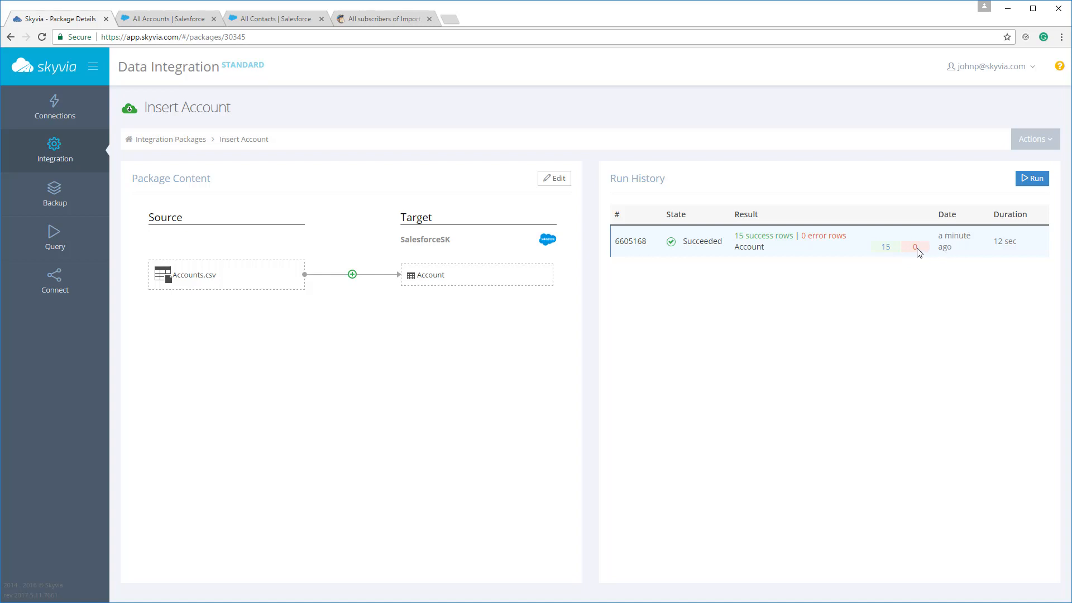
mouse_move(918, 248)
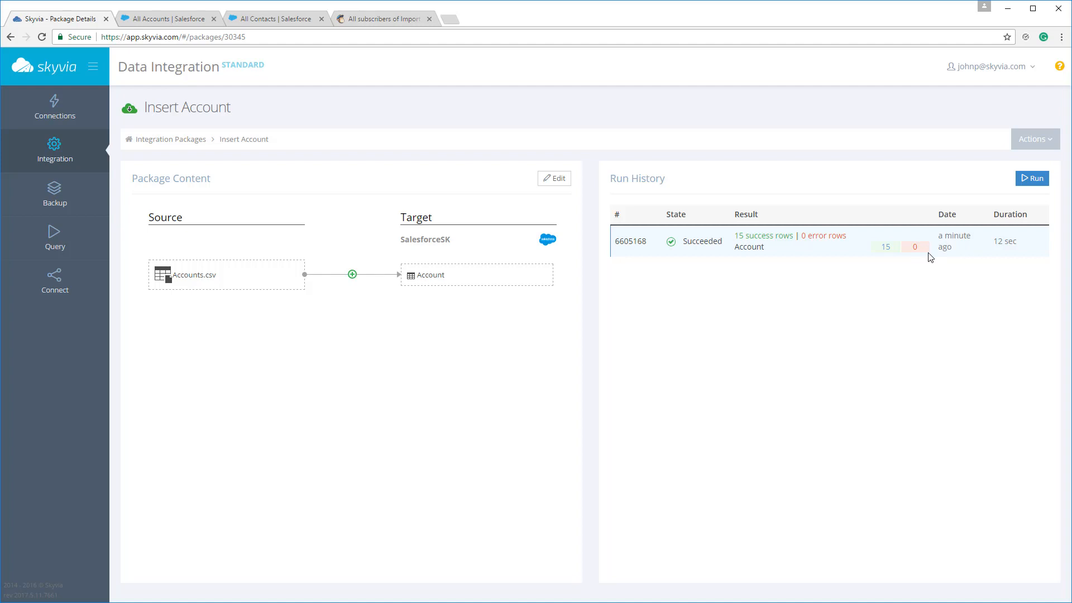
mouse_move(782, 264)
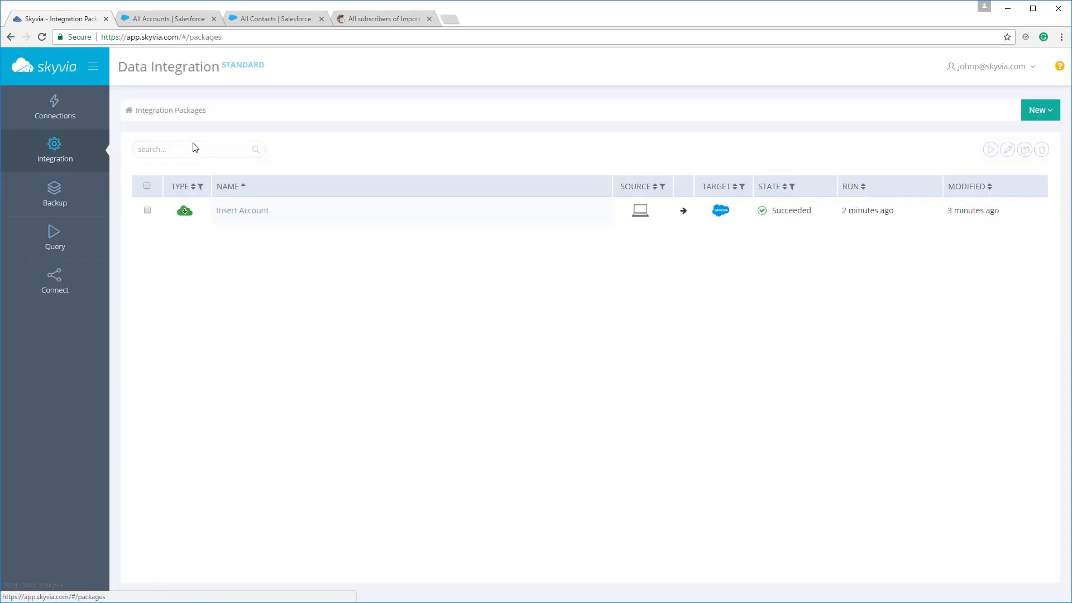
Step: Create a new import package with SalesforceSK as source and MyMailChimp as target
click(1040, 110)
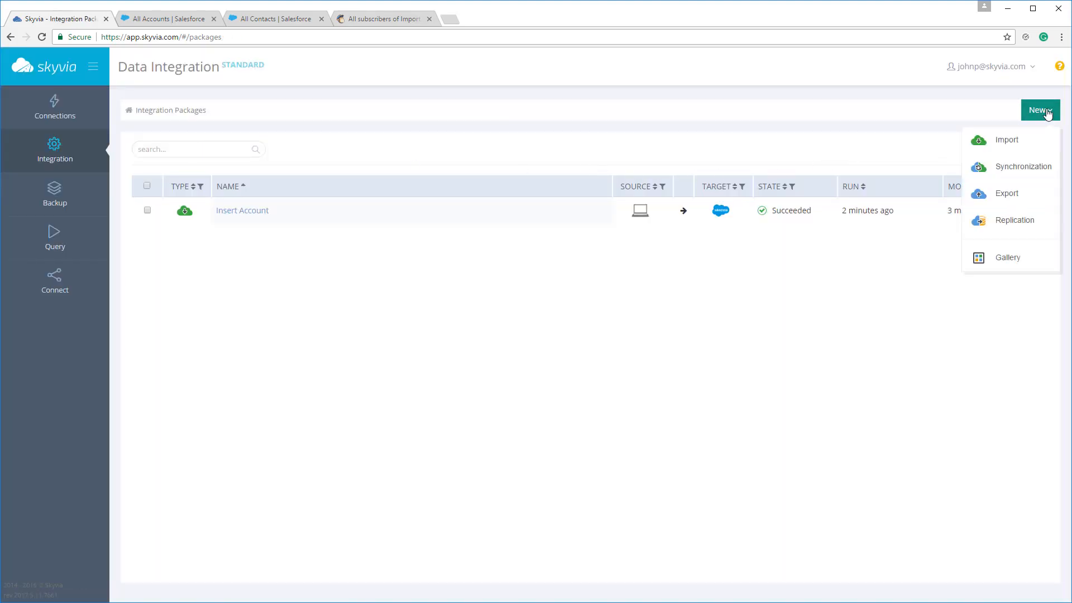
click(1007, 140)
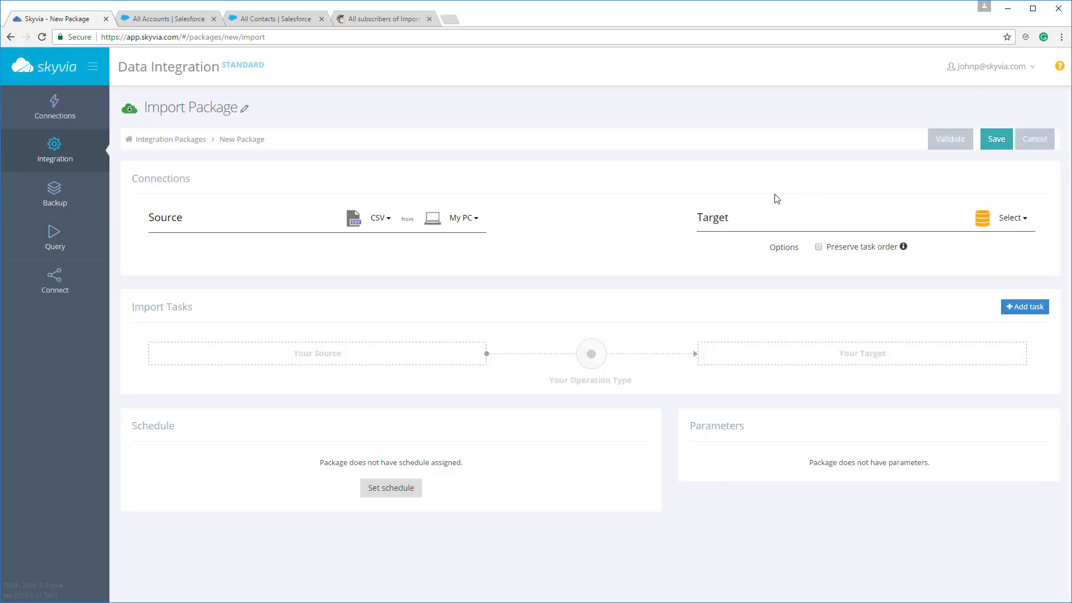
mouse_move(447, 201)
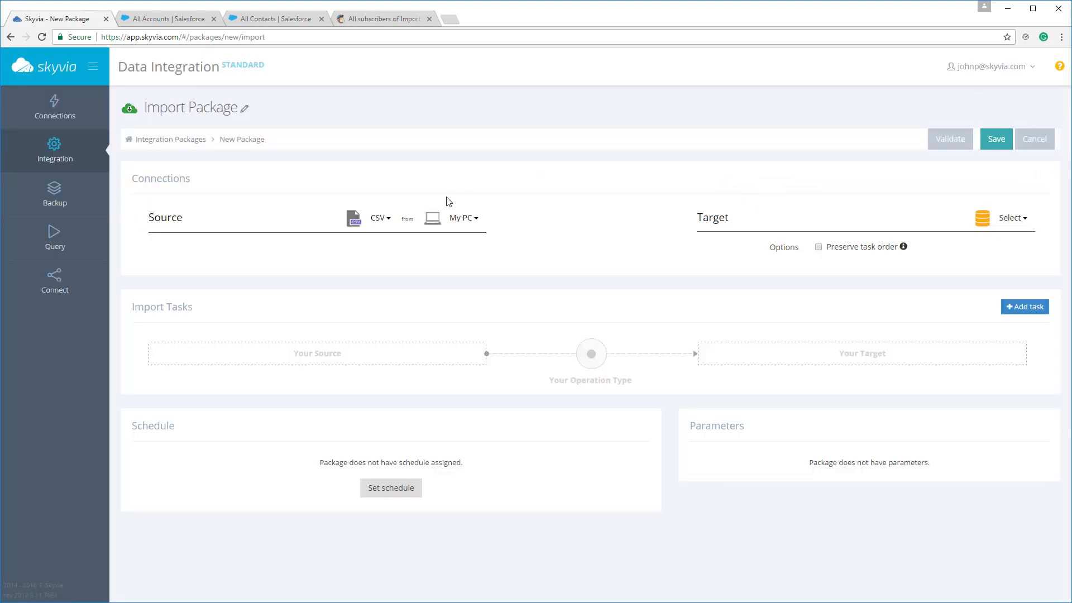
click(380, 218)
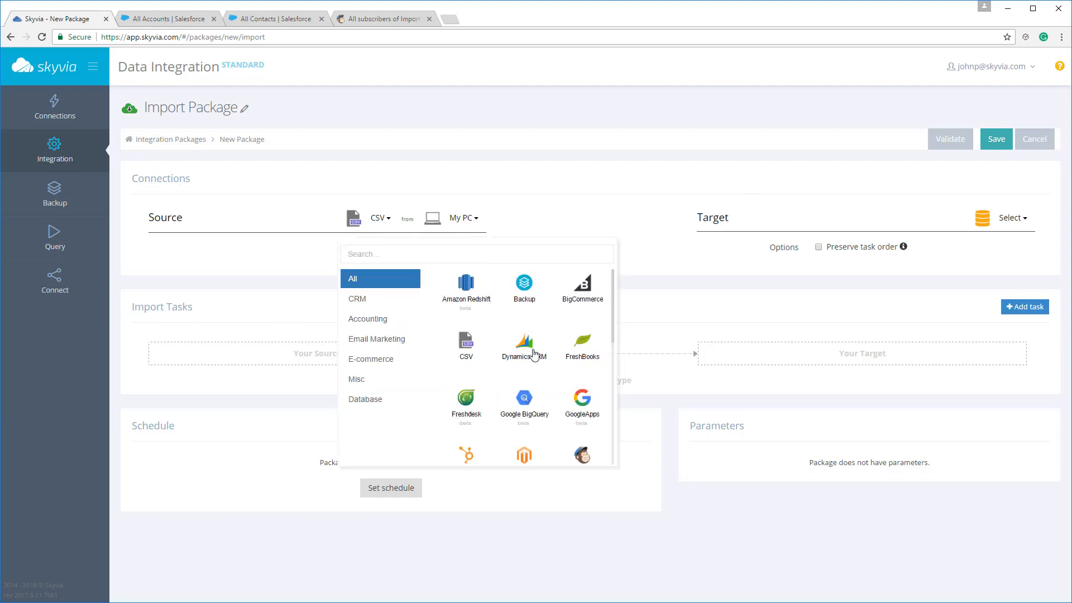
scroll(down, 3)
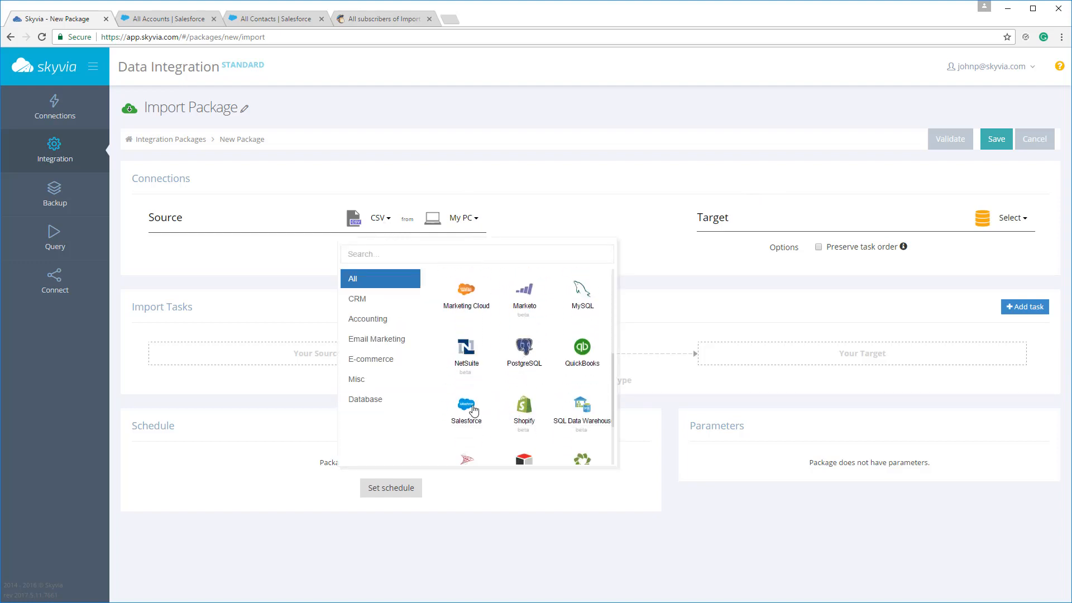
click(467, 407)
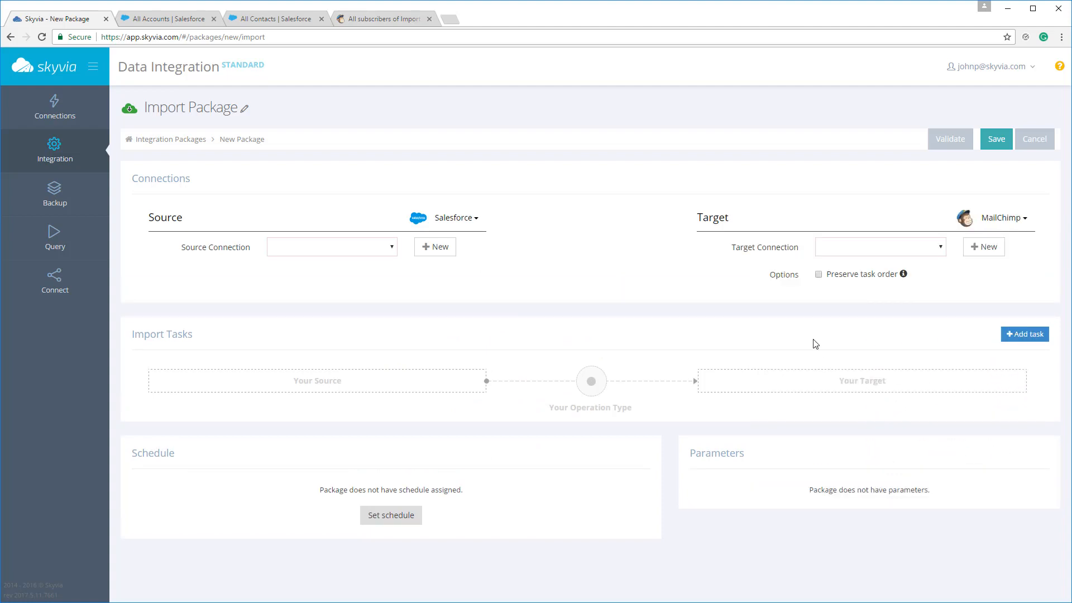
click(332, 246)
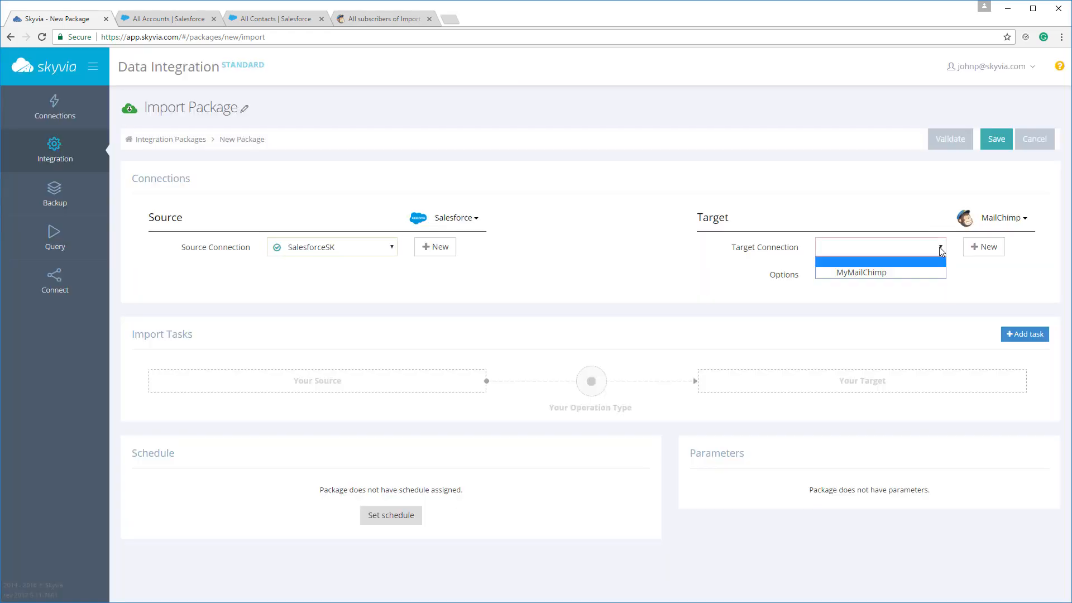
click(861, 272)
text(ont)
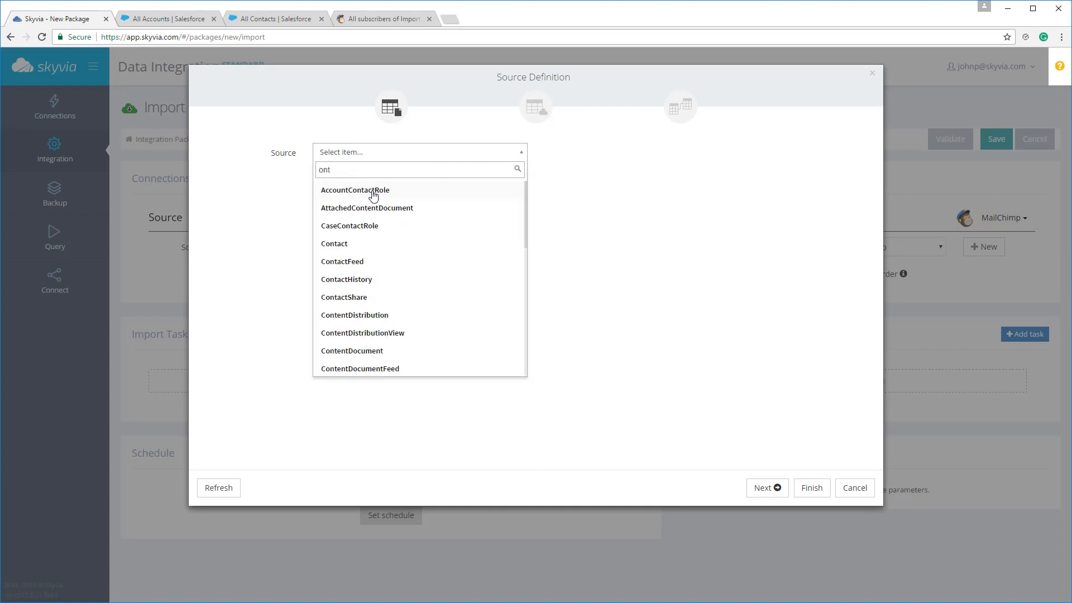
mouse_move(338, 243)
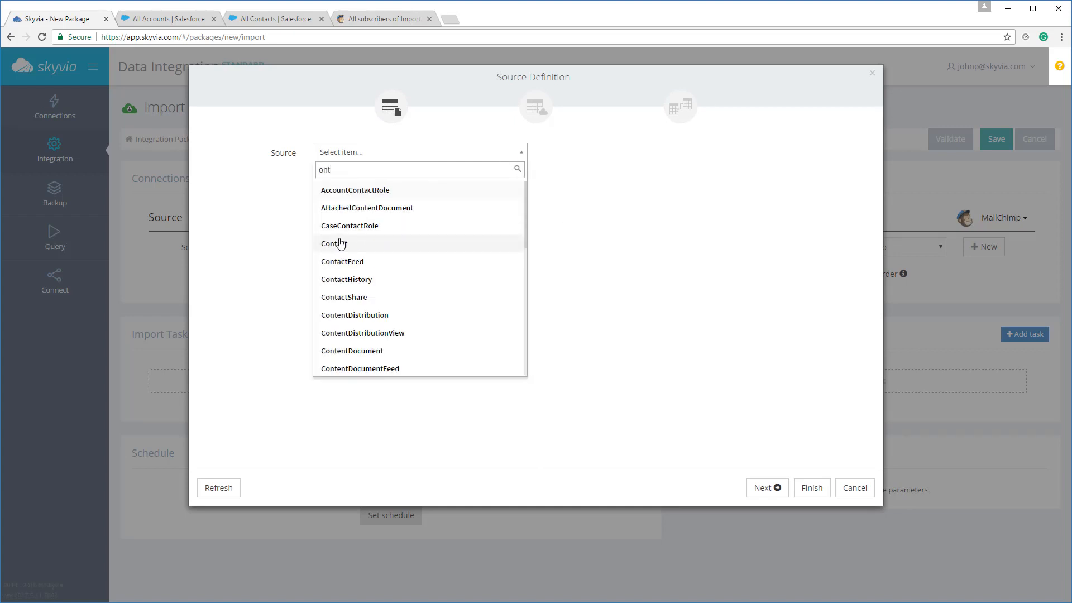
Step: Choose the Salesforce Contact object as the new task's source
click(334, 244)
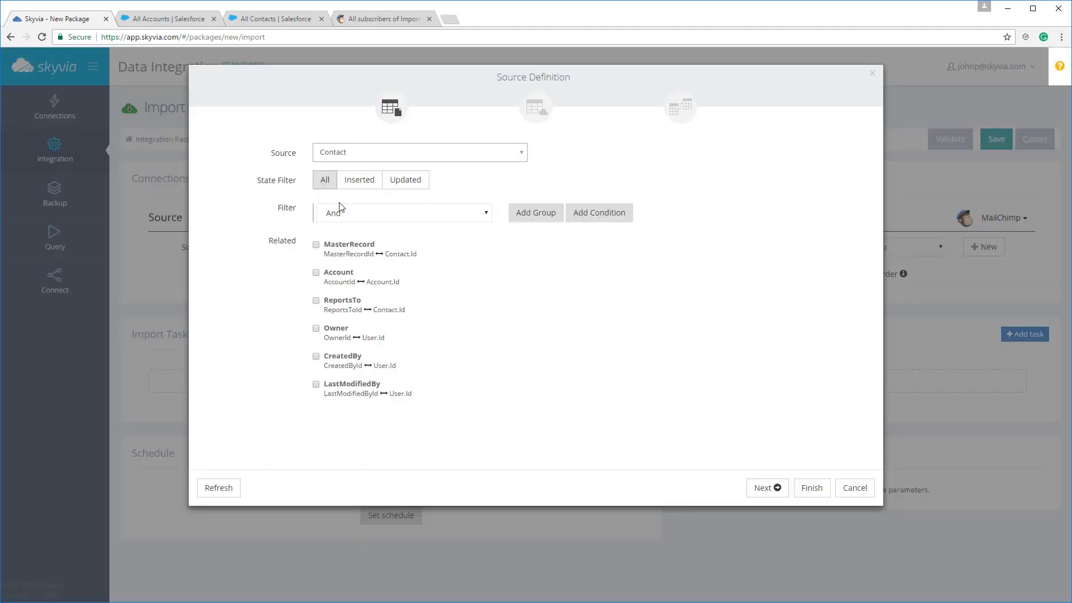
mouse_move(357, 166)
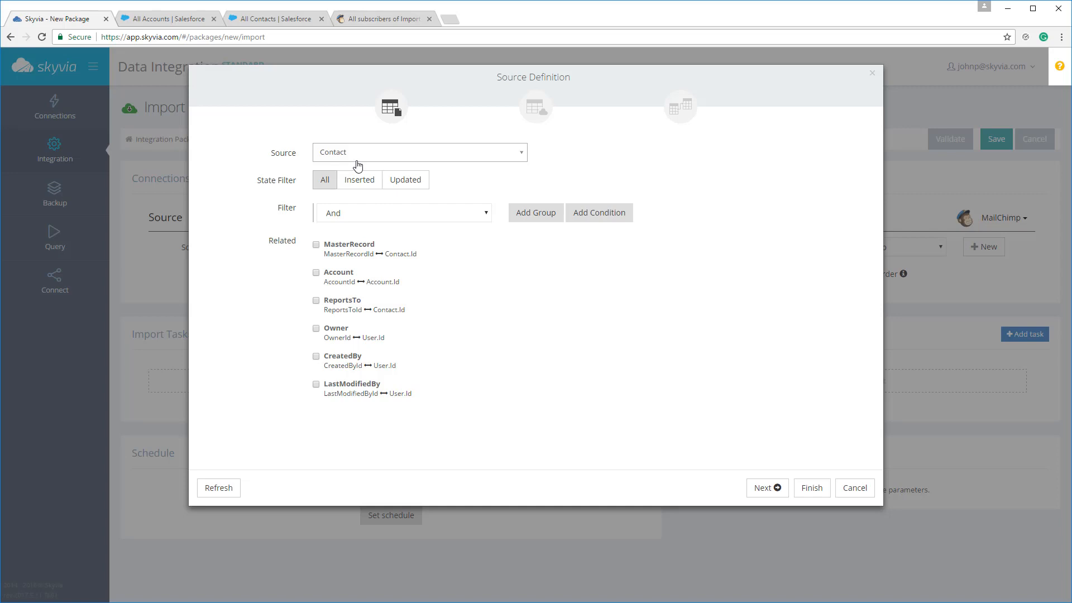
mouse_move(422, 217)
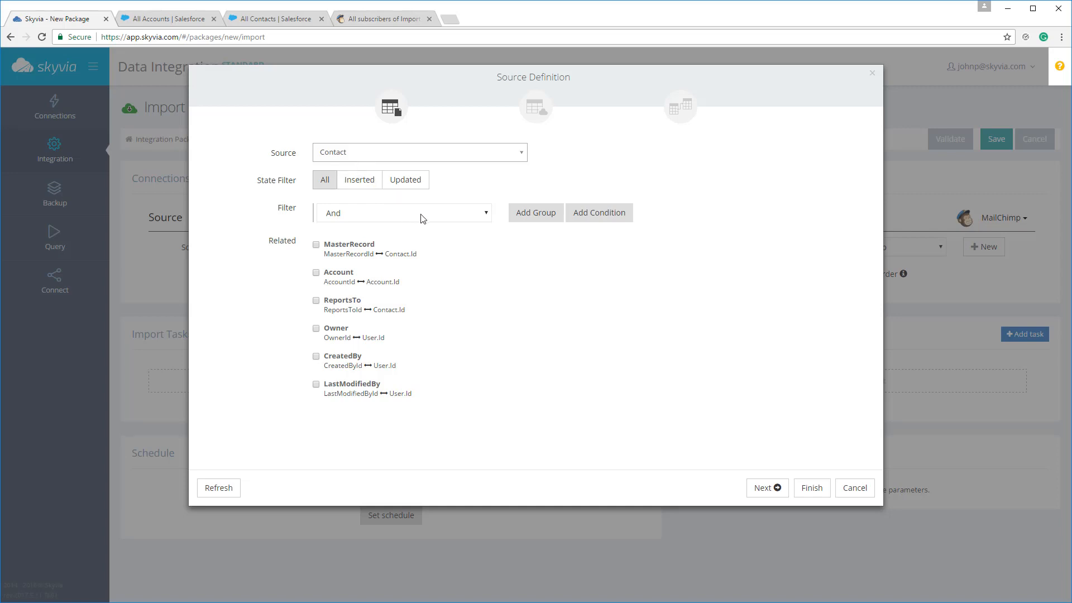
mouse_move(558, 217)
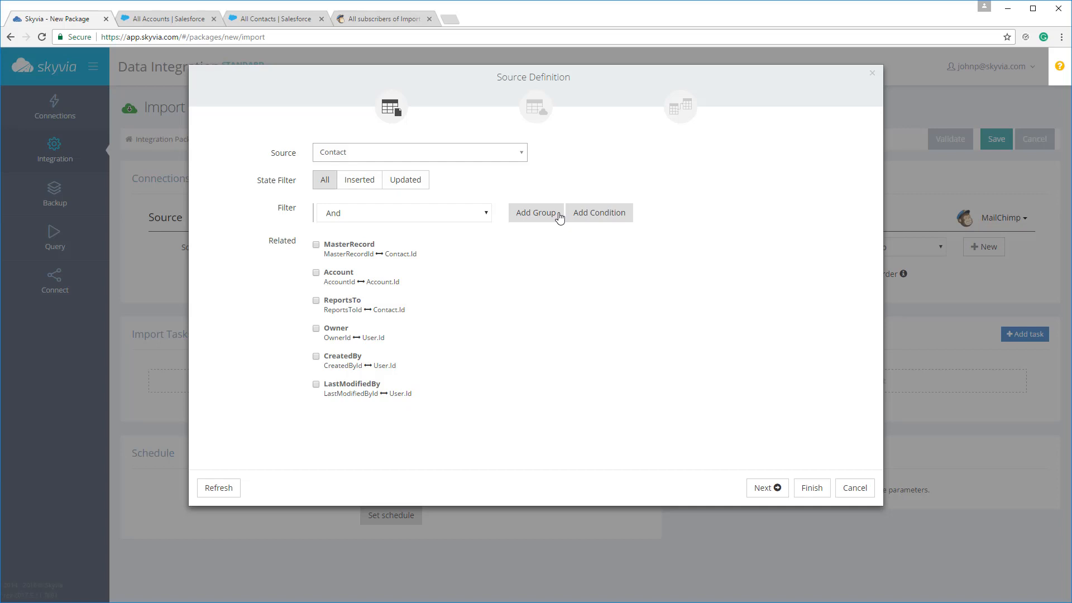
mouse_move(641, 216)
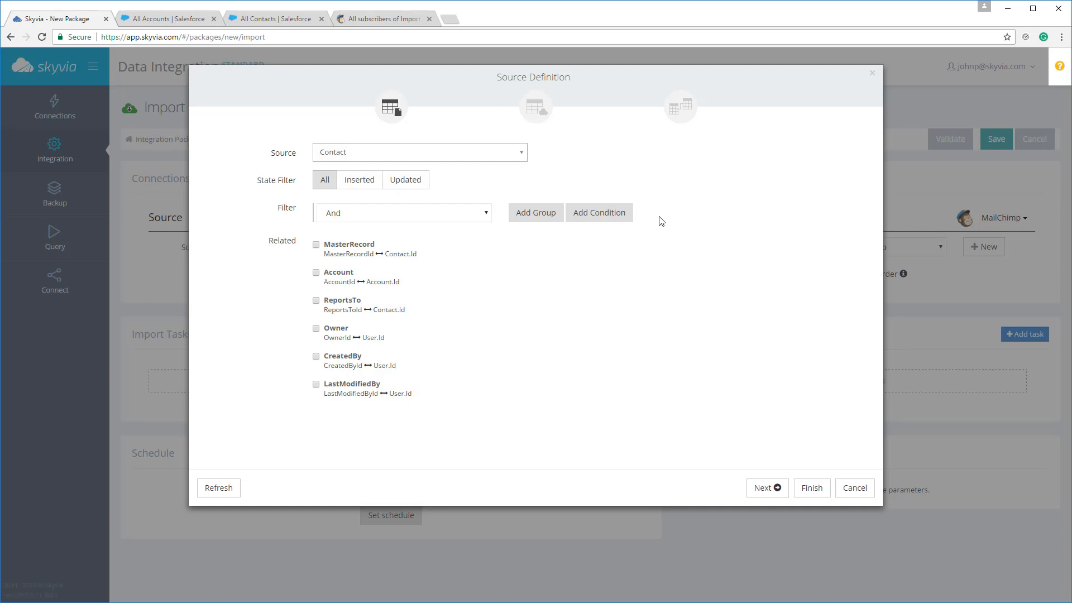
mouse_move(650, 222)
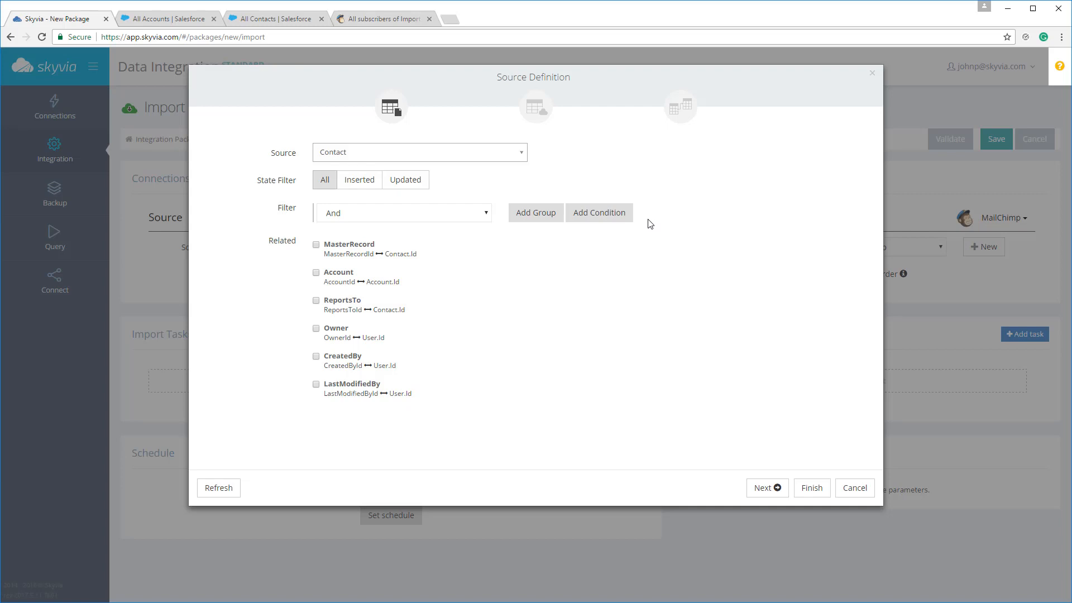
mouse_move(643, 236)
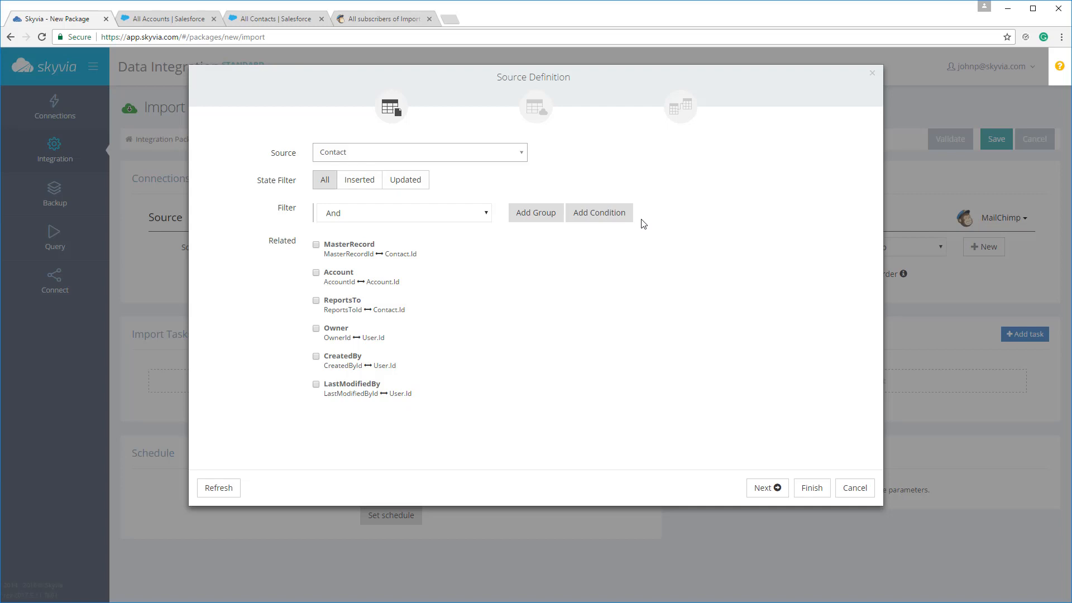
mouse_move(633, 226)
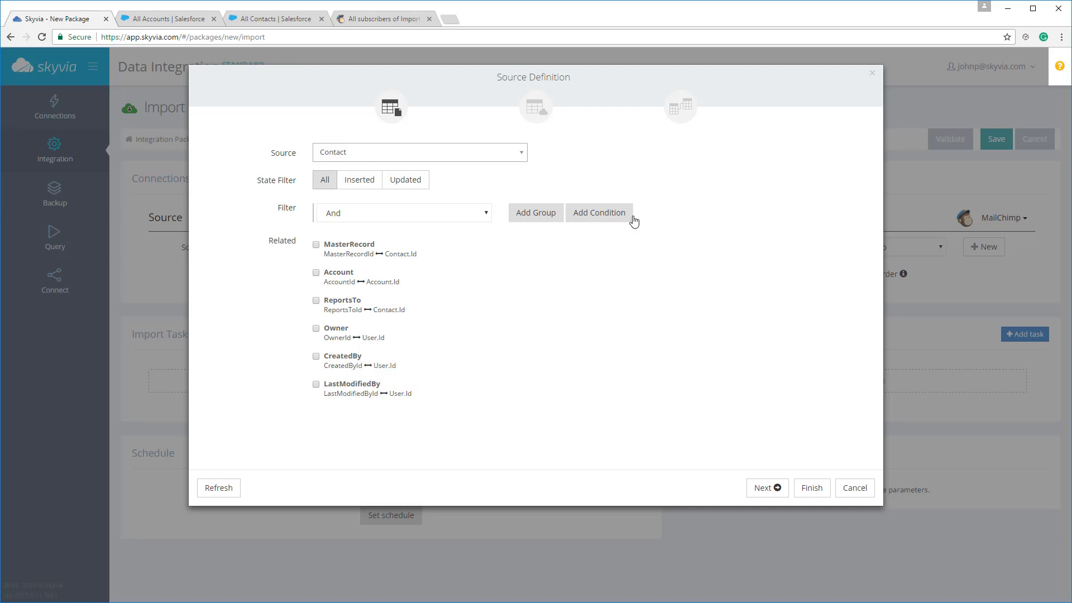
mouse_move(626, 219)
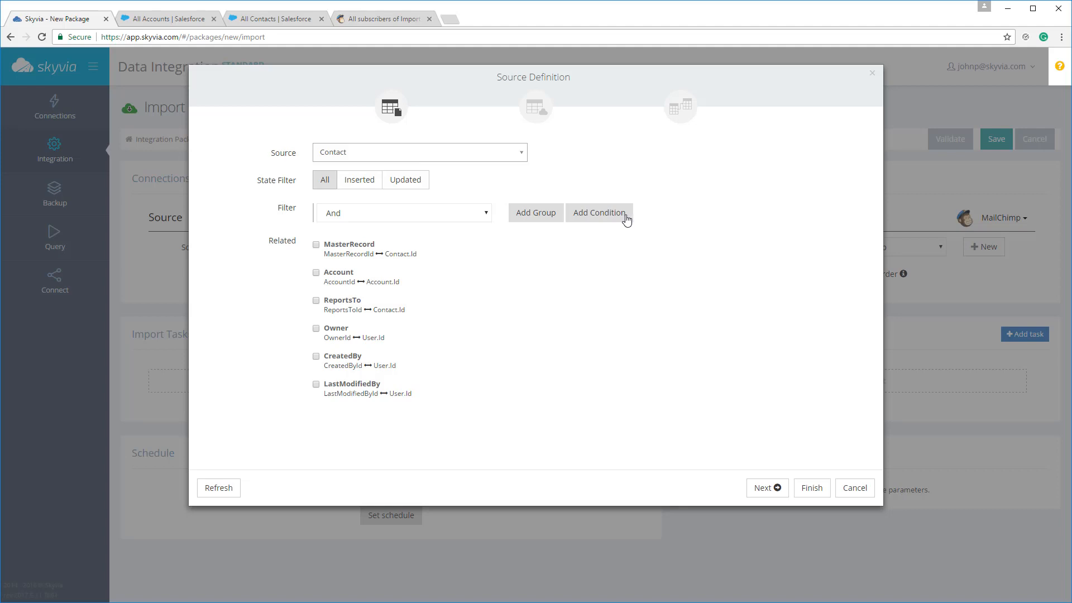
Step: Add a source filter condition: Email is not null
click(599, 212)
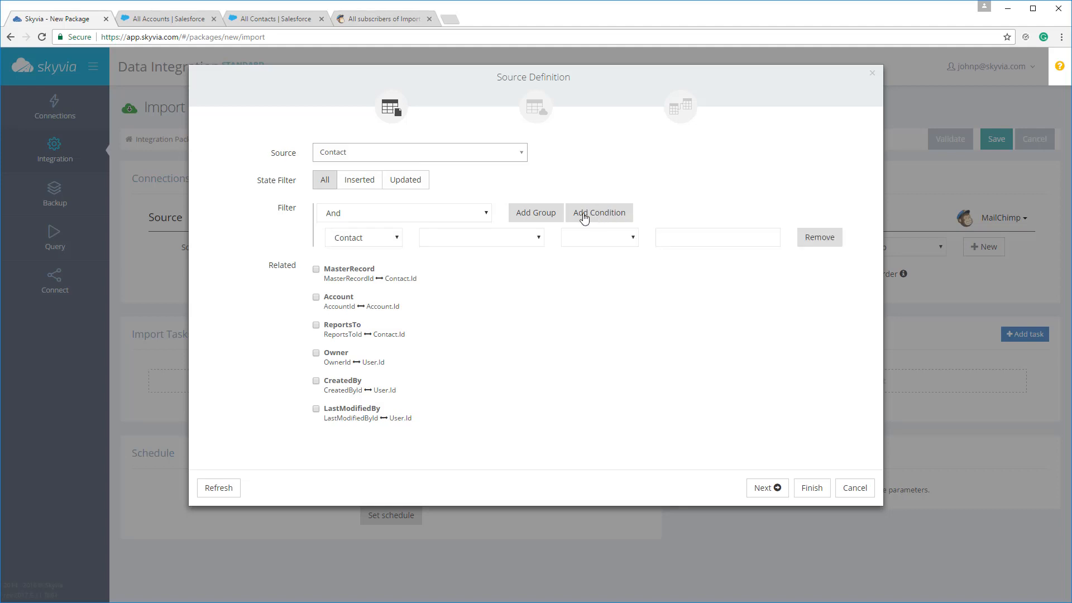
click(481, 237)
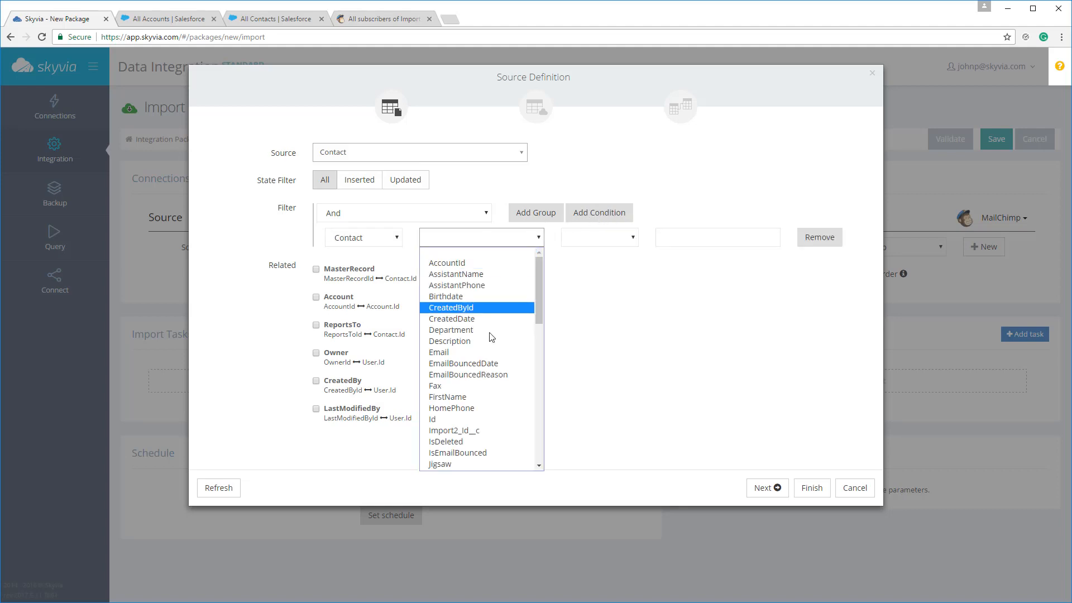
click(439, 351)
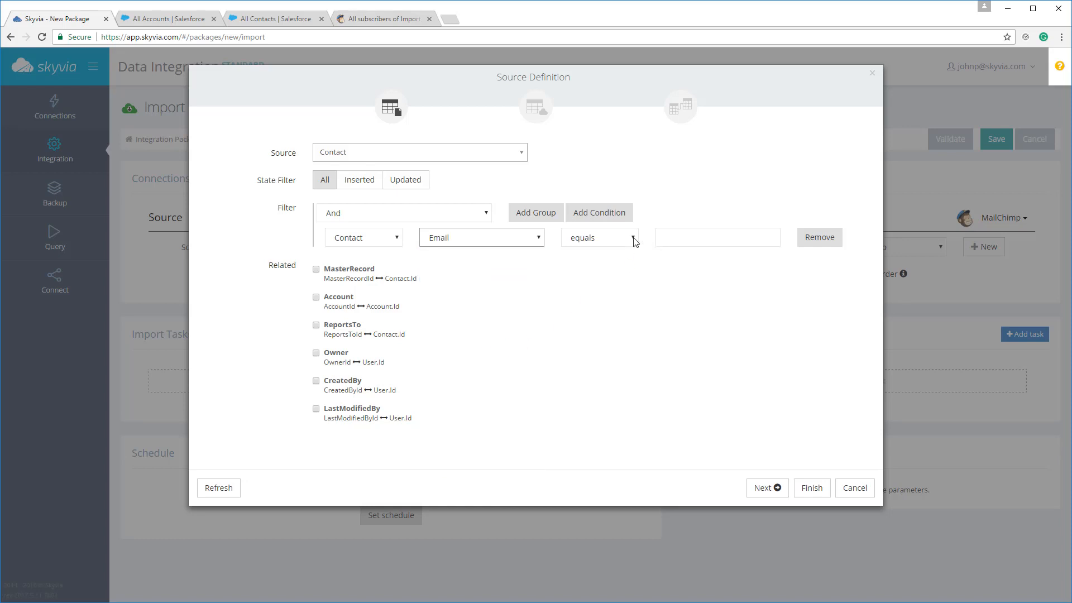
click(599, 237)
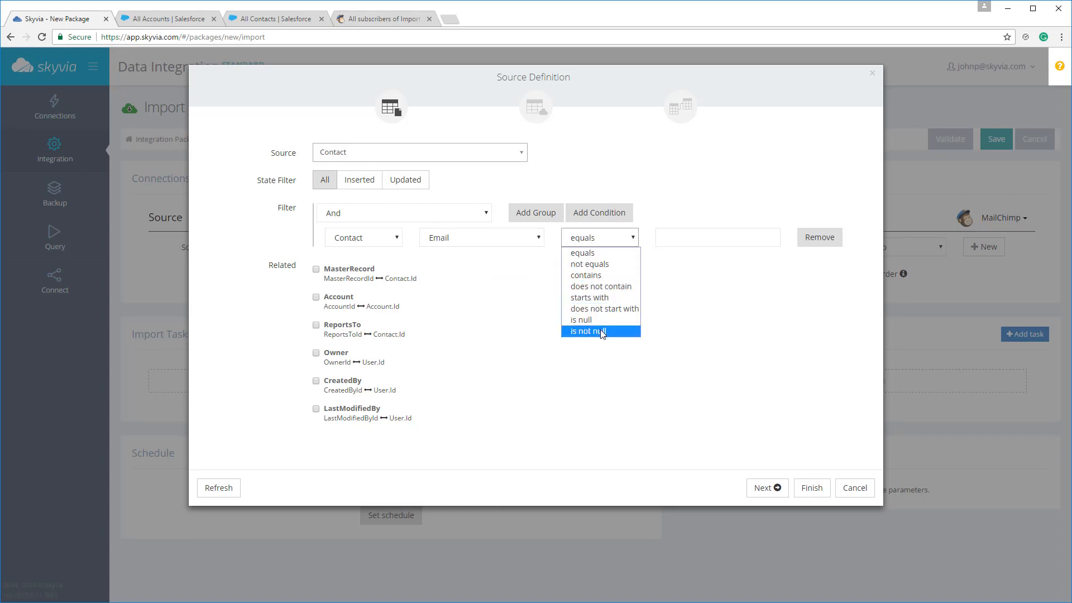
click(587, 331)
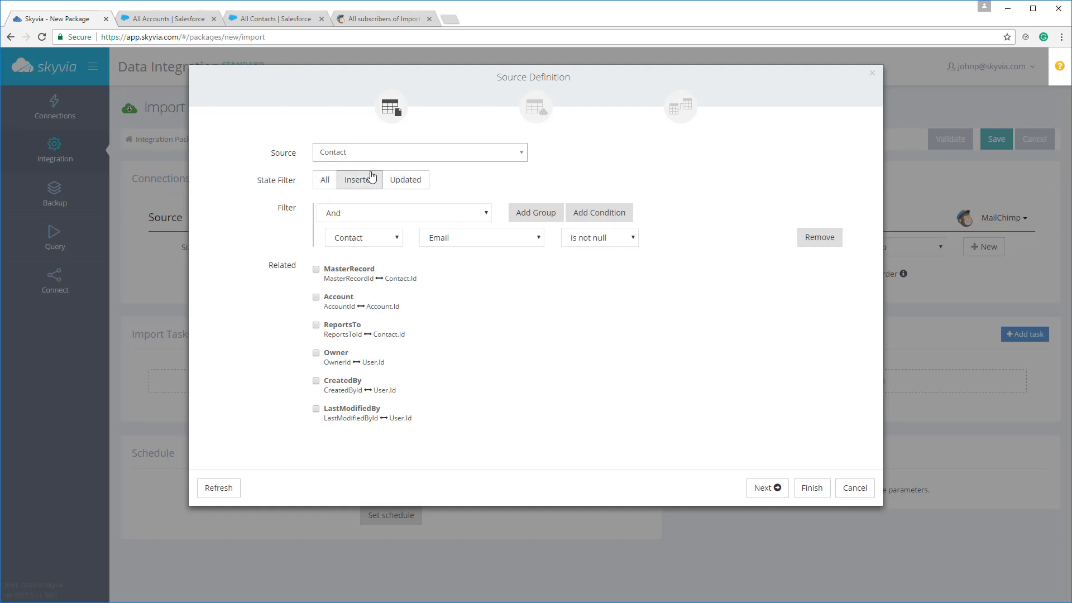
mouse_move(369, 173)
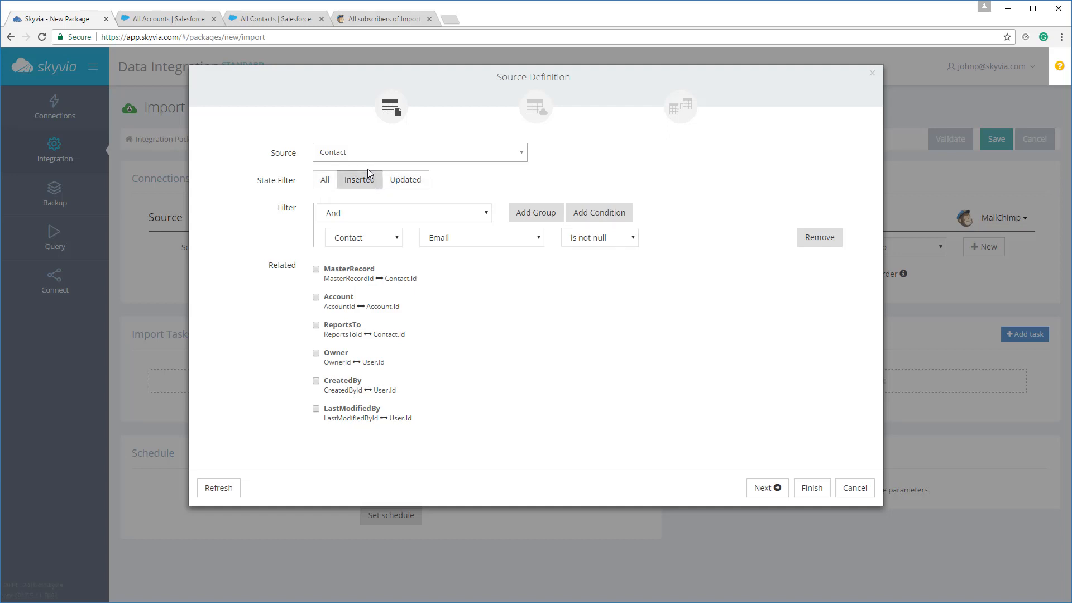
mouse_move(348, 176)
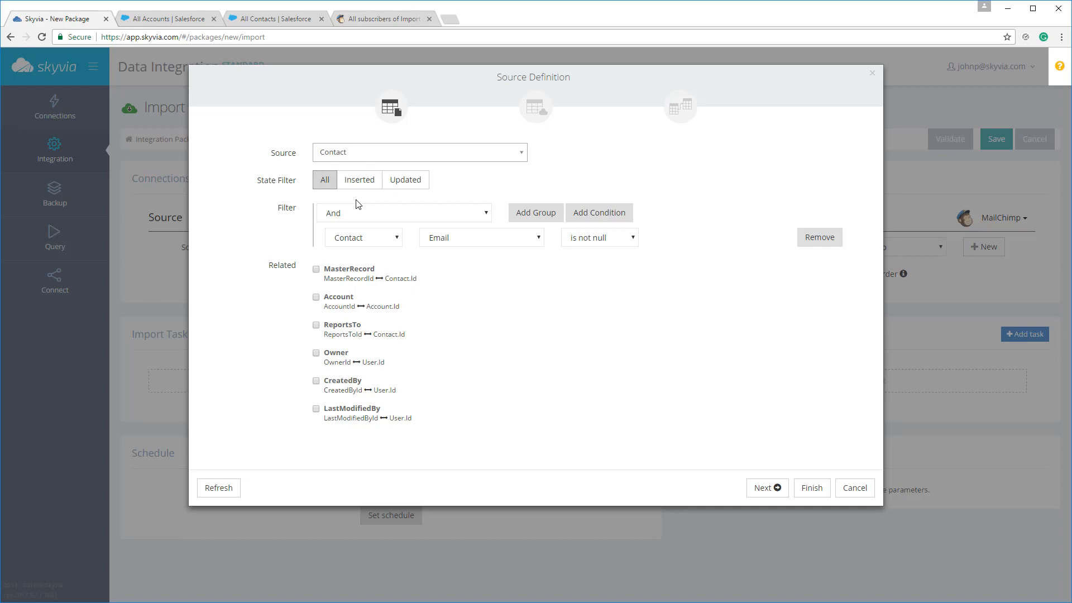
mouse_move(498, 155)
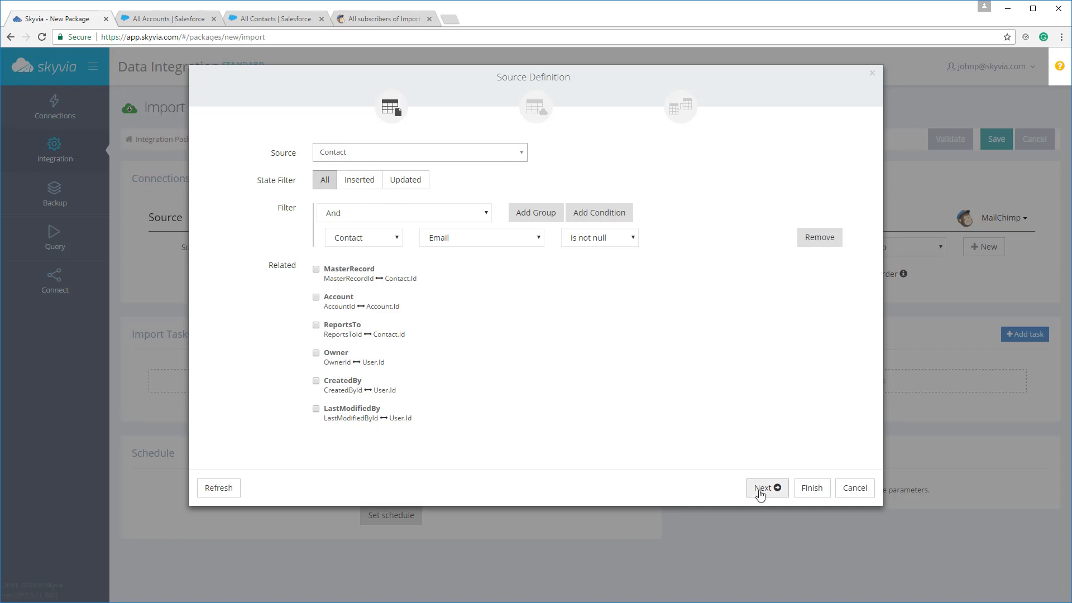
Step: Target MailChimp ListMembers with Insert and advance to column mapping
click(767, 488)
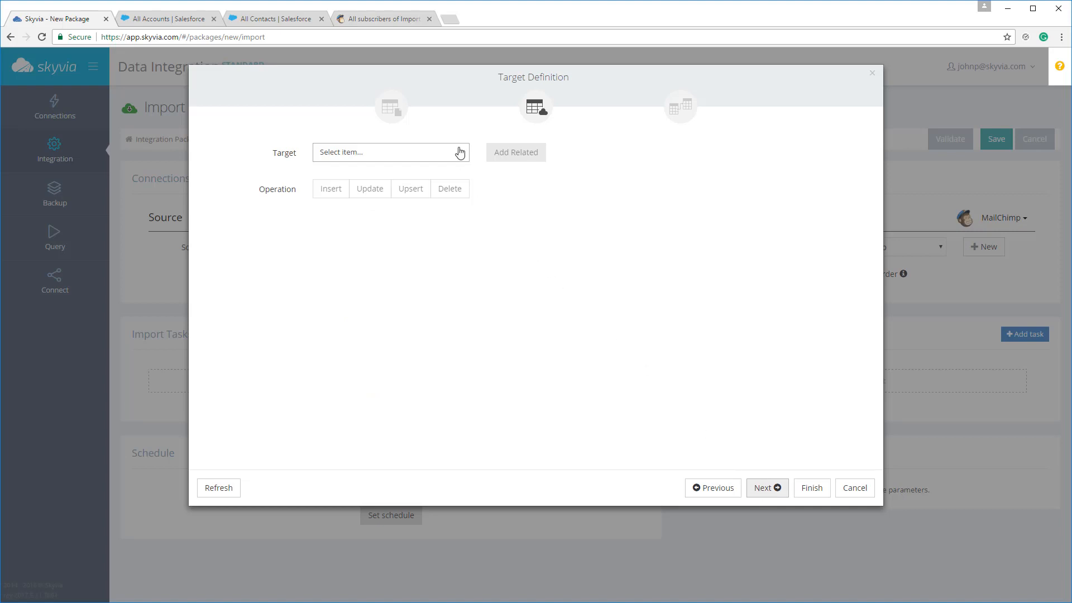
click(391, 152)
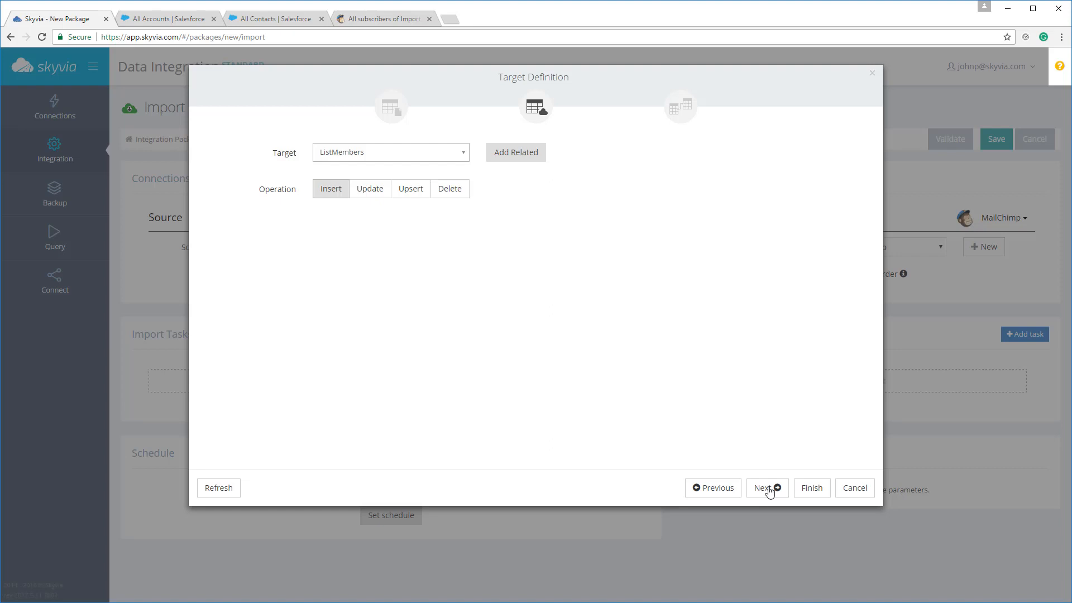
click(767, 488)
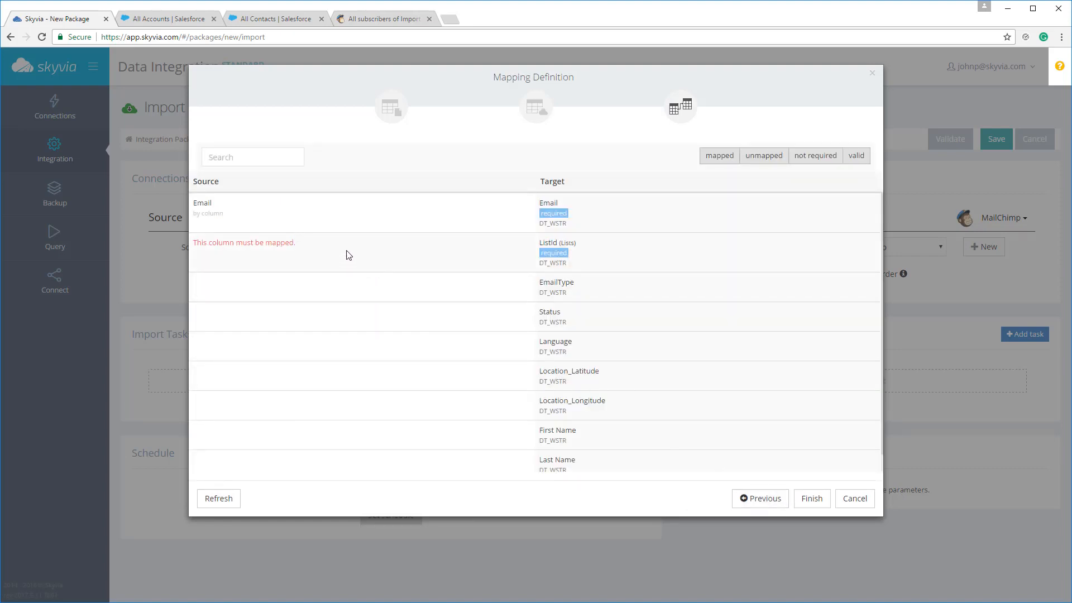
Step: Map First Name to the FirstName column and Last Name to LastName [DT_WSTR]
click(215, 245)
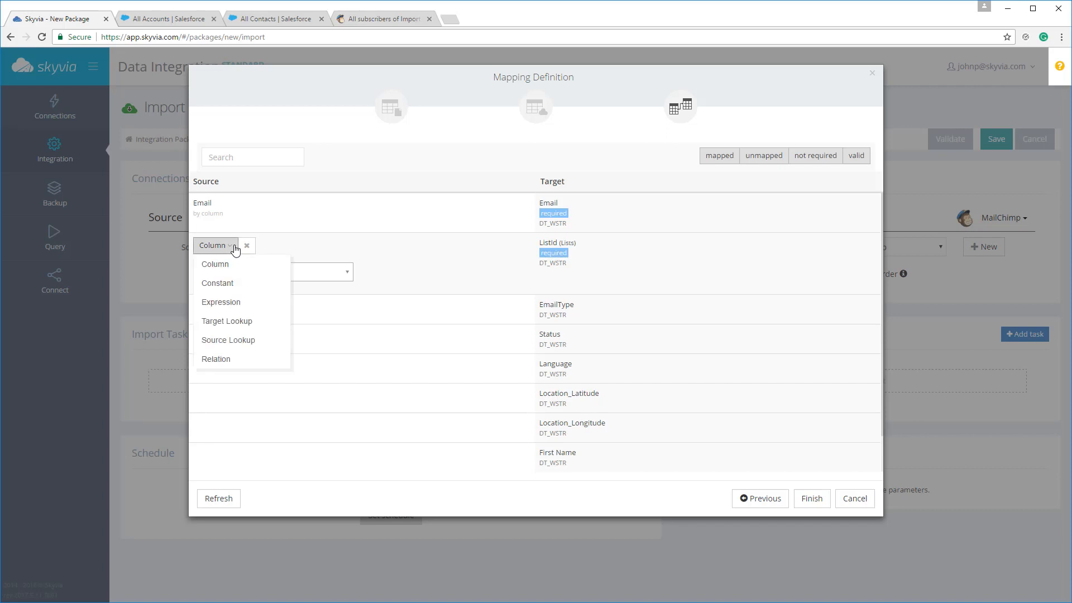
mouse_move(232, 256)
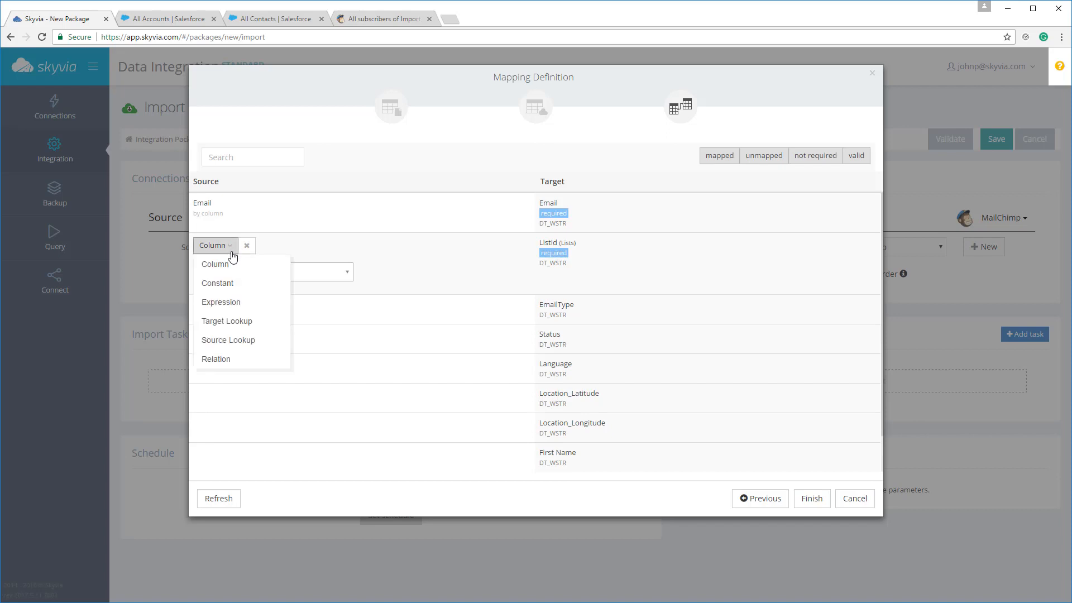
mouse_move(231, 273)
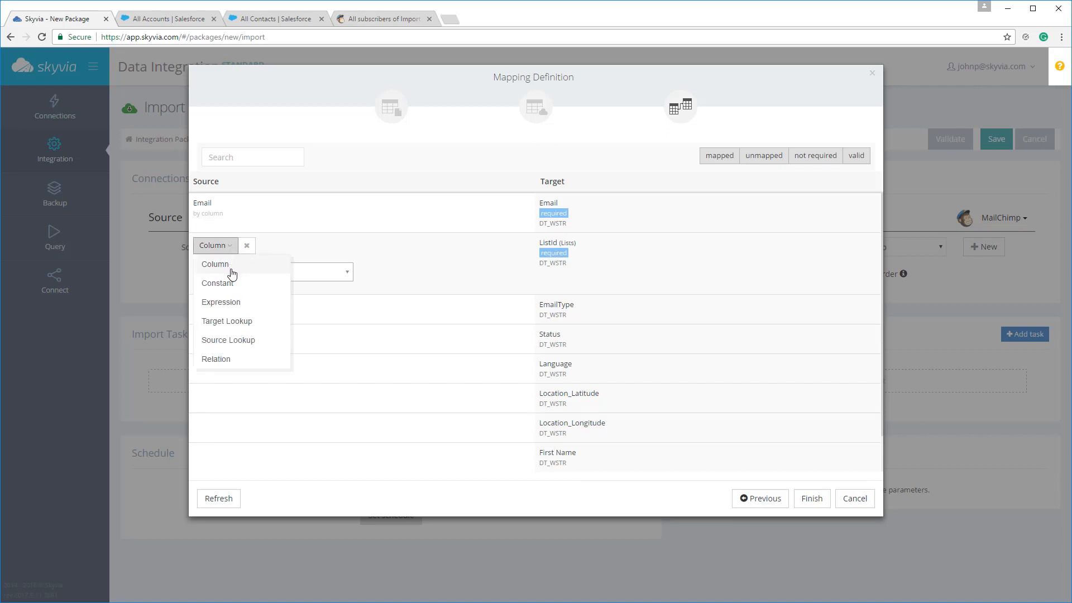
mouse_move(230, 306)
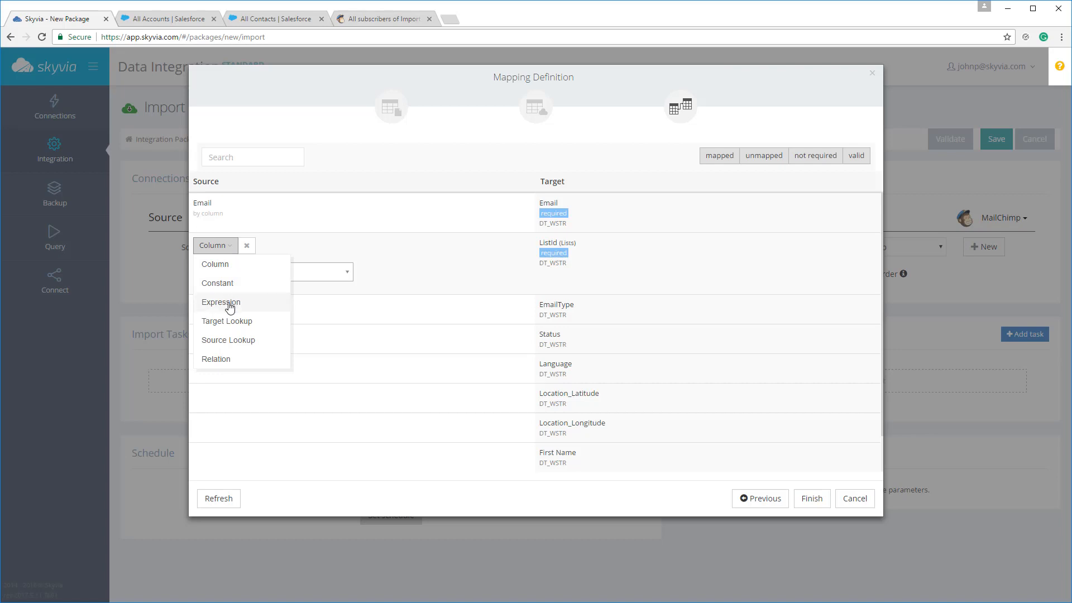
mouse_move(228, 324)
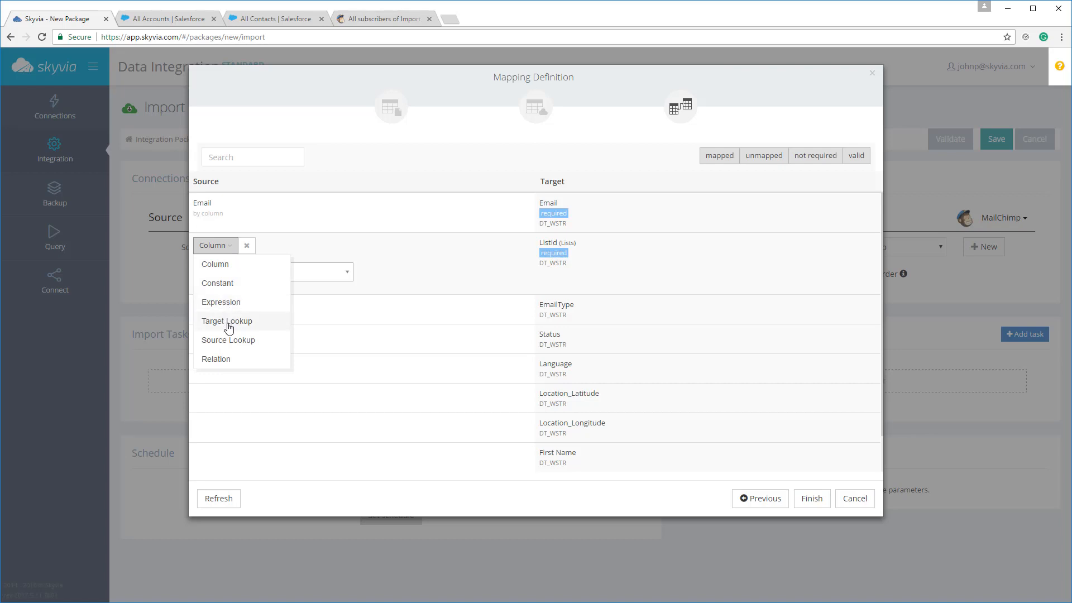
mouse_move(369, 370)
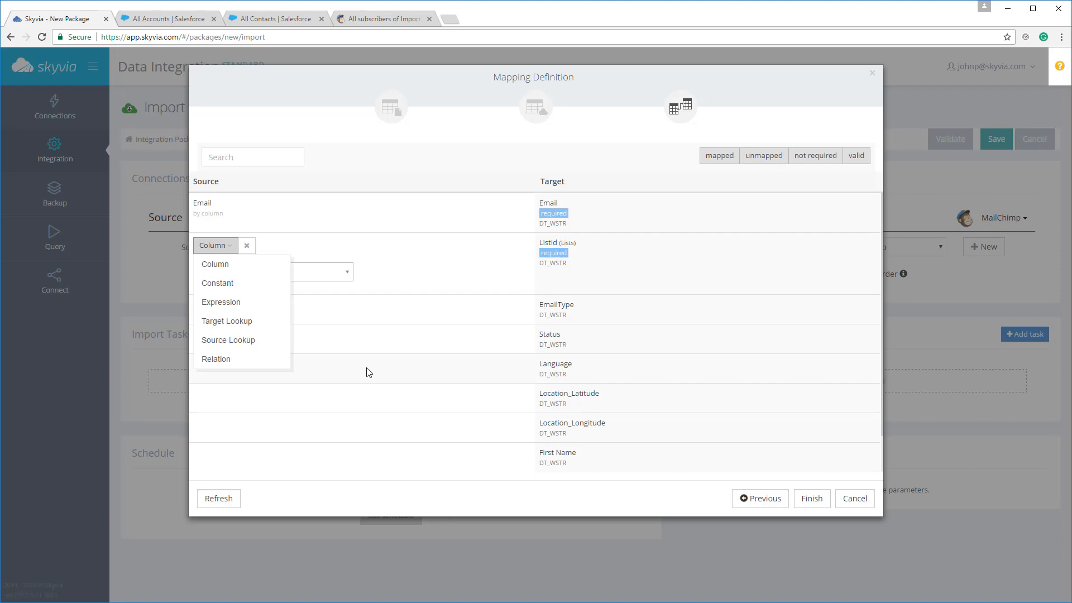
mouse_move(393, 354)
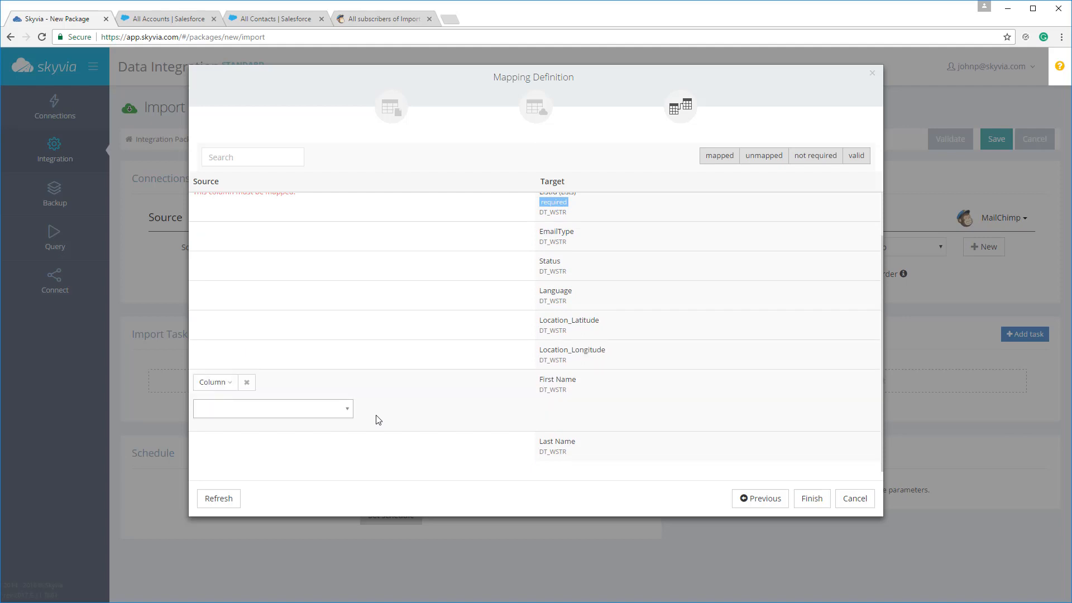
click(273, 408)
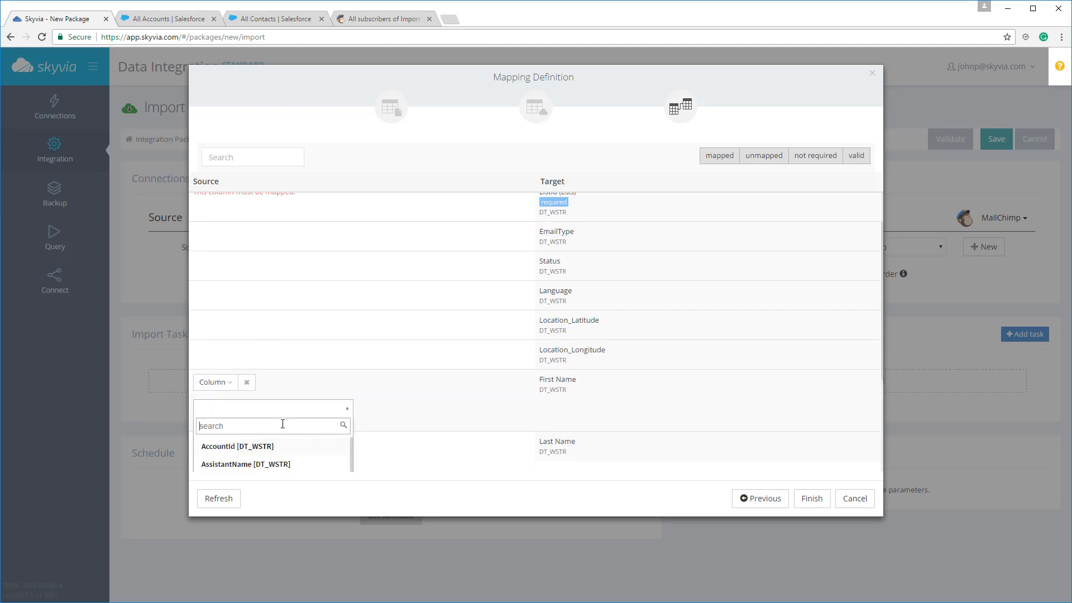
click(237, 456)
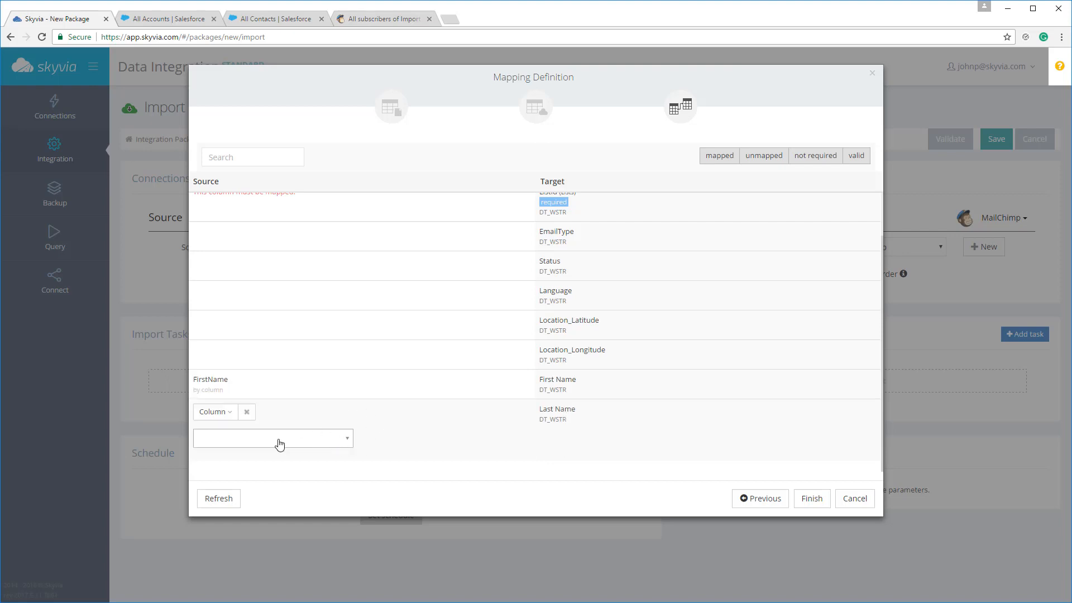
click(273, 438)
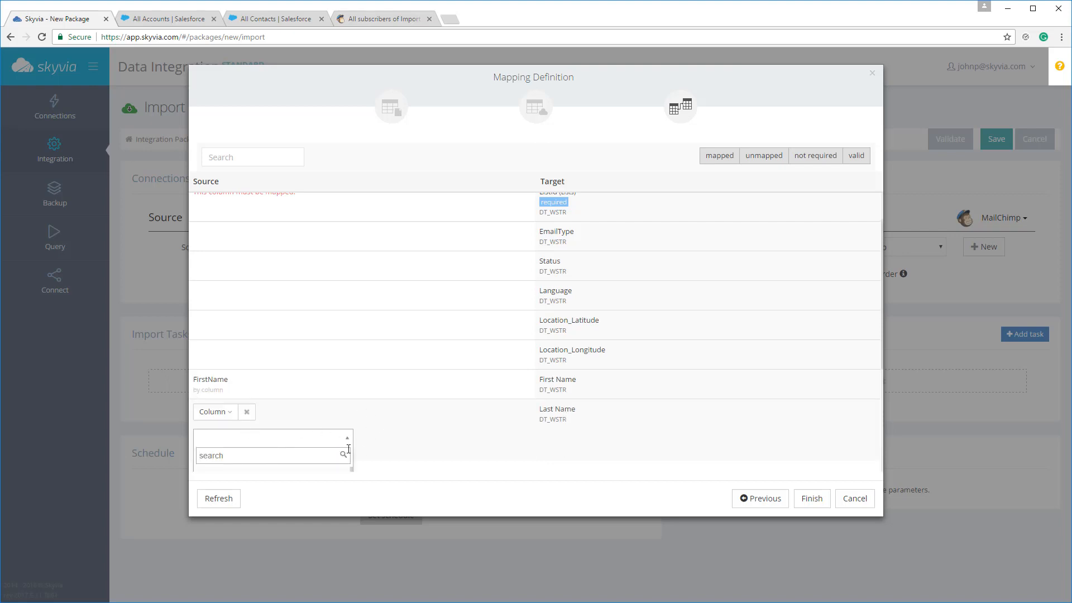
text(Las)
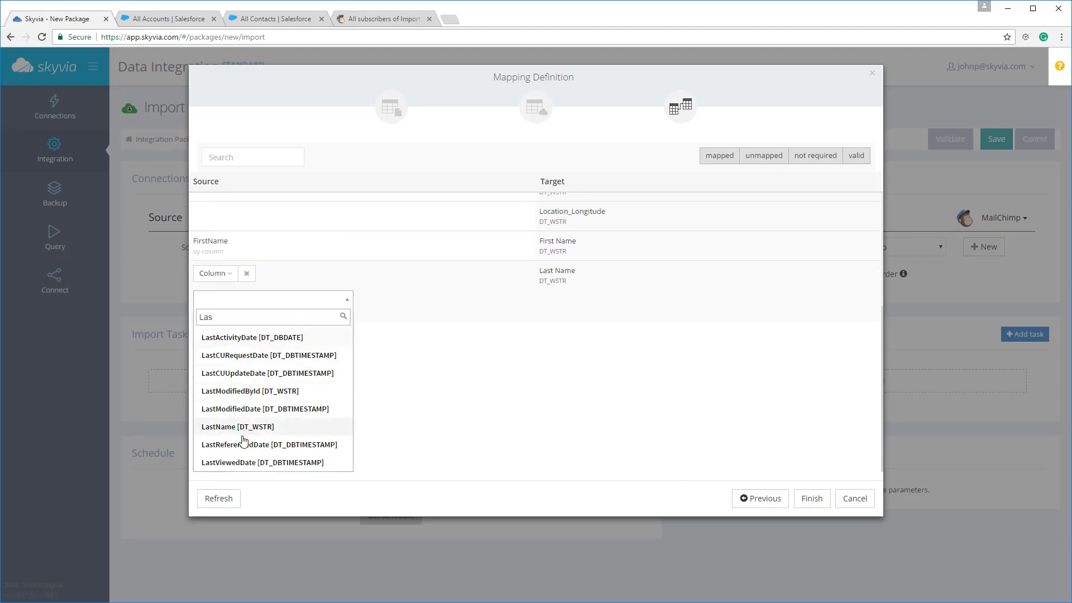
click(235, 426)
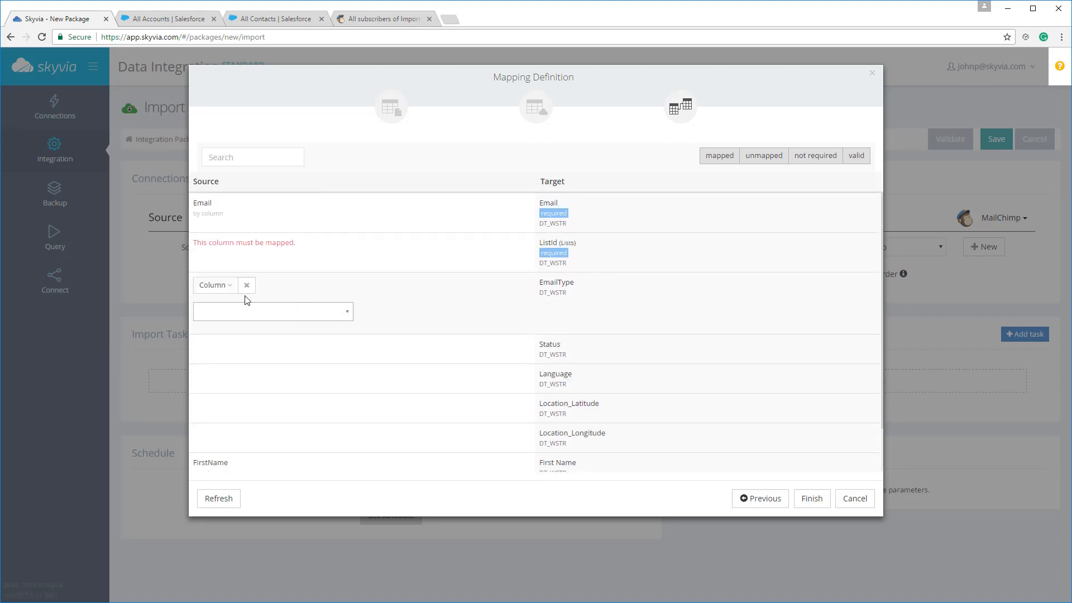
Step: Switch EmailType and Status to Constant mappings with values Html and Subscribed
click(215, 285)
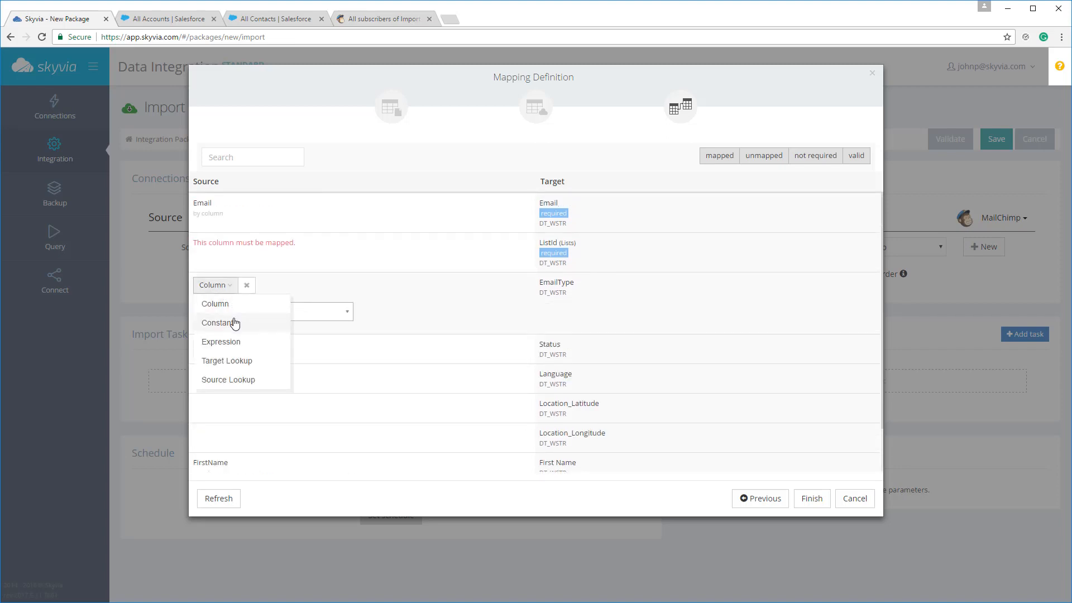
click(216, 323)
text(Html)
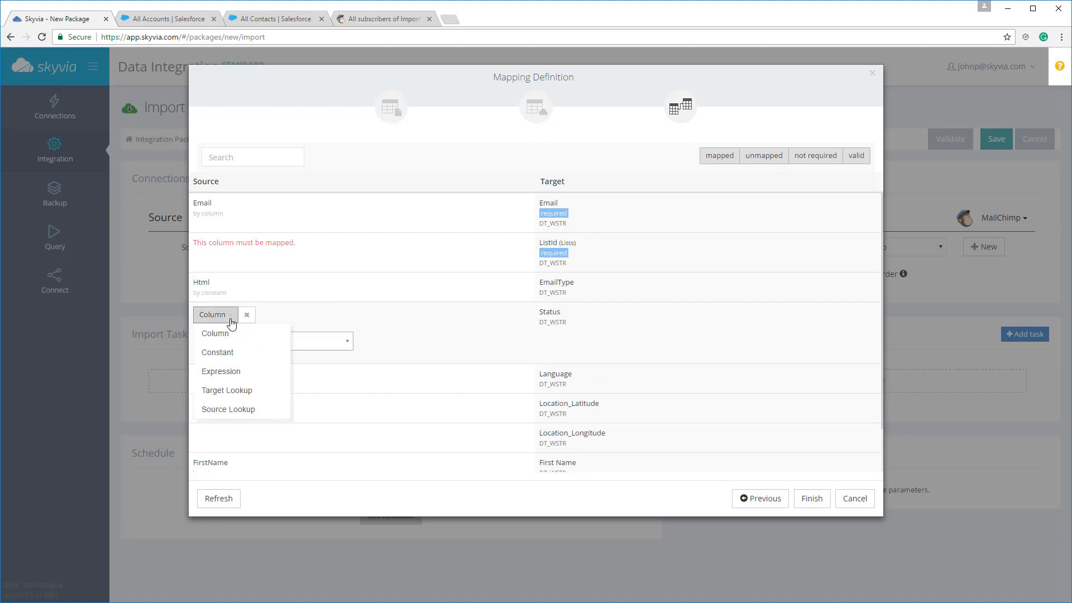
click(217, 353)
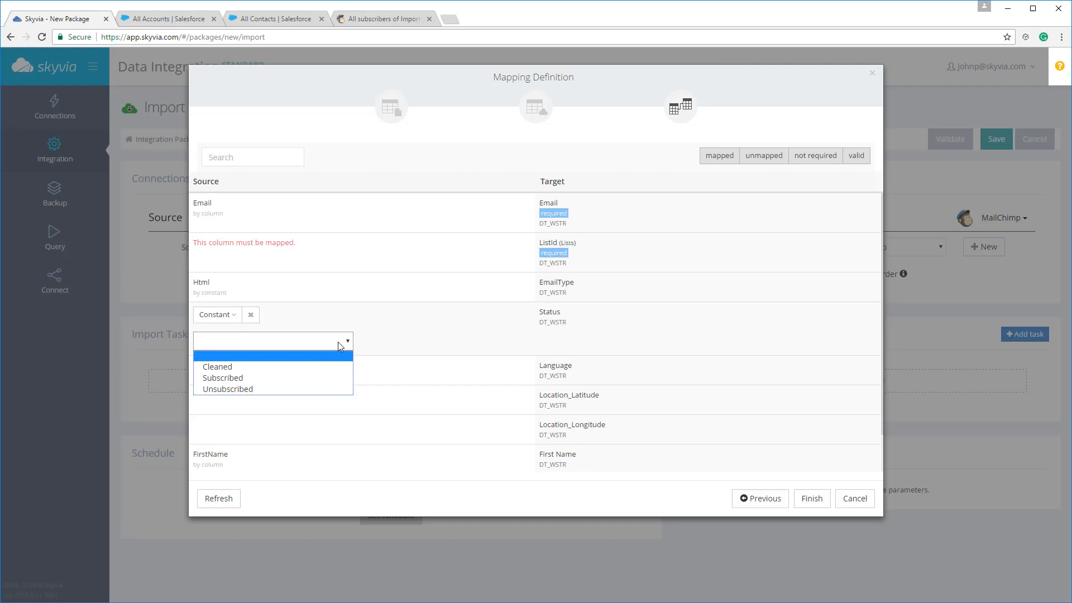
click(223, 377)
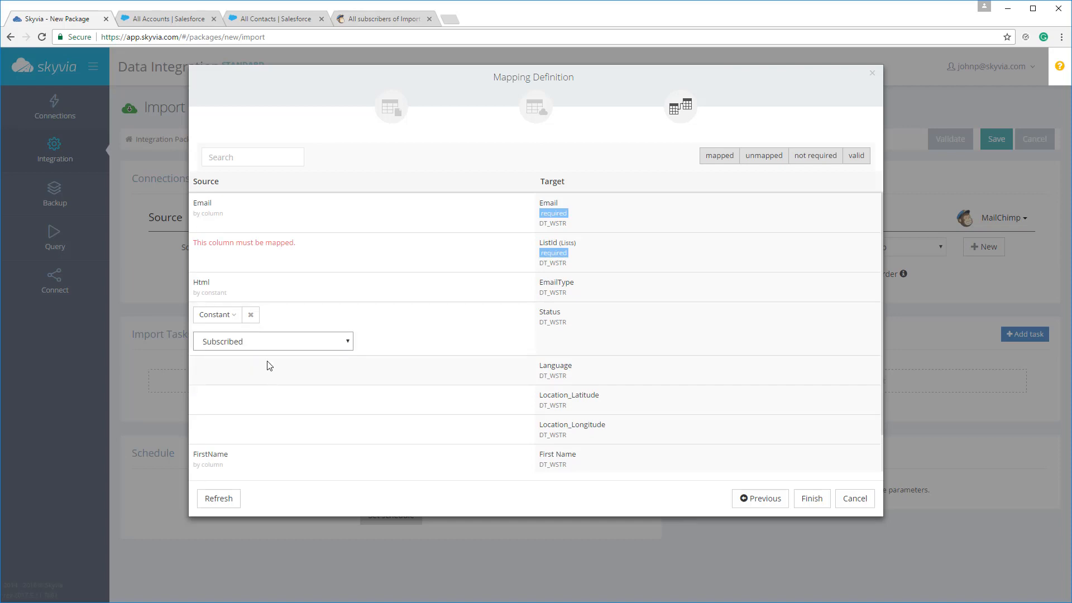
mouse_move(330, 254)
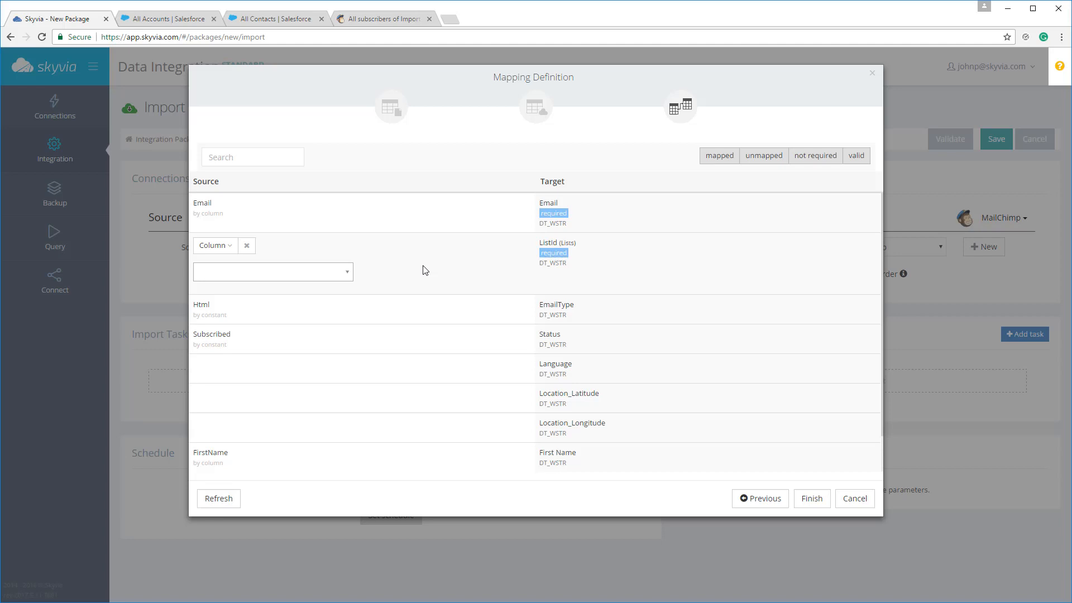
mouse_move(410, 269)
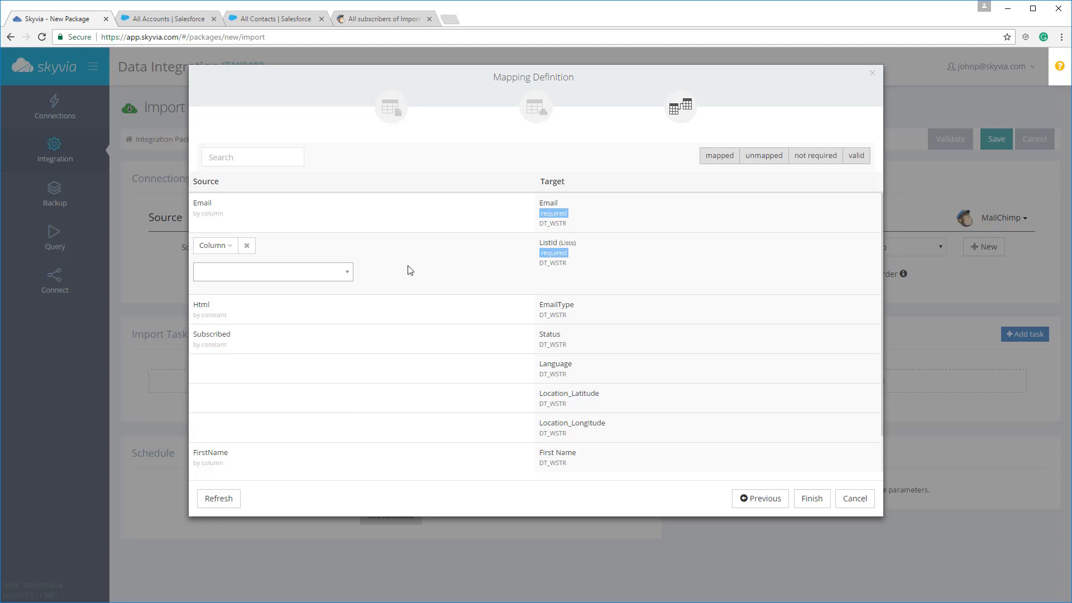
Step: Look up ListId from Lists by Name with constant 'Import from Salesforce', then finish mapping
click(215, 245)
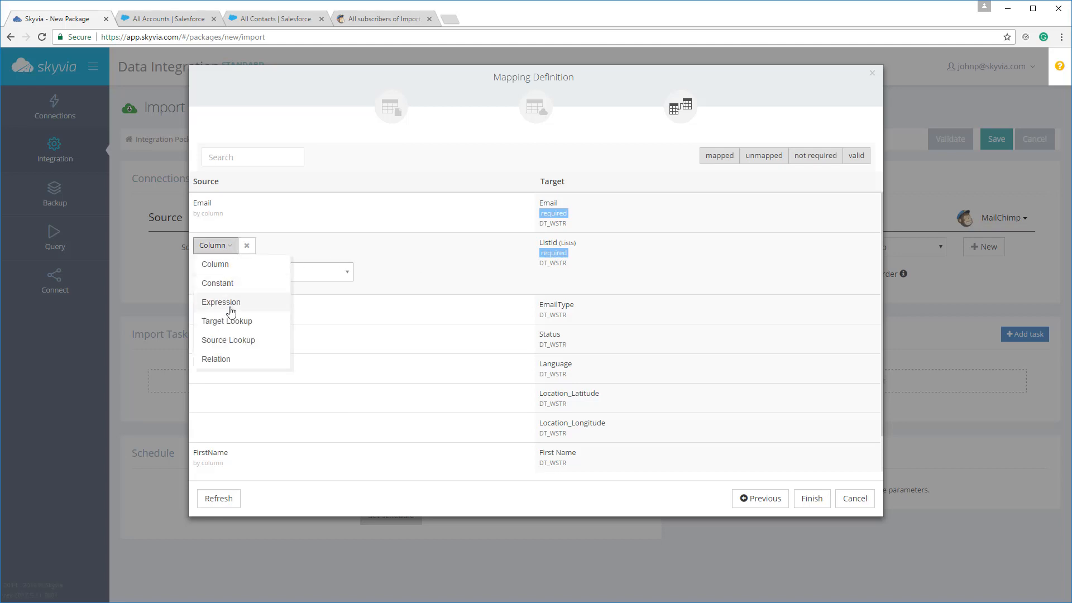
mouse_move(229, 323)
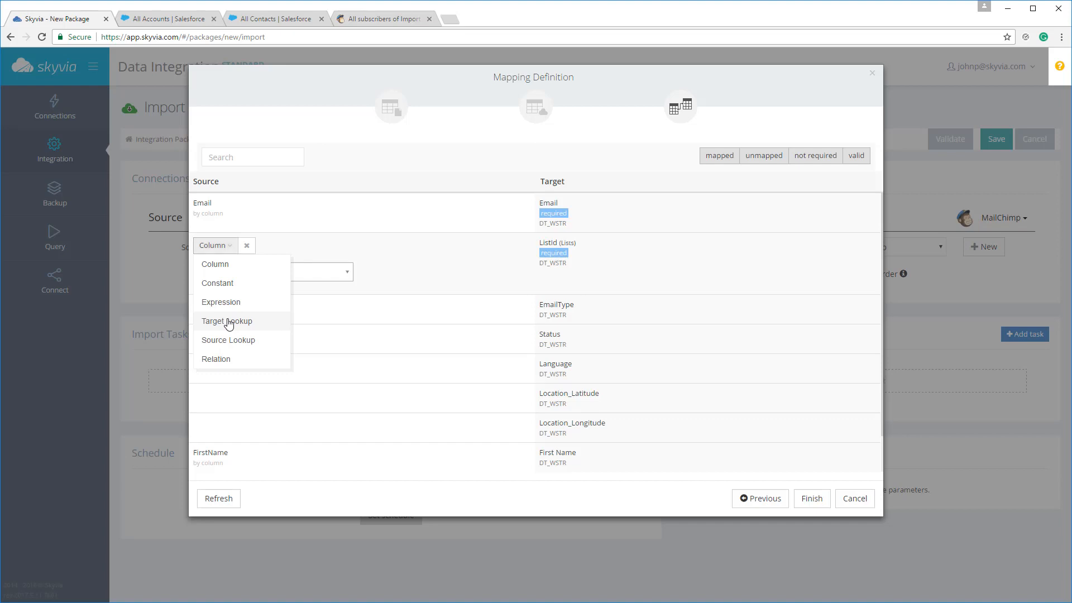
click(227, 321)
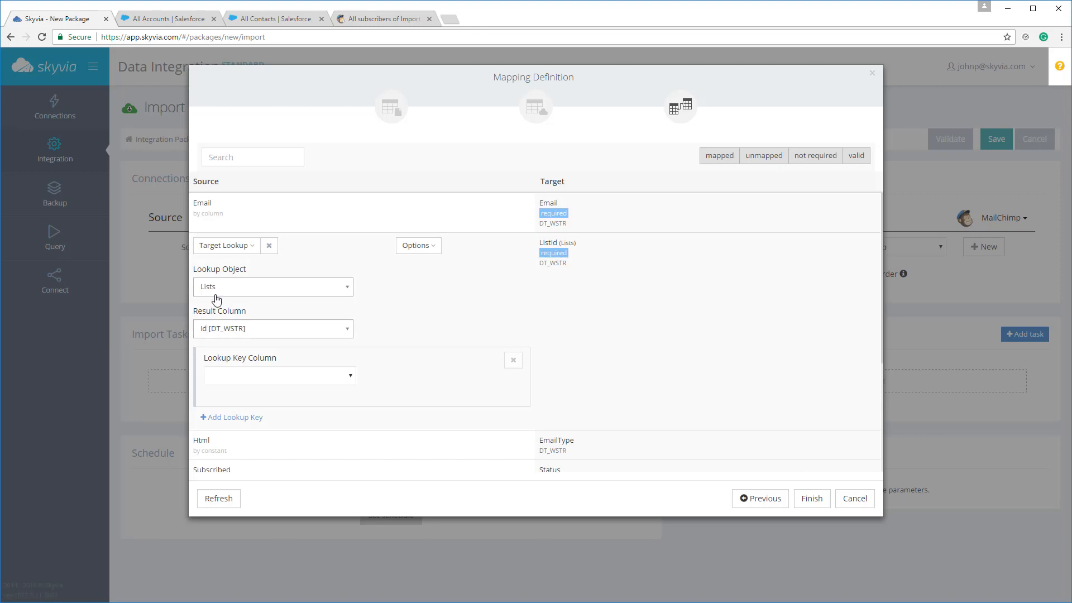
mouse_move(300, 357)
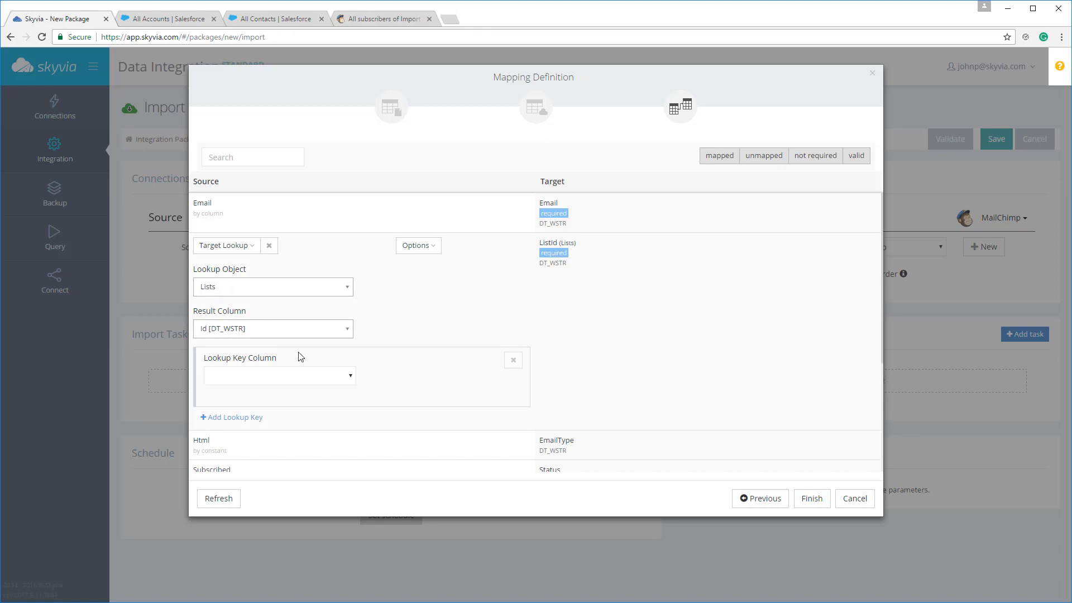
click(349, 267)
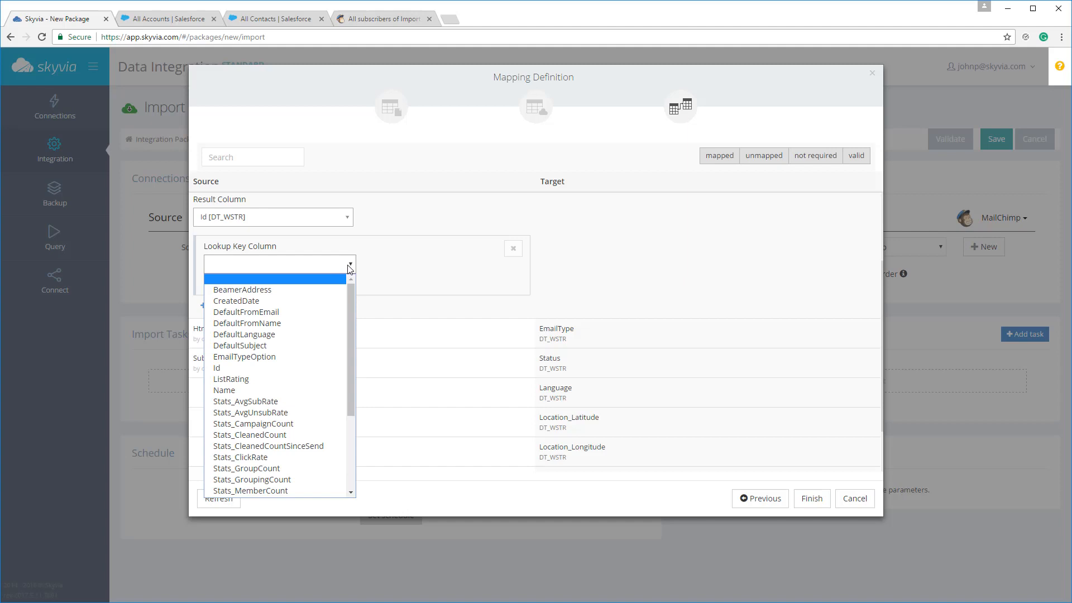
click(224, 389)
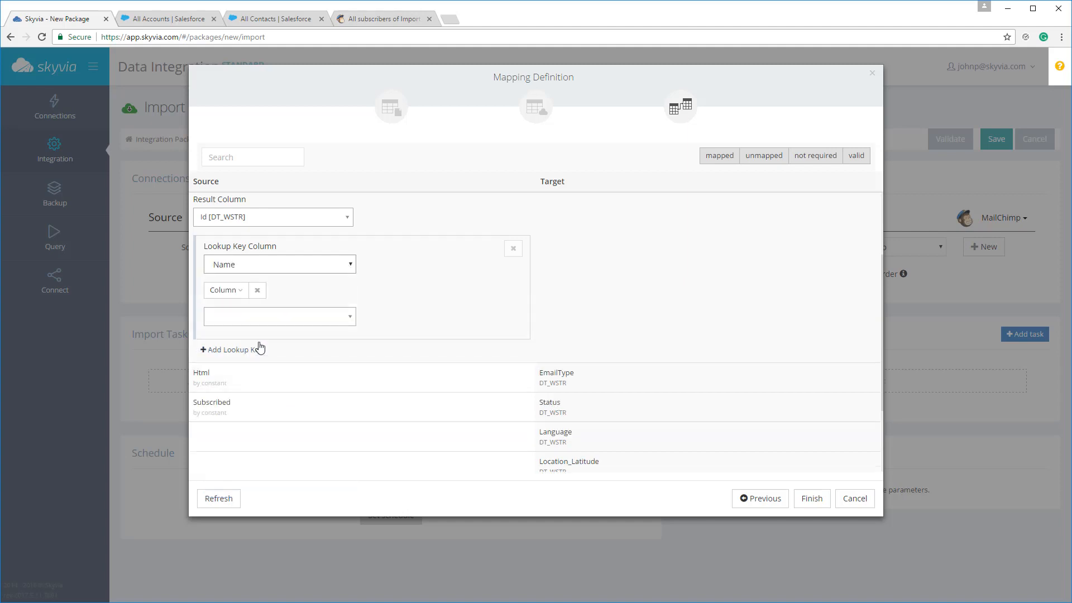
mouse_move(243, 294)
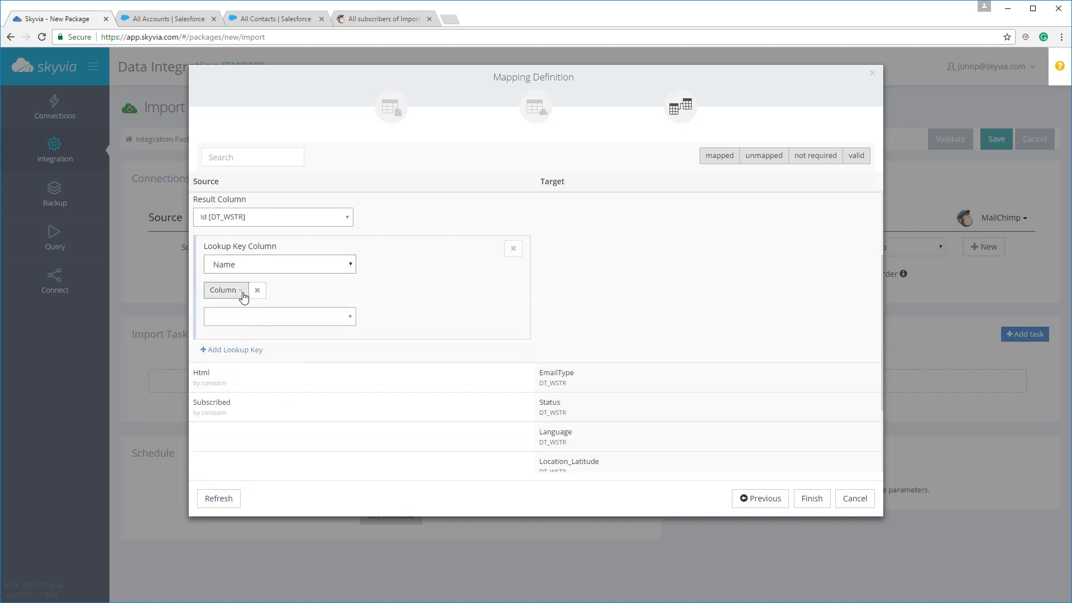
click(225, 289)
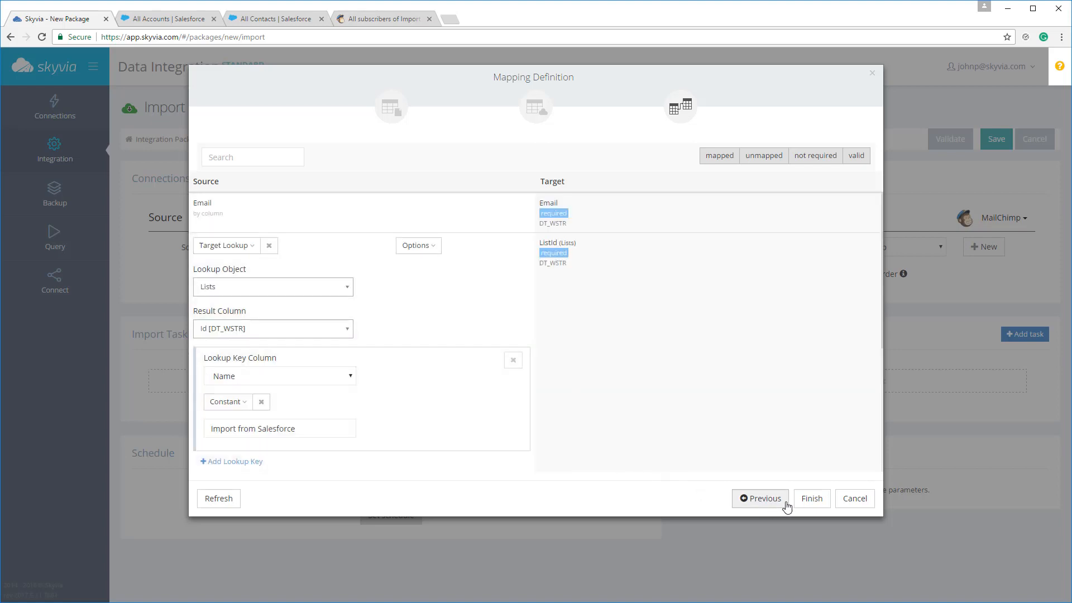
click(812, 498)
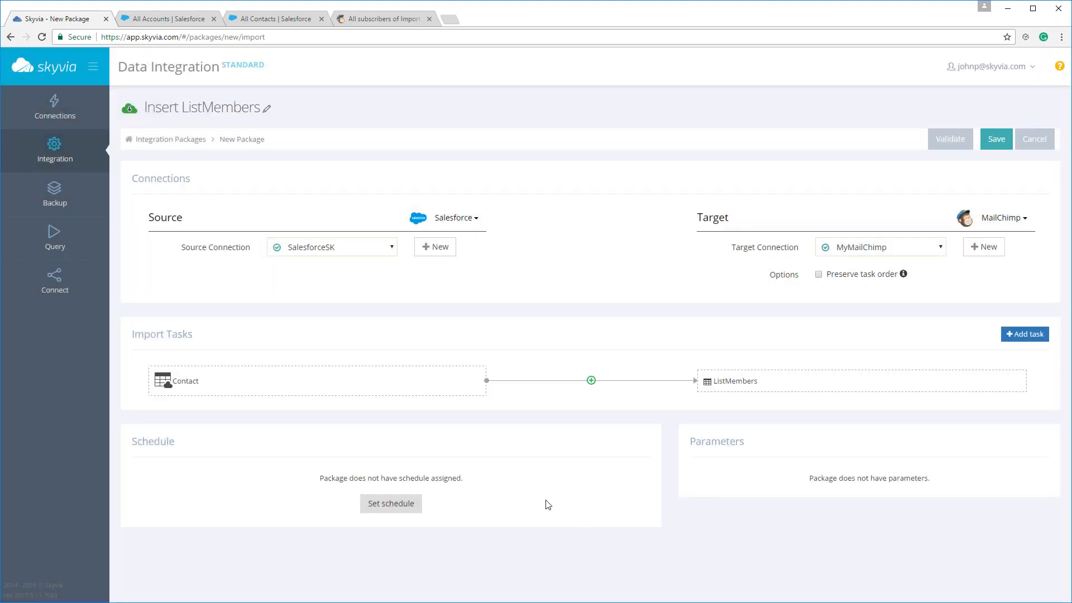
mouse_move(408, 519)
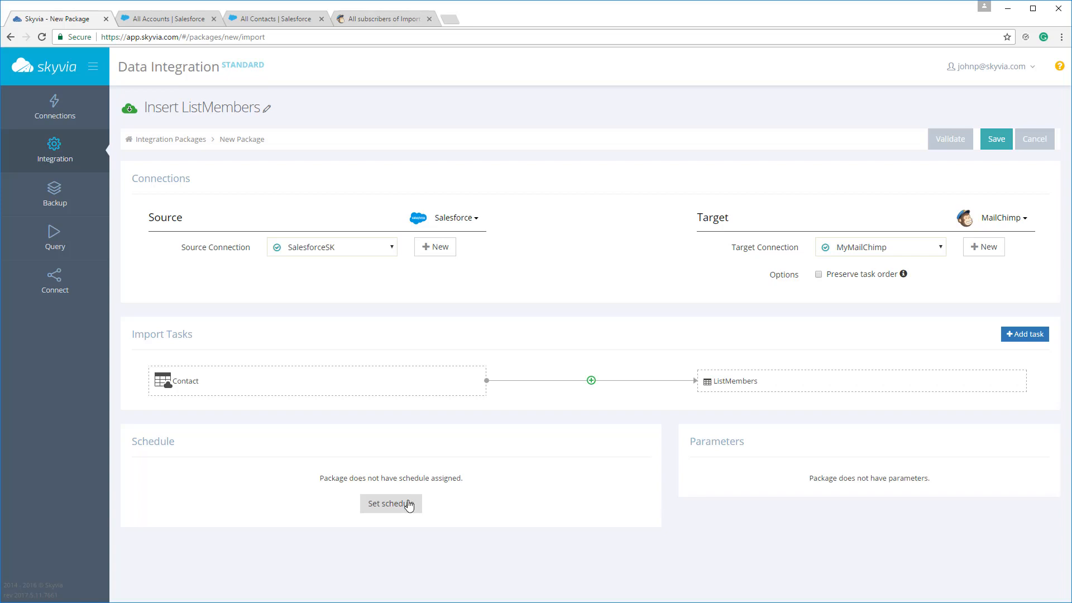
Step: Add a recurring weekly schedule to the package running Monday through Friday
click(391, 504)
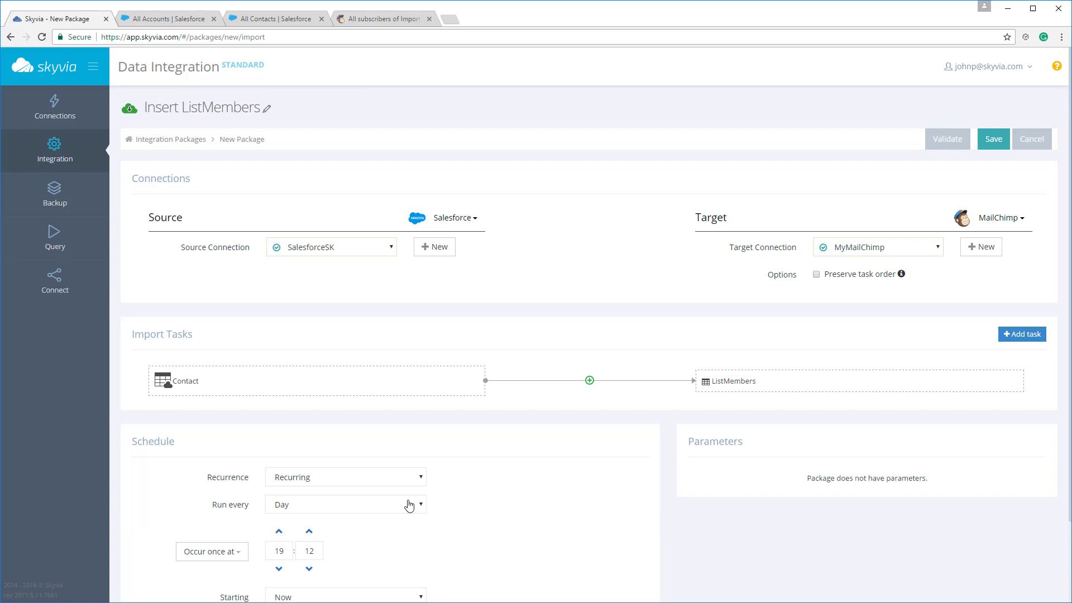
scroll(down, 3)
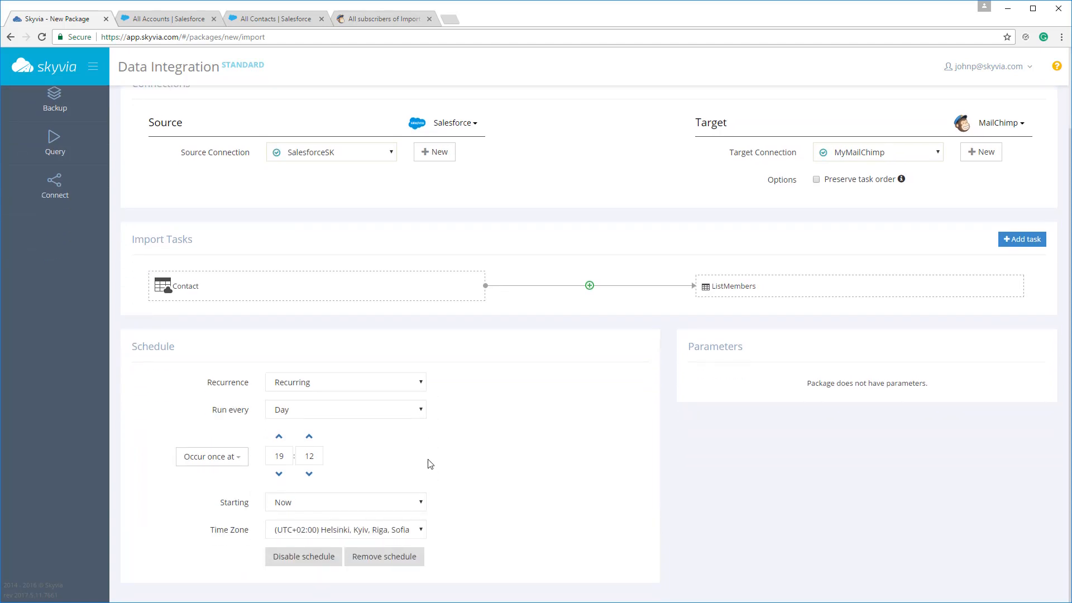
mouse_move(416, 414)
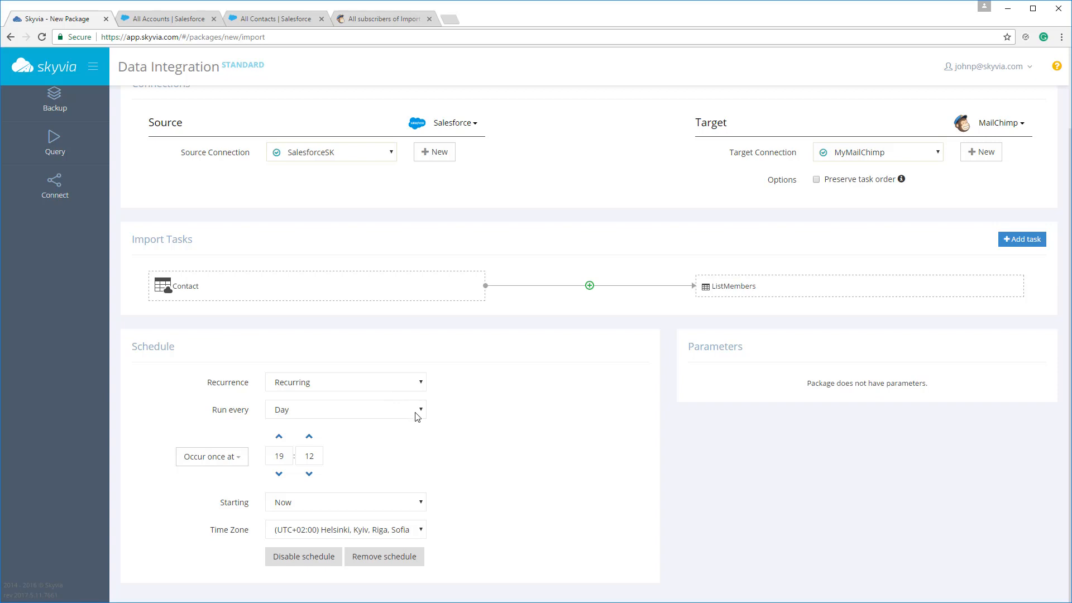
click(346, 410)
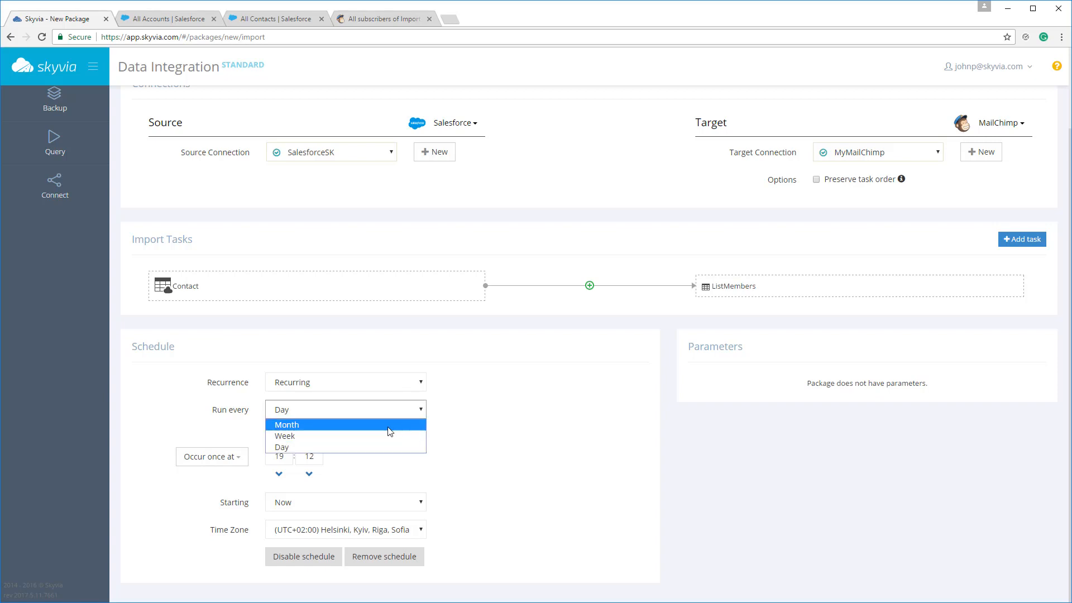
click(284, 435)
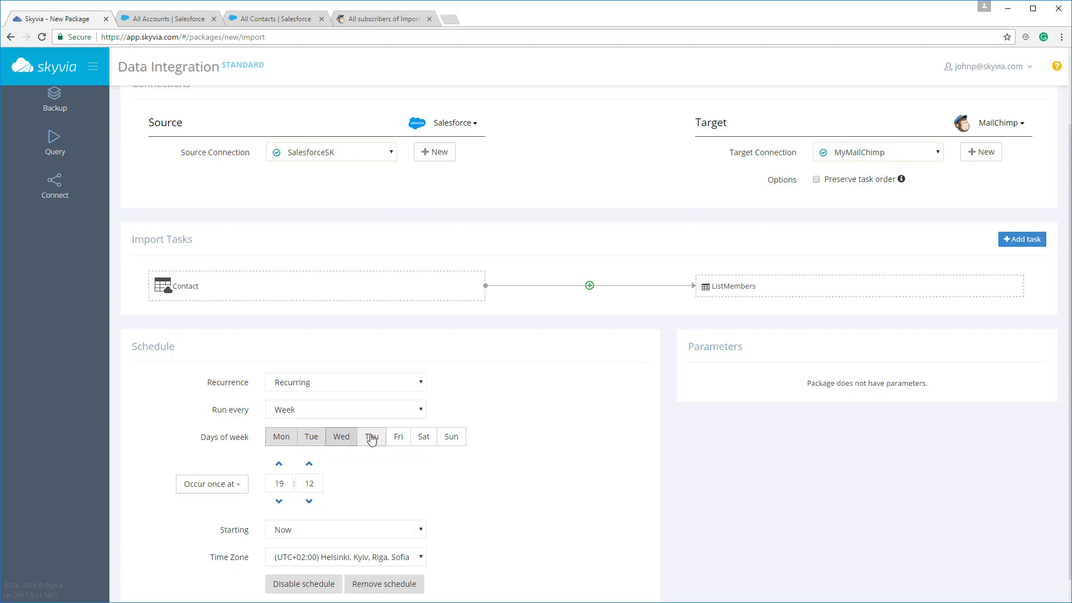
click(398, 437)
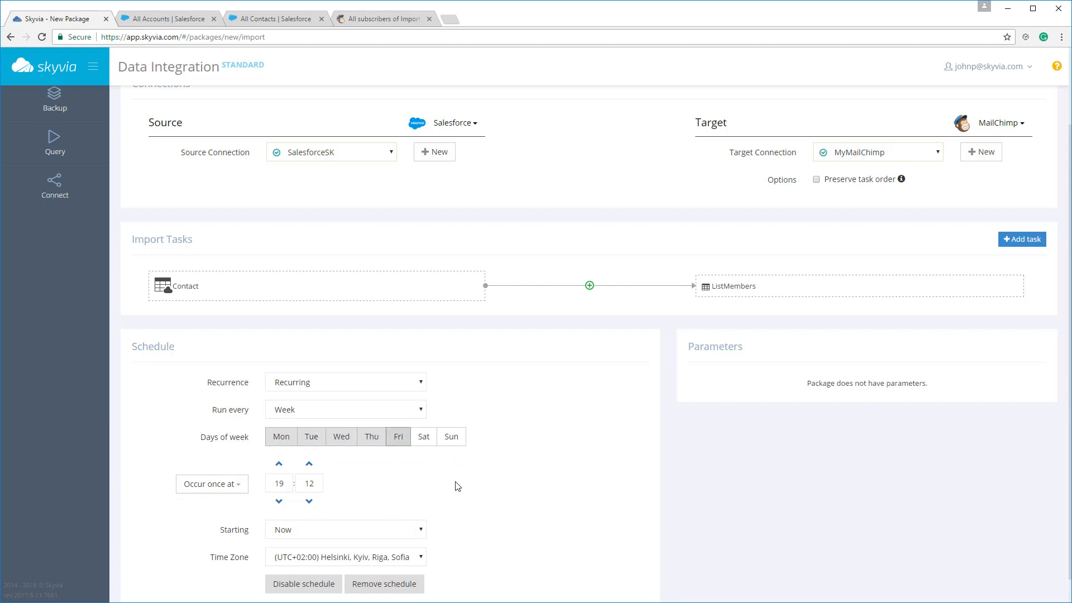
Step: Repeat runs every 2 minutes during the day and enable the schedule
scroll(down, 3)
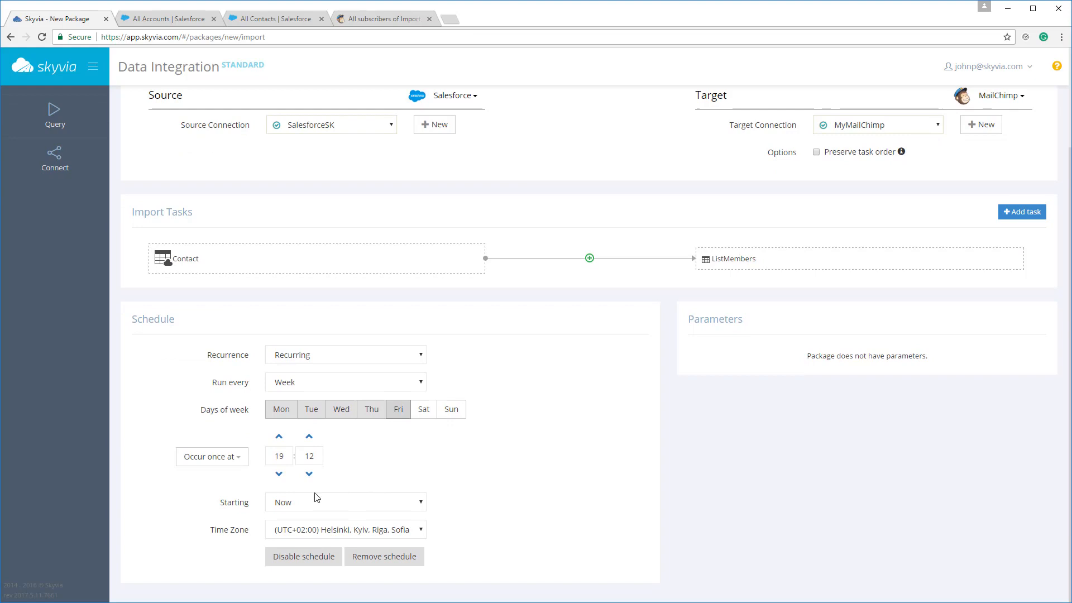
click(211, 456)
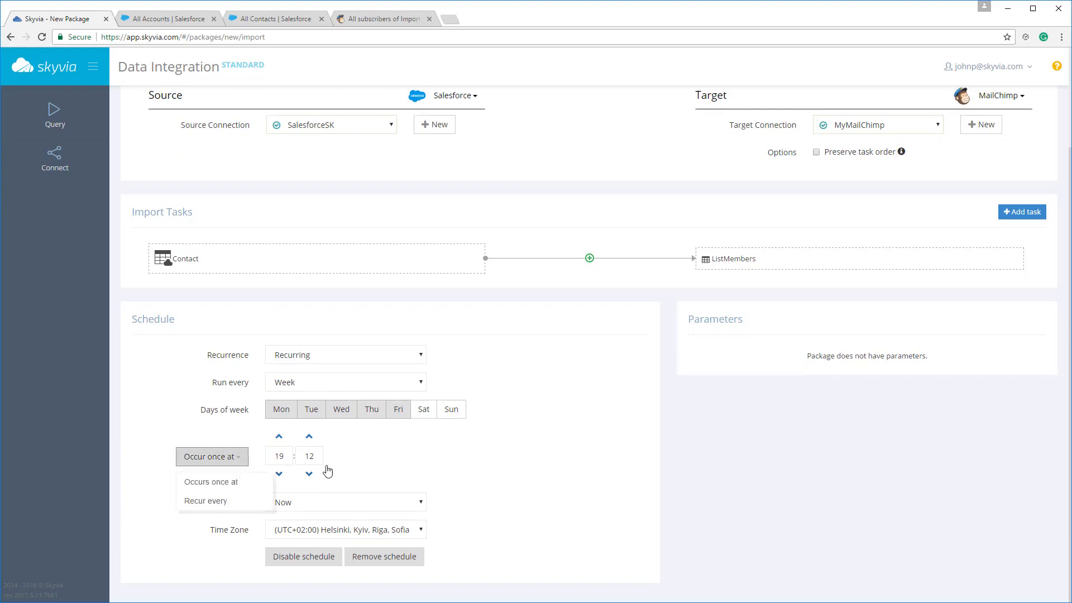
click(205, 500)
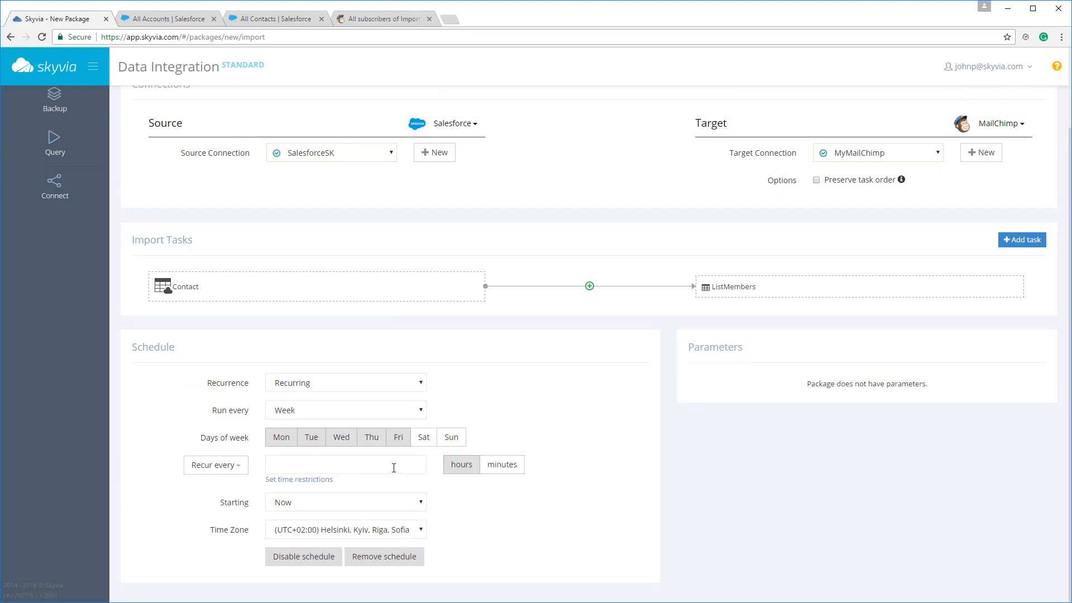
text(2)
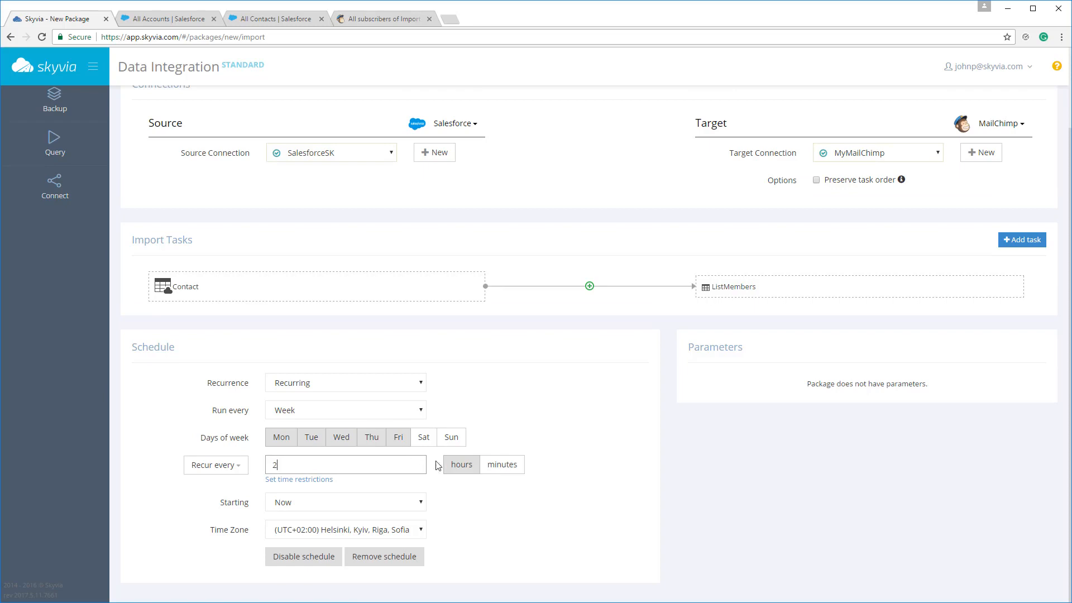
click(502, 465)
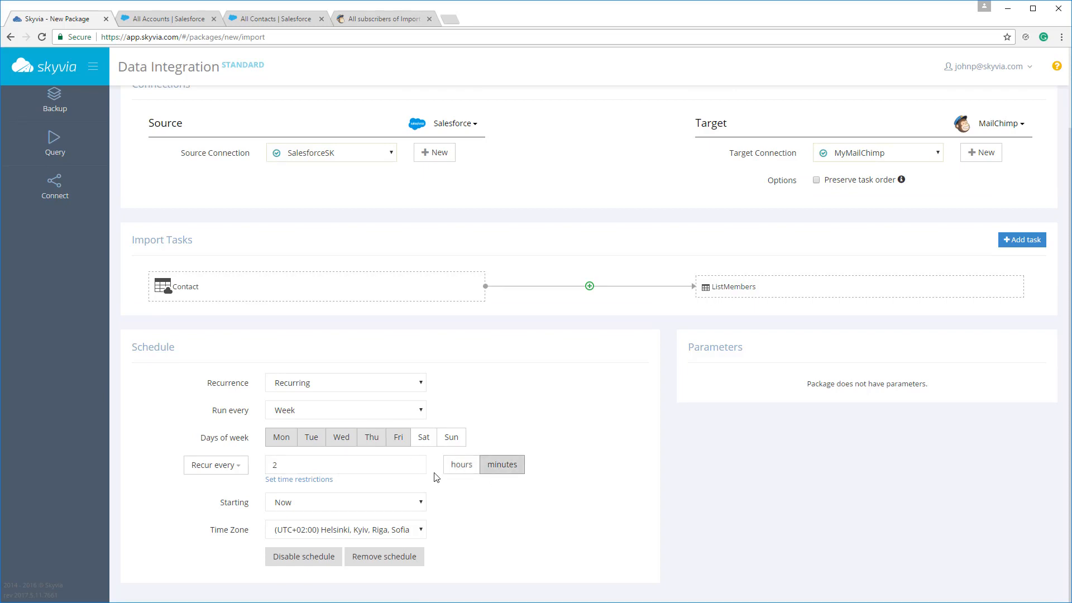
mouse_move(411, 508)
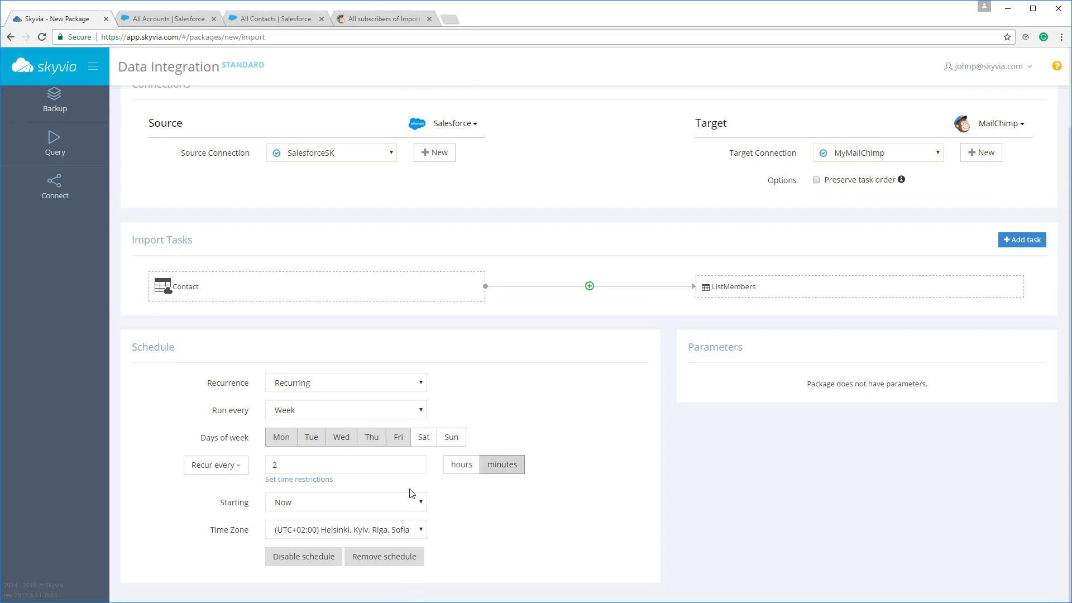
mouse_move(329, 555)
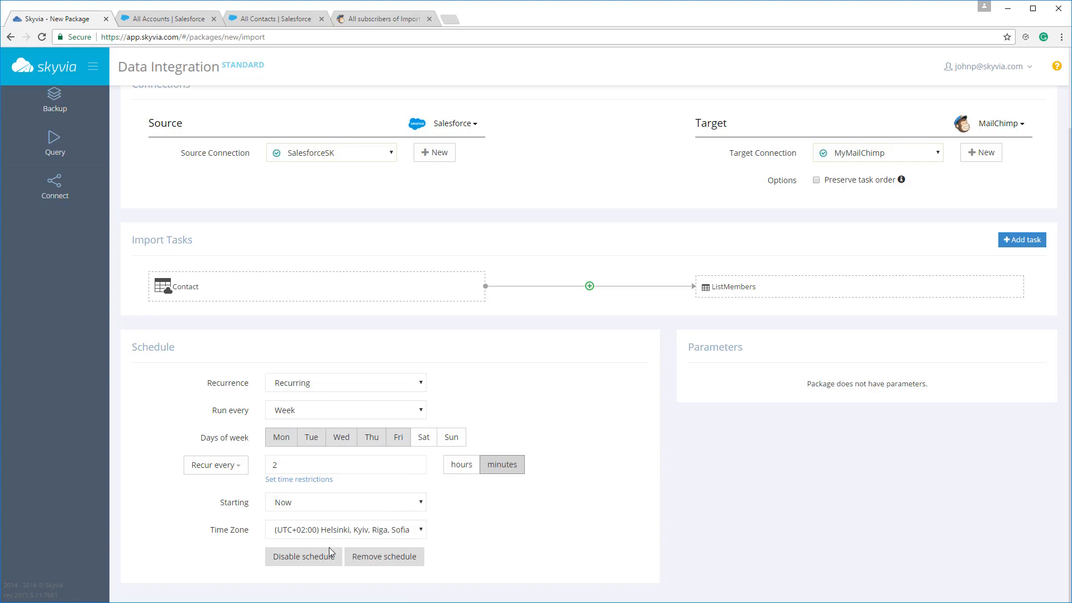
click(303, 557)
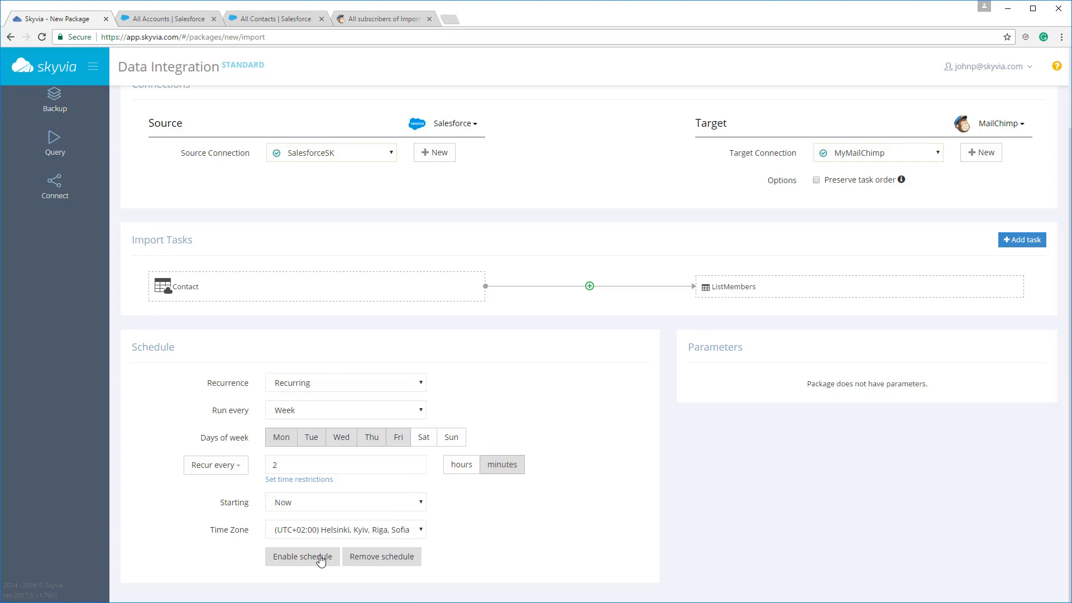
click(274, 18)
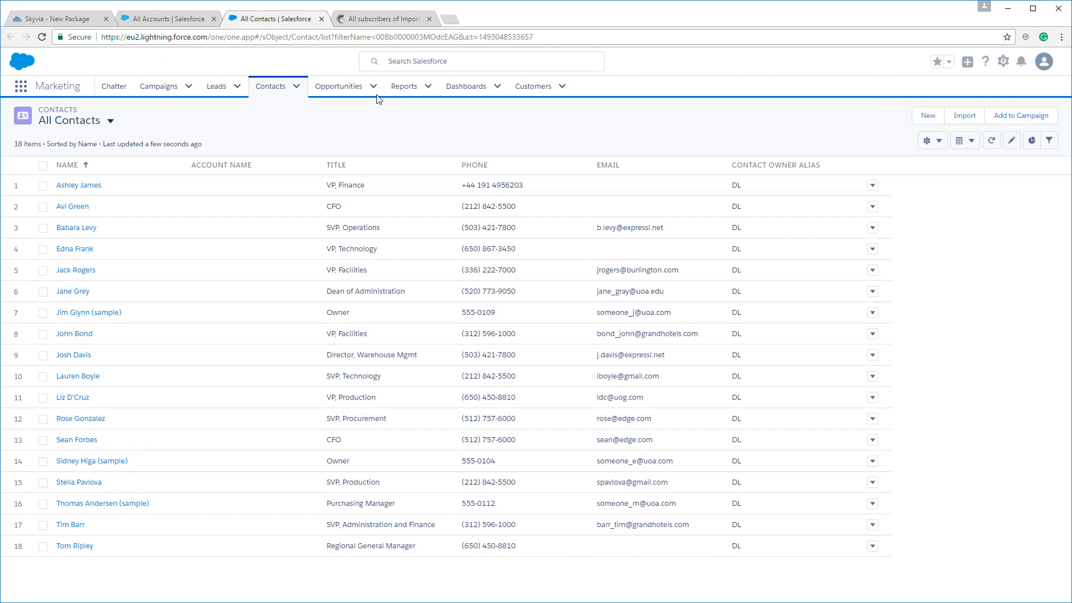
Step: Refresh the 18-contact All Contacts view, confirm the MailChimp list is empty, and return to Skyvia
click(991, 140)
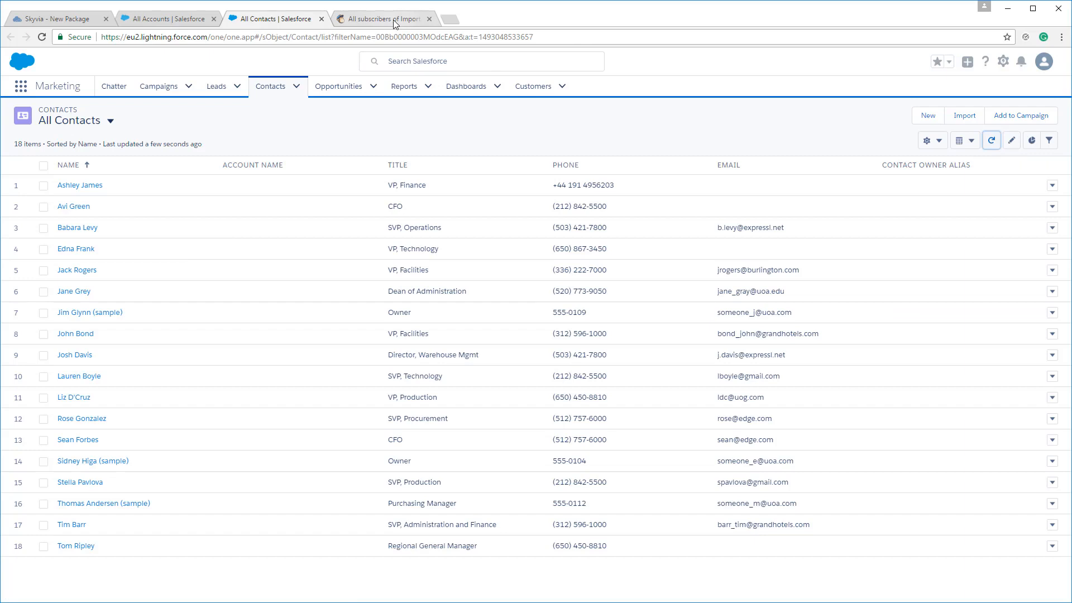
click(383, 18)
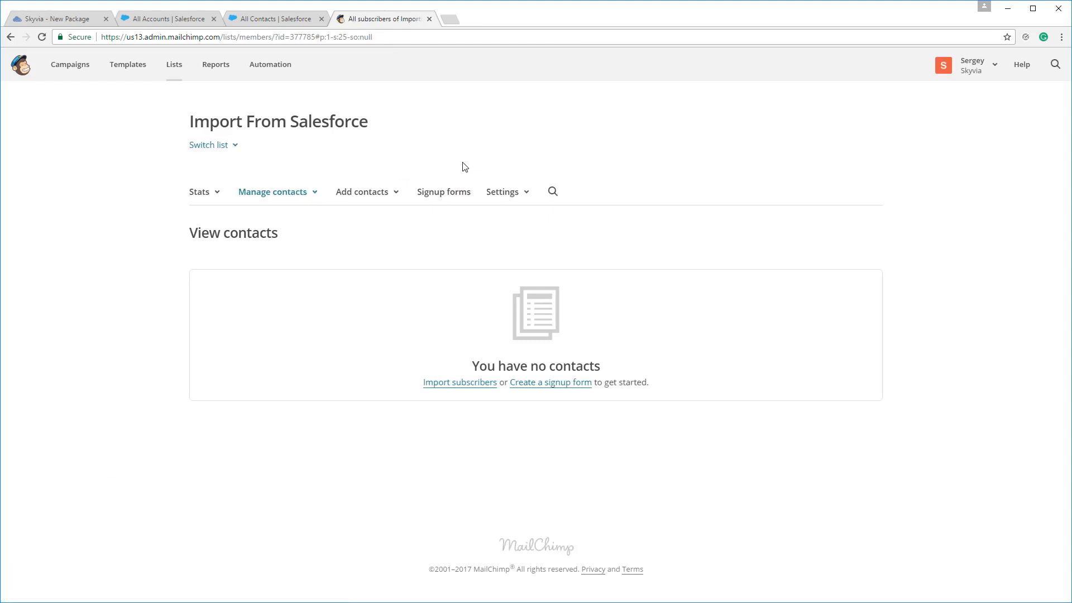
click(56, 17)
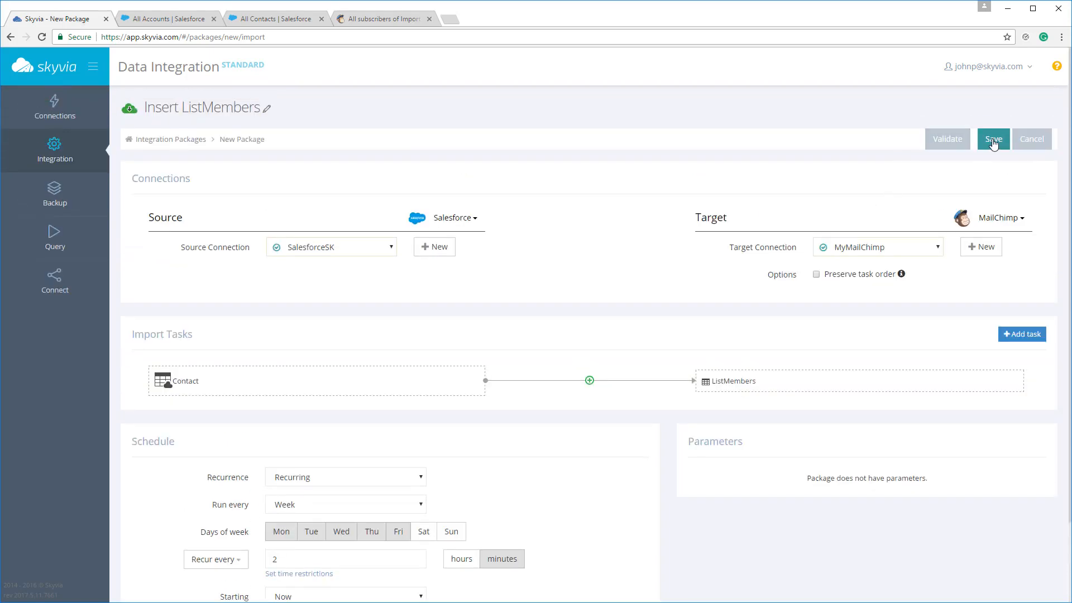
Step: Save and run the Insert ListMembers package, confirming the run that inserts 14 rows
click(994, 139)
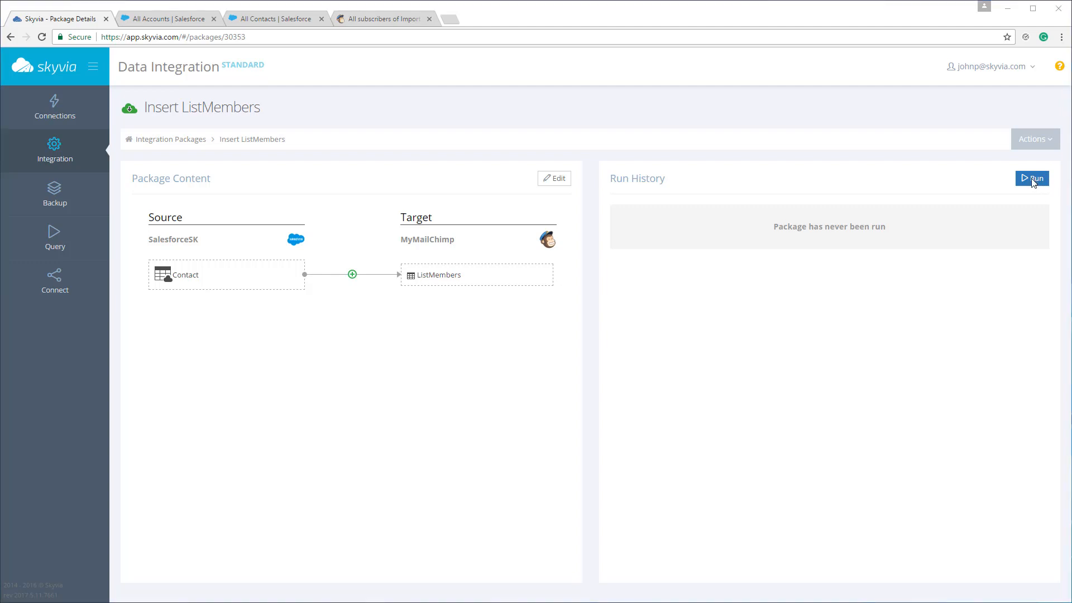
click(1032, 178)
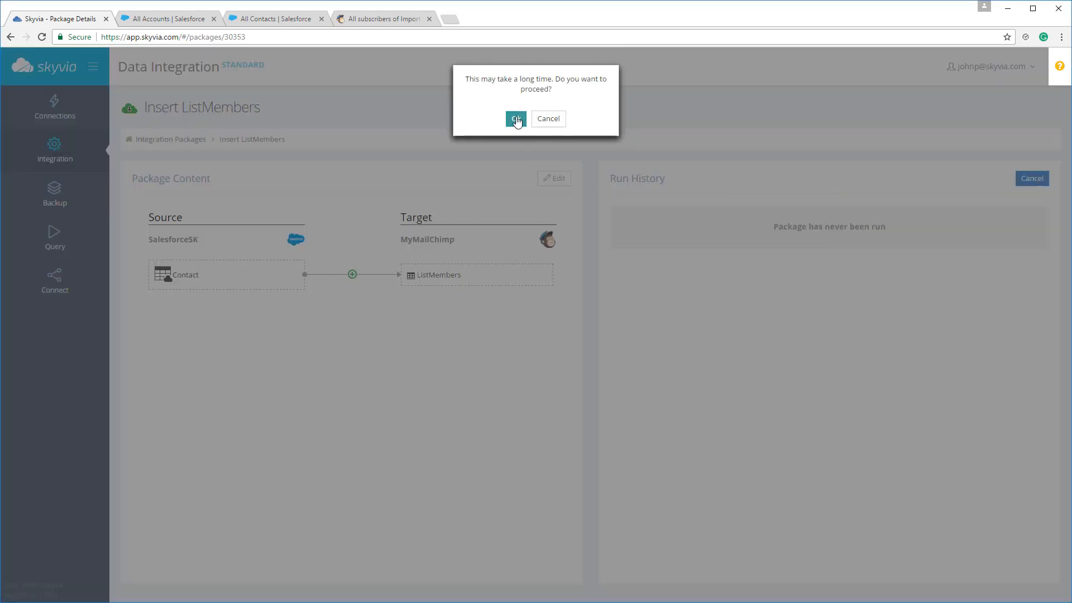
click(516, 118)
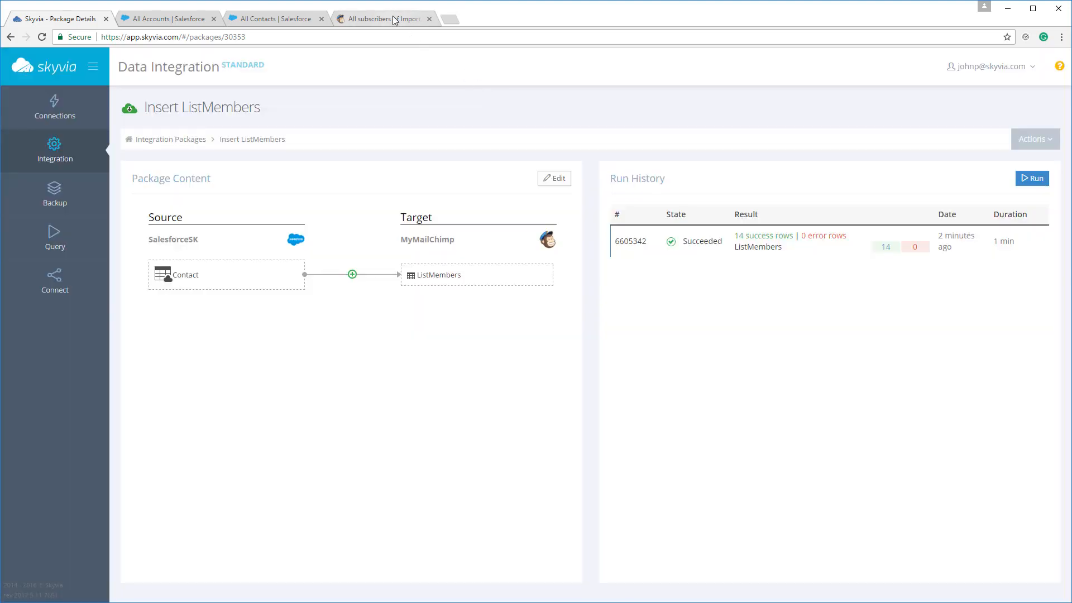
click(383, 18)
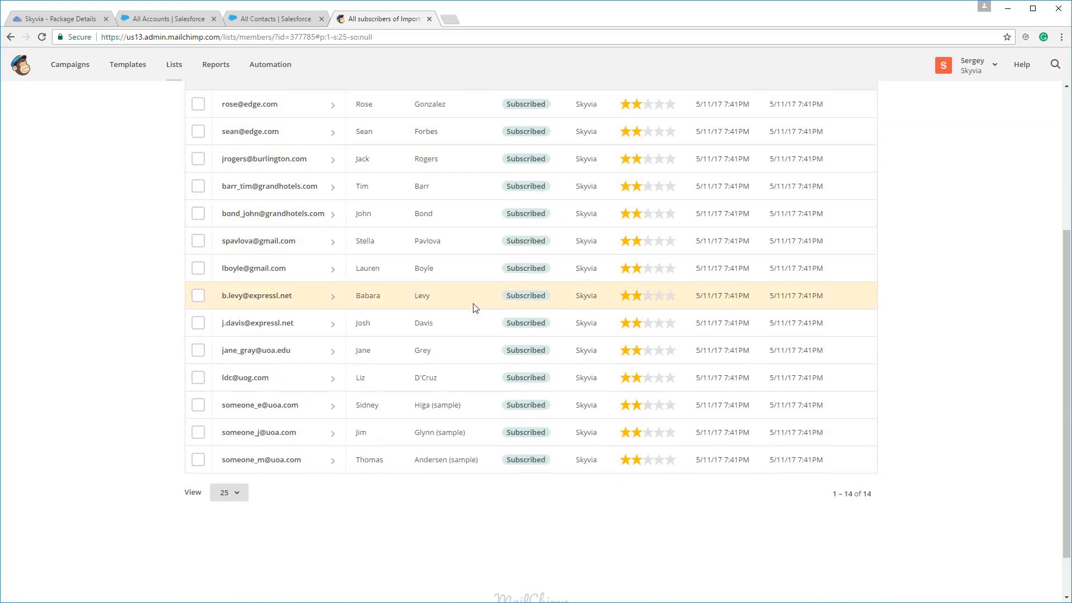
mouse_move(463, 314)
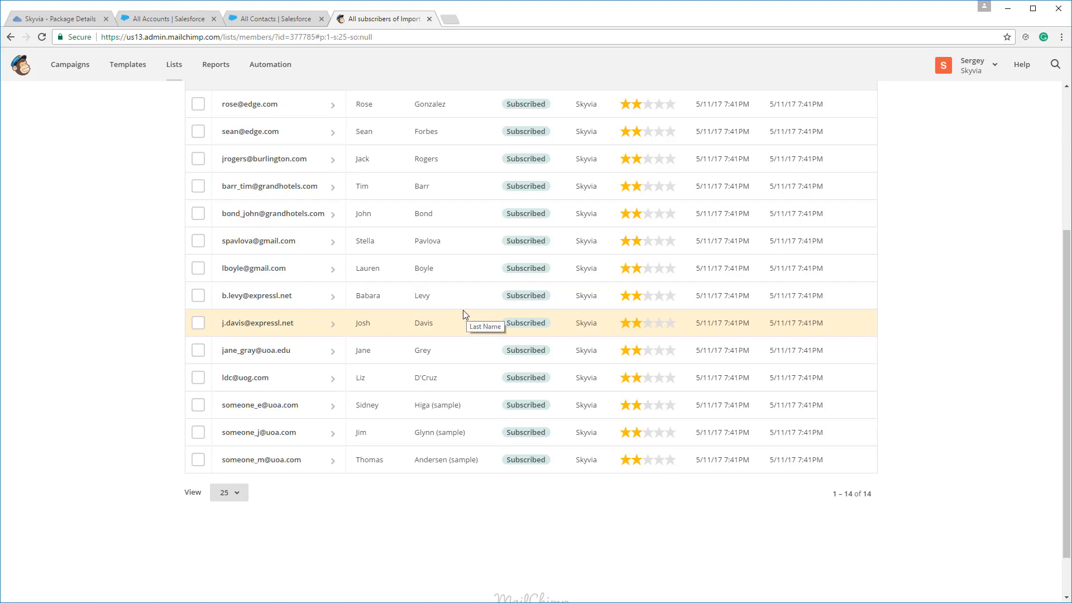
Step: Return to the Skyvia Insert ListMembers package details after viewing the 14 subscribers
click(61, 19)
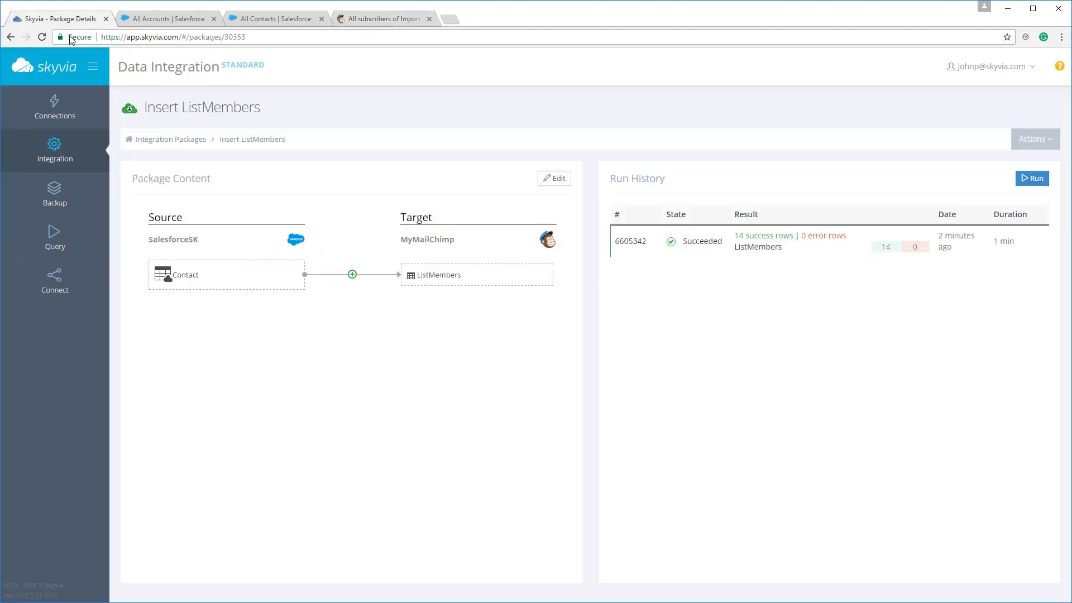
Step: Create a blank Synchronization package from the Integration Packages list
click(170, 139)
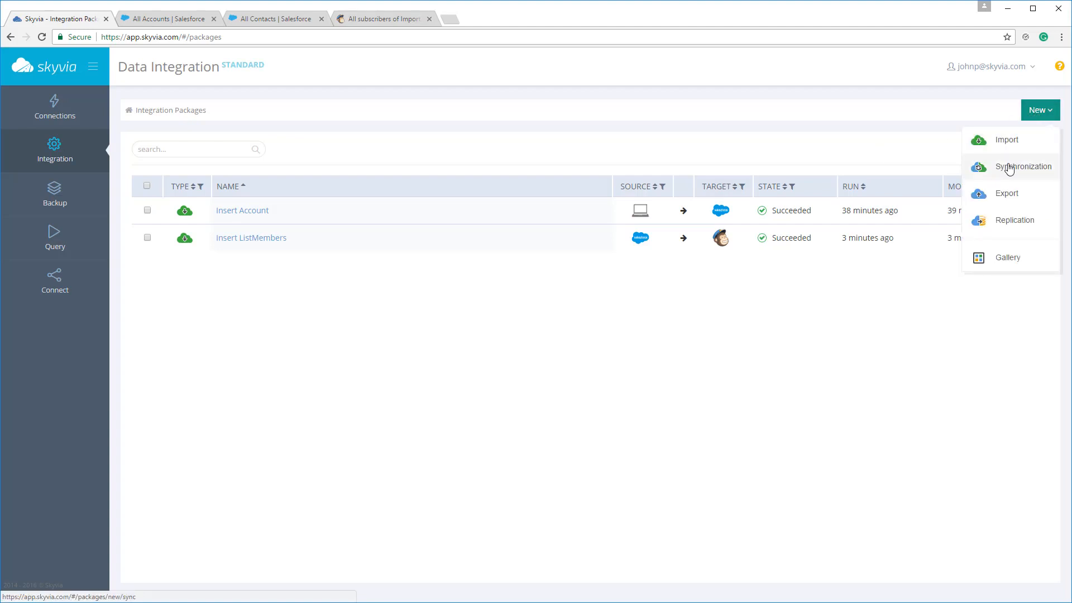
click(1023, 166)
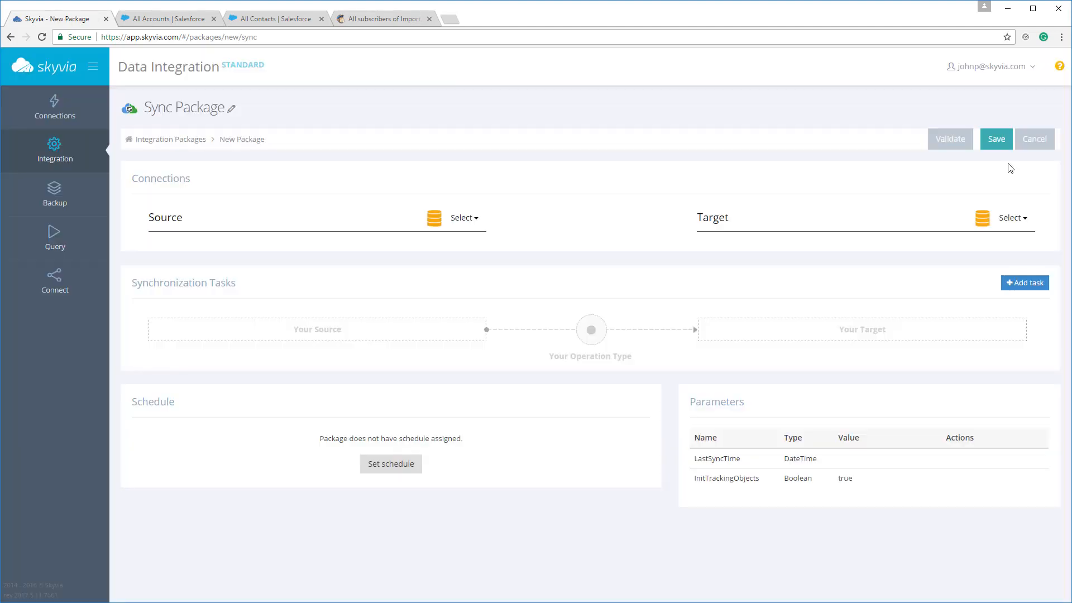
mouse_move(858, 185)
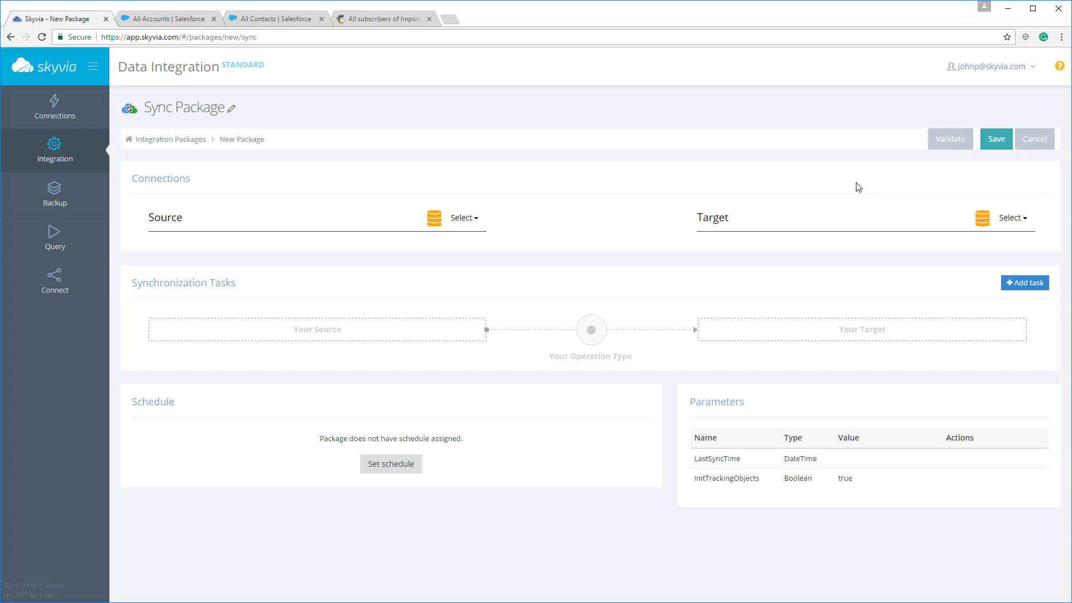
mouse_move(808, 172)
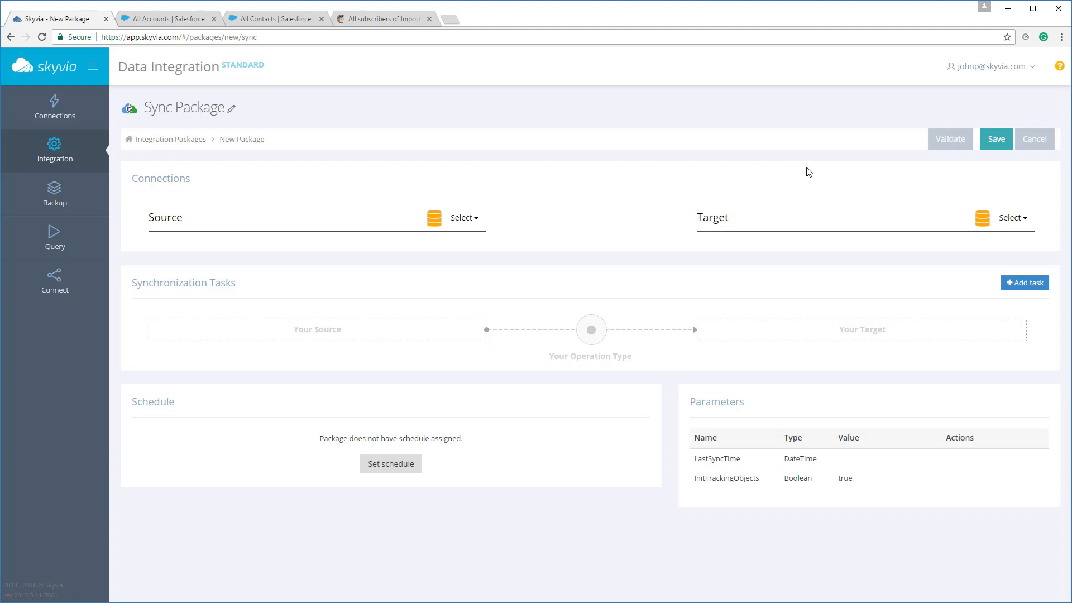
mouse_move(725, 131)
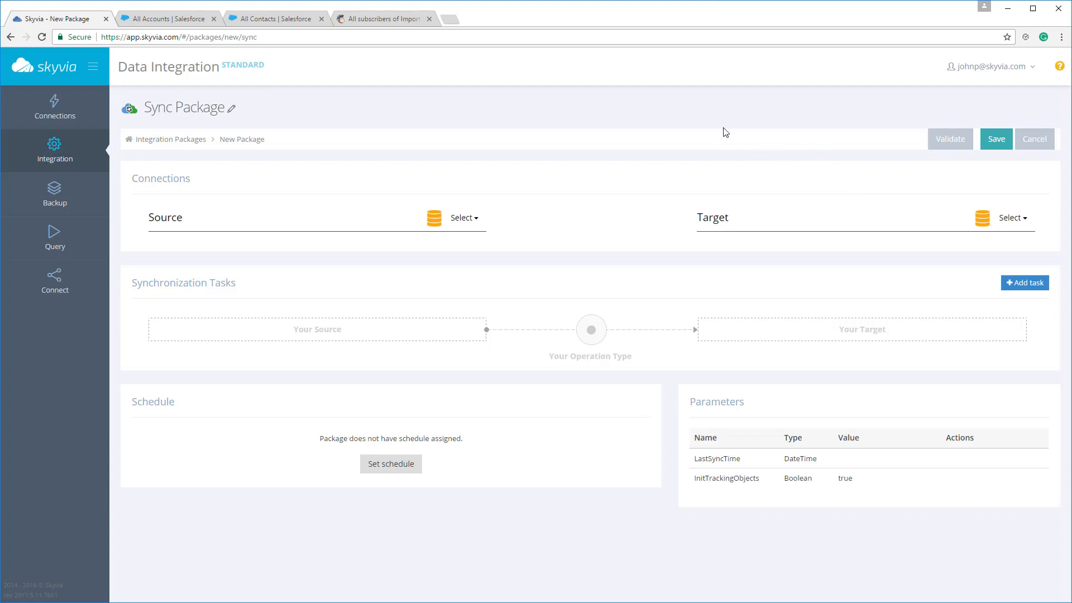
click(462, 218)
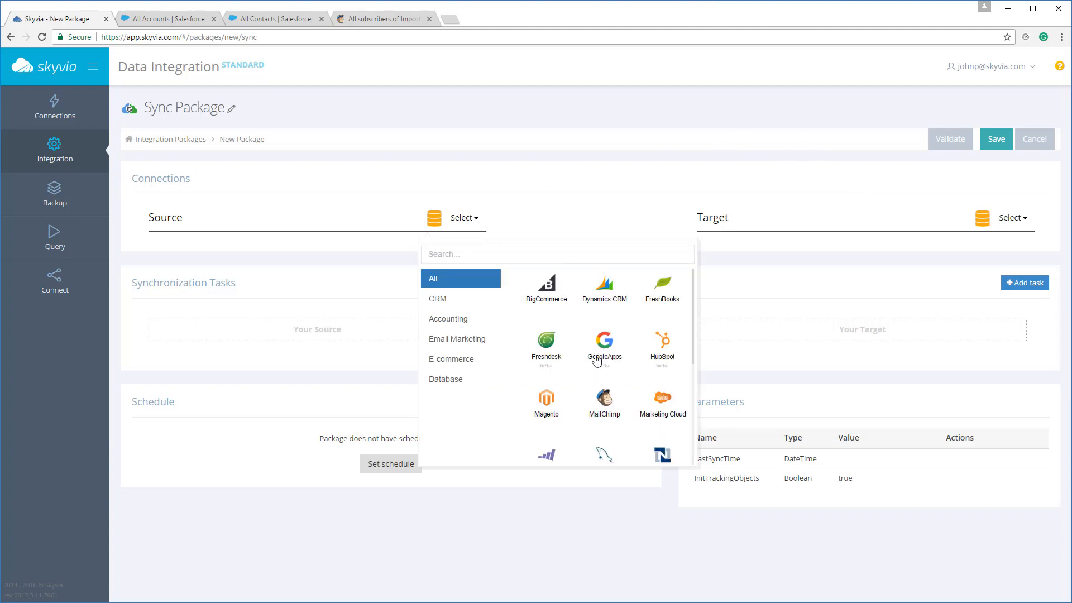
Step: Set Salesforce (SalesforceSK) as source and MailChimp (MyMailChimp) as target, then add a task
click(603, 348)
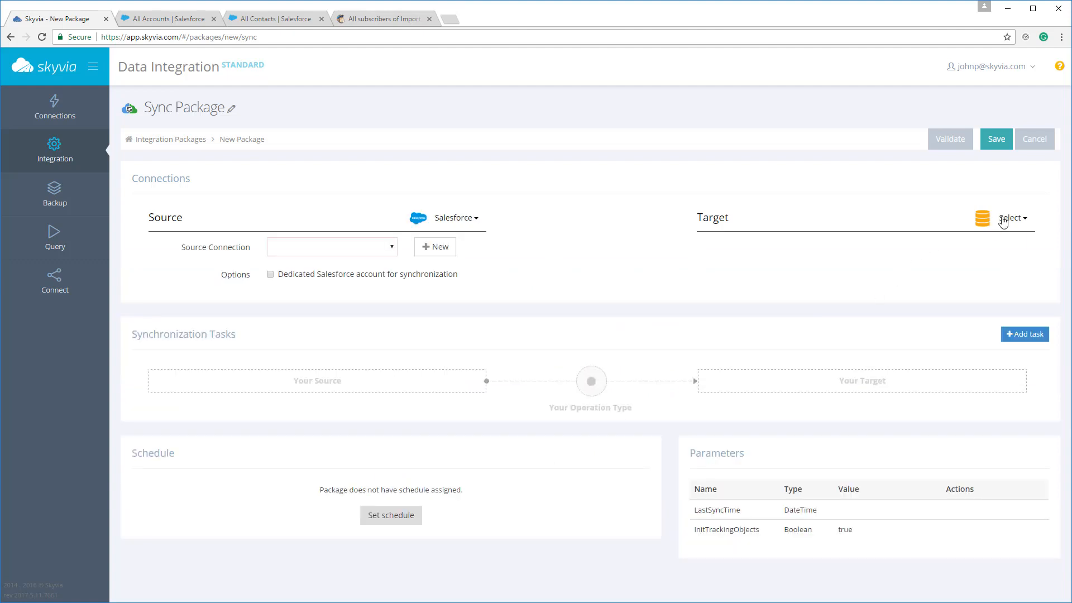
click(1010, 218)
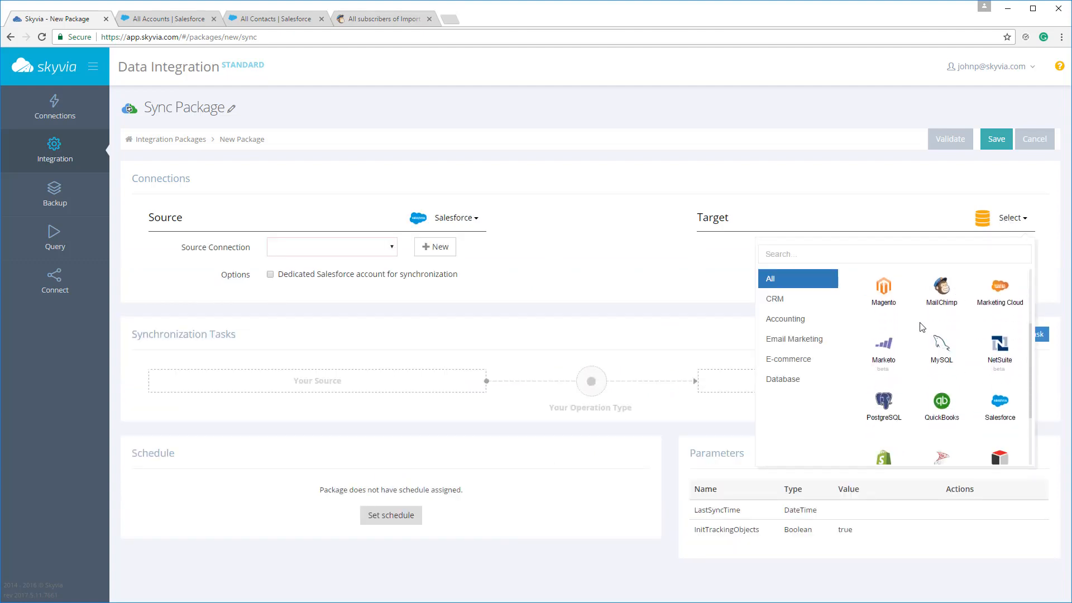
click(941, 289)
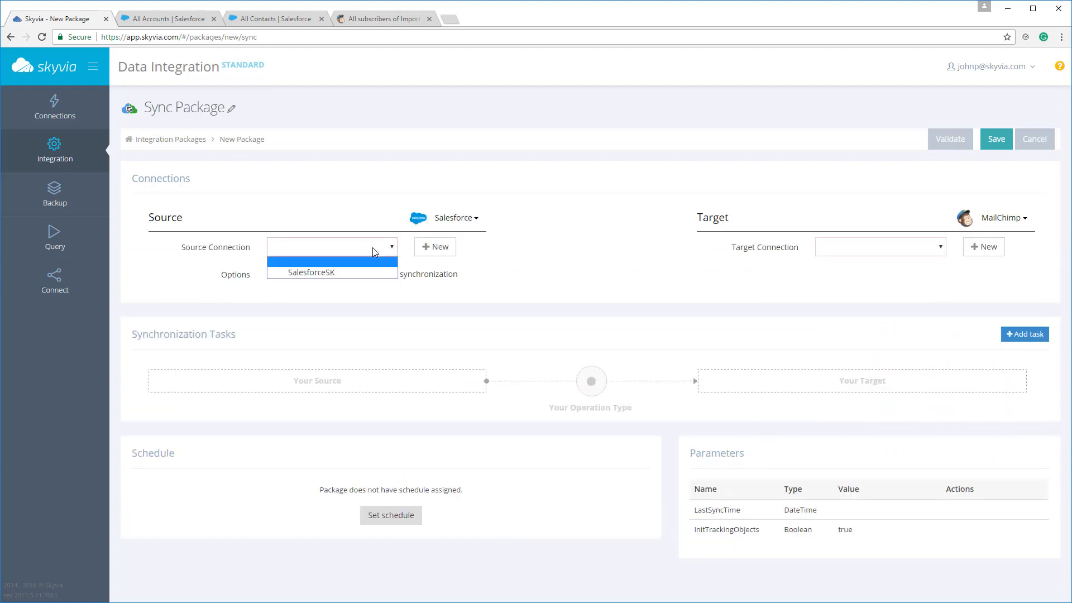
click(311, 273)
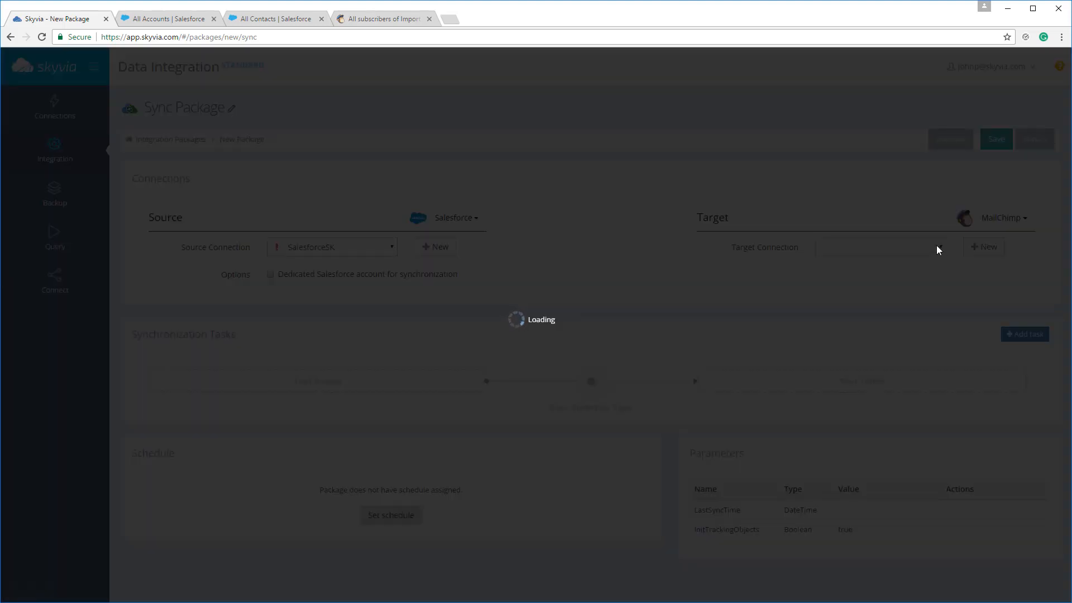
click(880, 247)
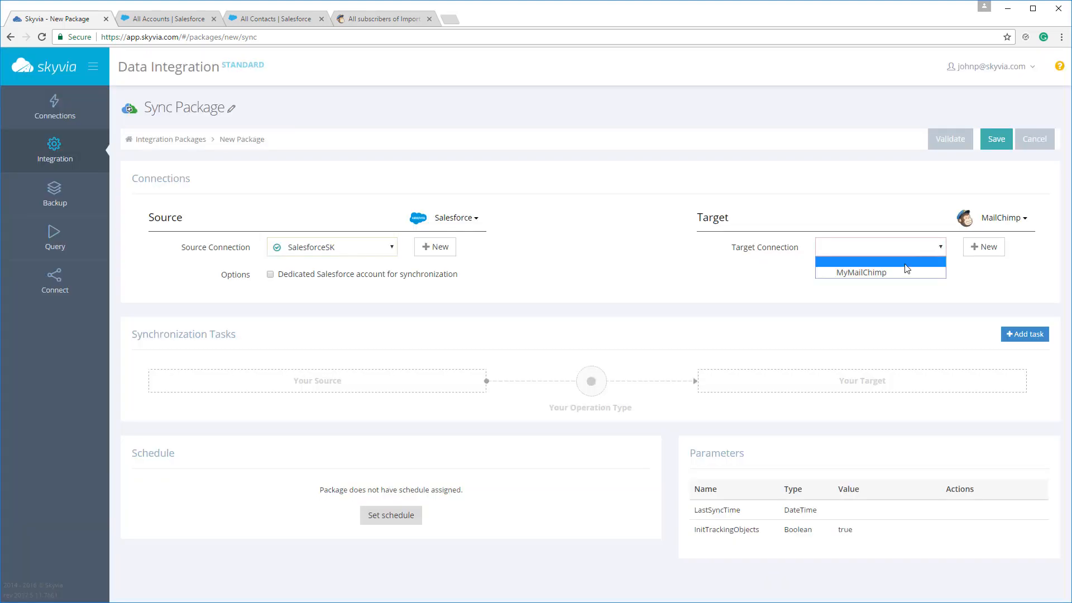
click(862, 272)
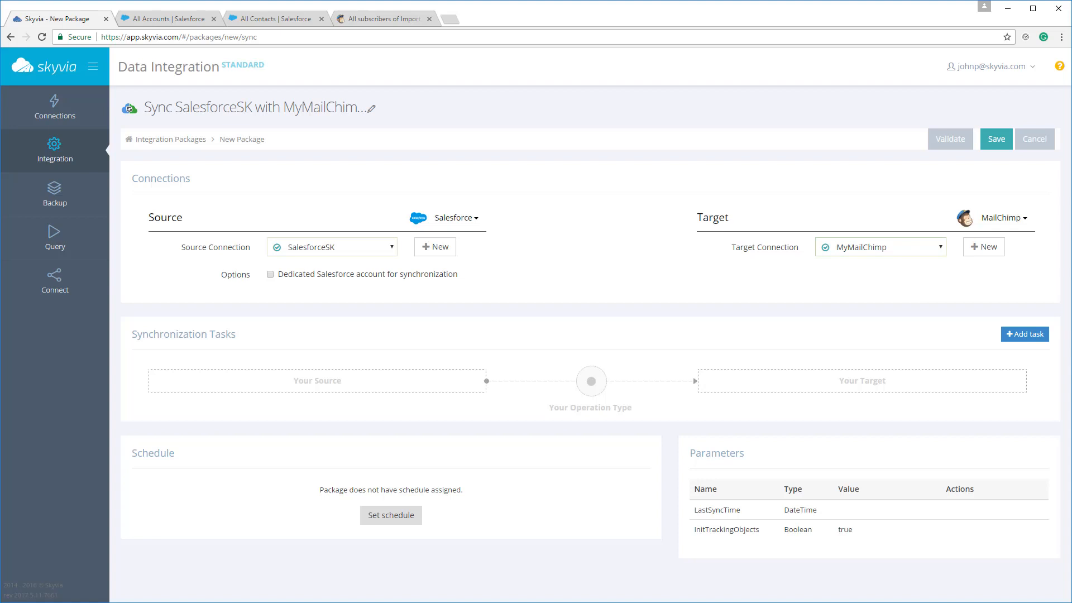
click(1025, 334)
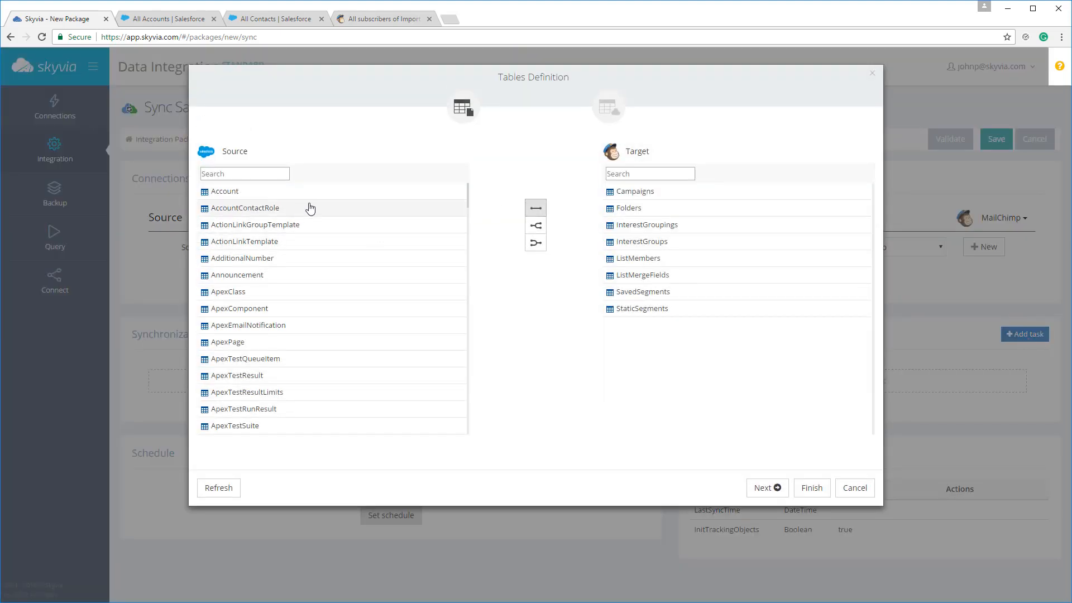
Step: Filter tables by 'Con', pair Contact with ListMembers, and proceed to column mapping
text(Con)
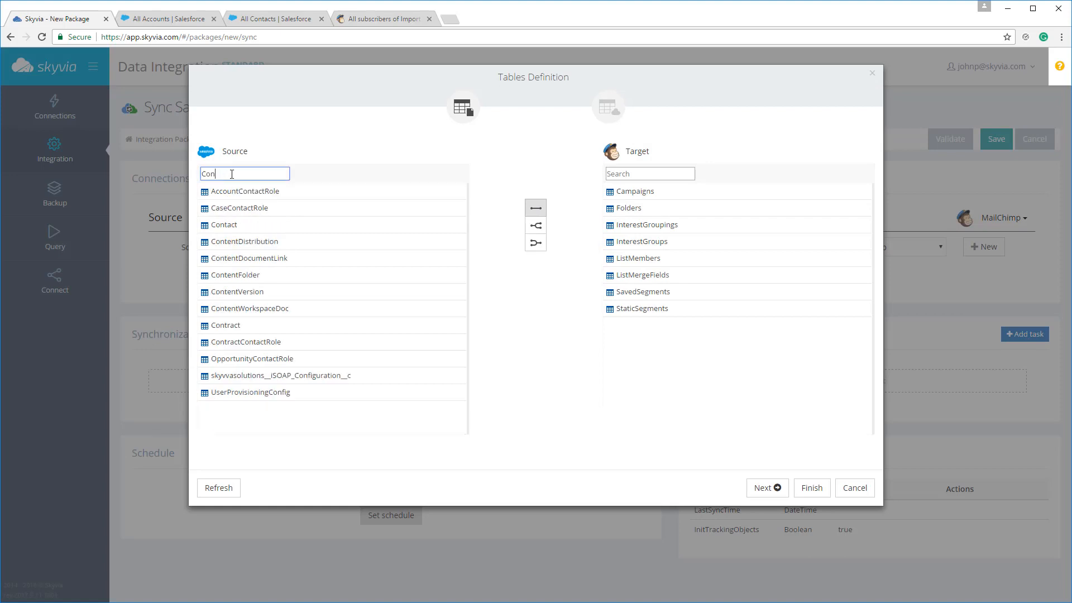
click(224, 224)
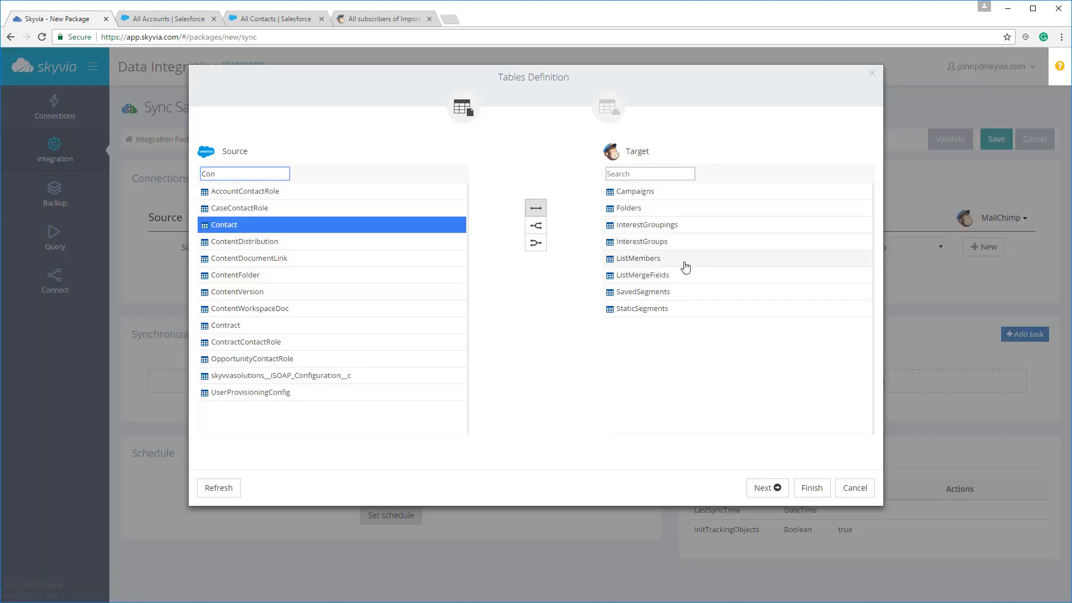
click(639, 258)
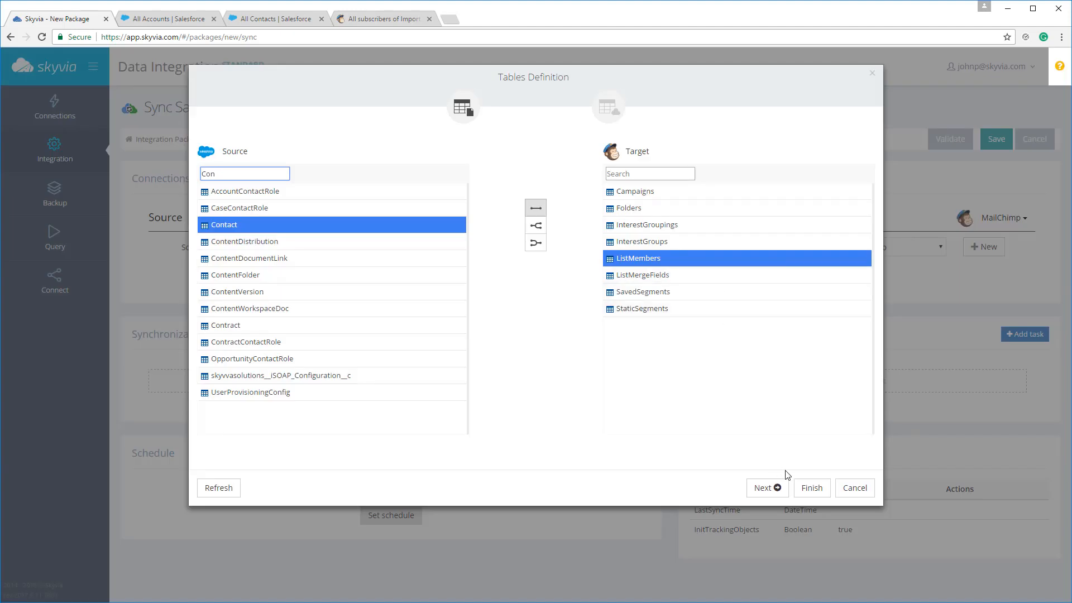
click(767, 488)
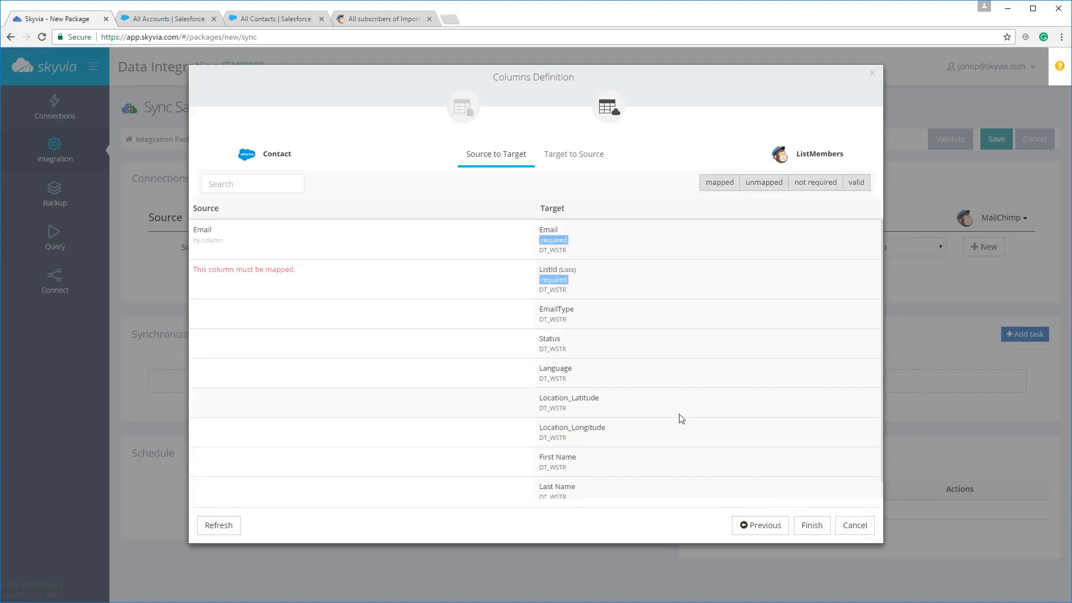
mouse_move(674, 417)
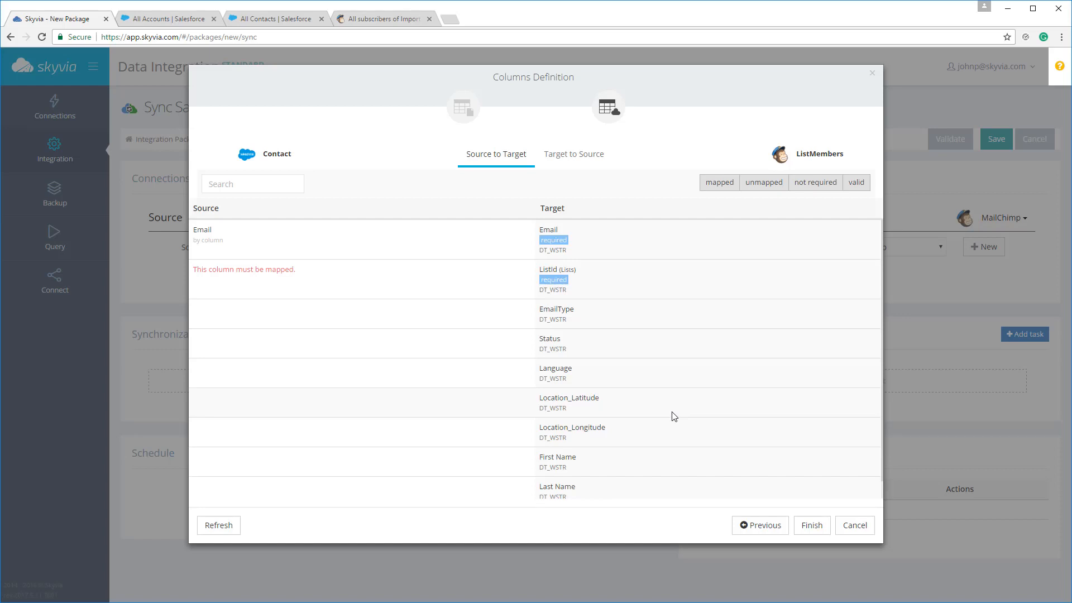
mouse_move(605, 311)
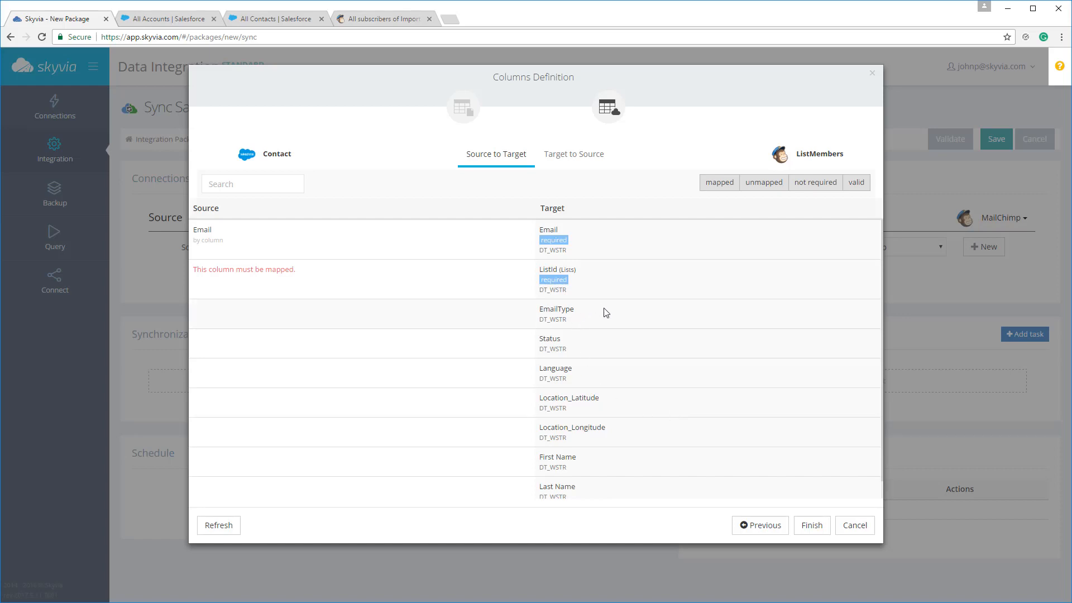
mouse_move(638, 303)
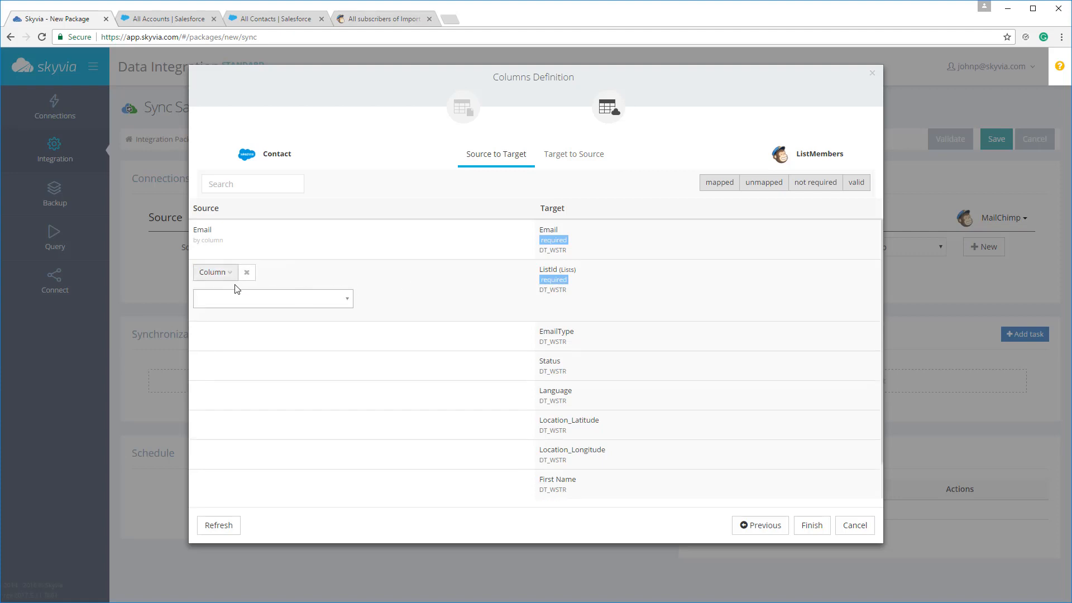
Step: Map ListId through a lookup matching list Name to the constant 'Import from Salesforce'
click(215, 273)
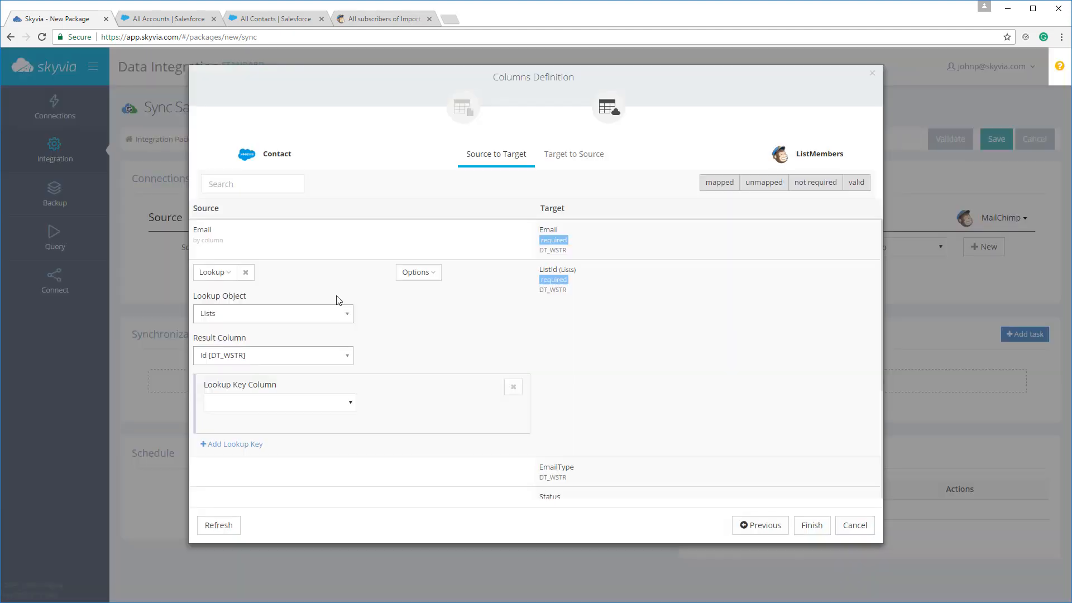
click(280, 402)
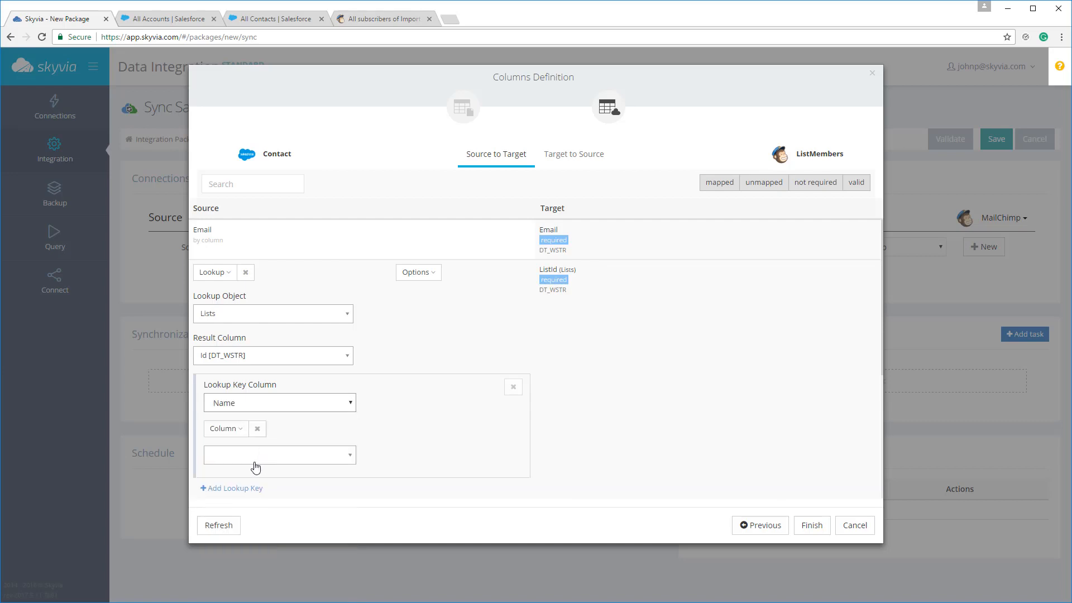
click(225, 428)
text(Import from Salesforce)
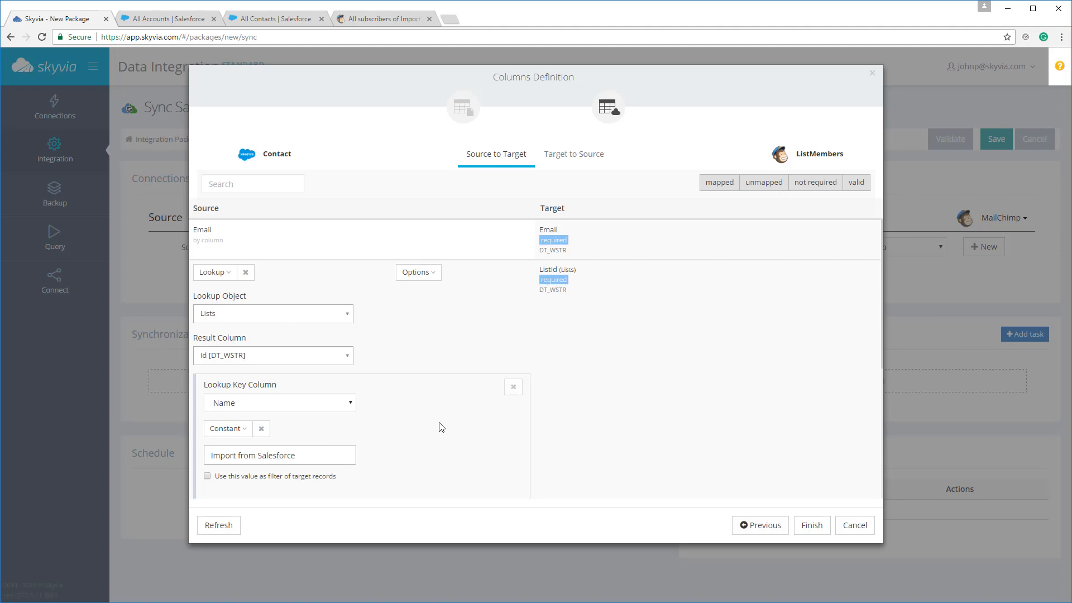
click(574, 154)
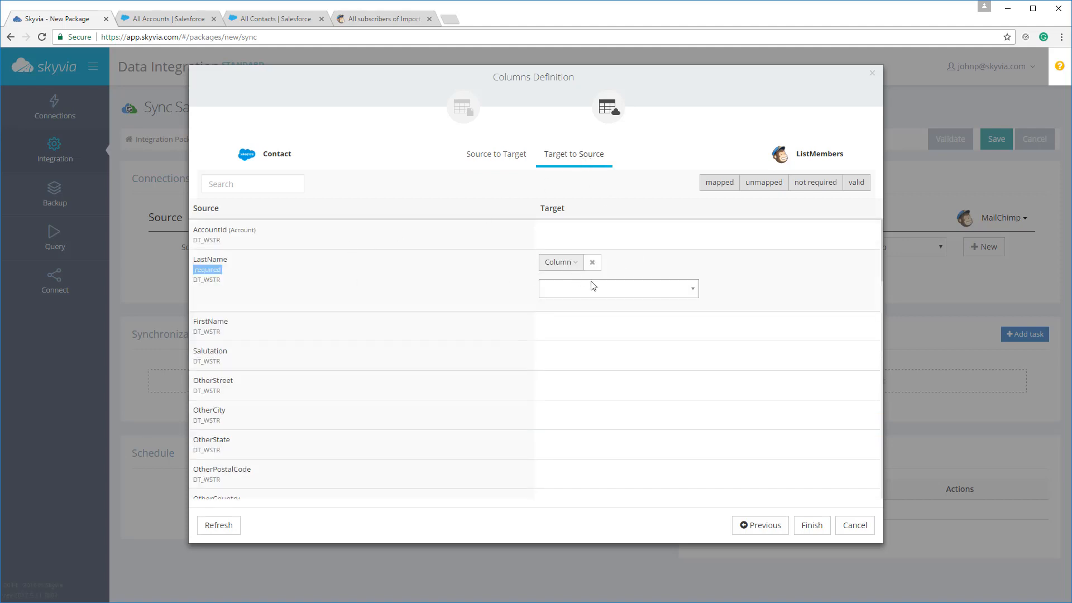
Step: Map MailChimp Last Name [DT_WSTR] to Salesforce LastName and finish mapping
click(618, 288)
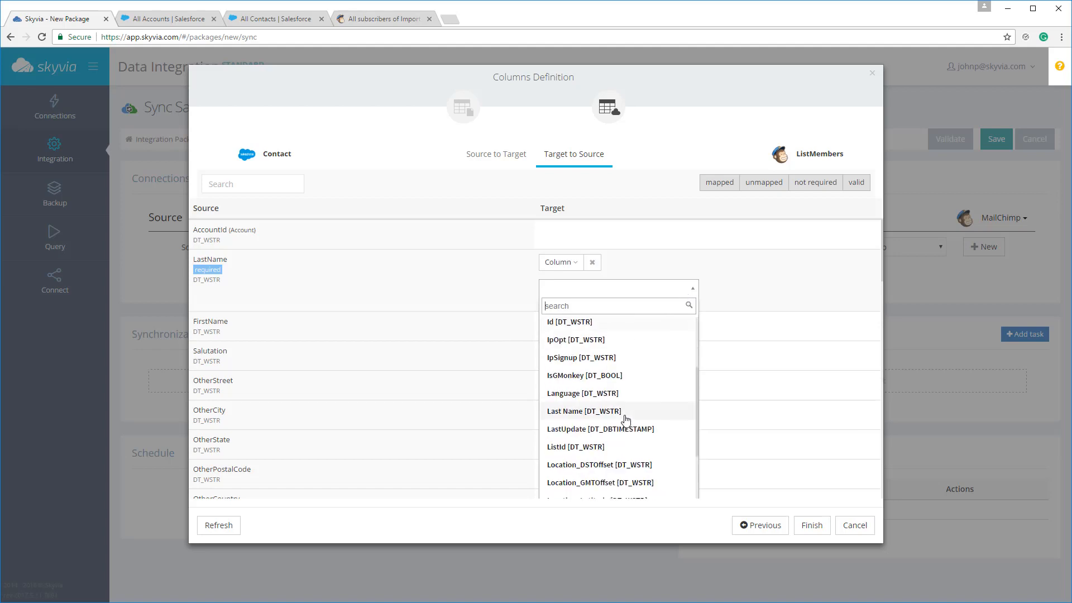
click(584, 411)
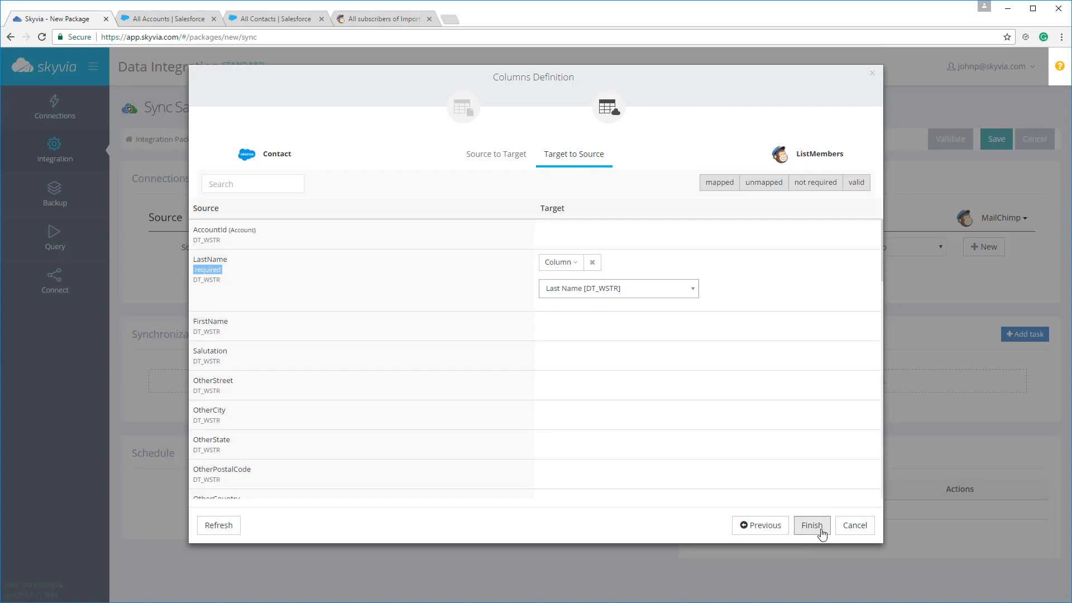
click(812, 524)
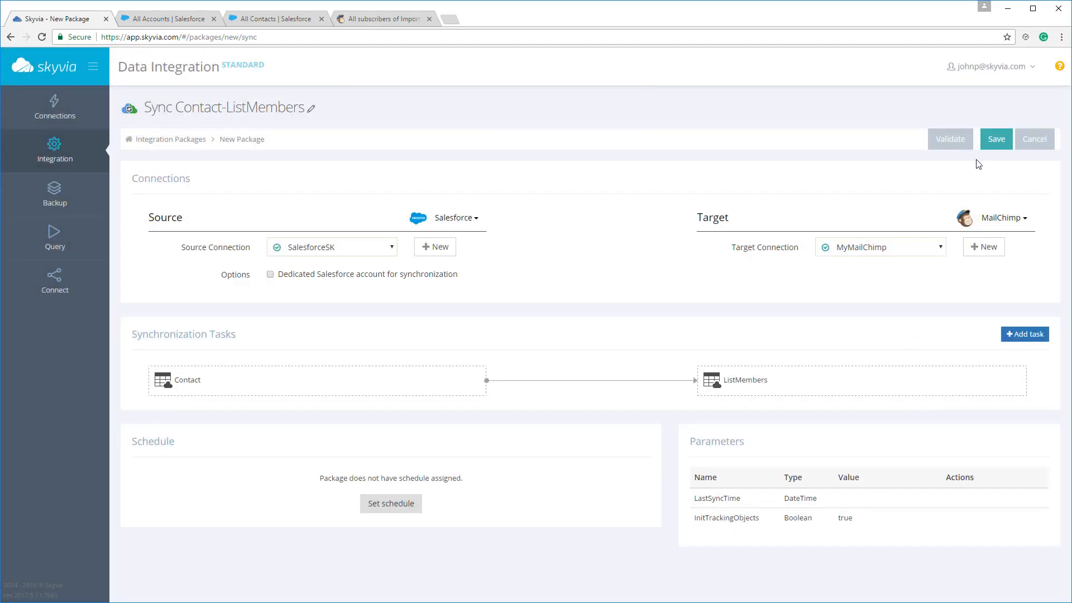
Step: Save the Sync Contact-ListMembers package and return to Integration Packages
click(996, 139)
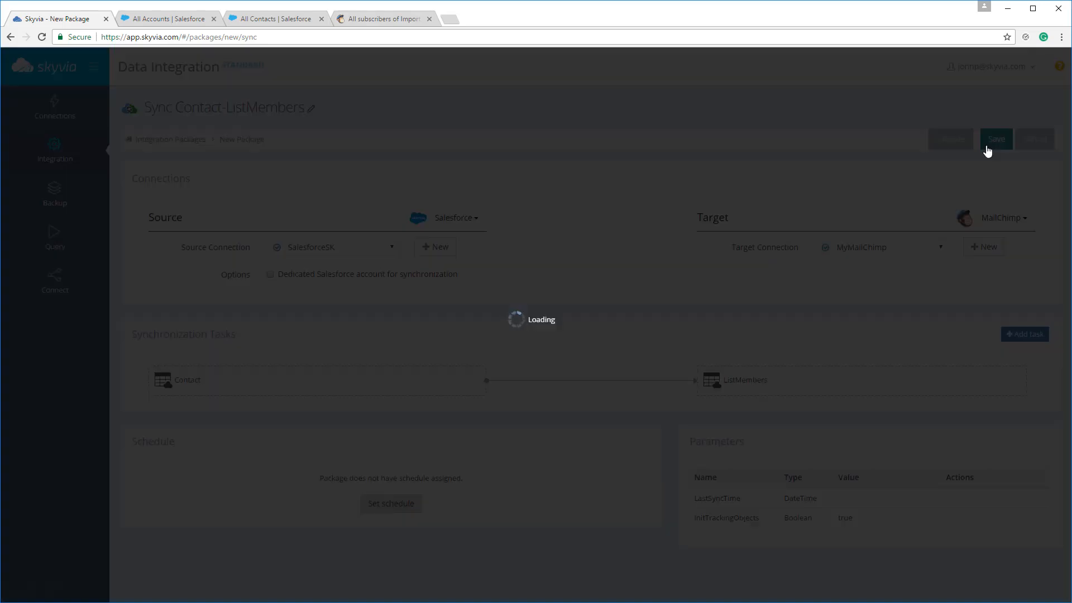
click(996, 139)
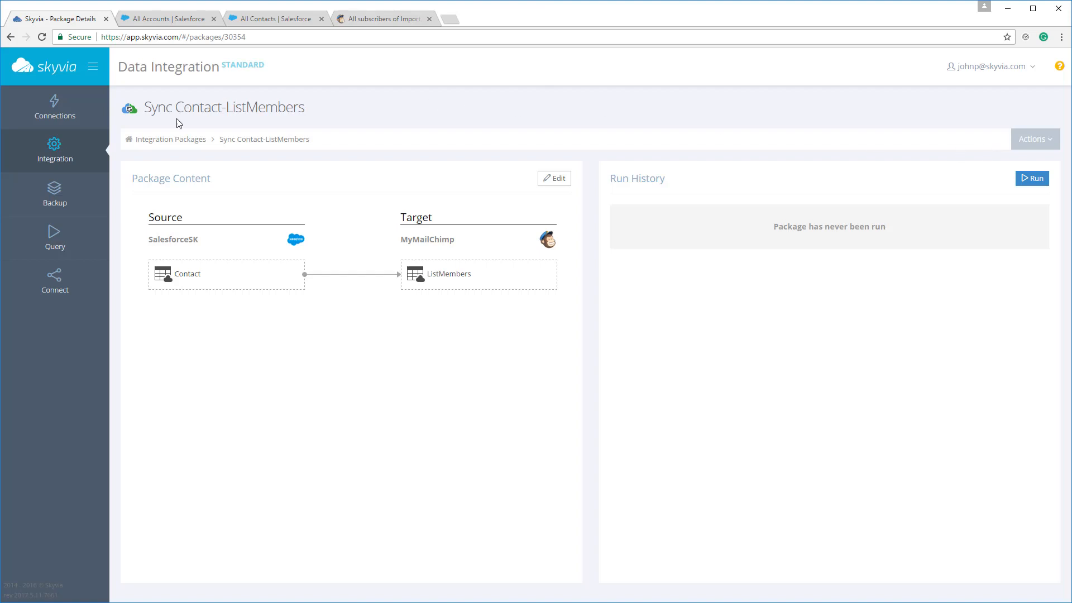
click(170, 139)
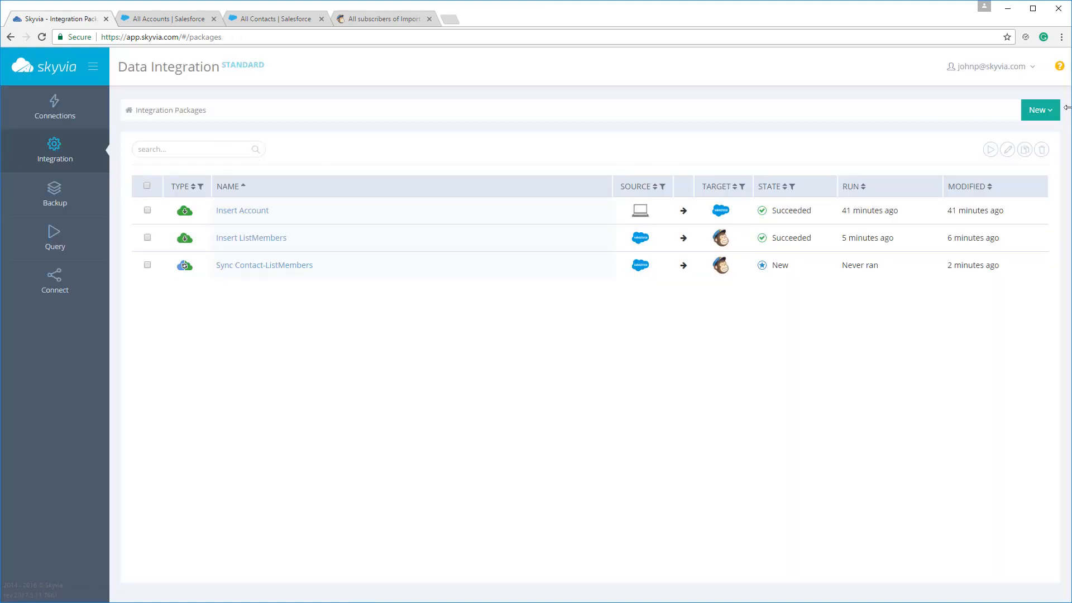
Step: Start a new Export package from the New package menu
click(1040, 109)
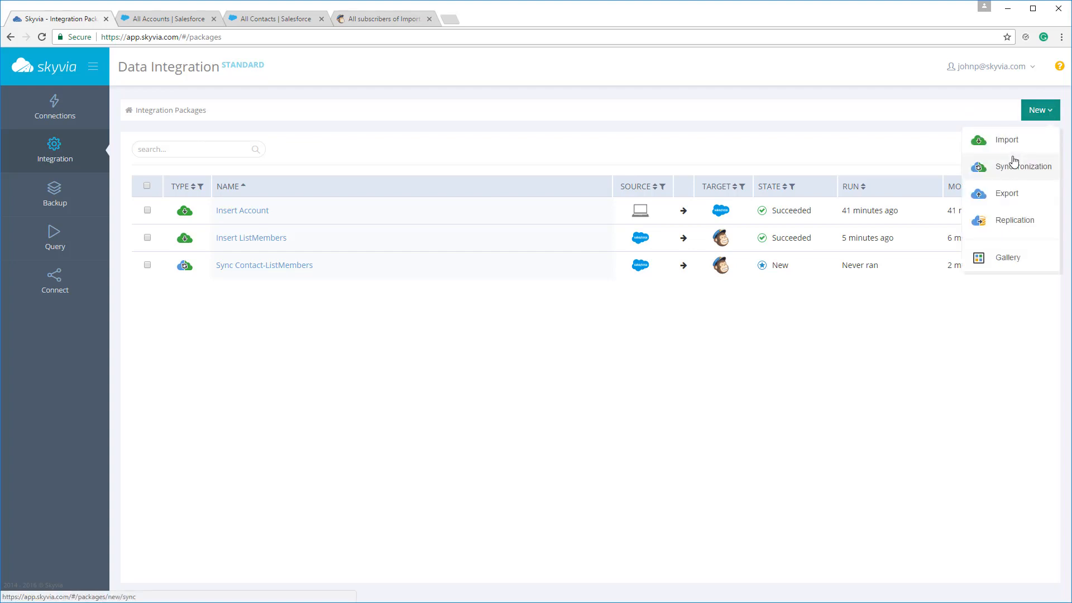
click(1007, 193)
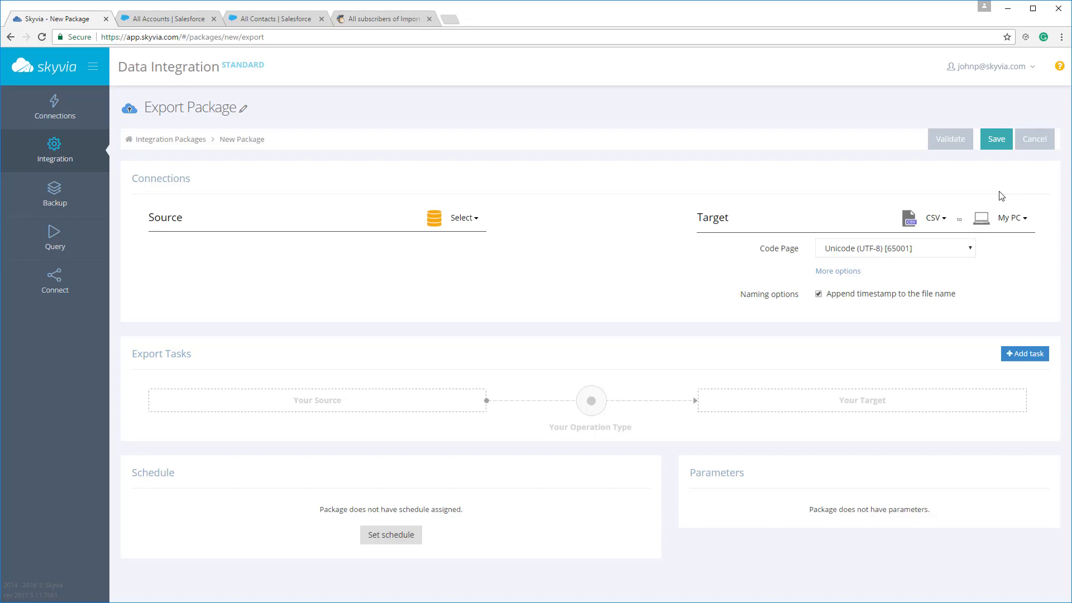
mouse_move(1007, 223)
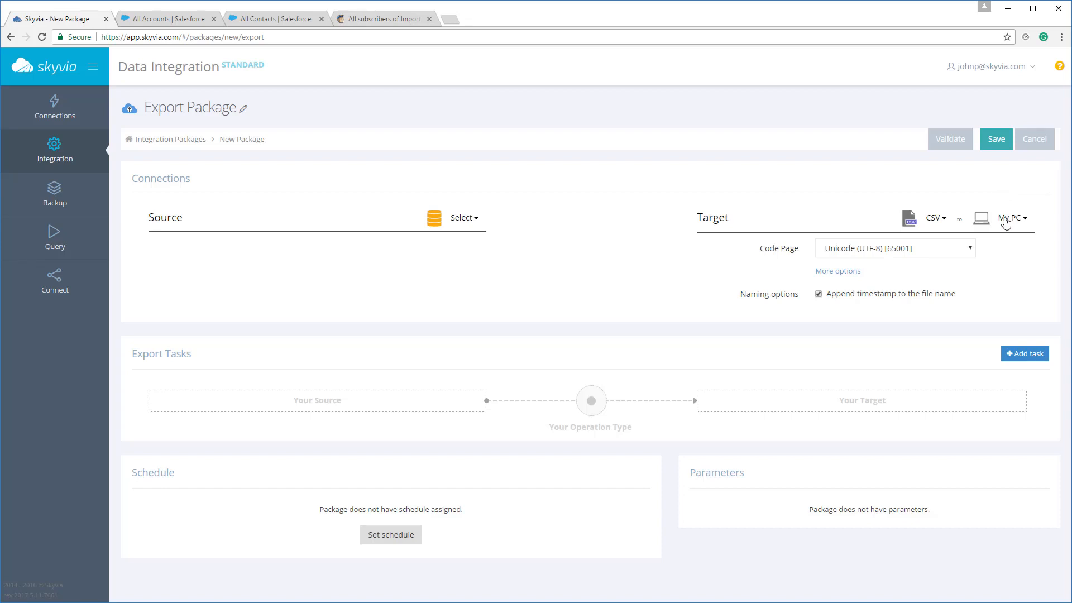
Step: Set the export source to Salesforce using the SalesforceSK connection
click(1009, 218)
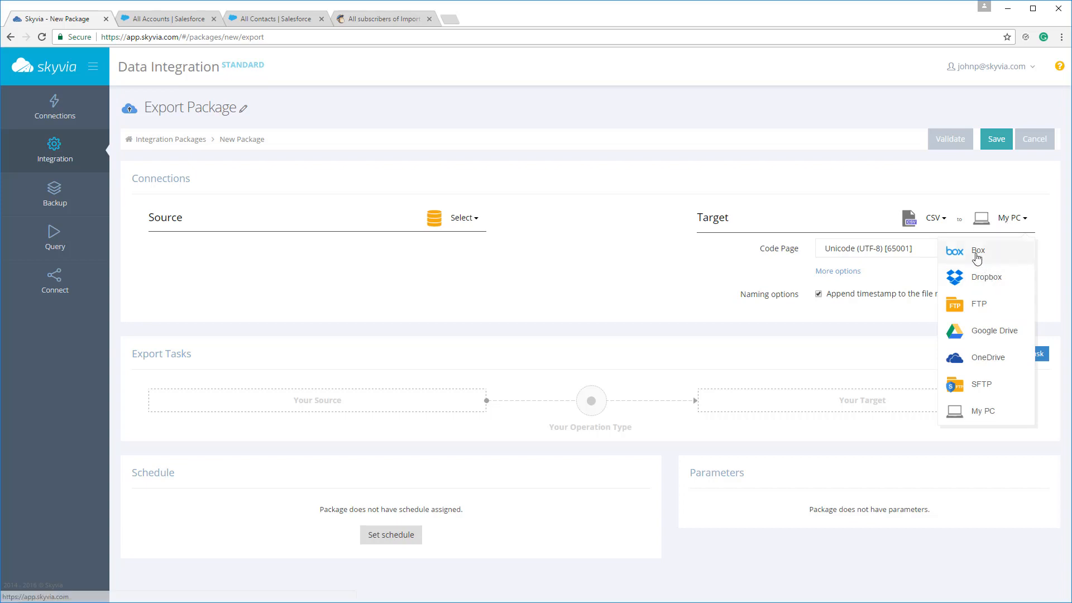
mouse_move(978, 257)
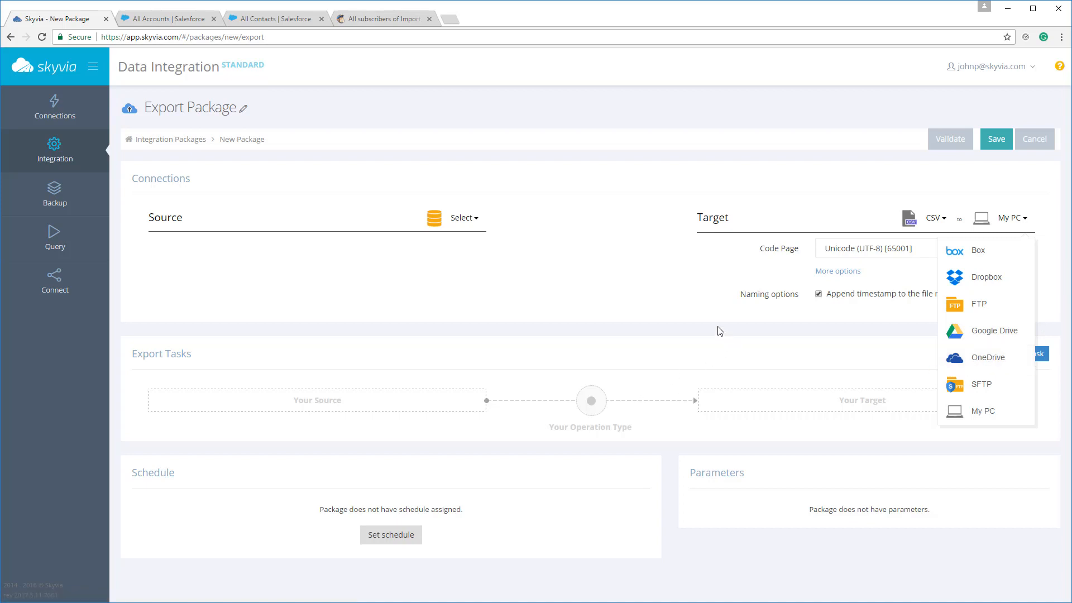
click(463, 218)
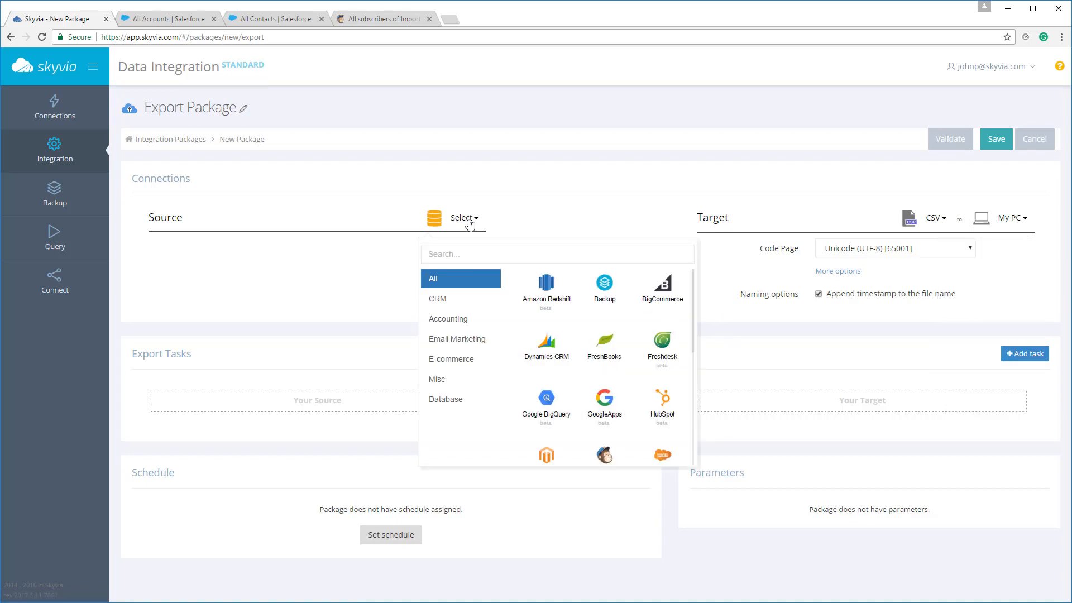
mouse_move(586, 308)
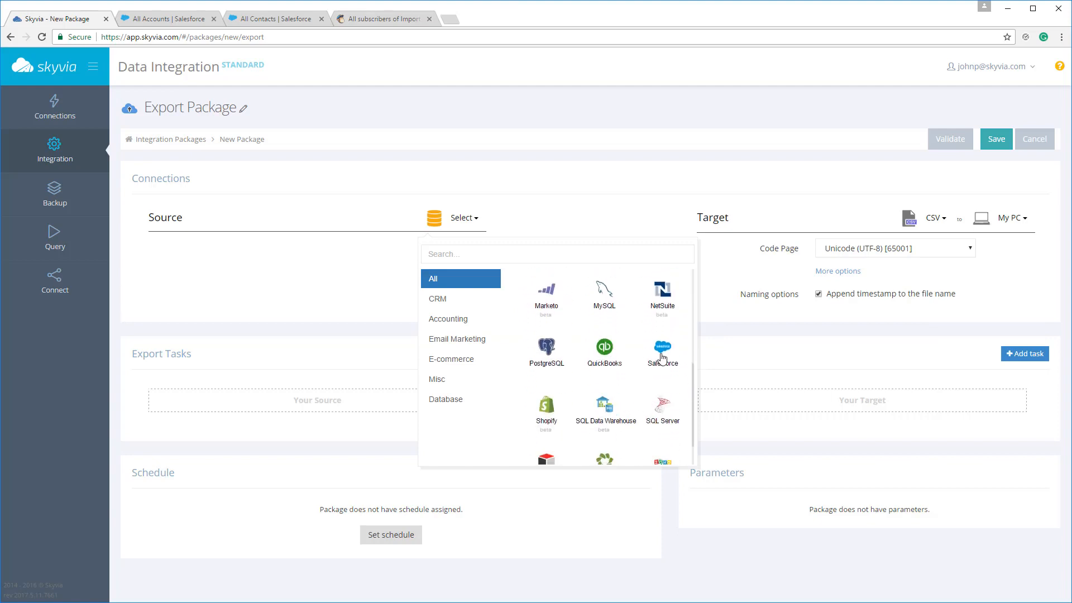
click(662, 349)
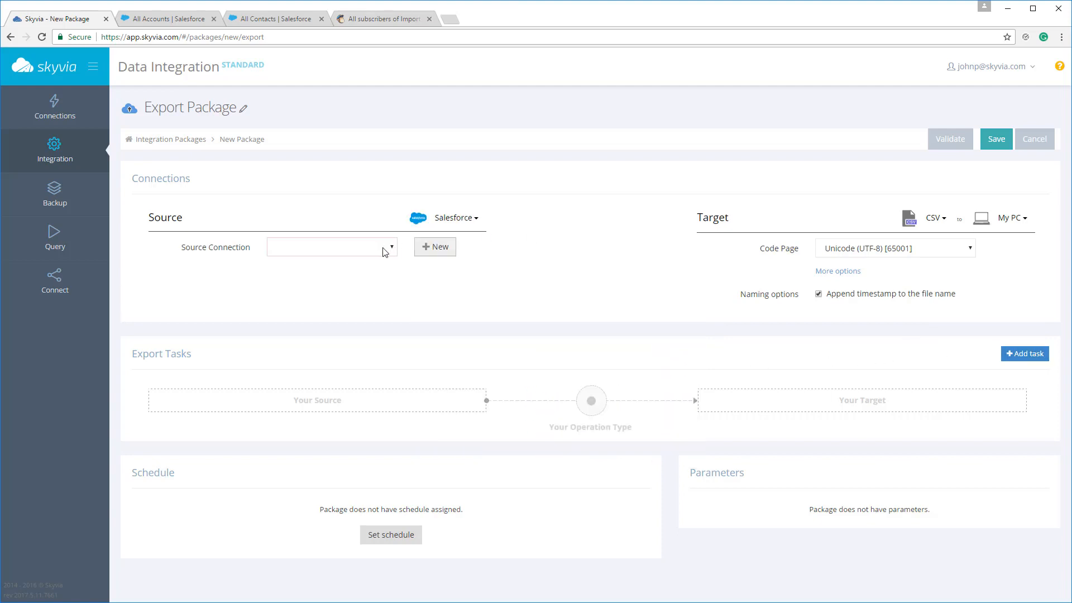
click(331, 246)
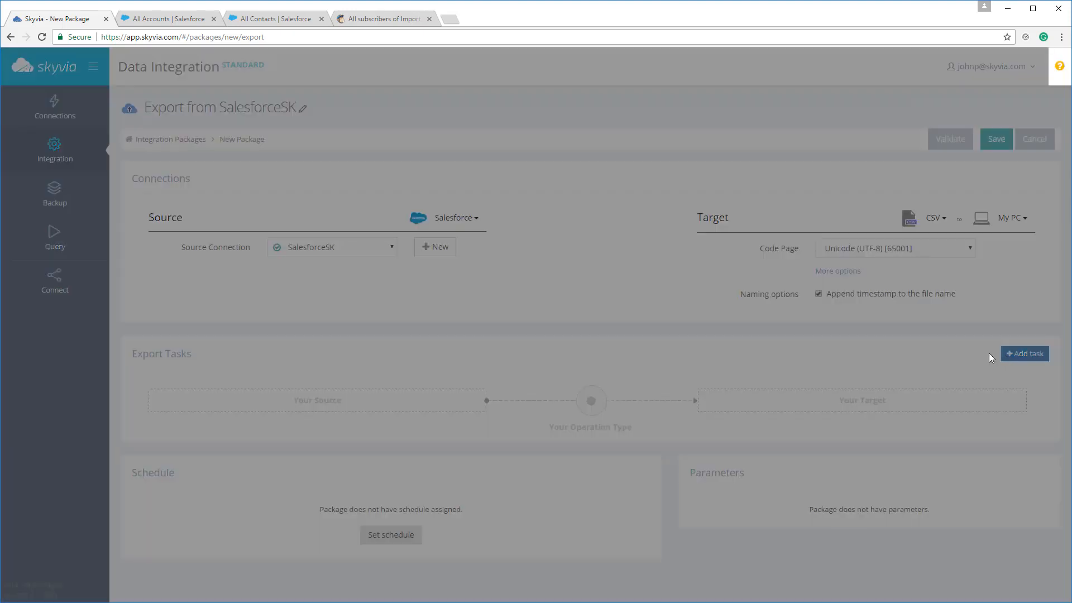
Step: Add an export task for the Account object with all columns and save it
click(1026, 353)
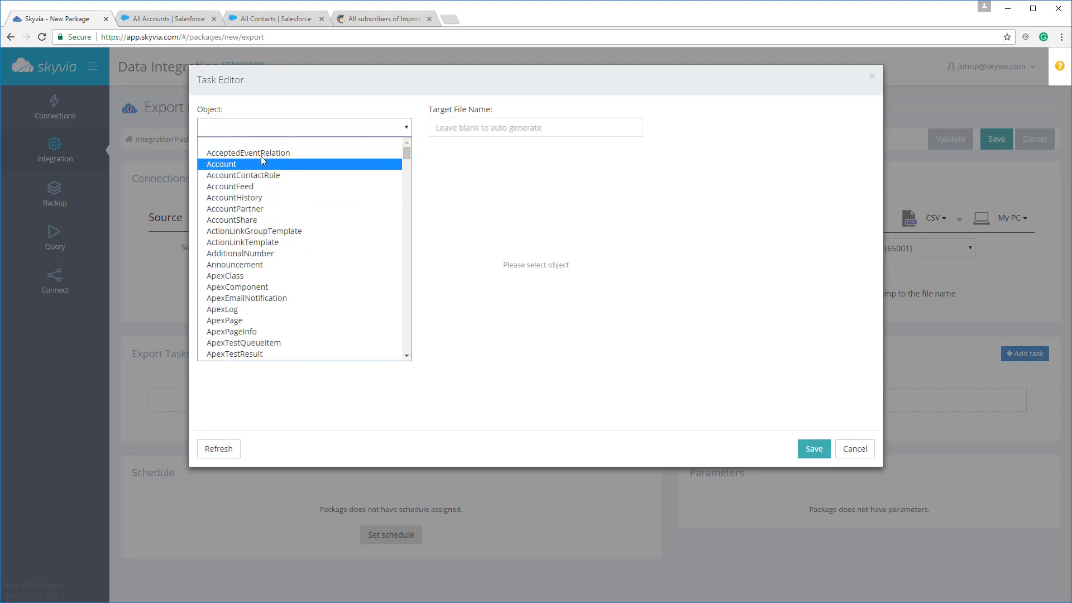
click(220, 163)
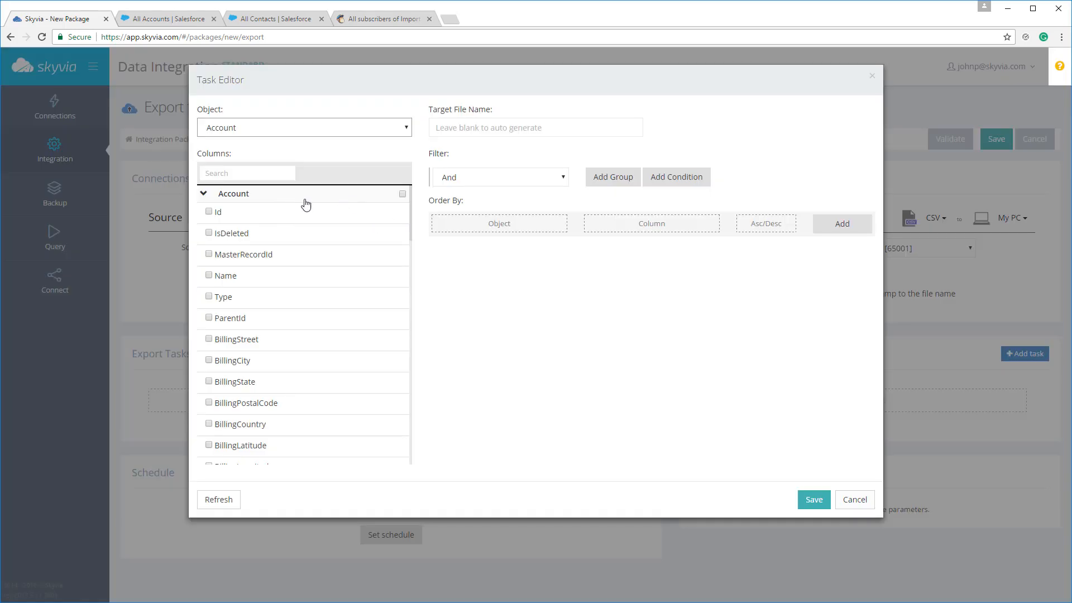
click(402, 194)
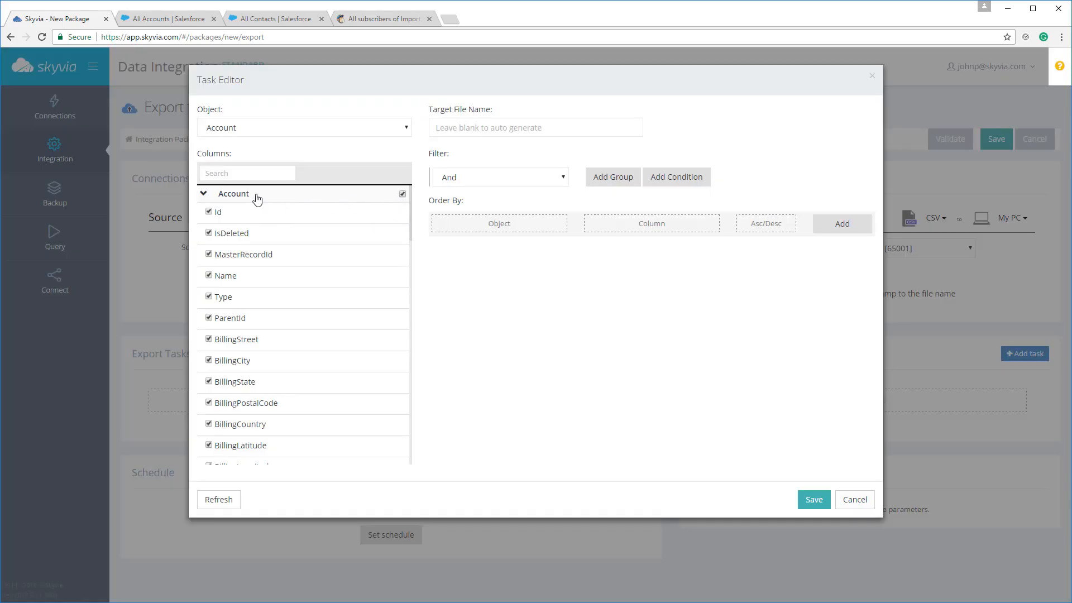
click(204, 193)
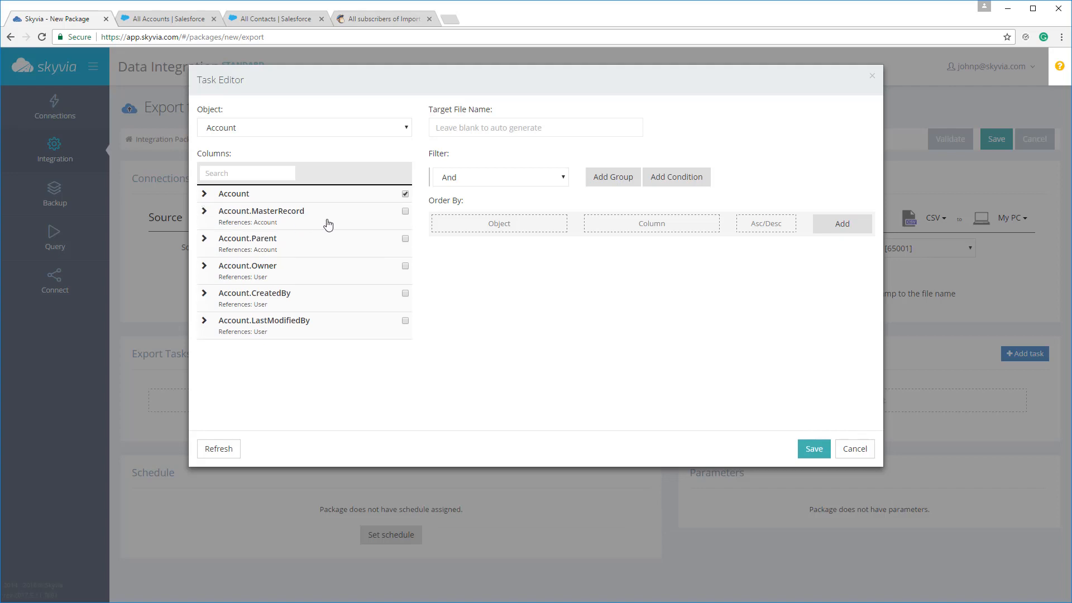
mouse_move(406, 244)
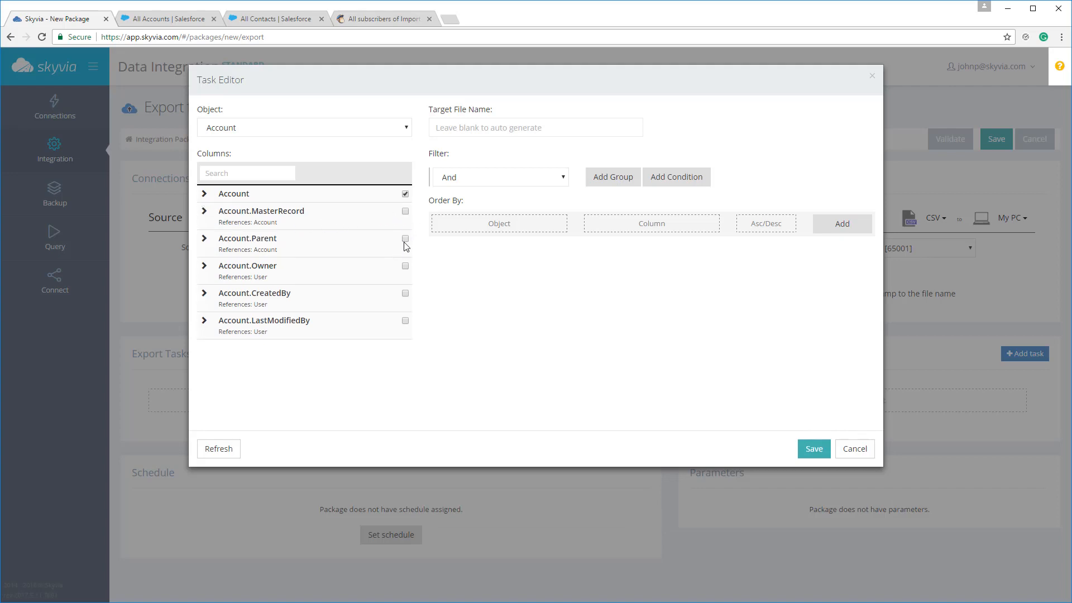
click(204, 213)
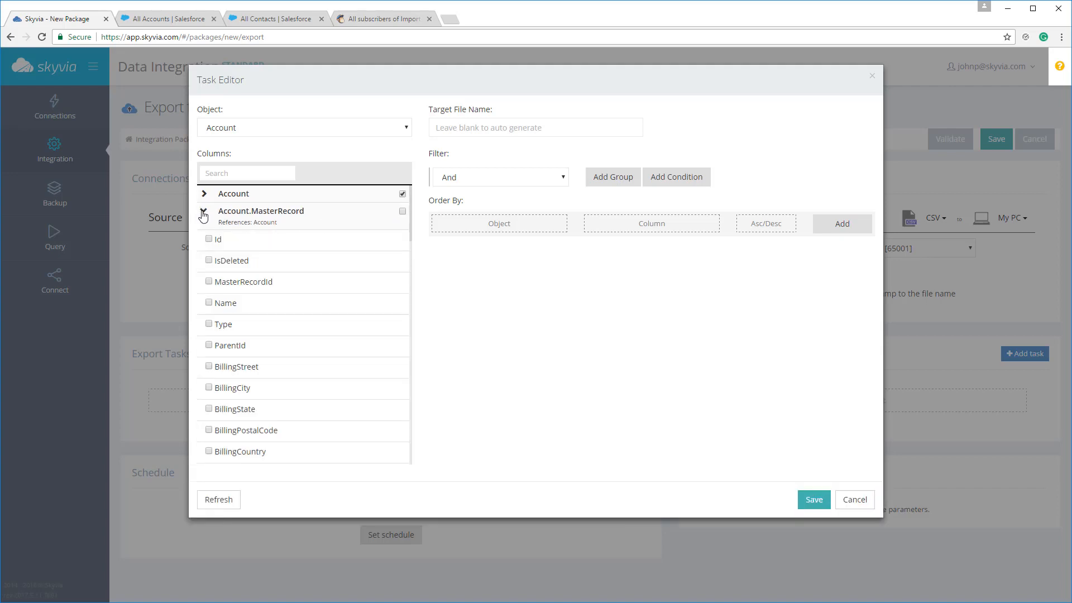
click(204, 215)
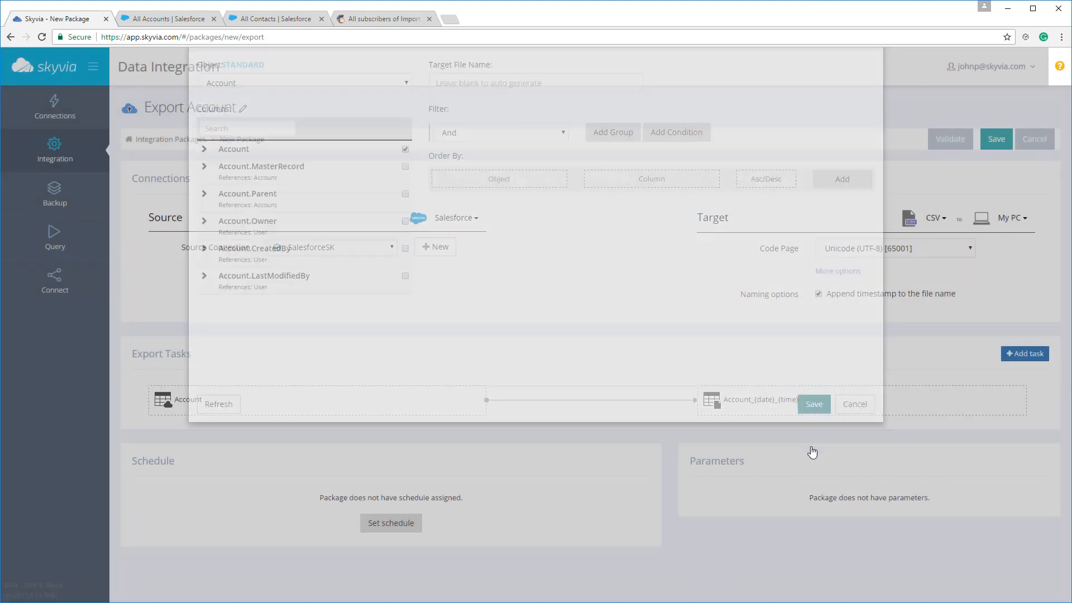
click(813, 404)
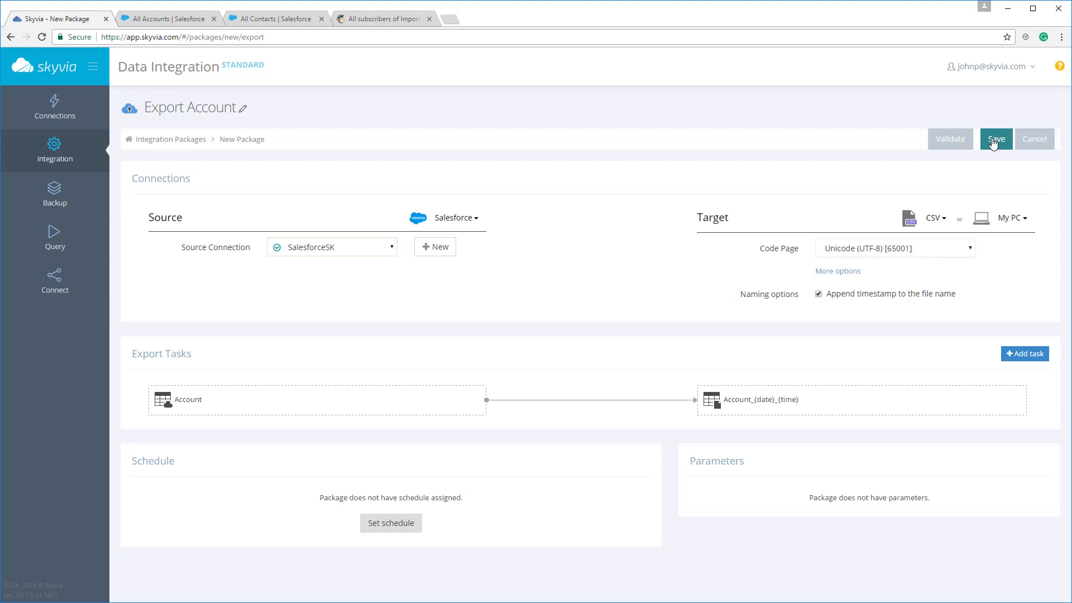
Step: Save the Export Account package and return to Integration Packages
click(996, 139)
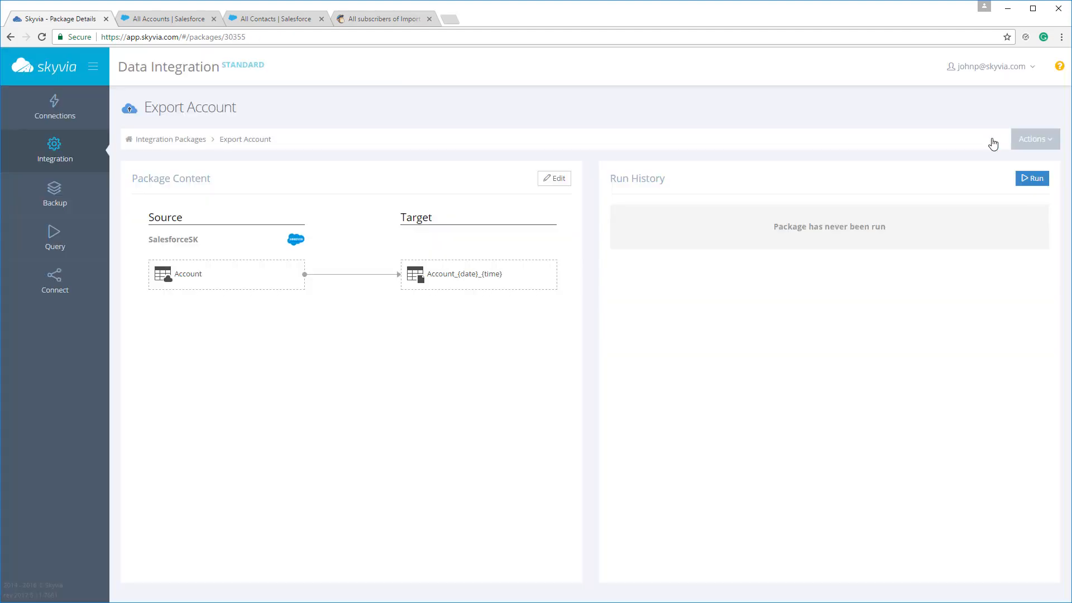
mouse_move(183, 146)
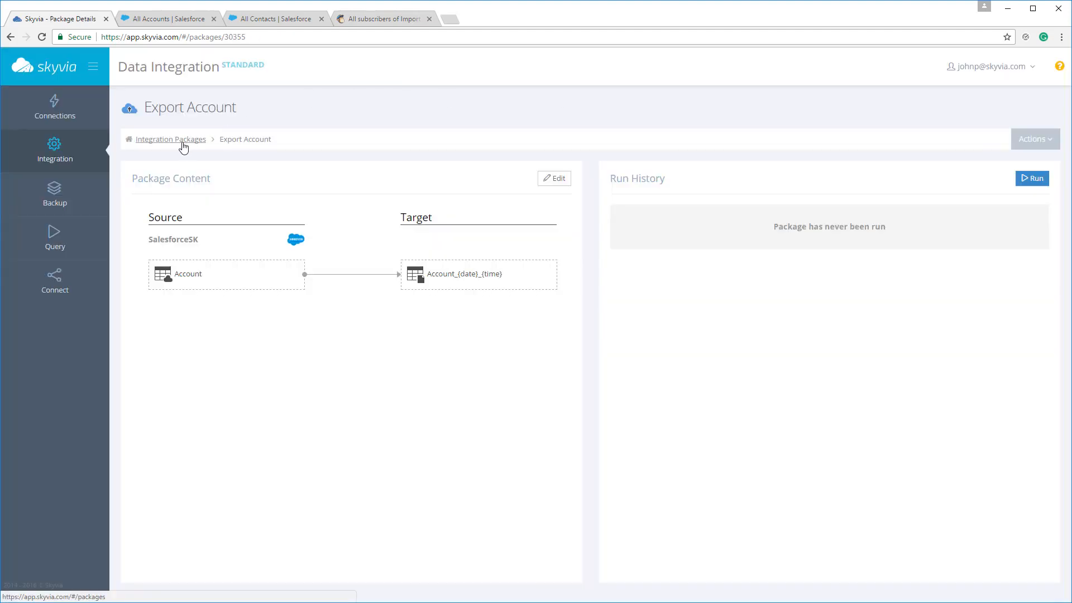
click(171, 139)
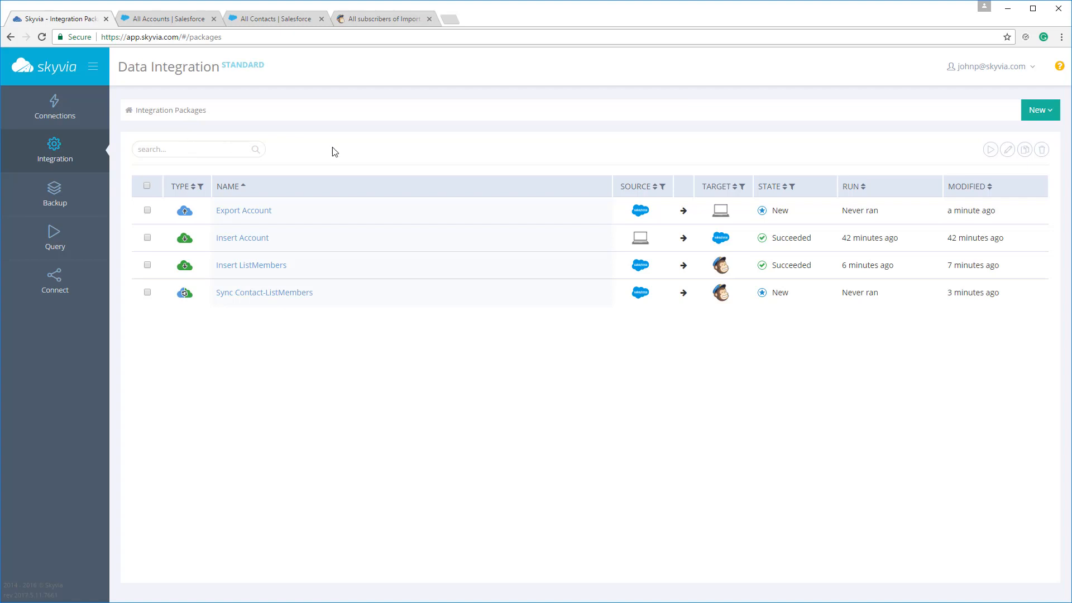
click(1040, 110)
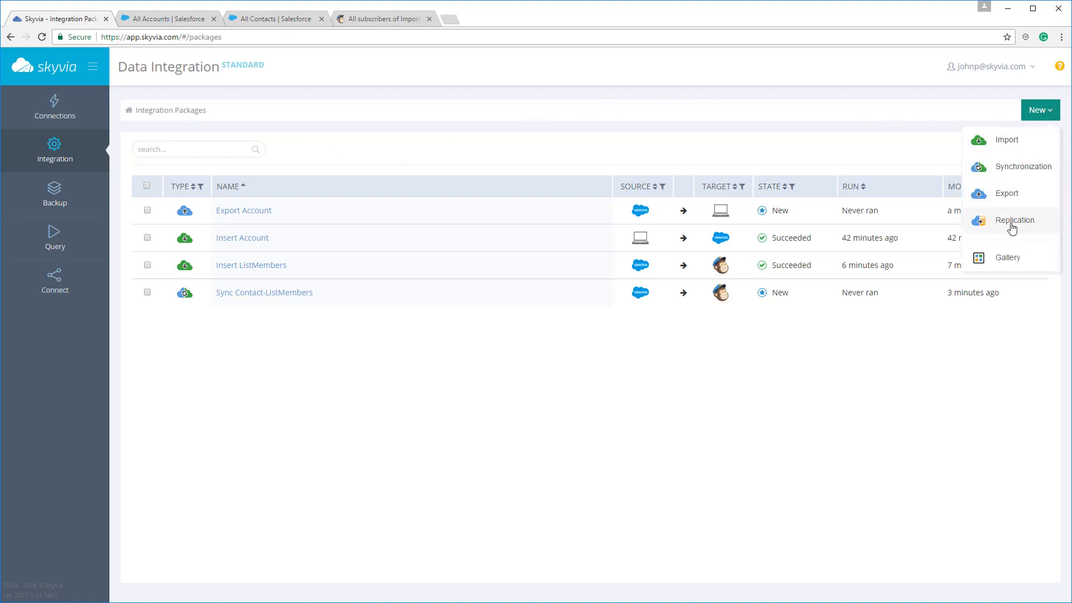
Step: Create a replication from Salesforce via SalesforceSK into MySQL via MySQL1
click(1015, 220)
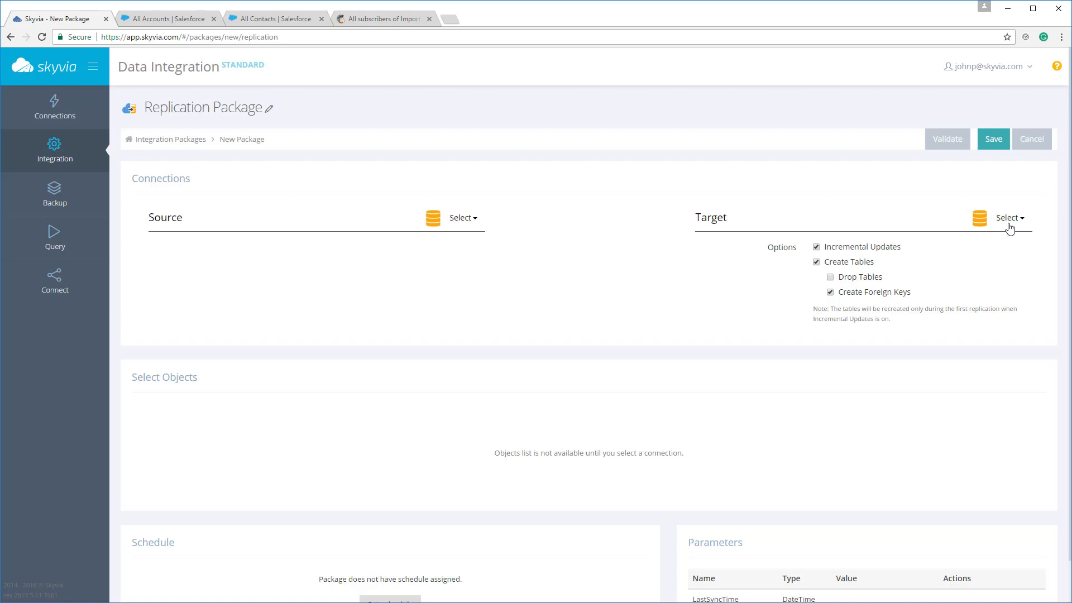
mouse_move(980, 229)
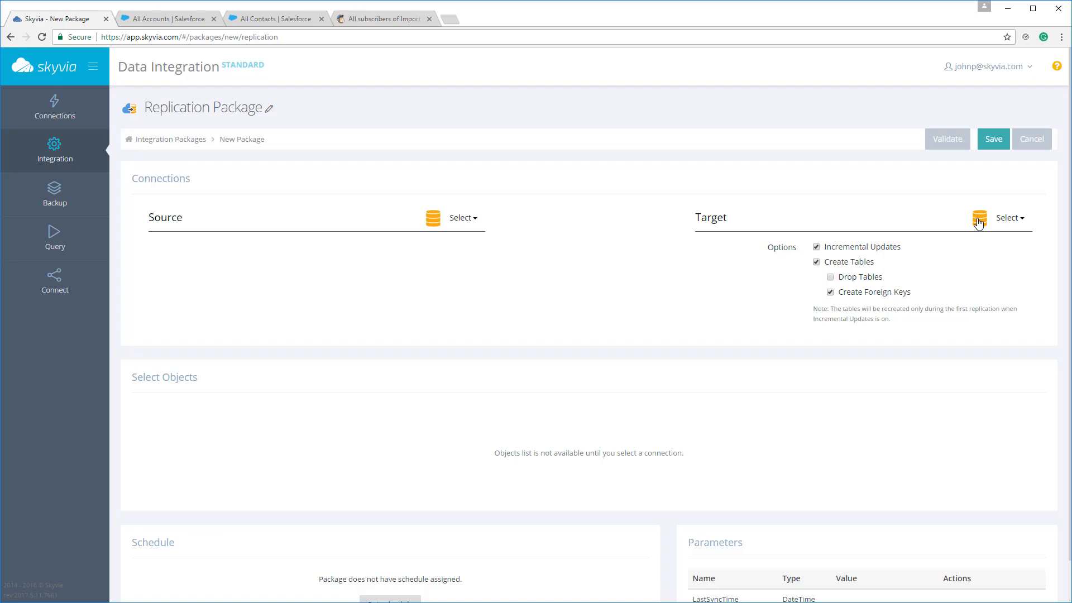
mouse_move(840, 238)
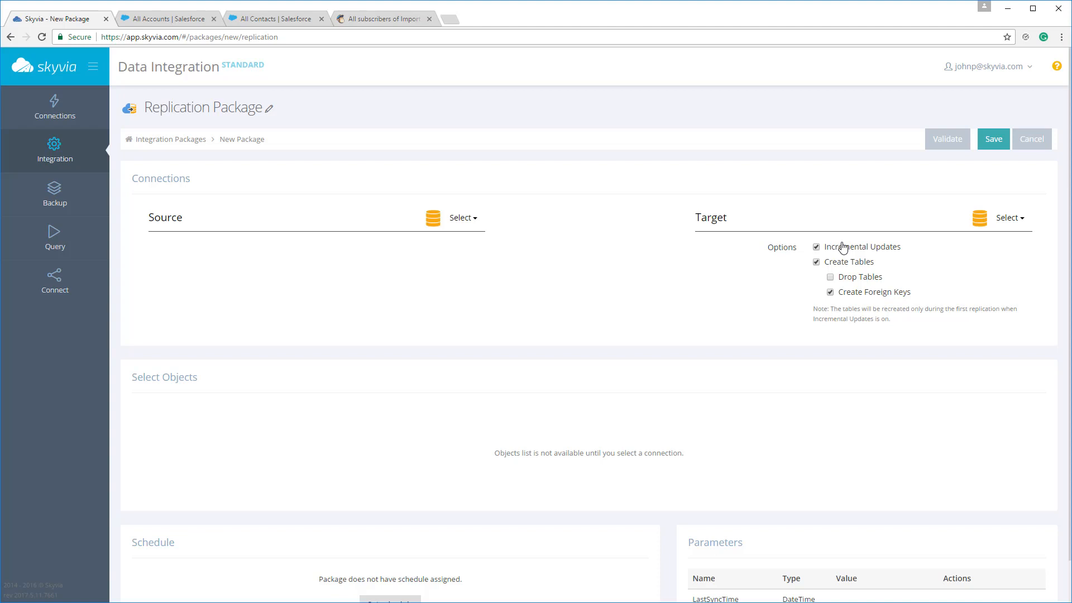
mouse_move(470, 252)
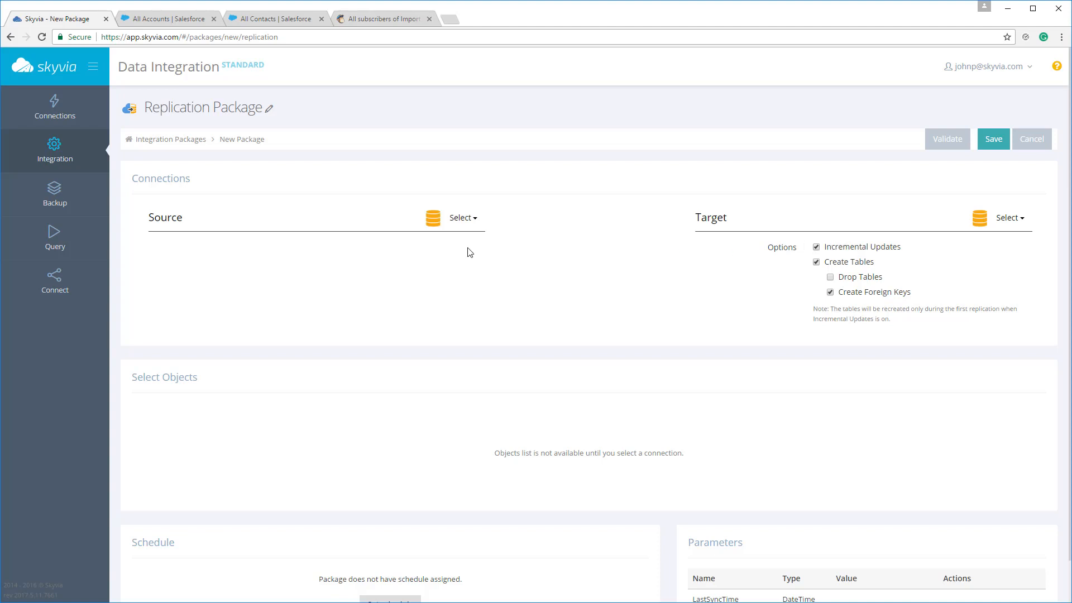
click(461, 218)
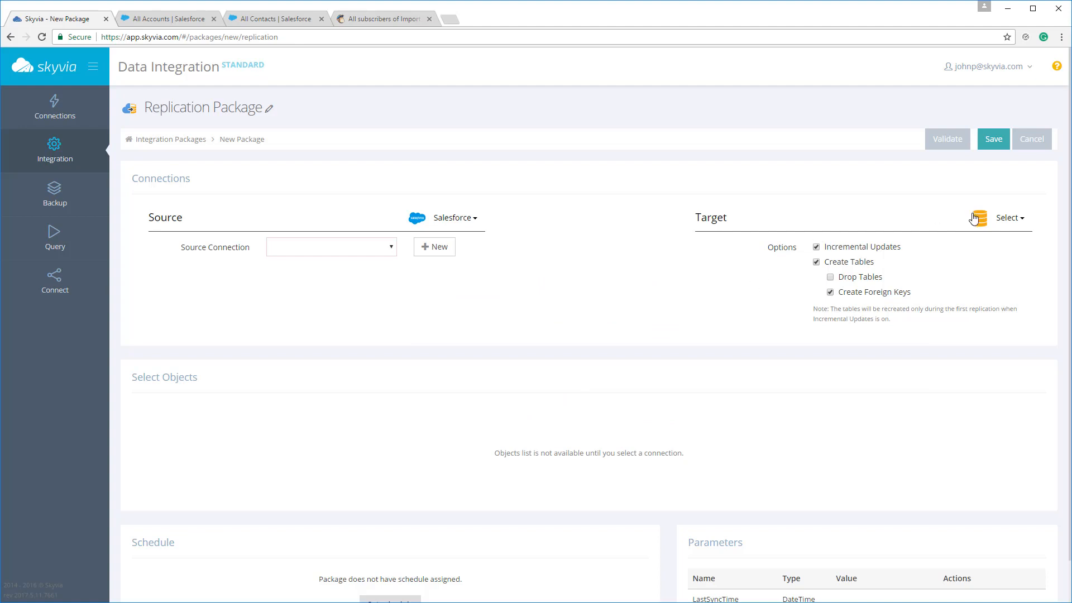
click(1008, 218)
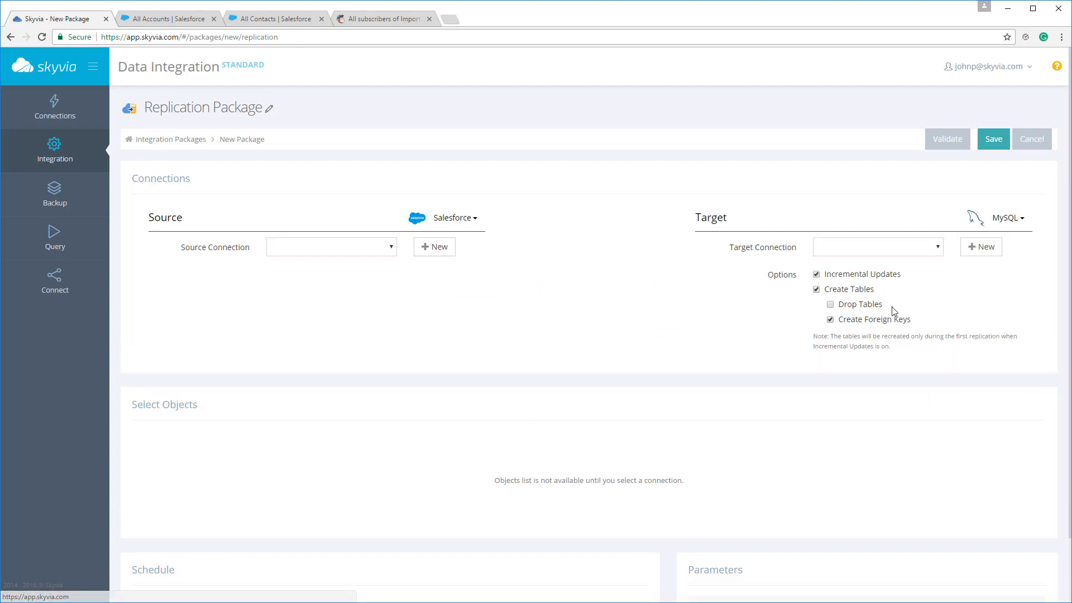
click(877, 247)
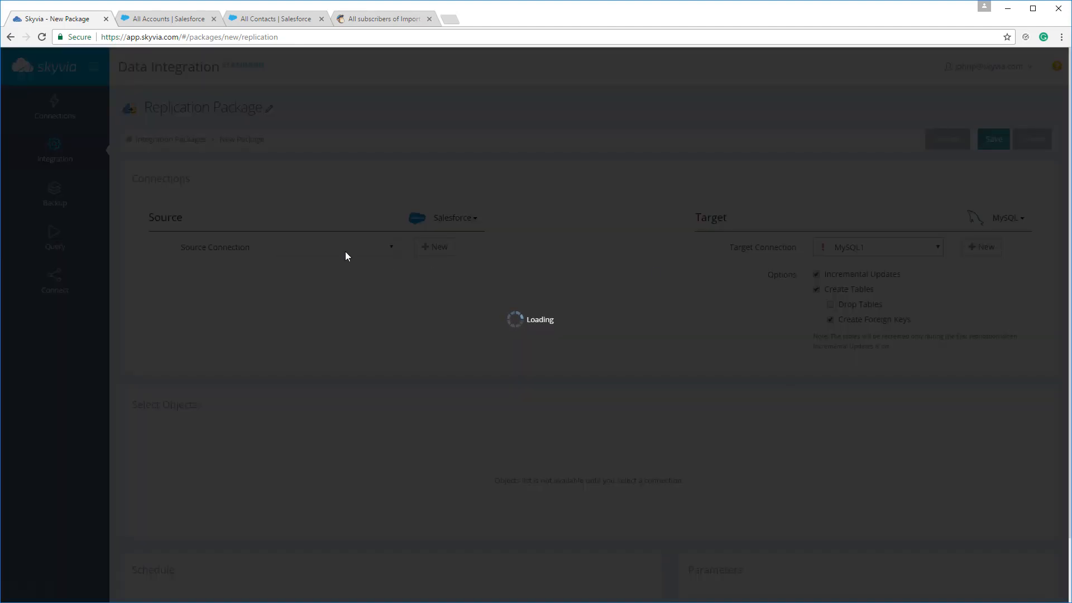
click(330, 247)
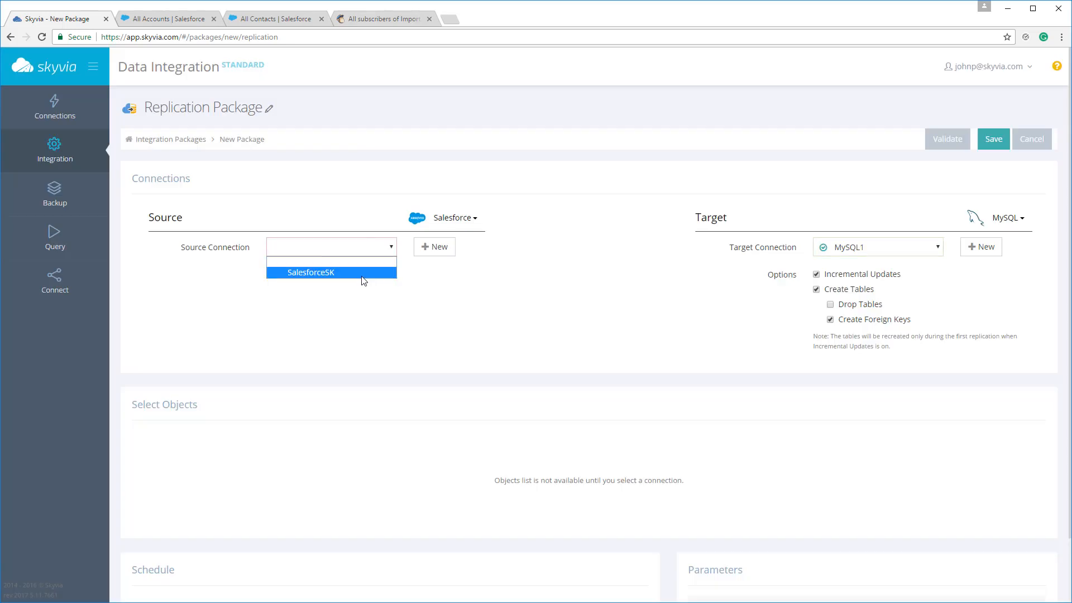
click(310, 272)
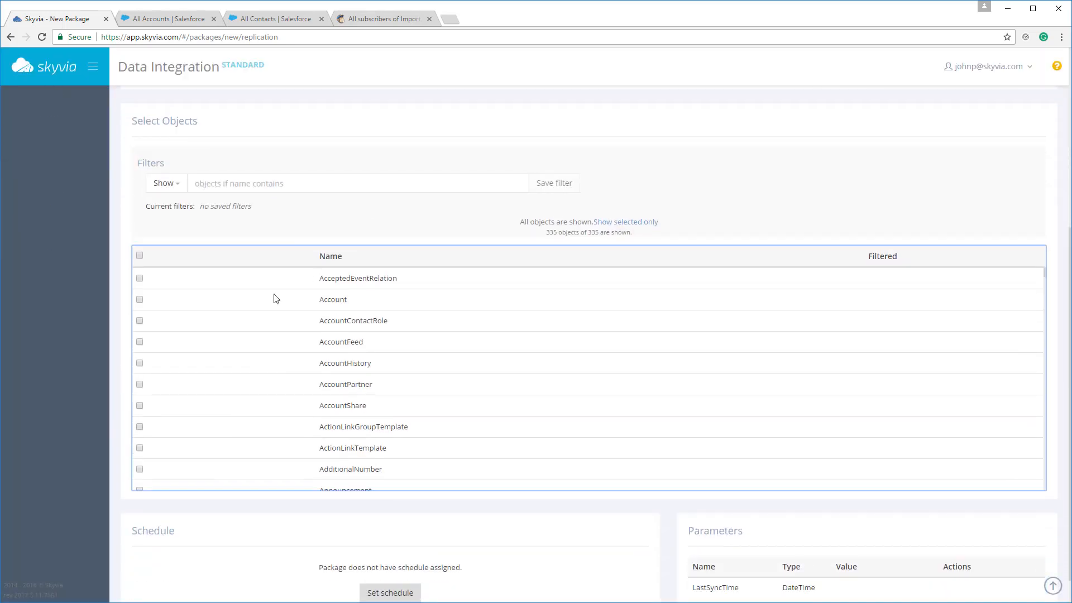
Step: Select the Account and Contact objects for replication, leaving Contact settings unchanged
click(139, 300)
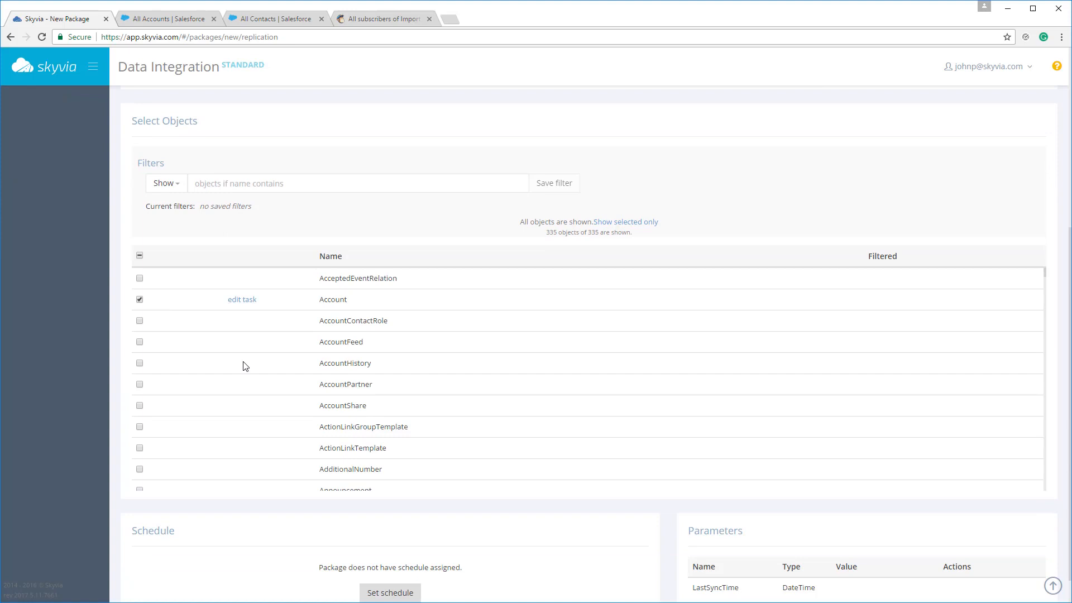
scroll(down, 3)
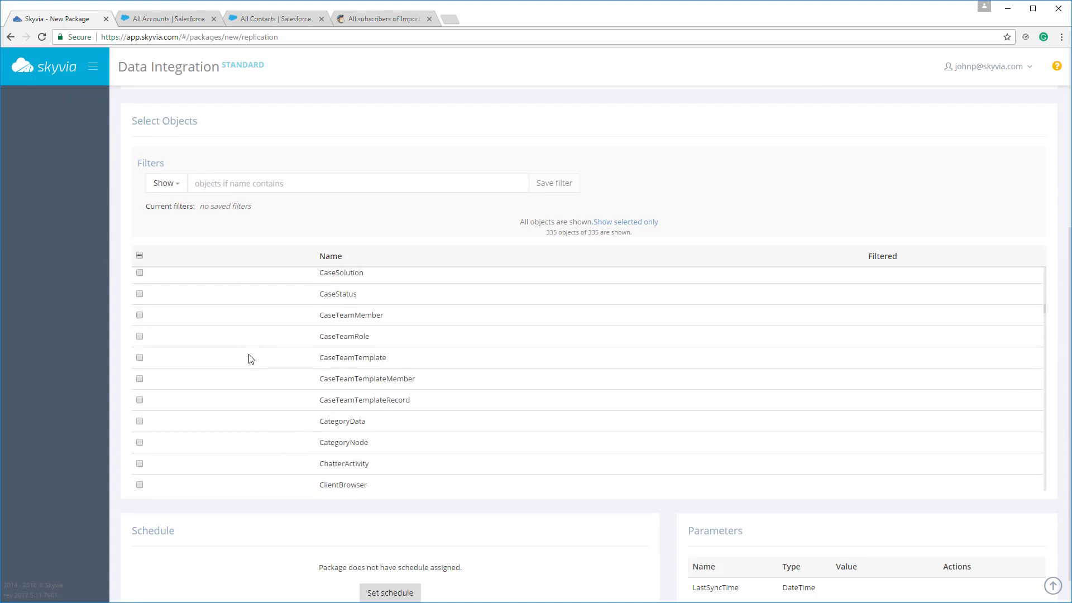
scroll(down, 3)
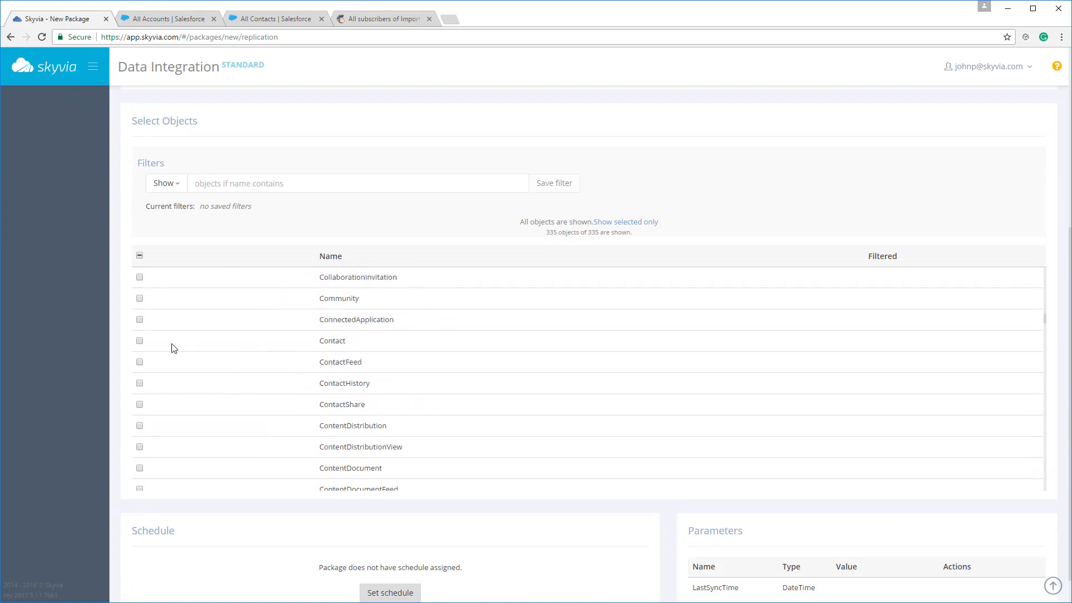
click(139, 340)
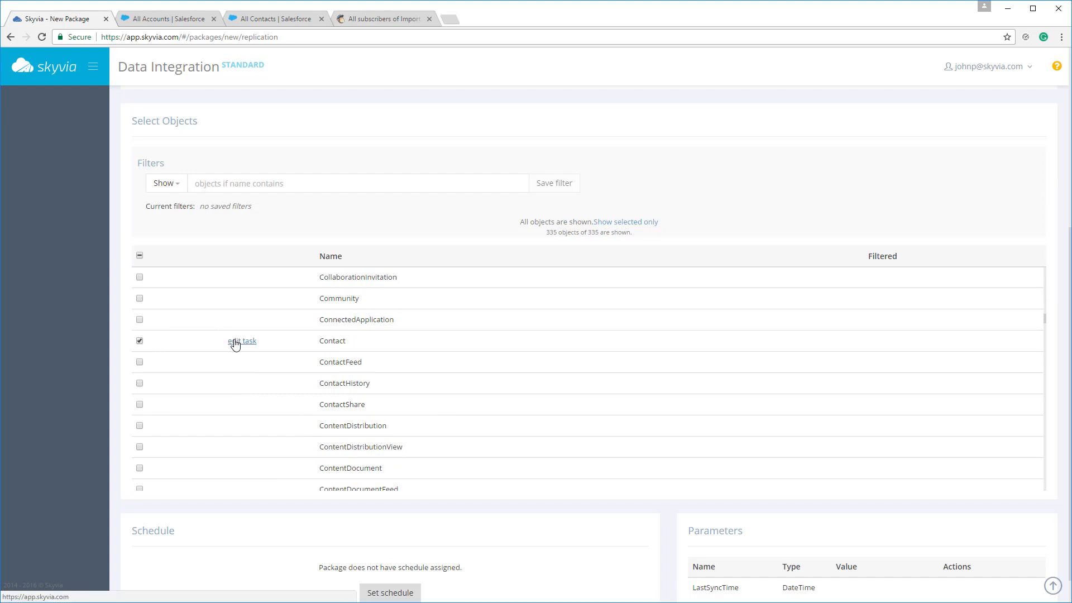
click(241, 341)
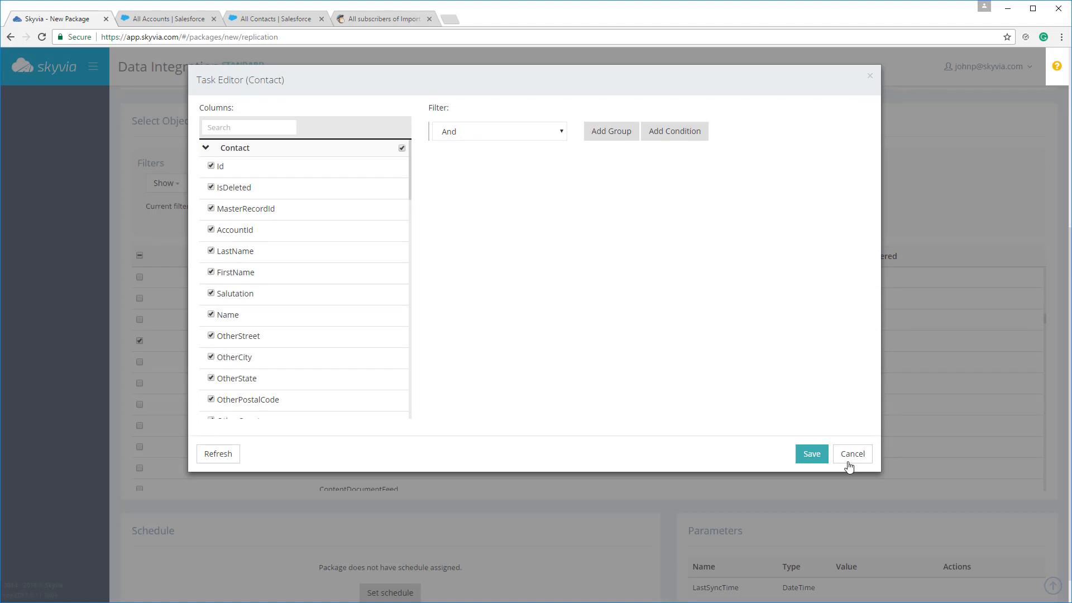
click(852, 454)
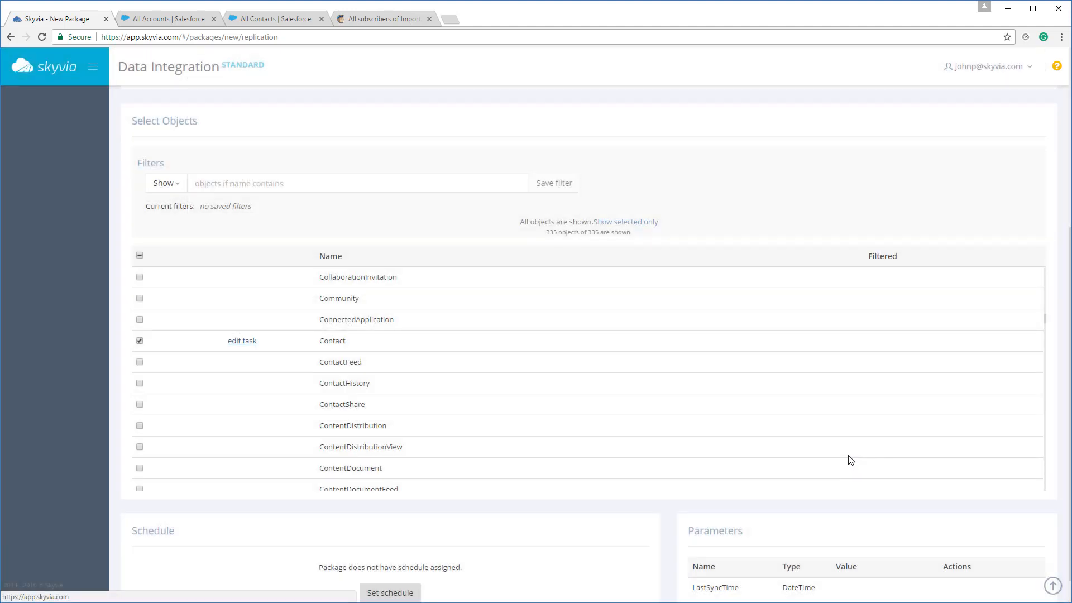
Step: Give the package a daily recurring schedule and save it as 'Replicate Account, Contact'
scroll(down, 3)
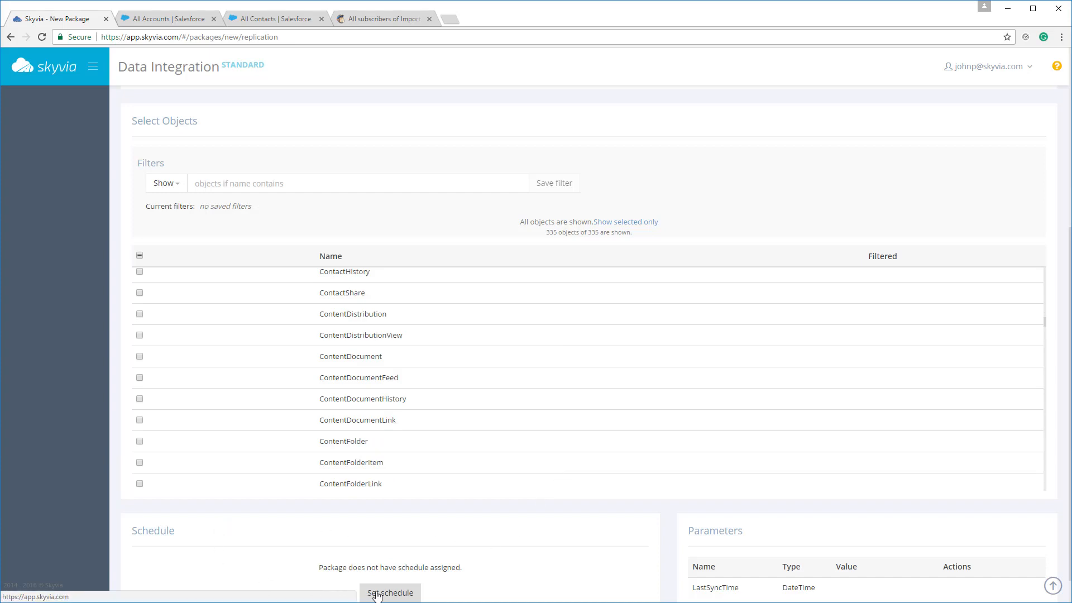
click(390, 592)
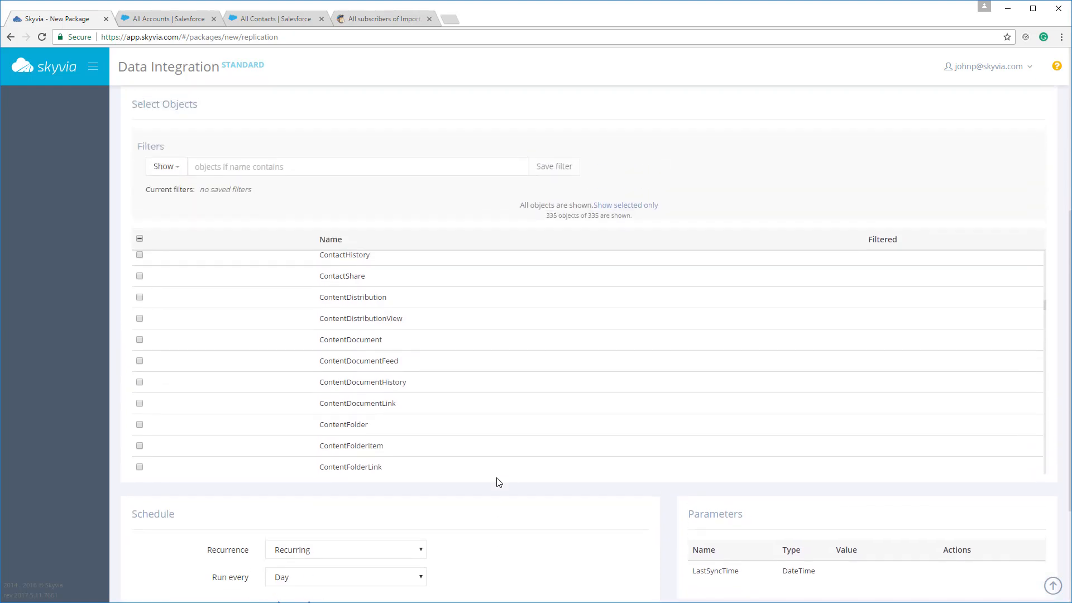
mouse_move(821, 246)
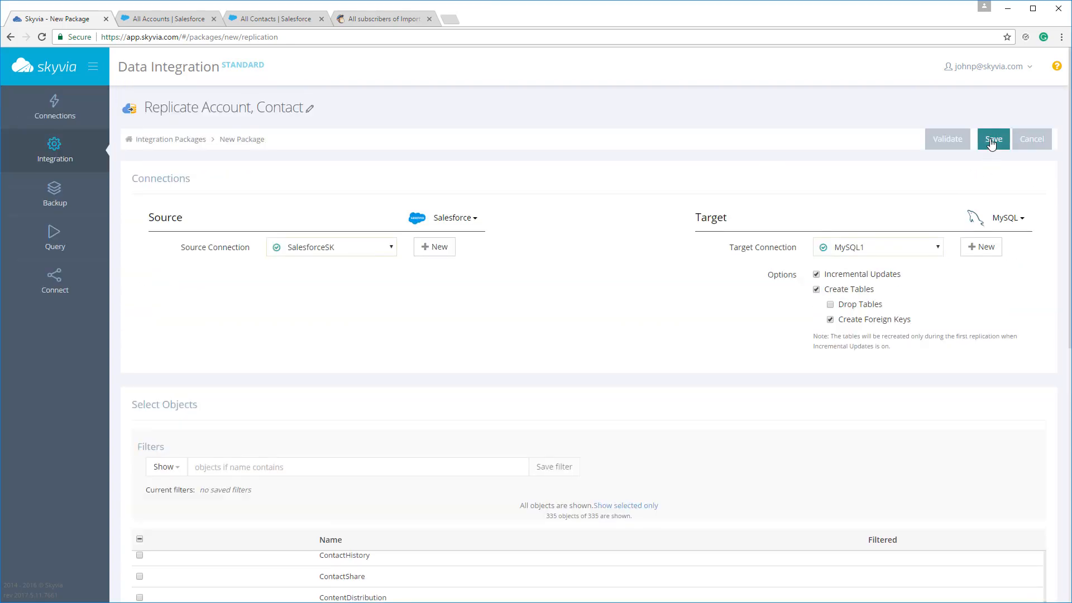
click(993, 139)
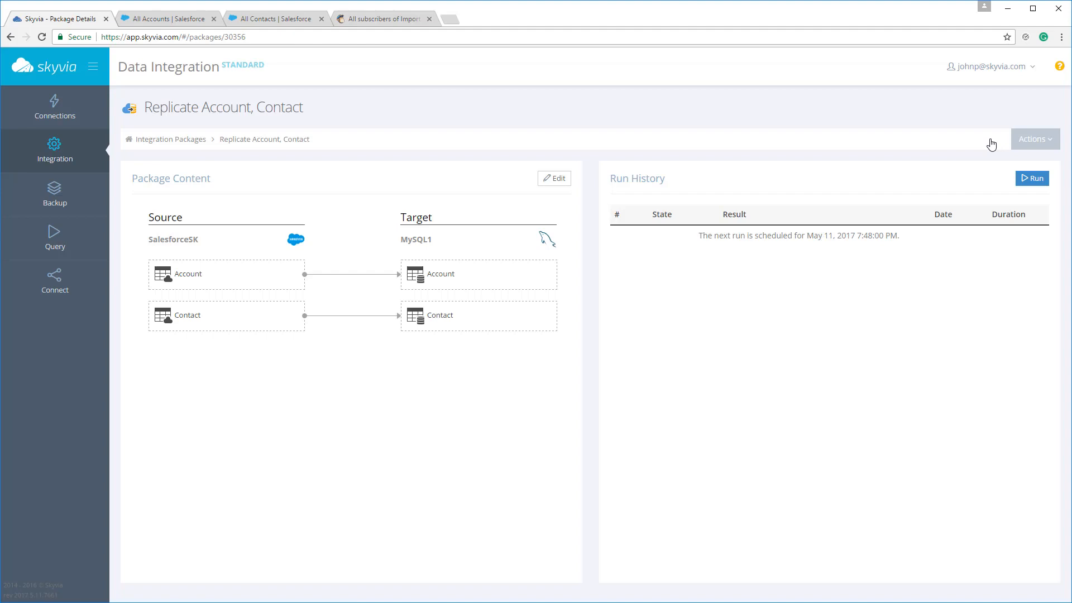
Step: Open the package gallery and pick the MailChimp-subscriber-to-Salesforce-contact template
click(170, 139)
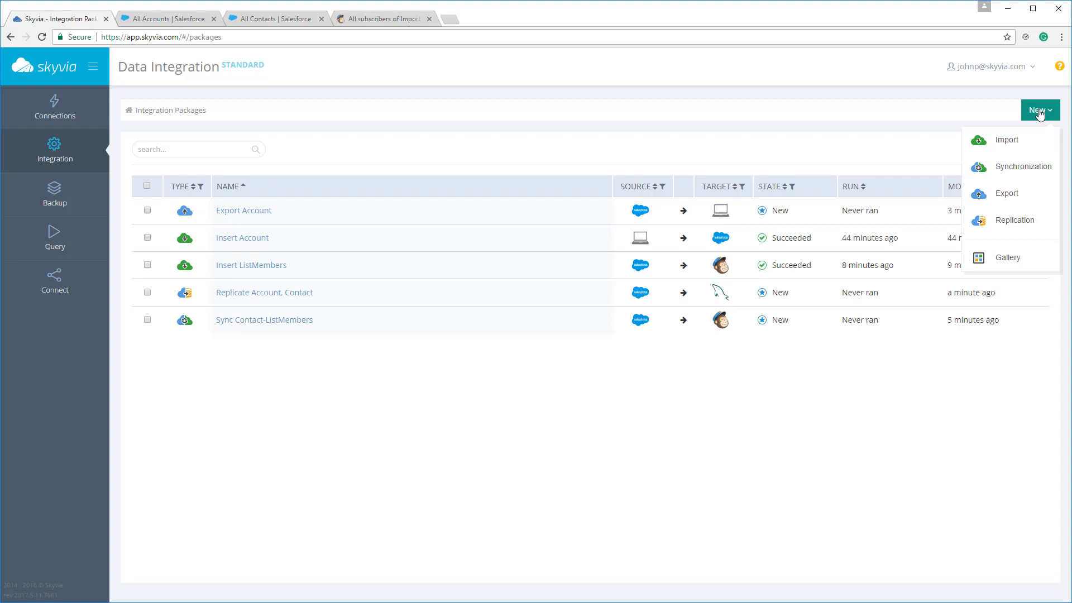
click(1008, 257)
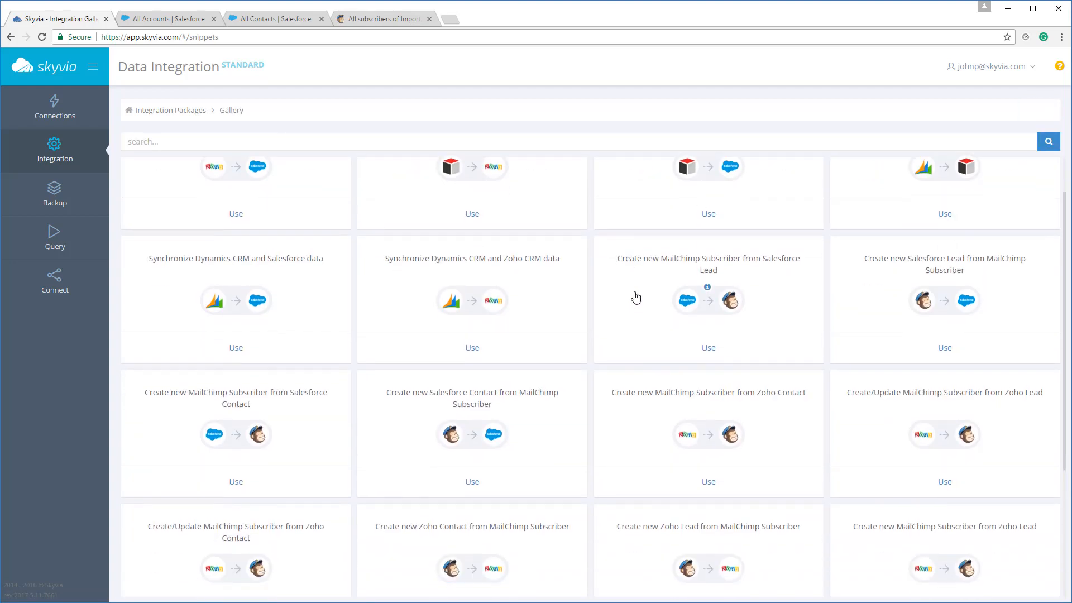
scroll(down, 3)
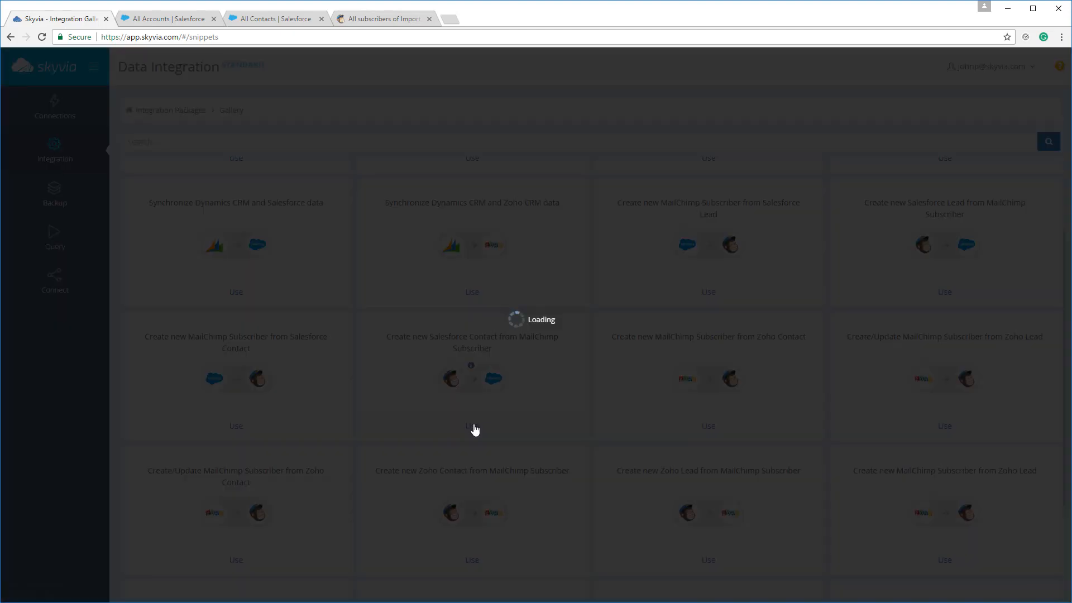
click(473, 426)
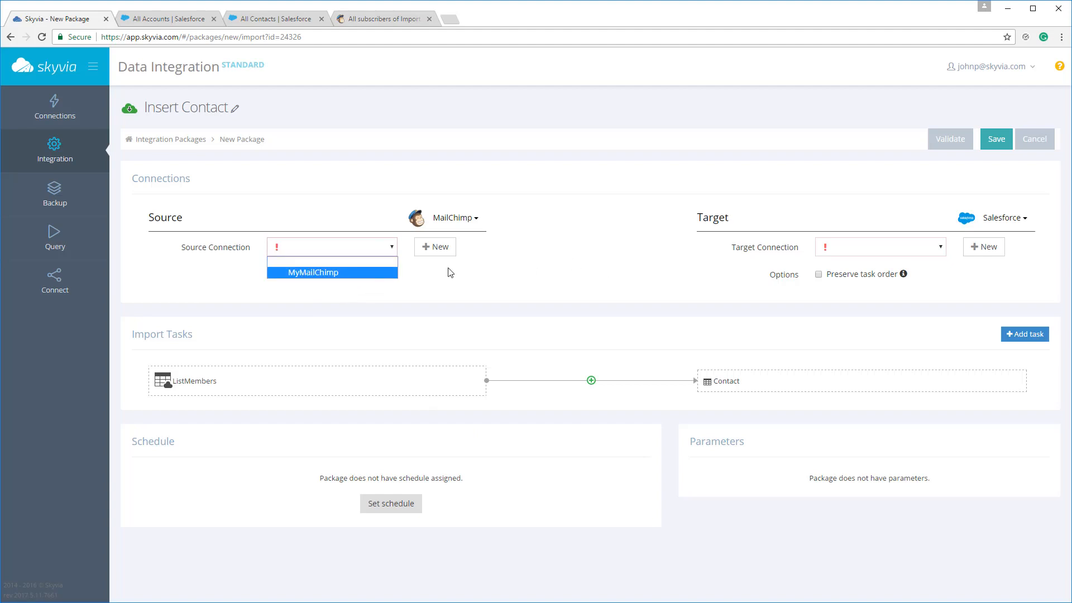
Step: Assign MyMailChimp as source and SalesforceSK as target, then save Insert Contact
click(881, 247)
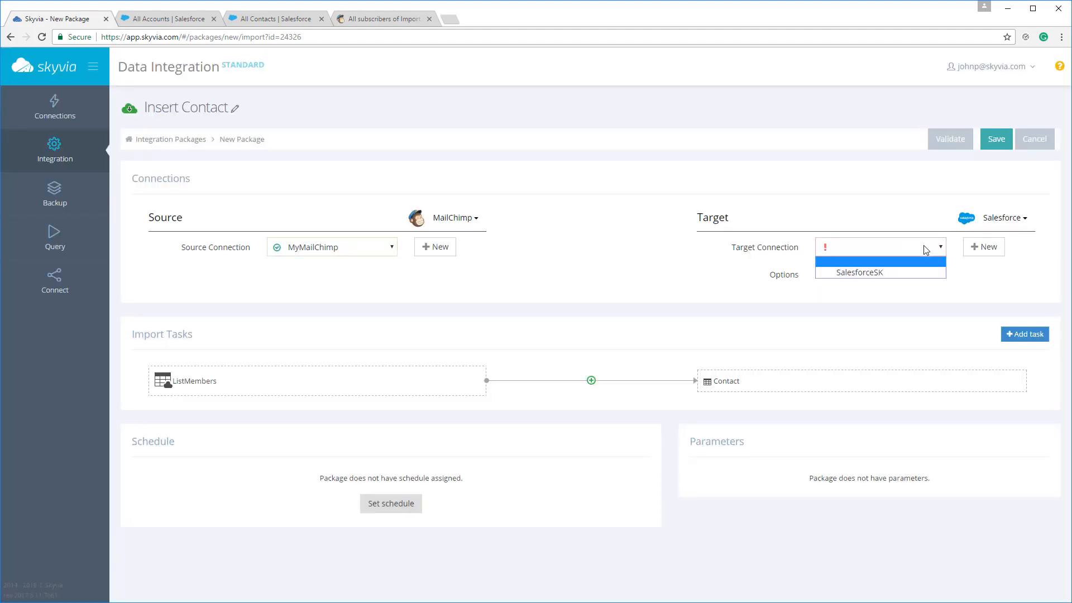
click(860, 272)
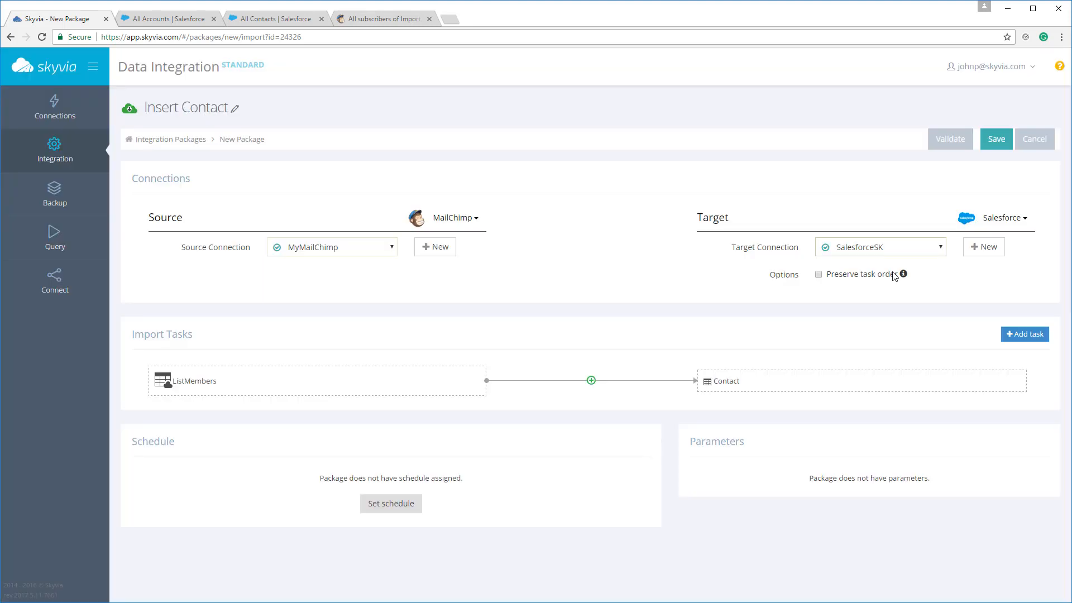
mouse_move(589, 387)
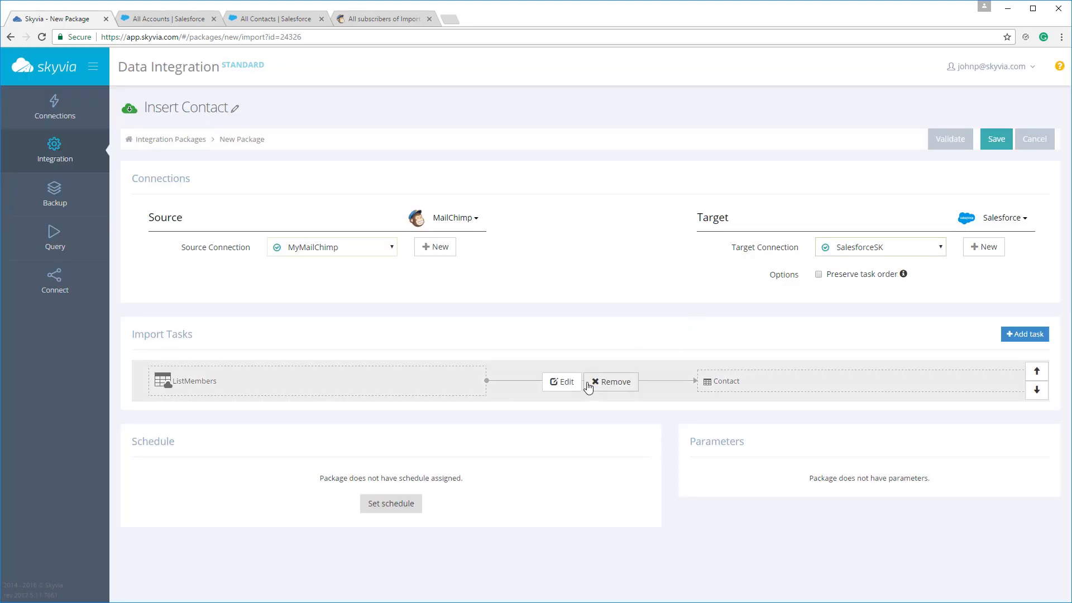
click(562, 381)
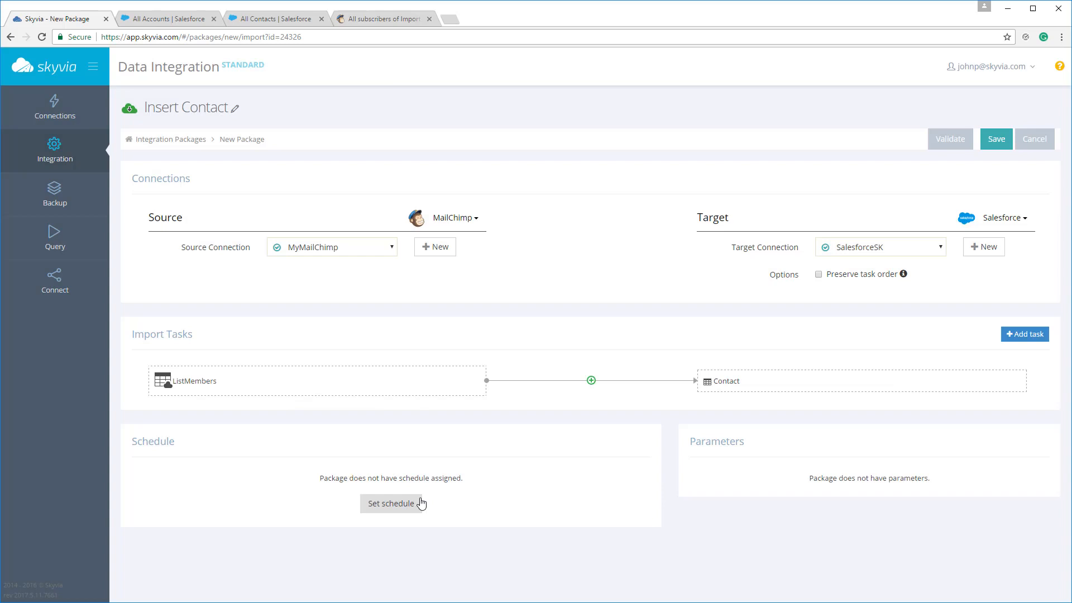
mouse_move(910, 439)
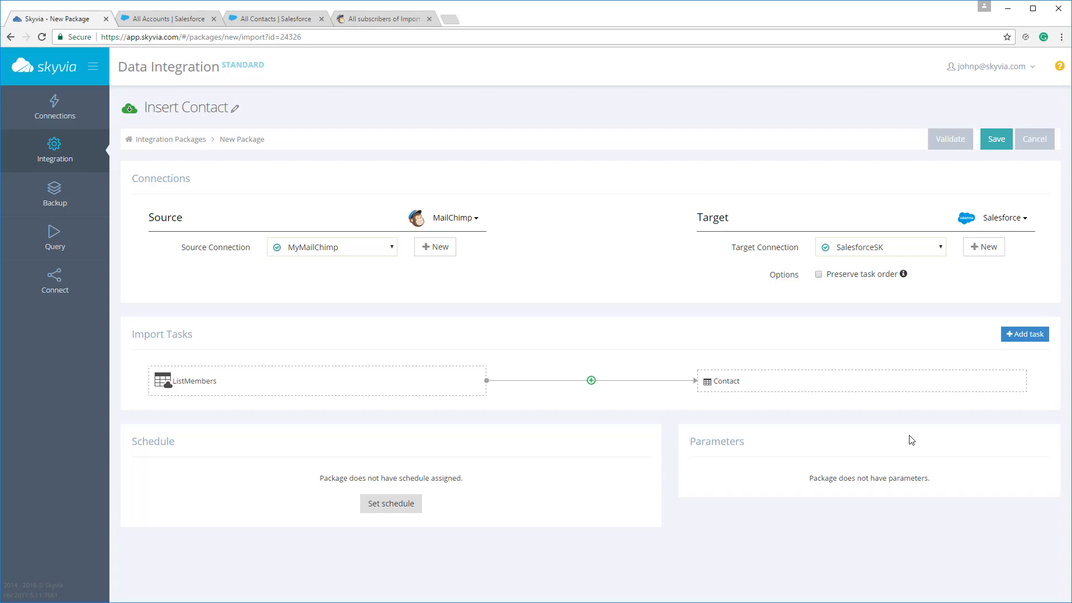
mouse_move(918, 422)
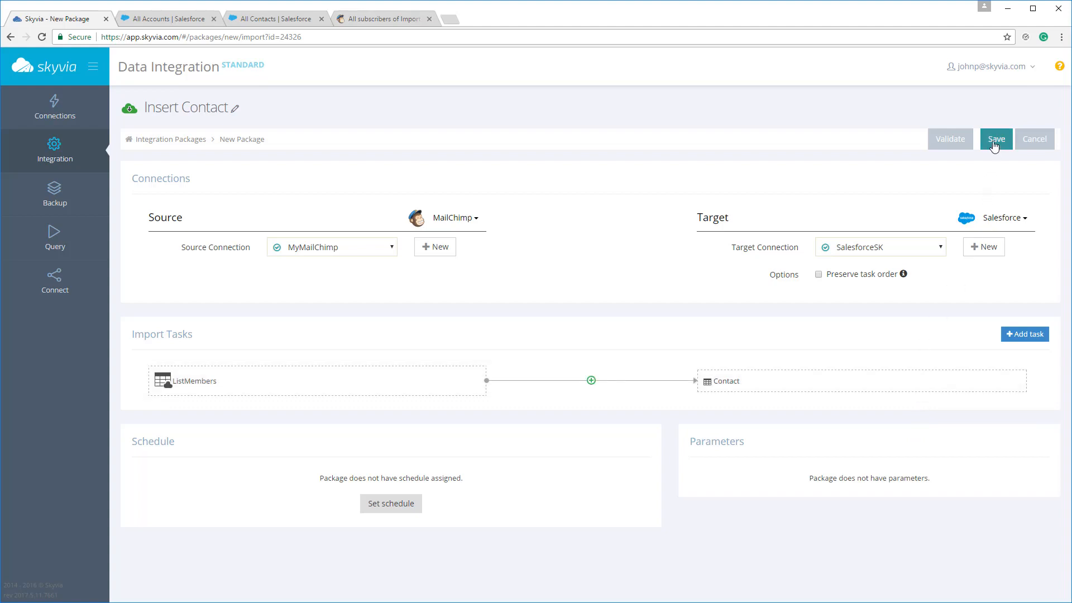
click(995, 139)
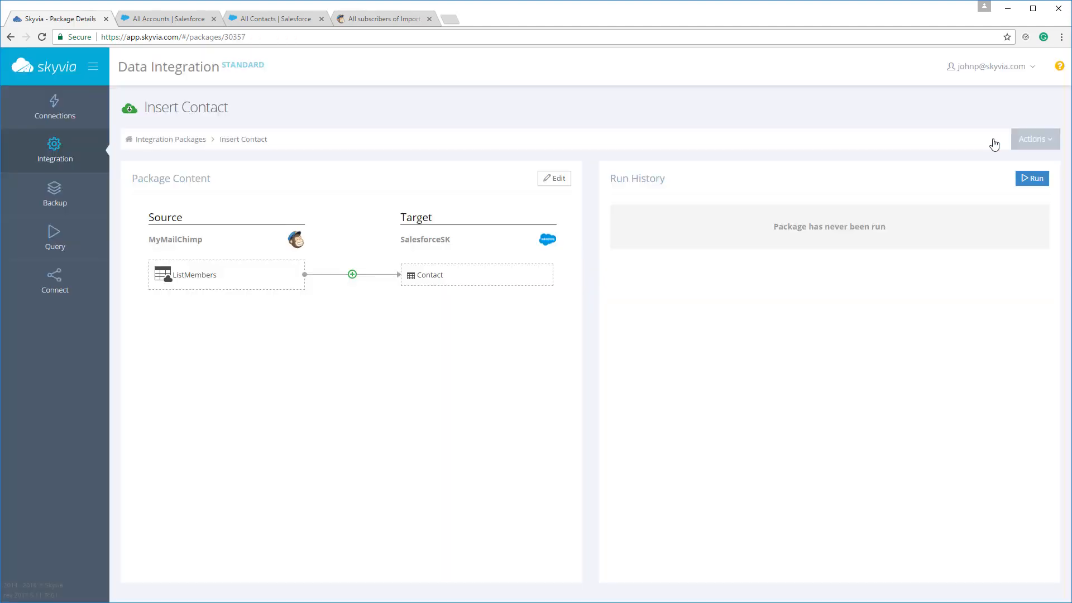